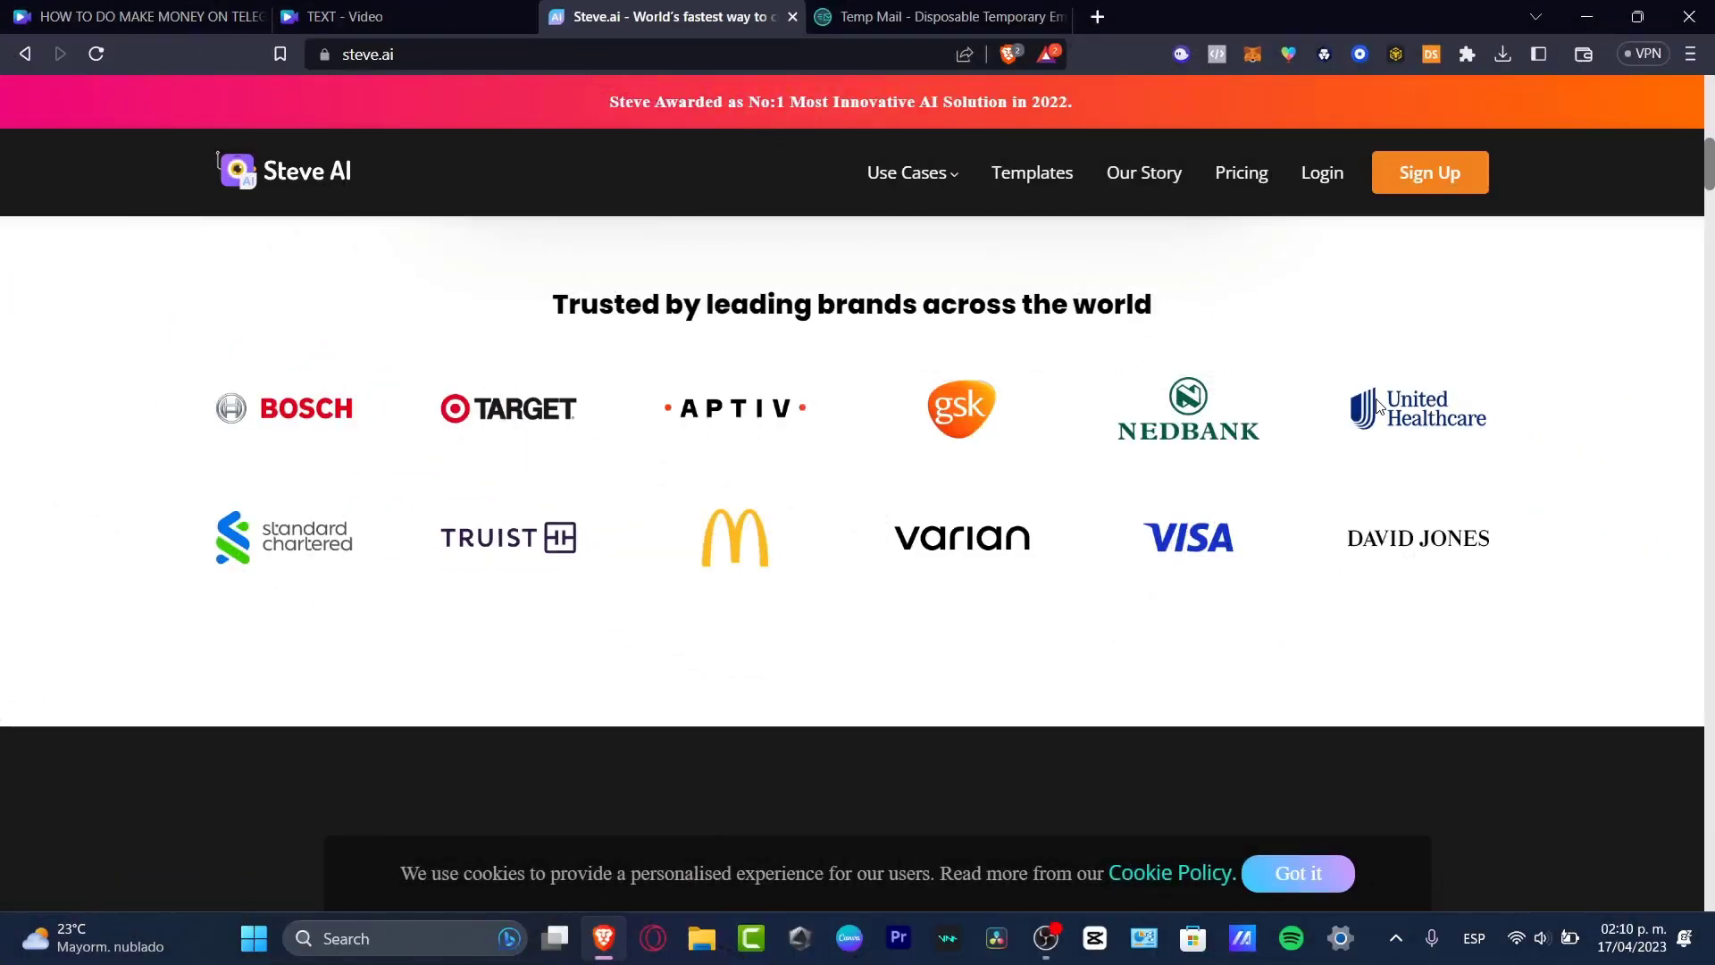
Browse the Steve AI homepage and open an empty ChatGPT chat in a separate tab.
{"action": "scroll", "scroll_direction": "up", "scroll_amount": 3}
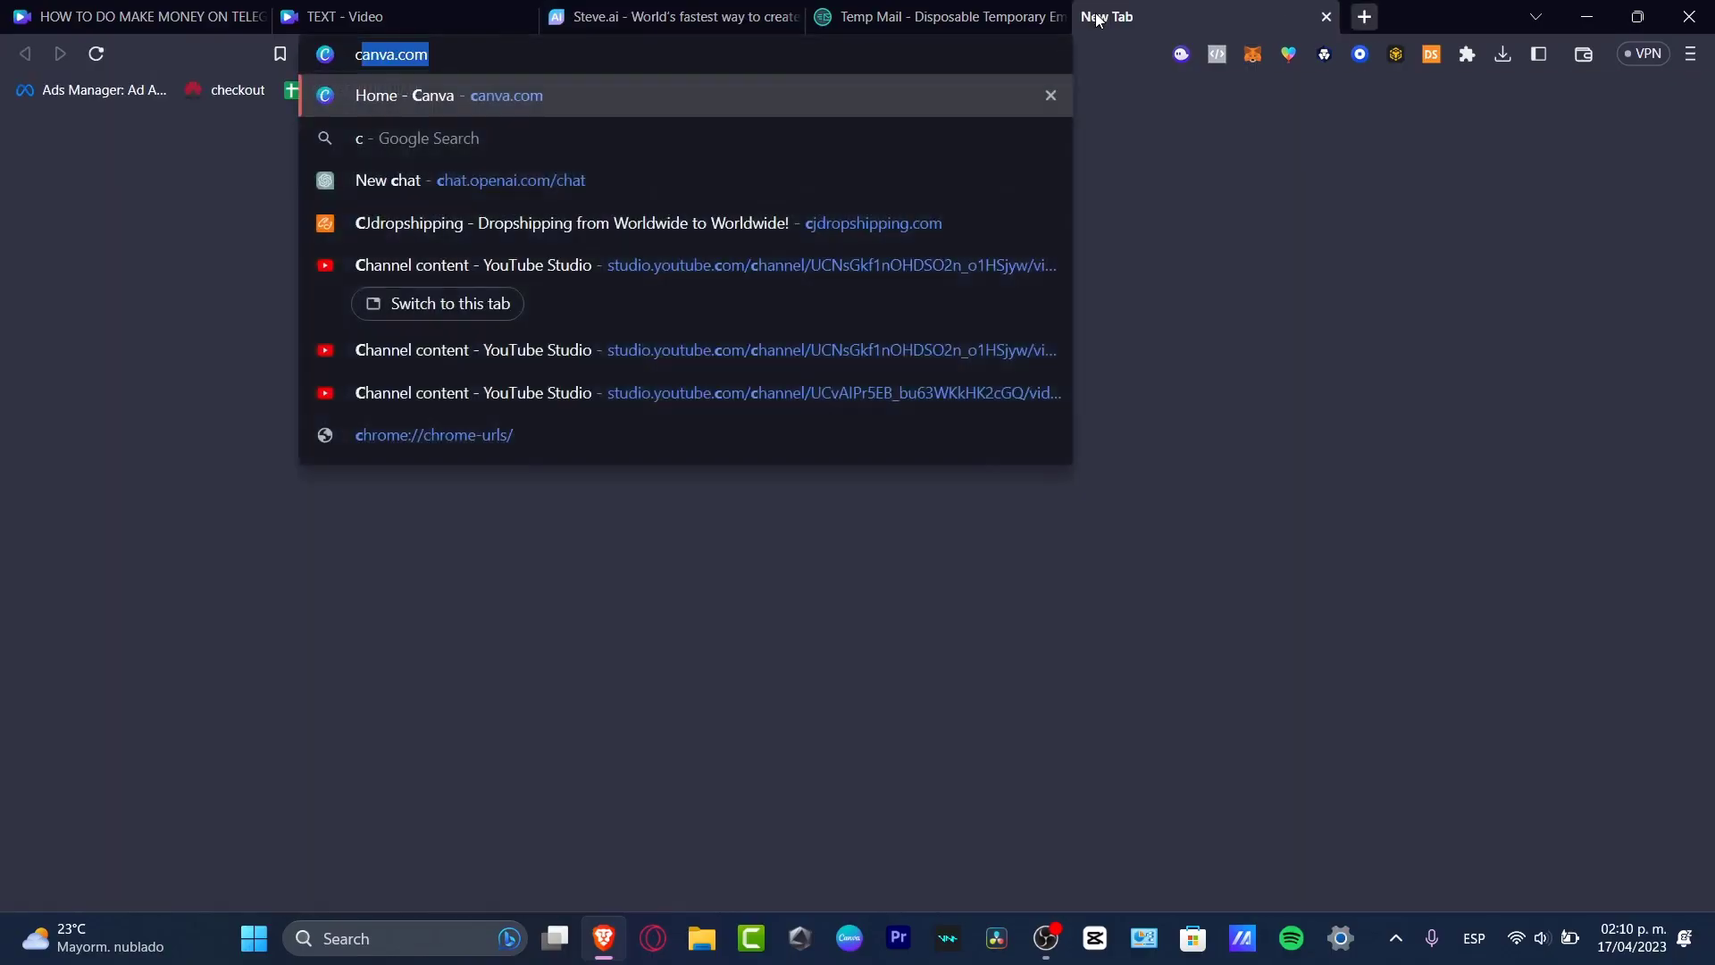
{"action": "left_click", "coordinate": [471, 180]}
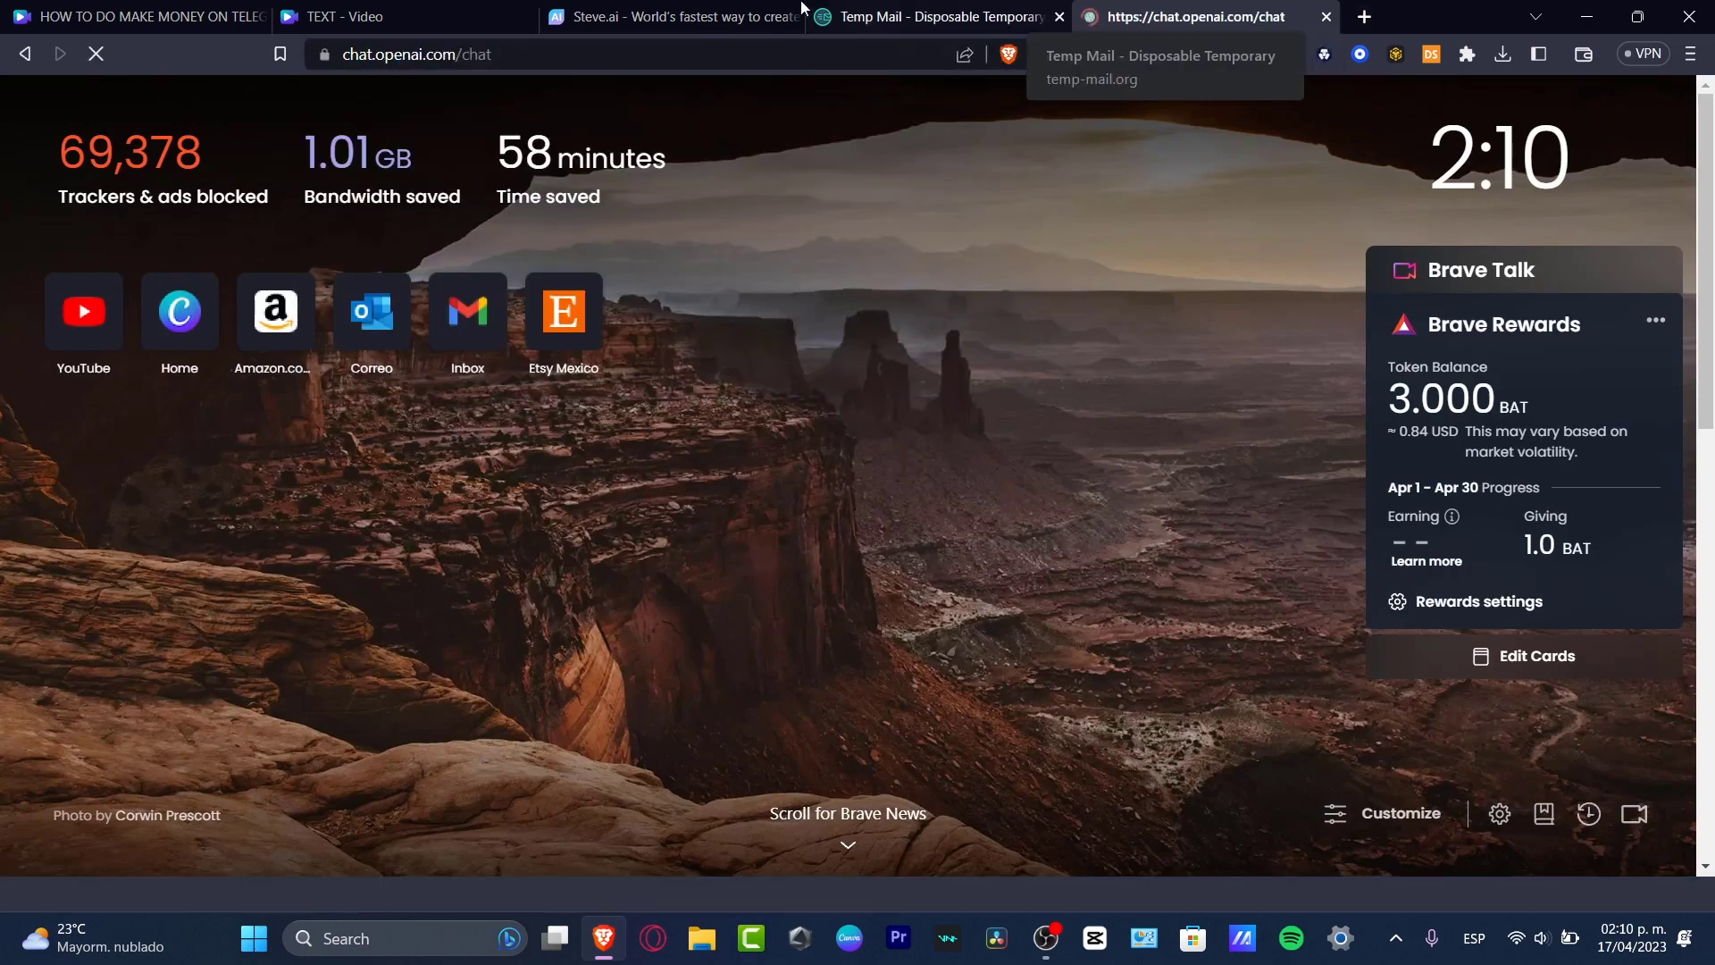
{"action": "left_click", "coordinate": [671, 16]}
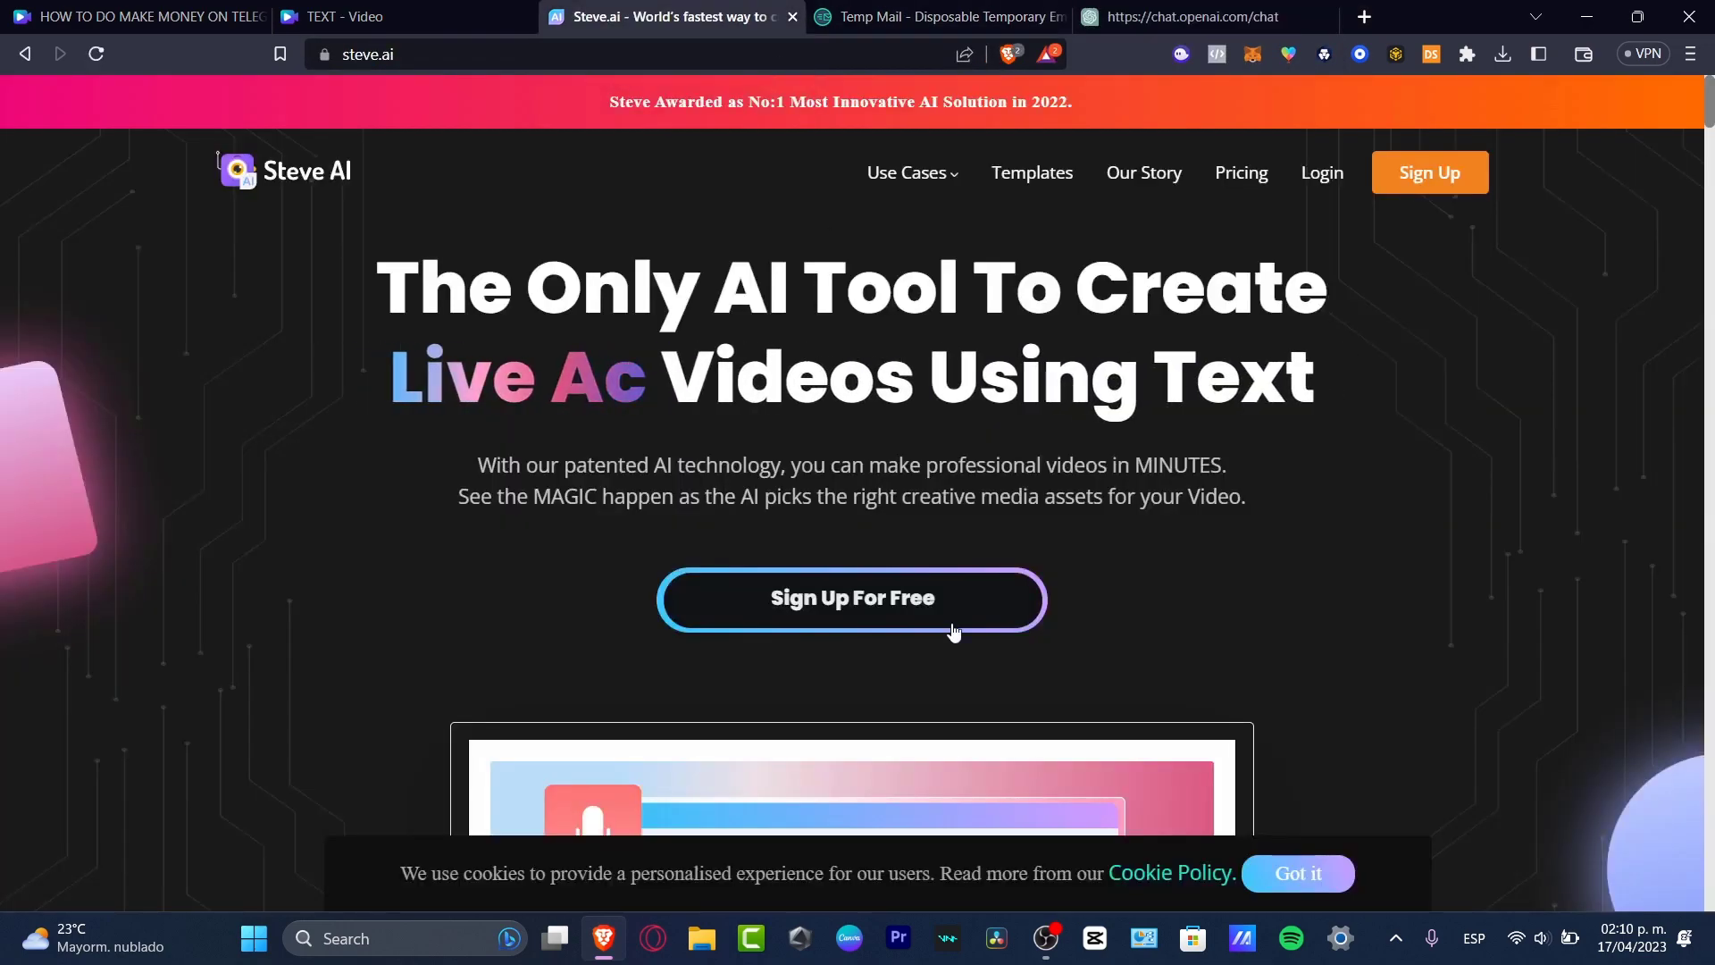
{"action": "scroll", "scroll_direction": "down", "scroll_amount": 3}
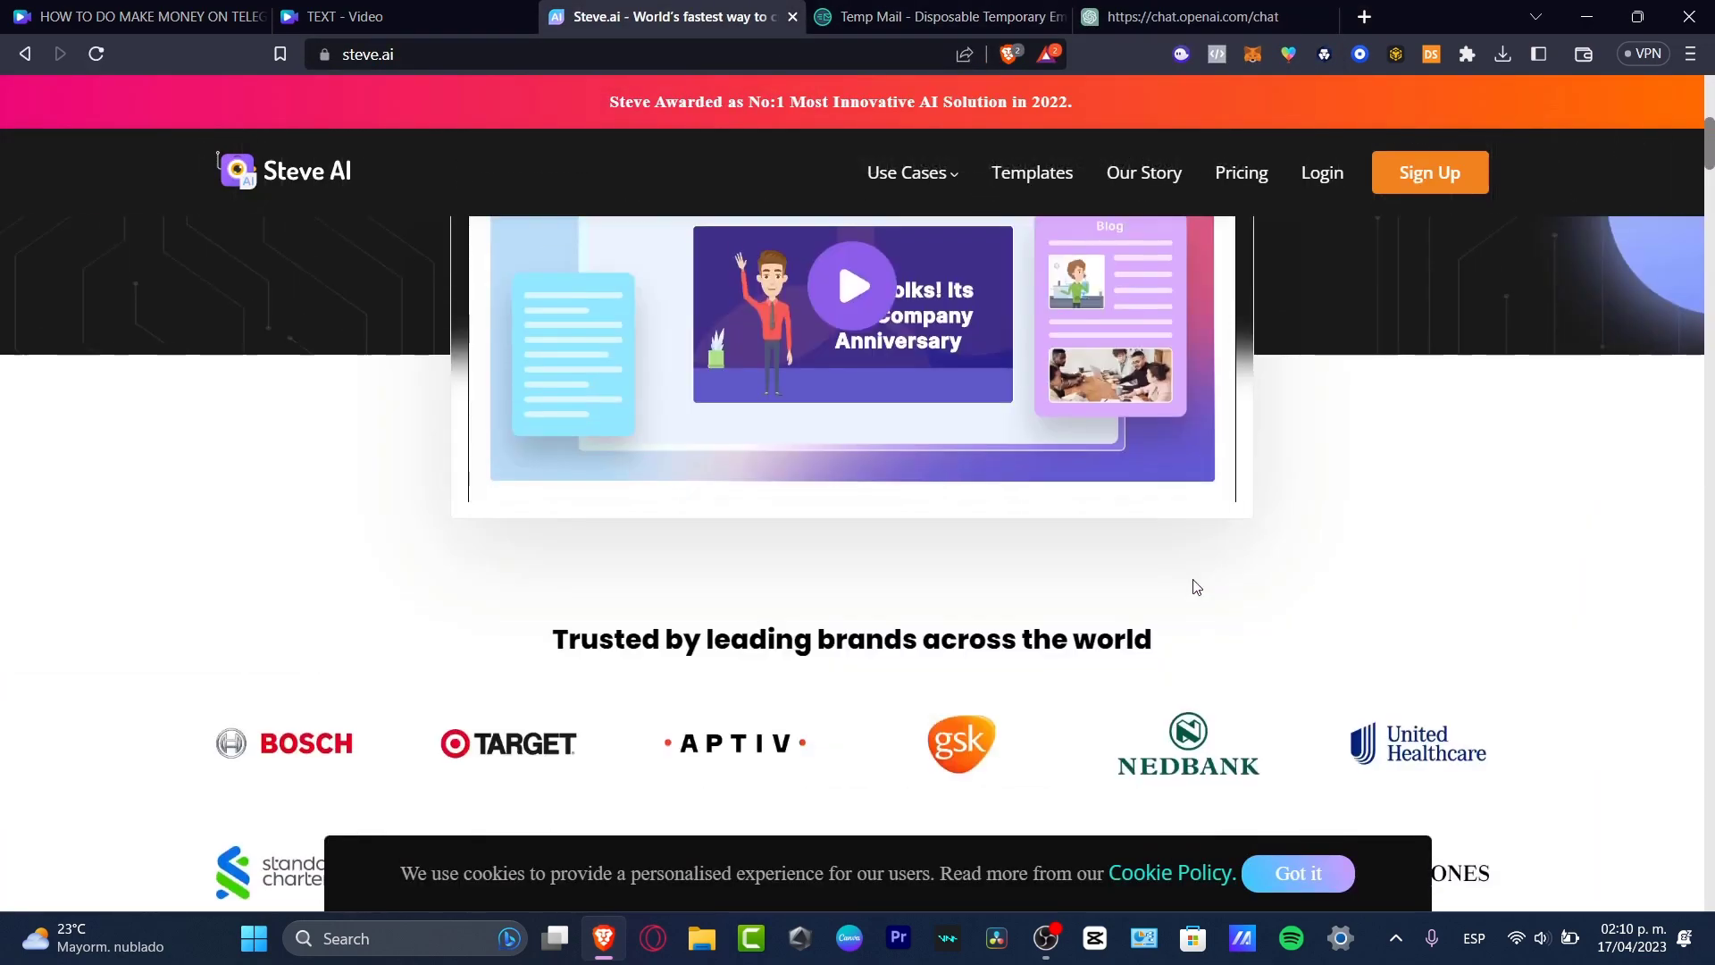
{"action": "scroll", "scroll_direction": "up", "scroll_amount": 3}
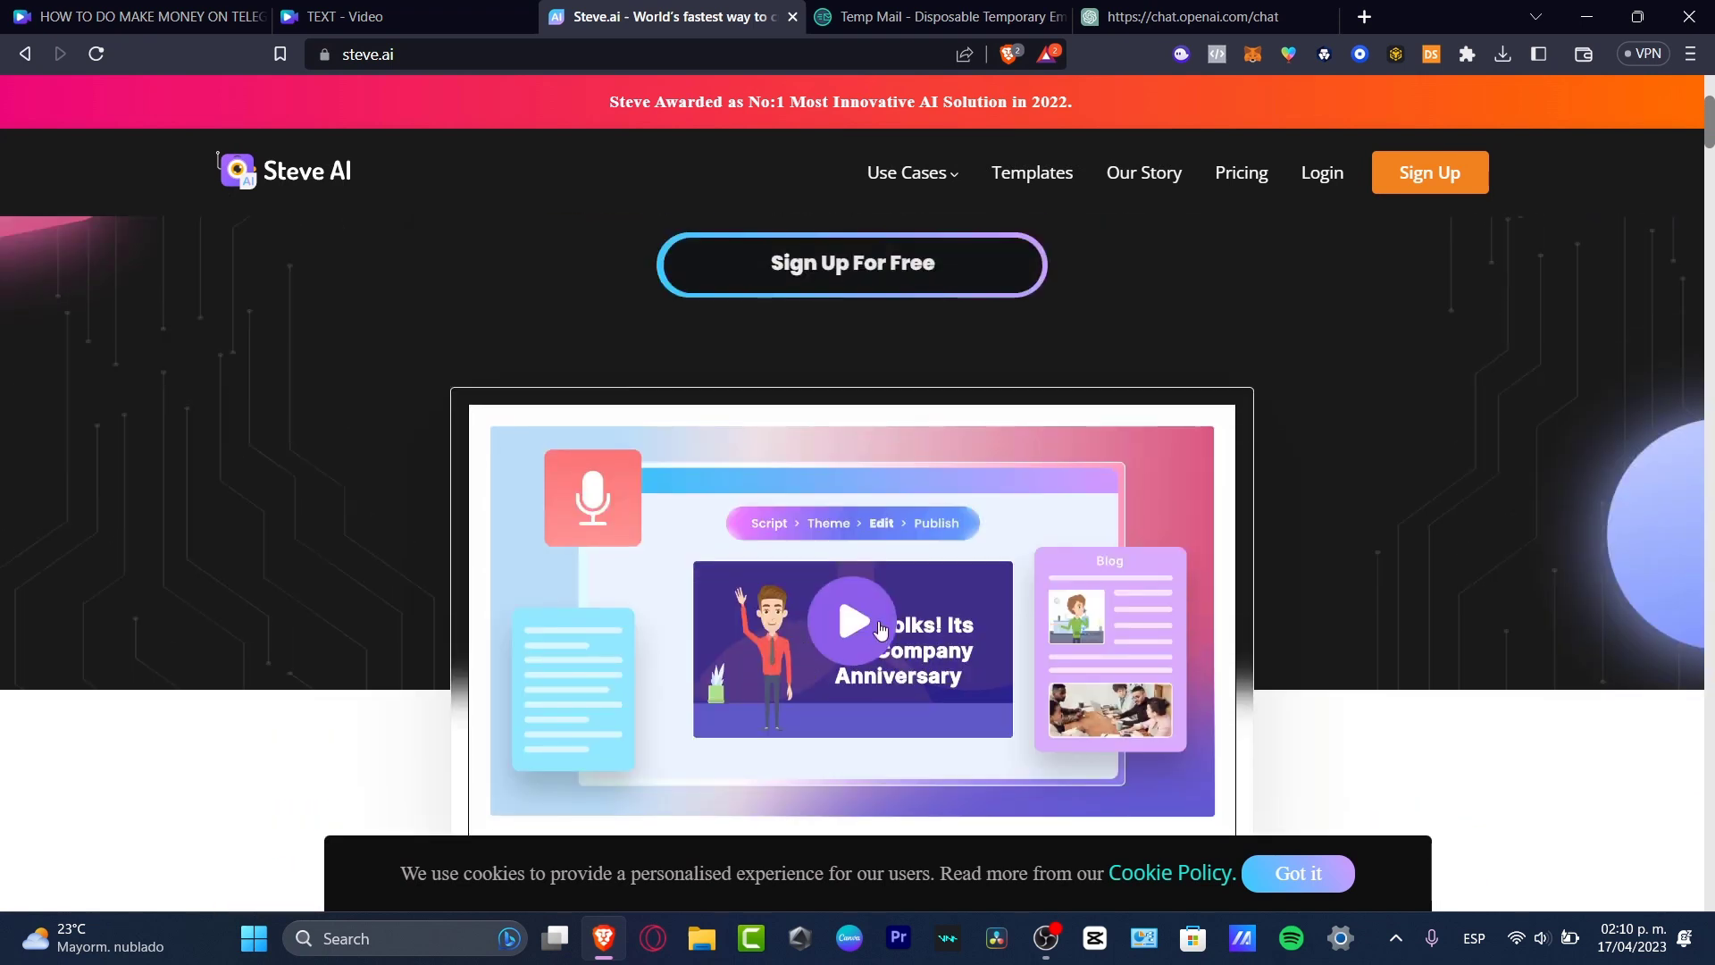
{"action": "mouse_move", "coordinate": [816, 639]}
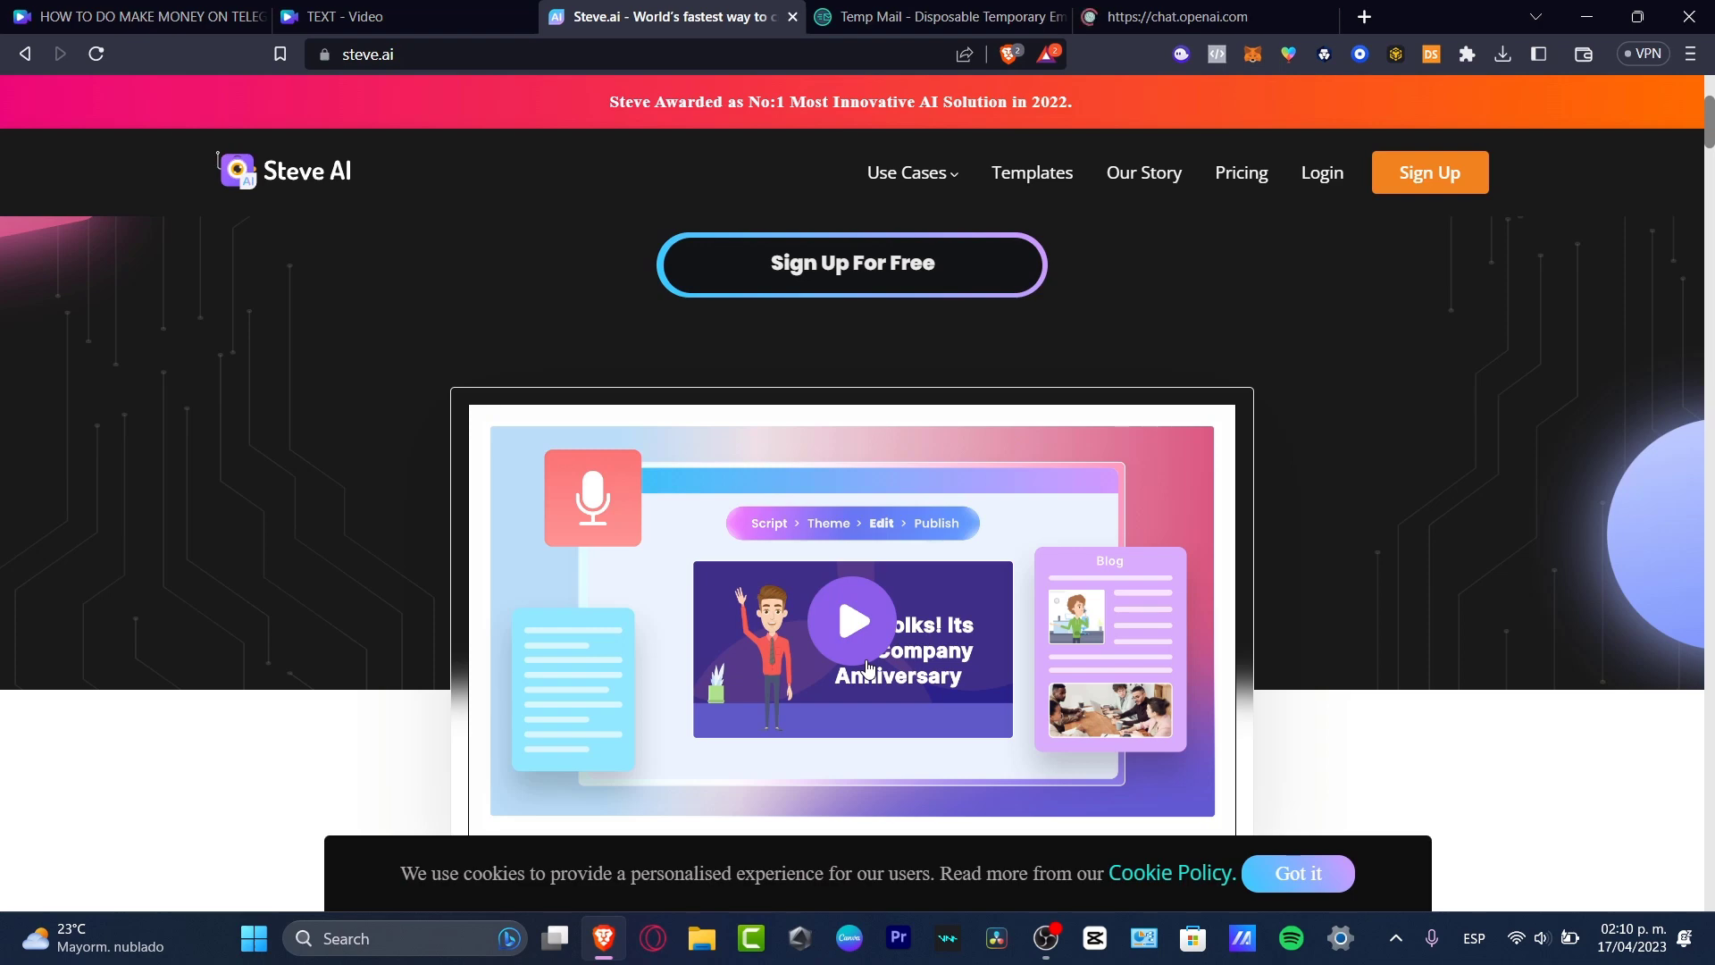
{"action": "left_click", "coordinate": [1170, 16]}
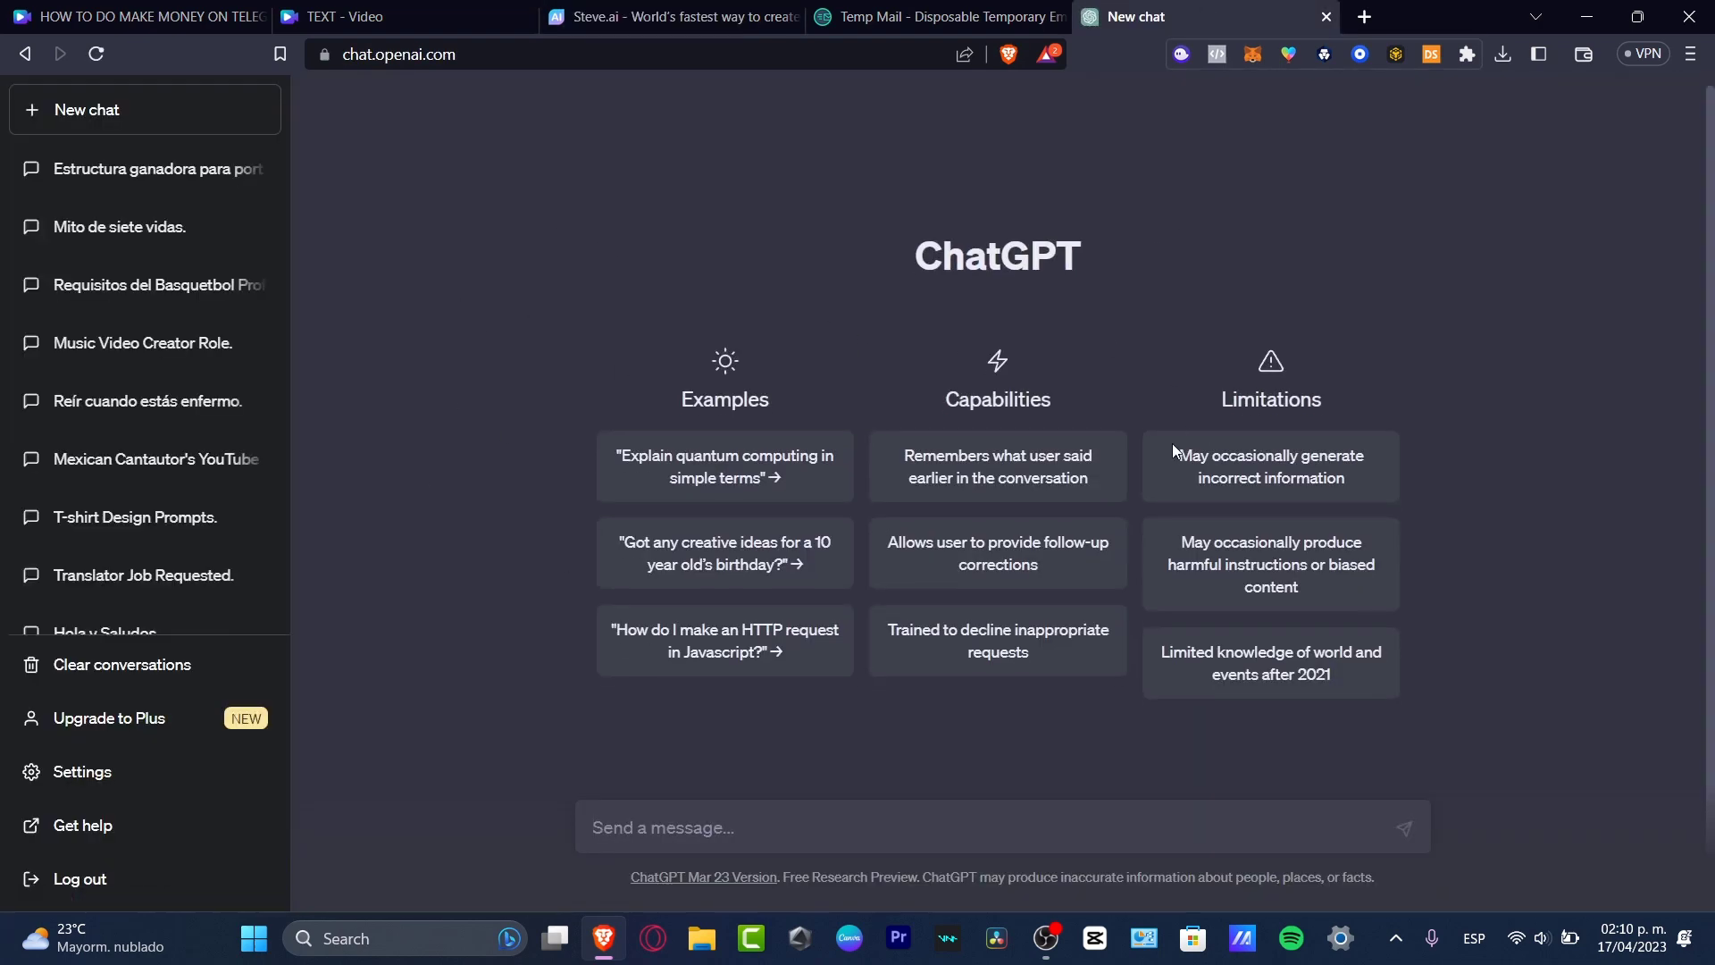
{"action": "mouse_move", "coordinate": [1058, 471]}
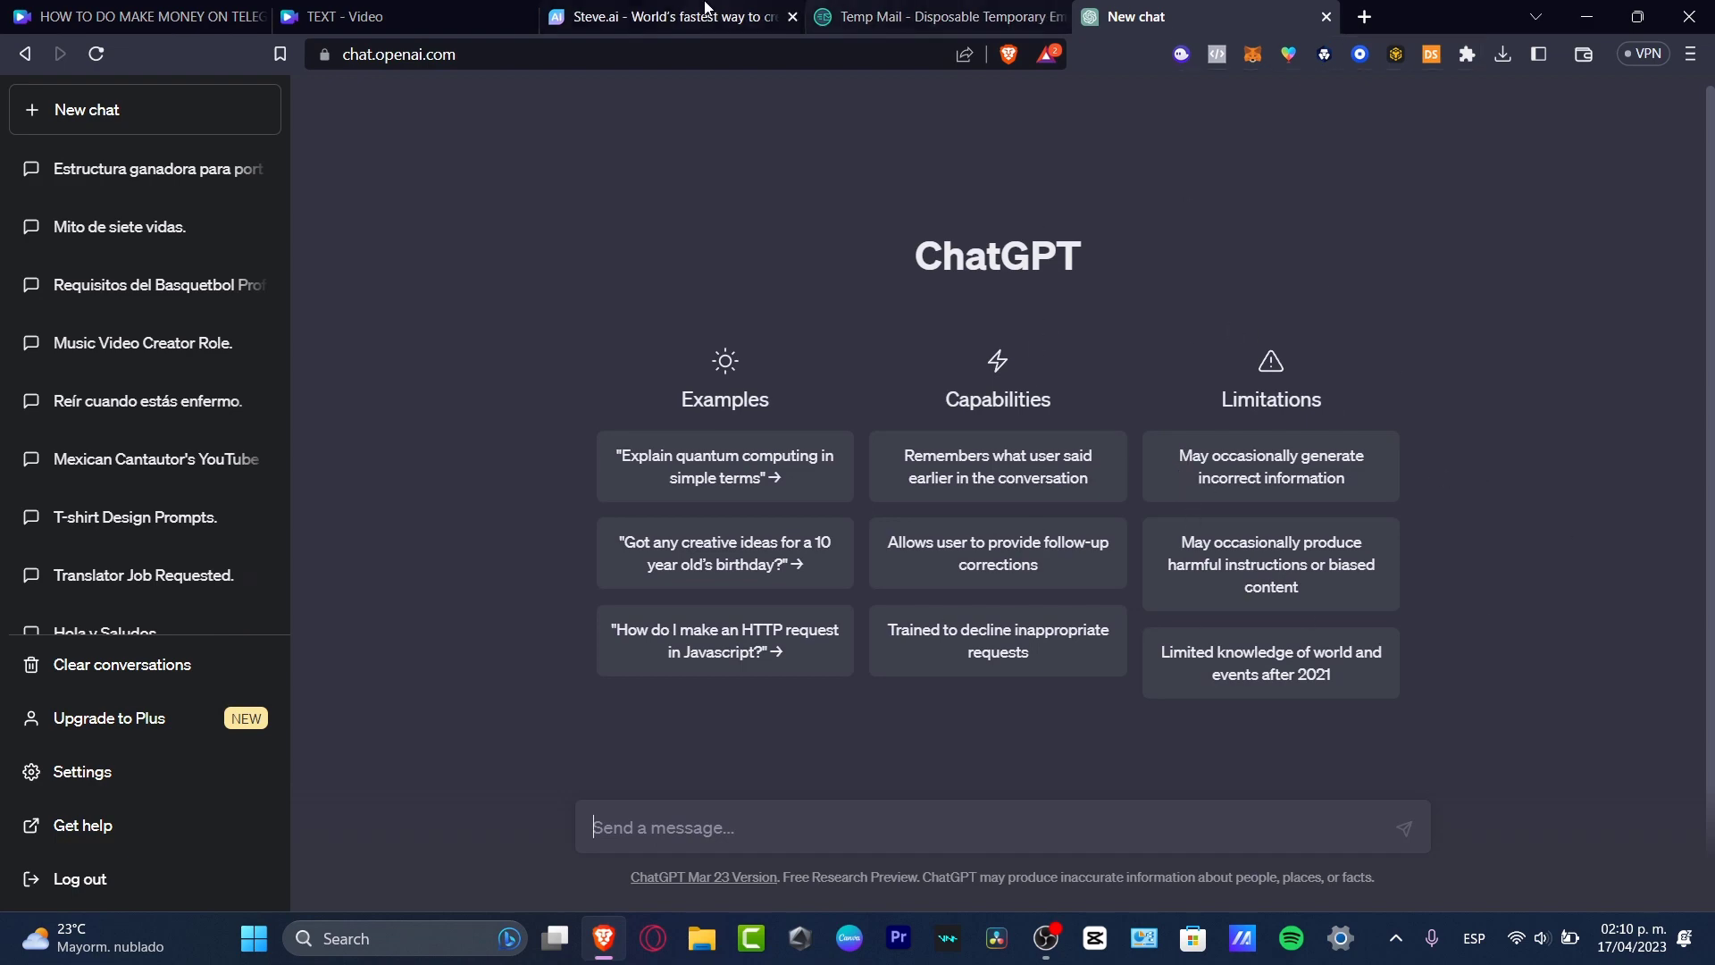
Copy the Temp Mail address and open Steve AI's Sign Up For Free form.
{"action": "left_click", "coordinate": [935, 16]}
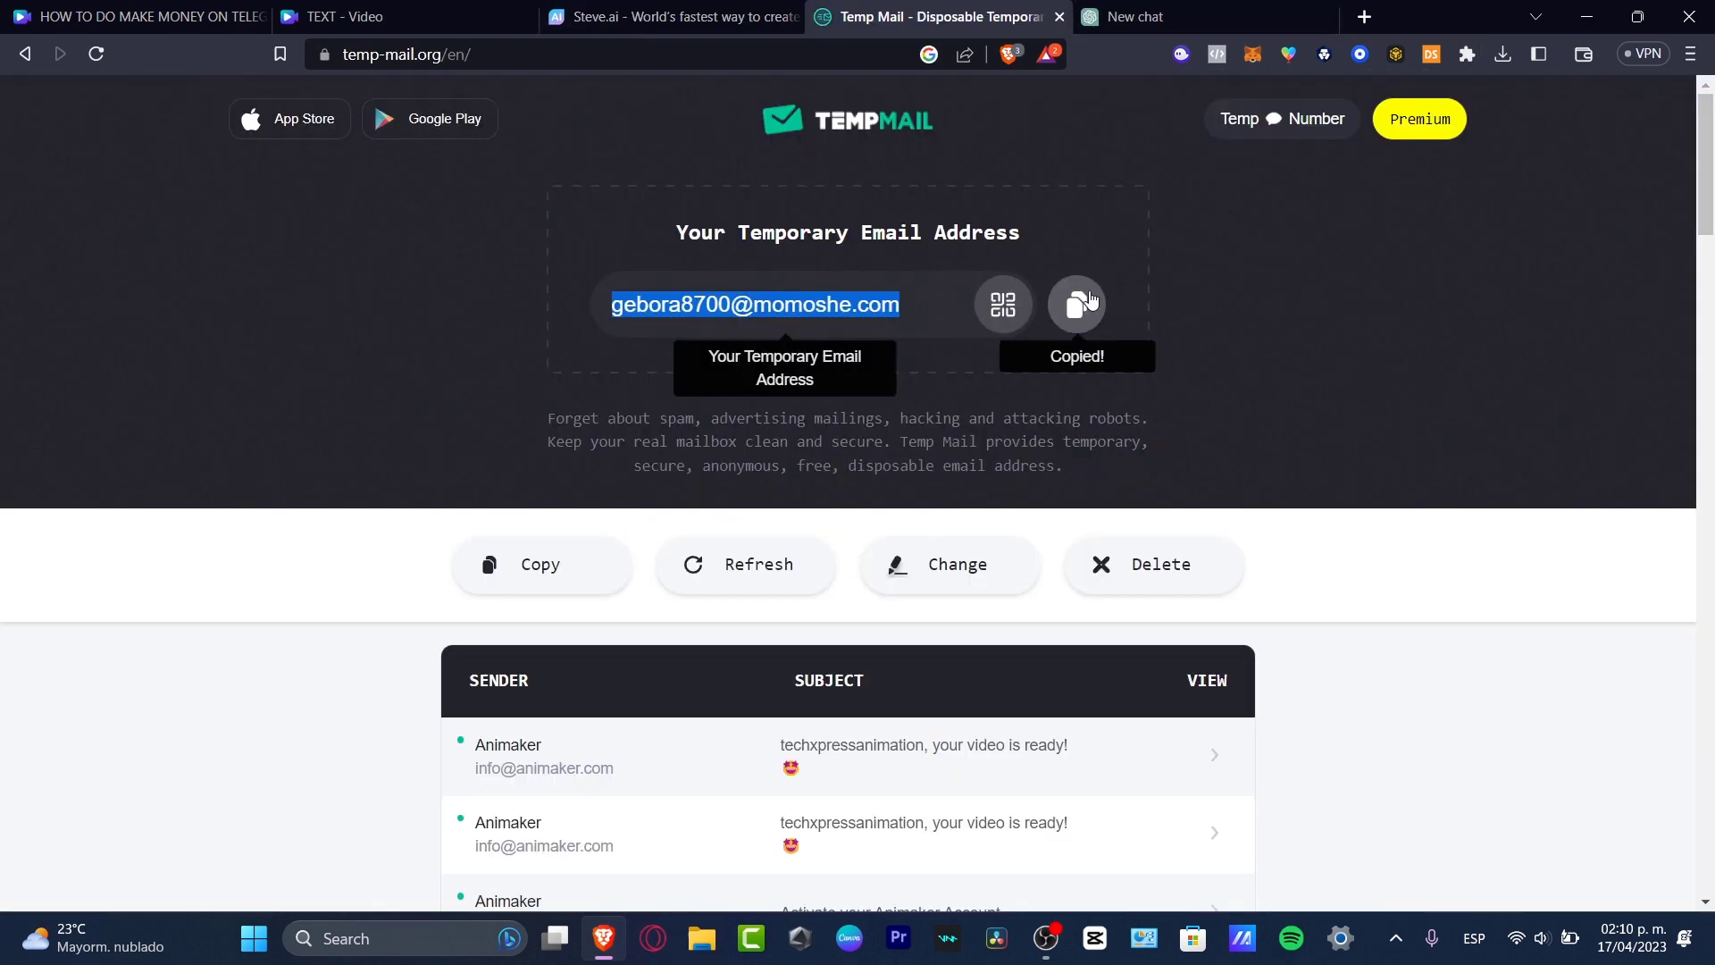
{"action": "left_click", "coordinate": [672, 16]}
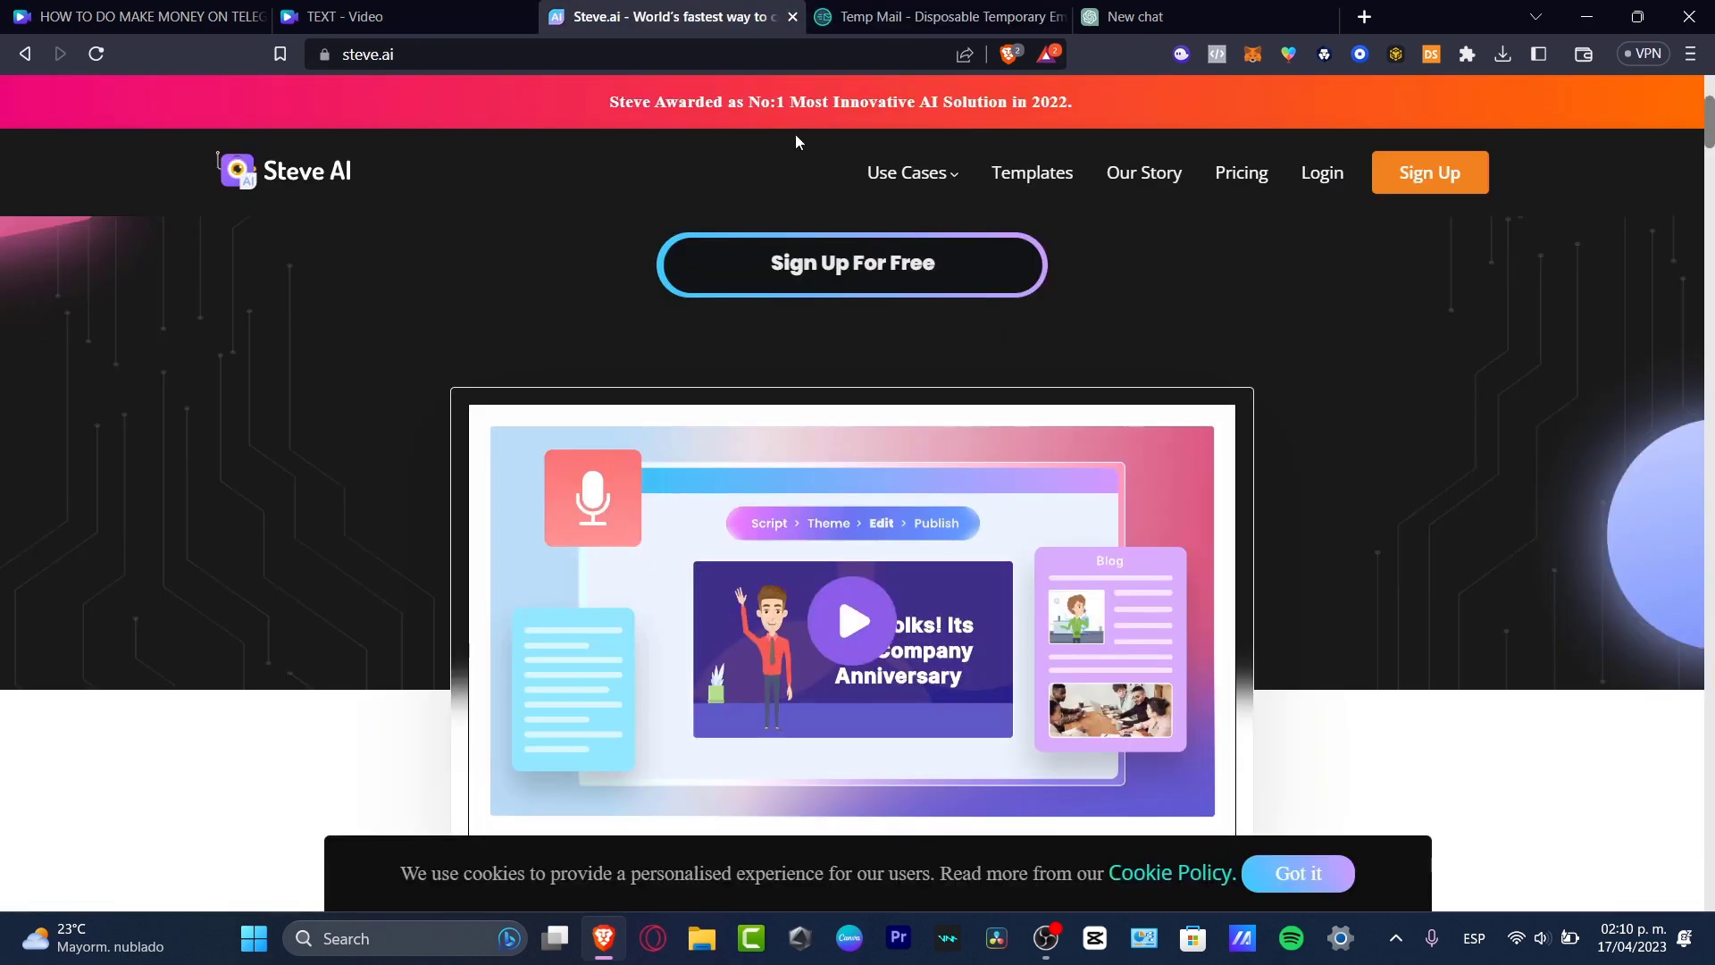
{"action": "mouse_move", "coordinate": [466, 160]}
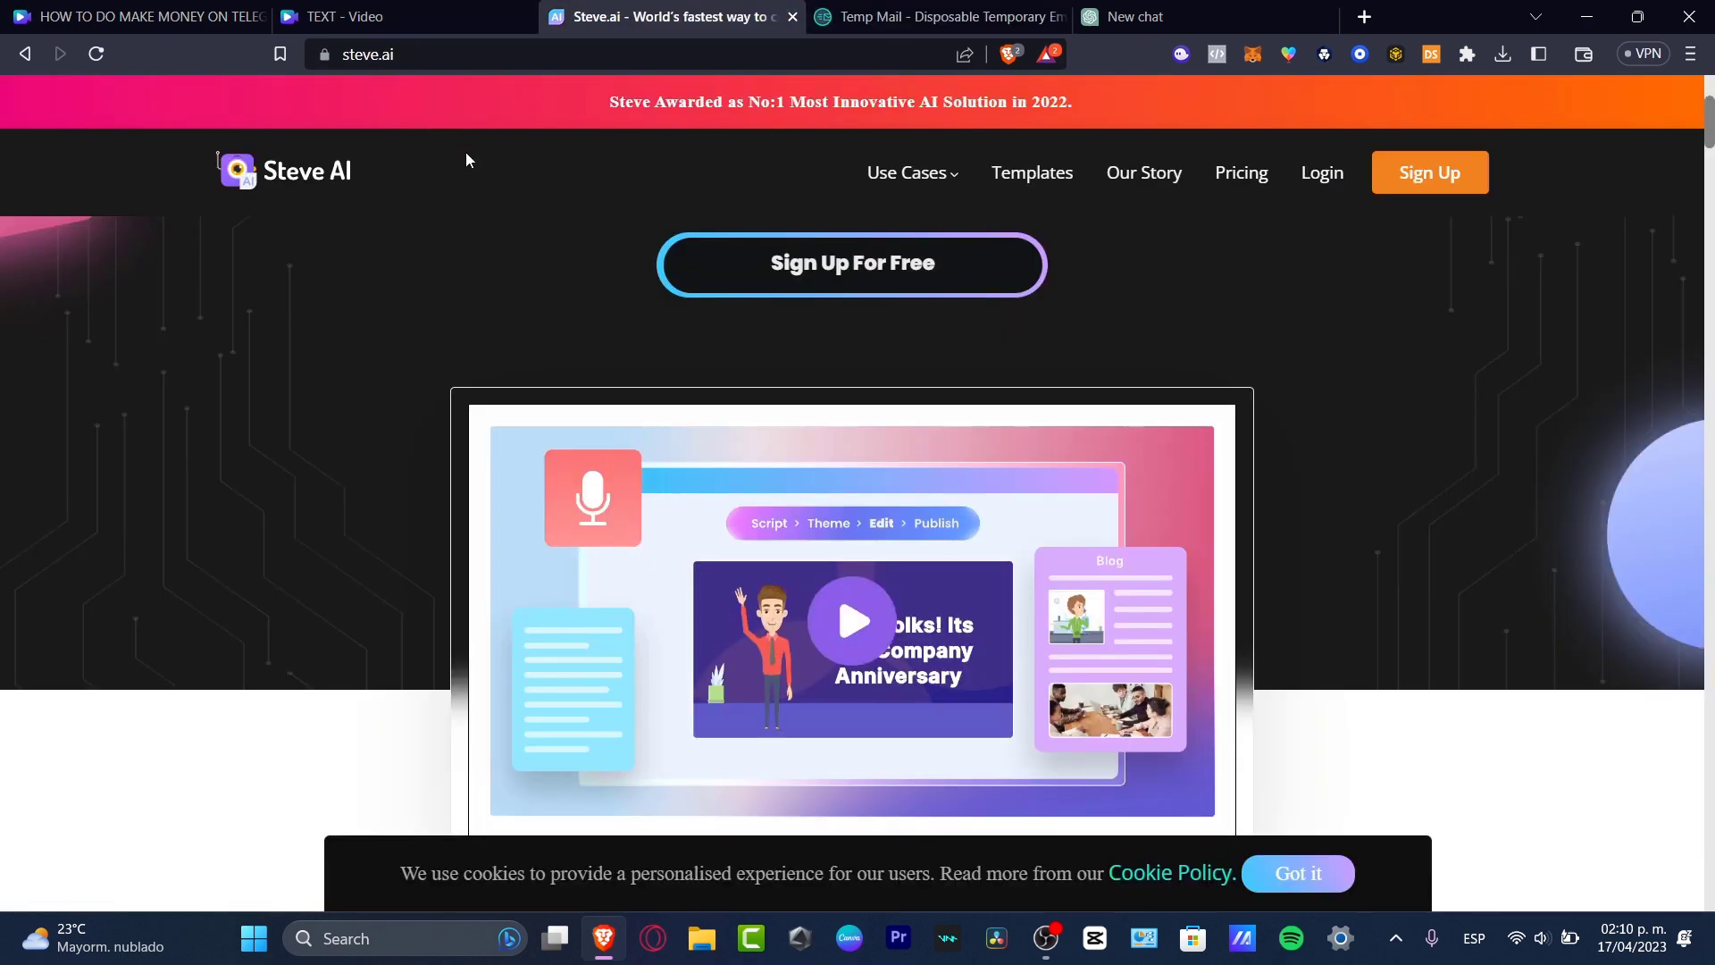
{"action": "left_click", "coordinate": [852, 264]}
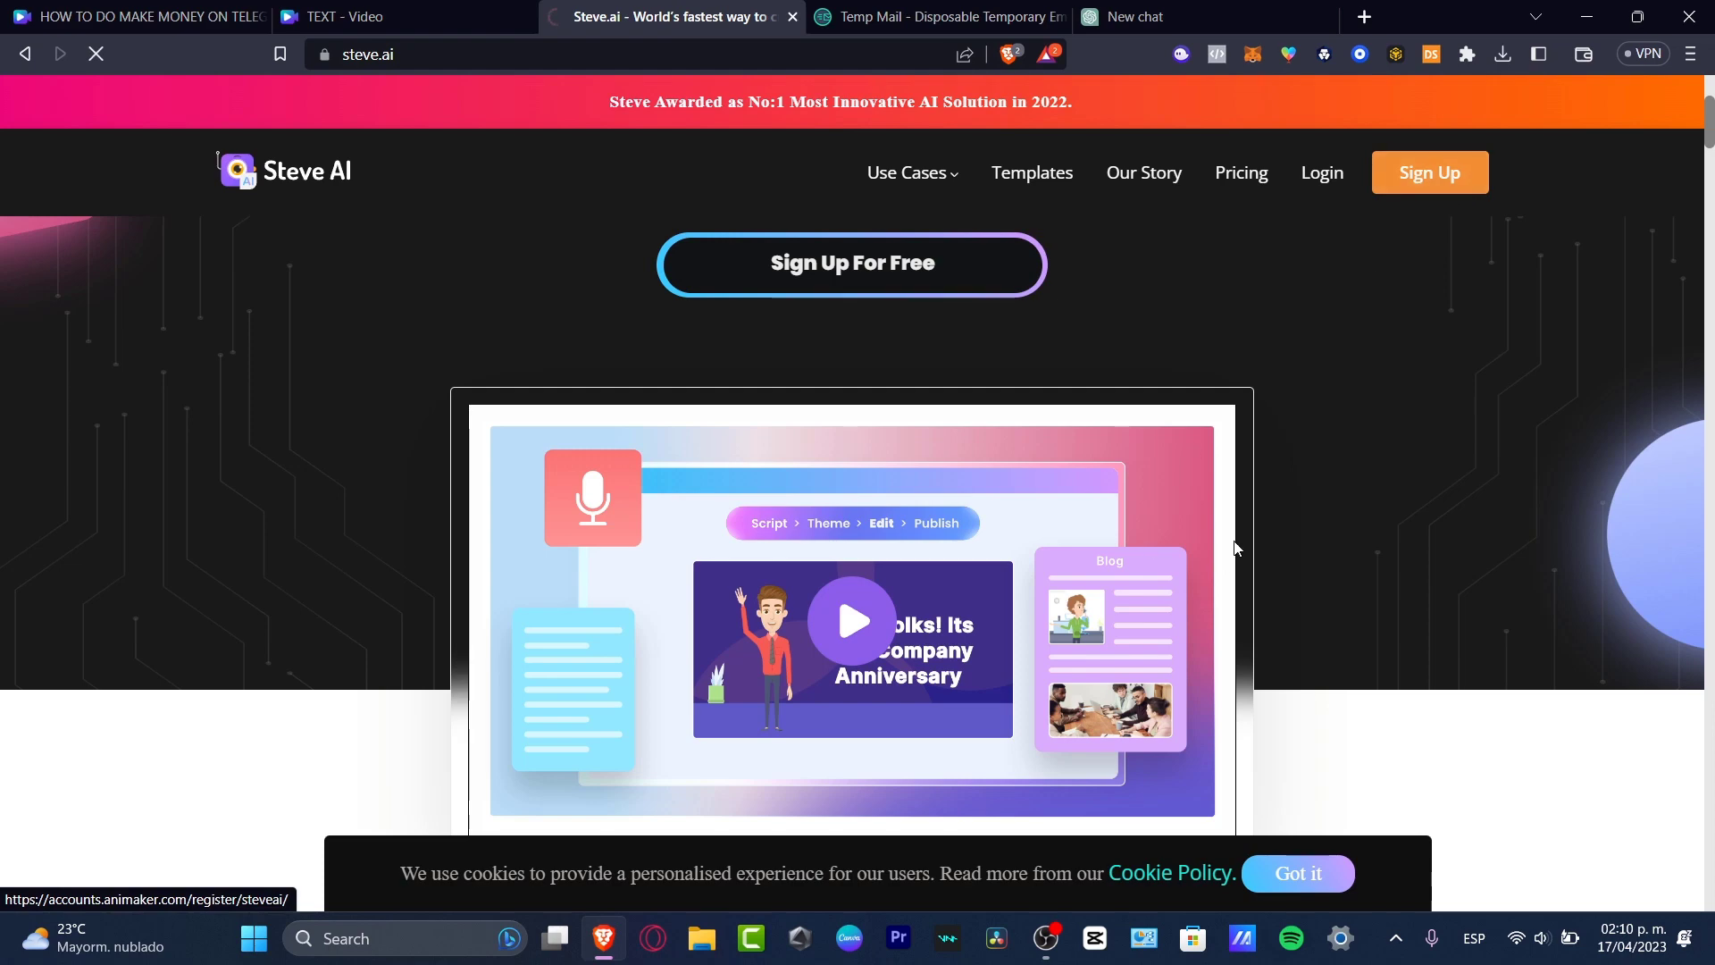
Fill in the email, username 'techxpressanimations' and password, accept terms, and submit.
{"action": "left_click", "coordinate": [852, 263]}
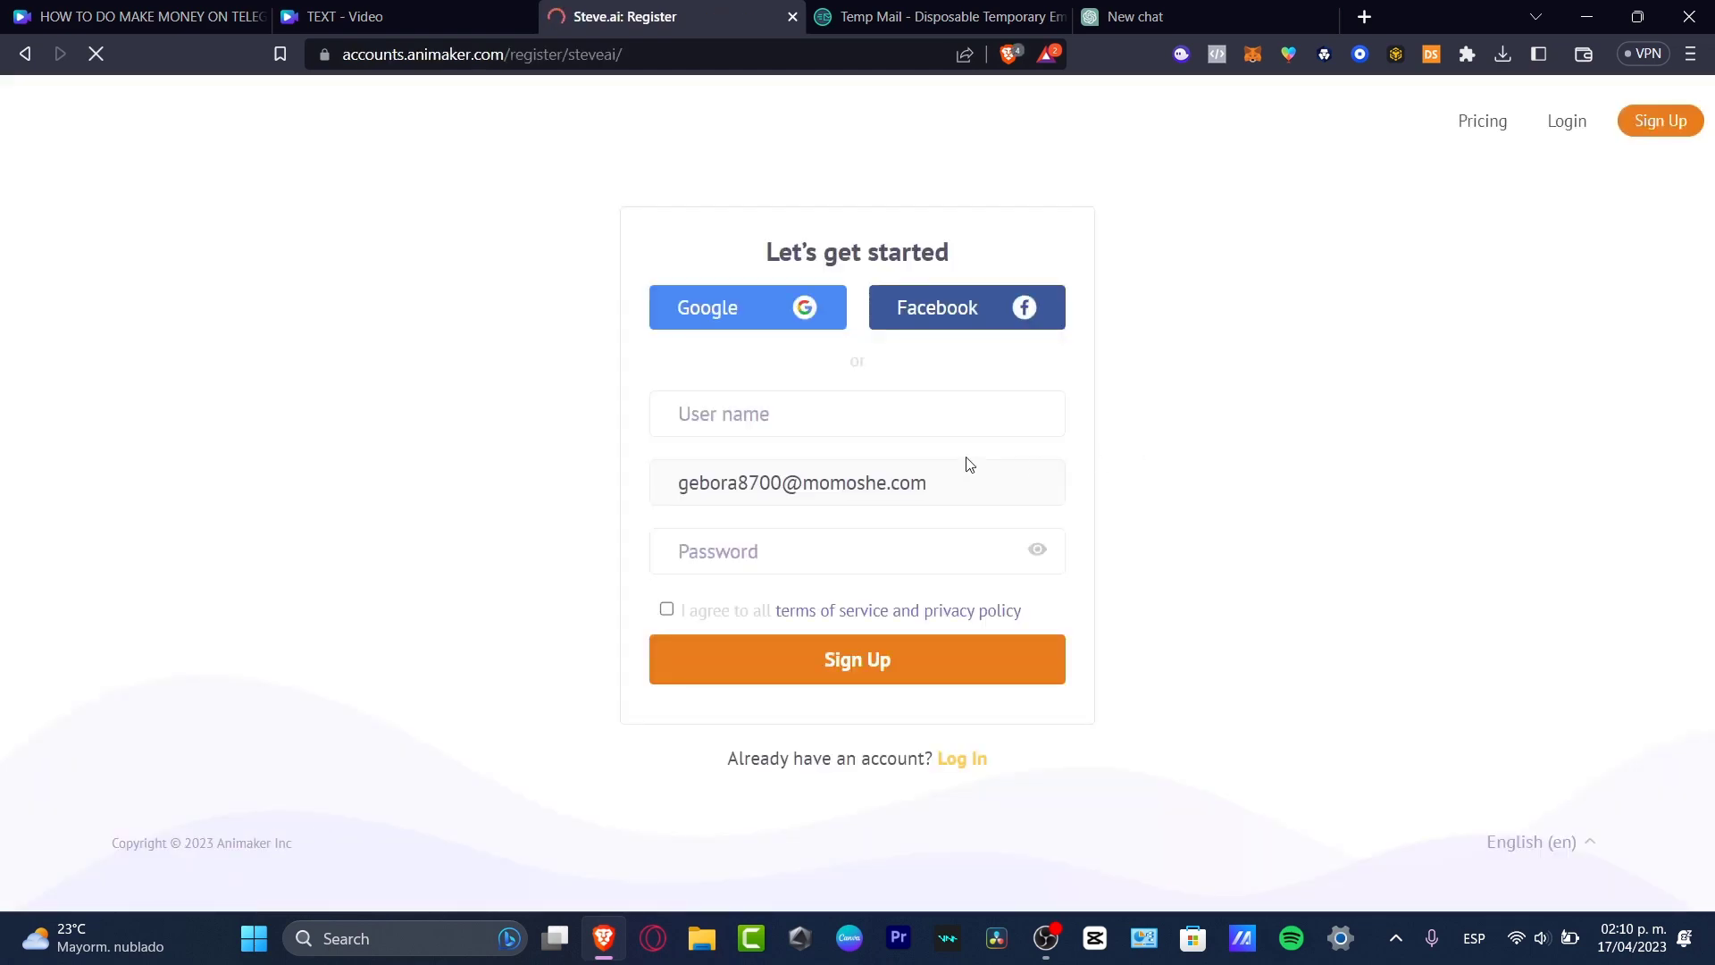
{"action": "left_click", "coordinate": [856, 413]}
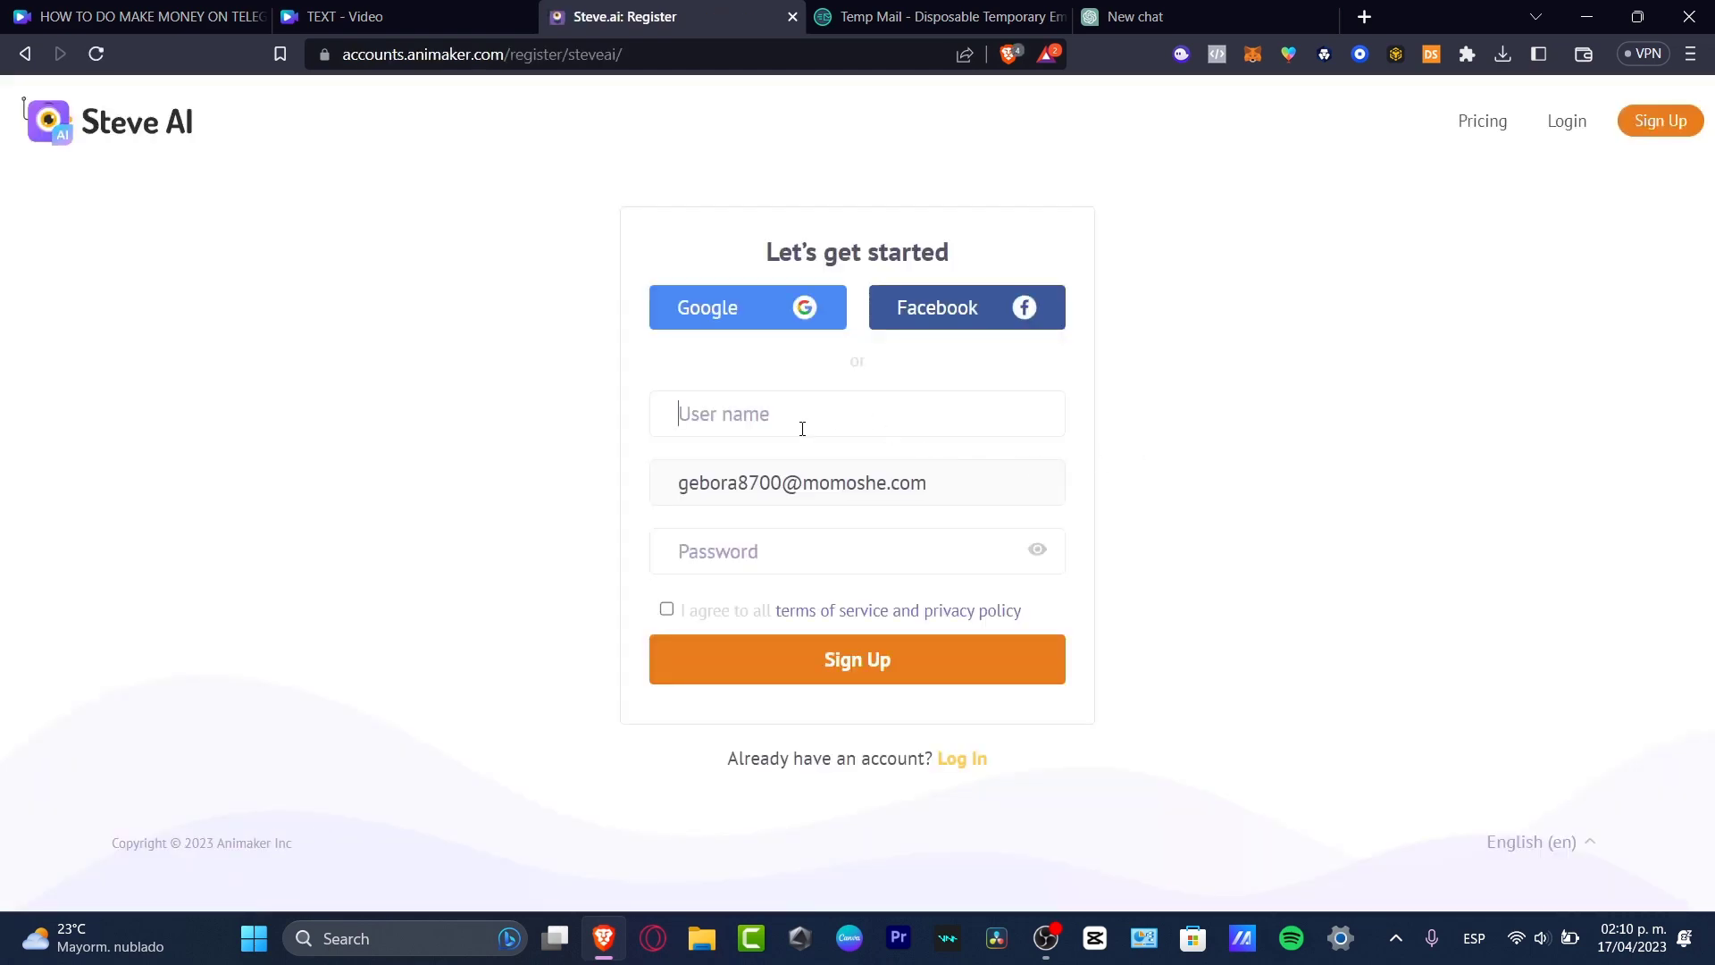
{"action": "type", "text": "techxpressa"}
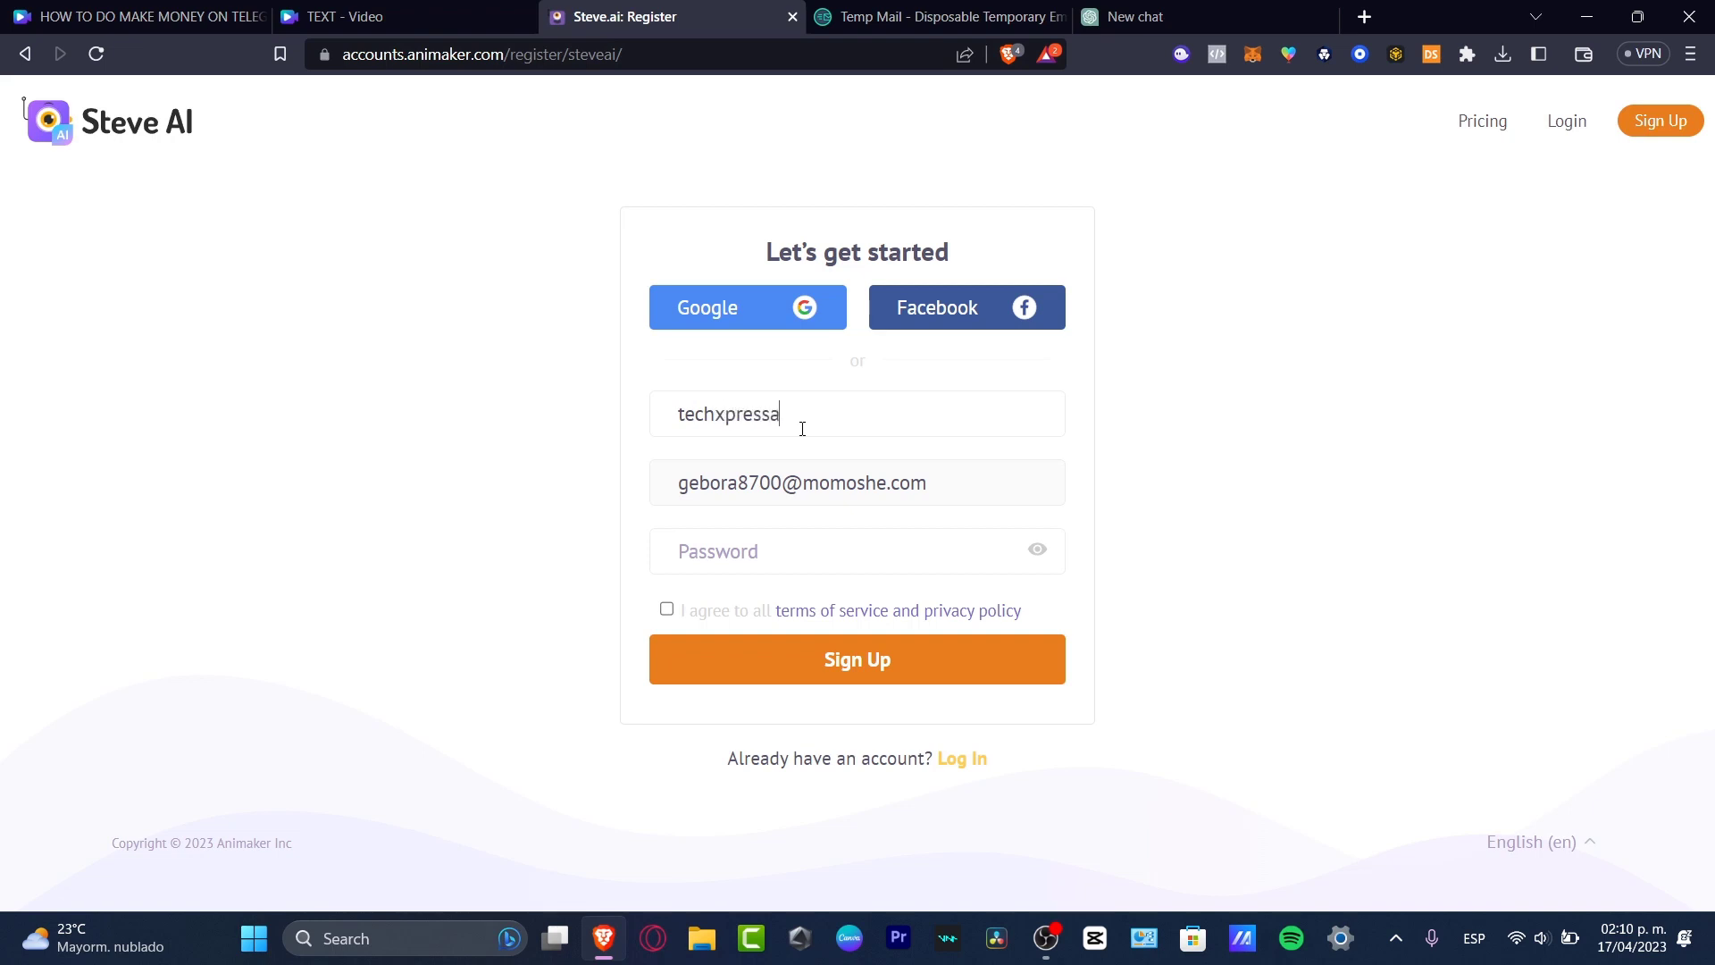
{"action": "type", "text": "nimations"}
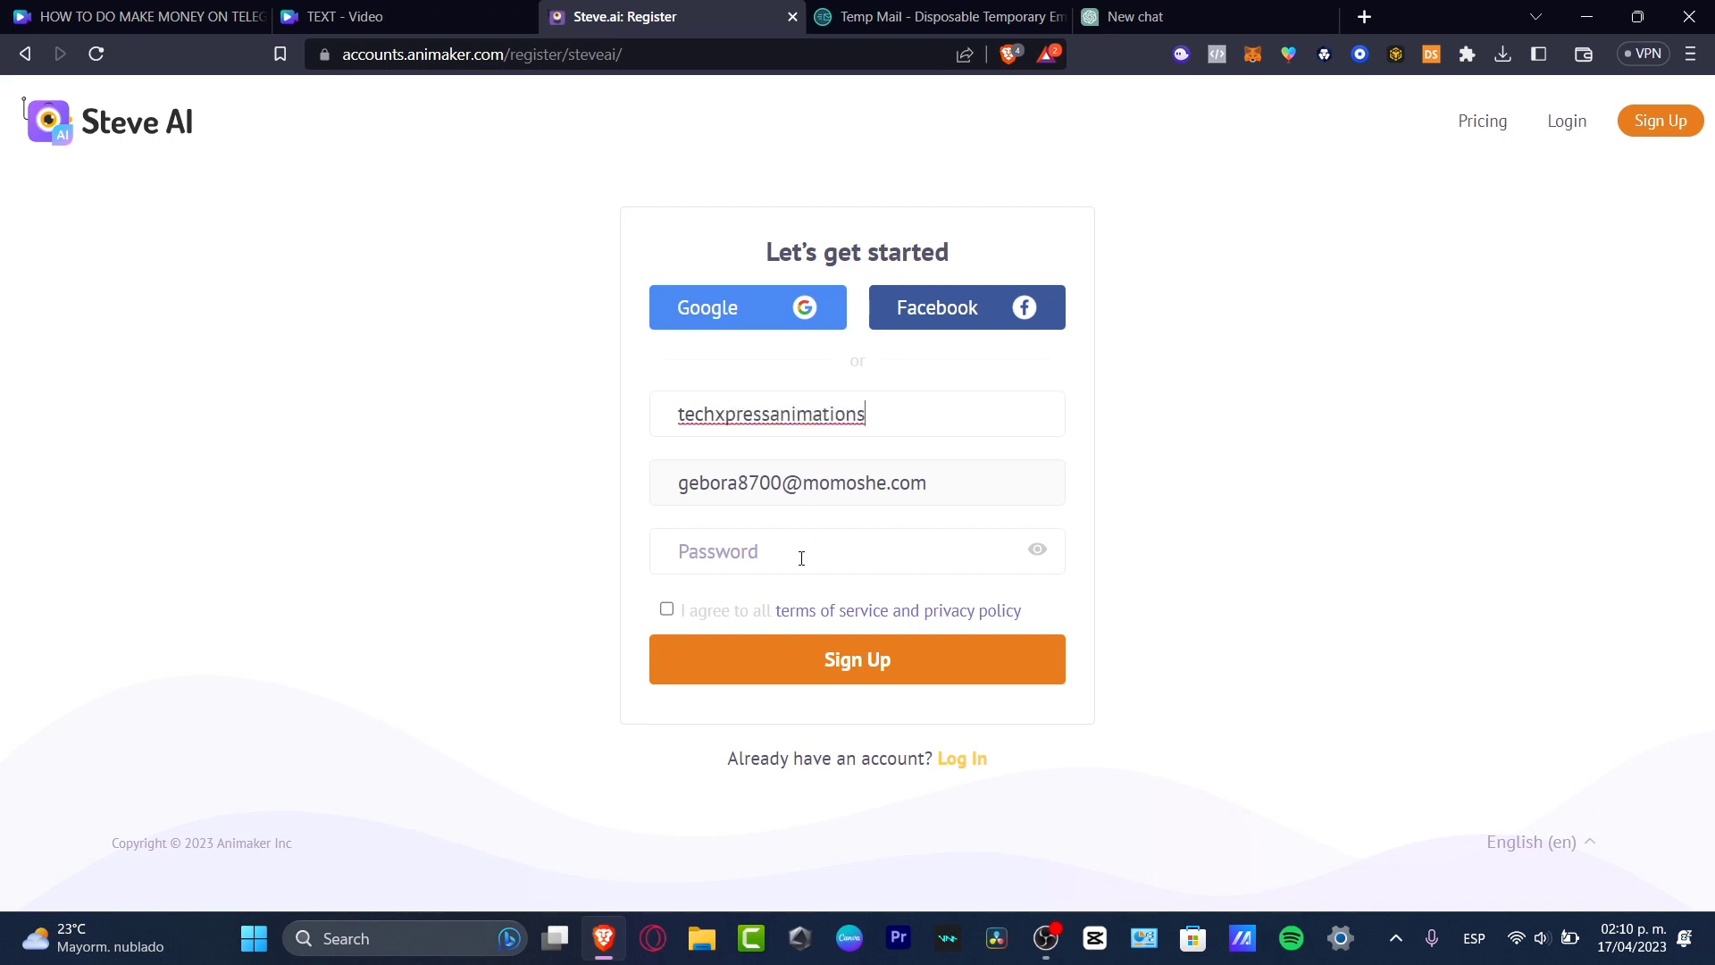
{"action": "type", "text": "password"}
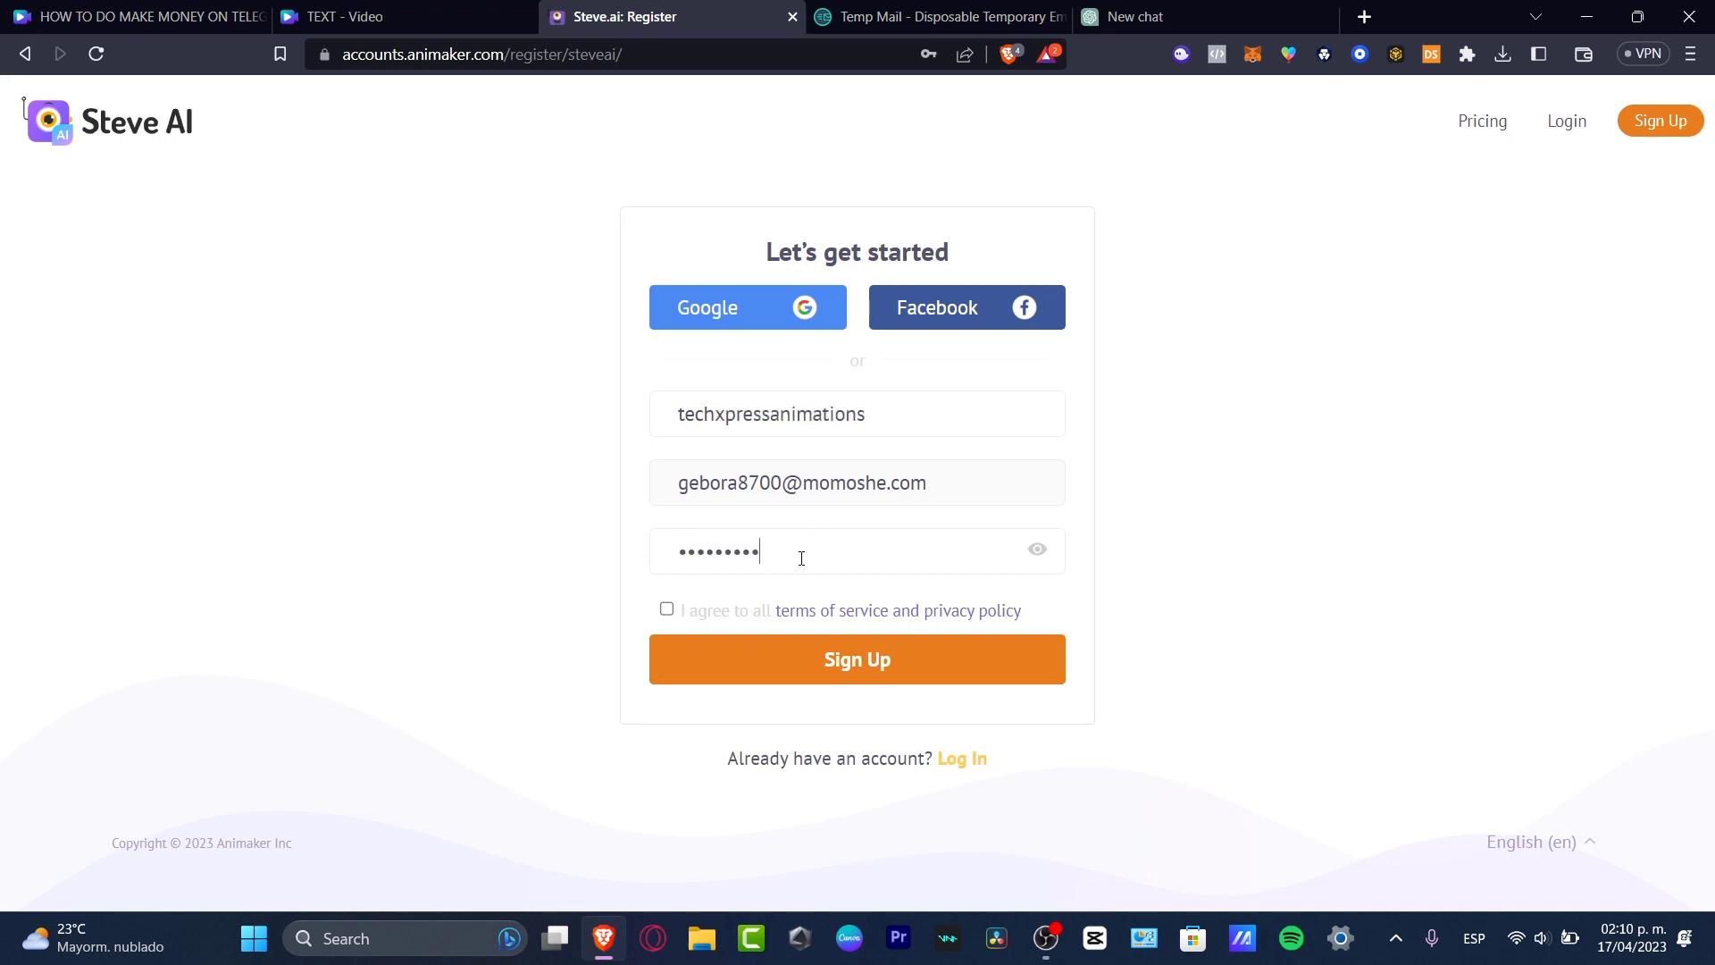
{"action": "mouse_move", "coordinate": [910, 652]}
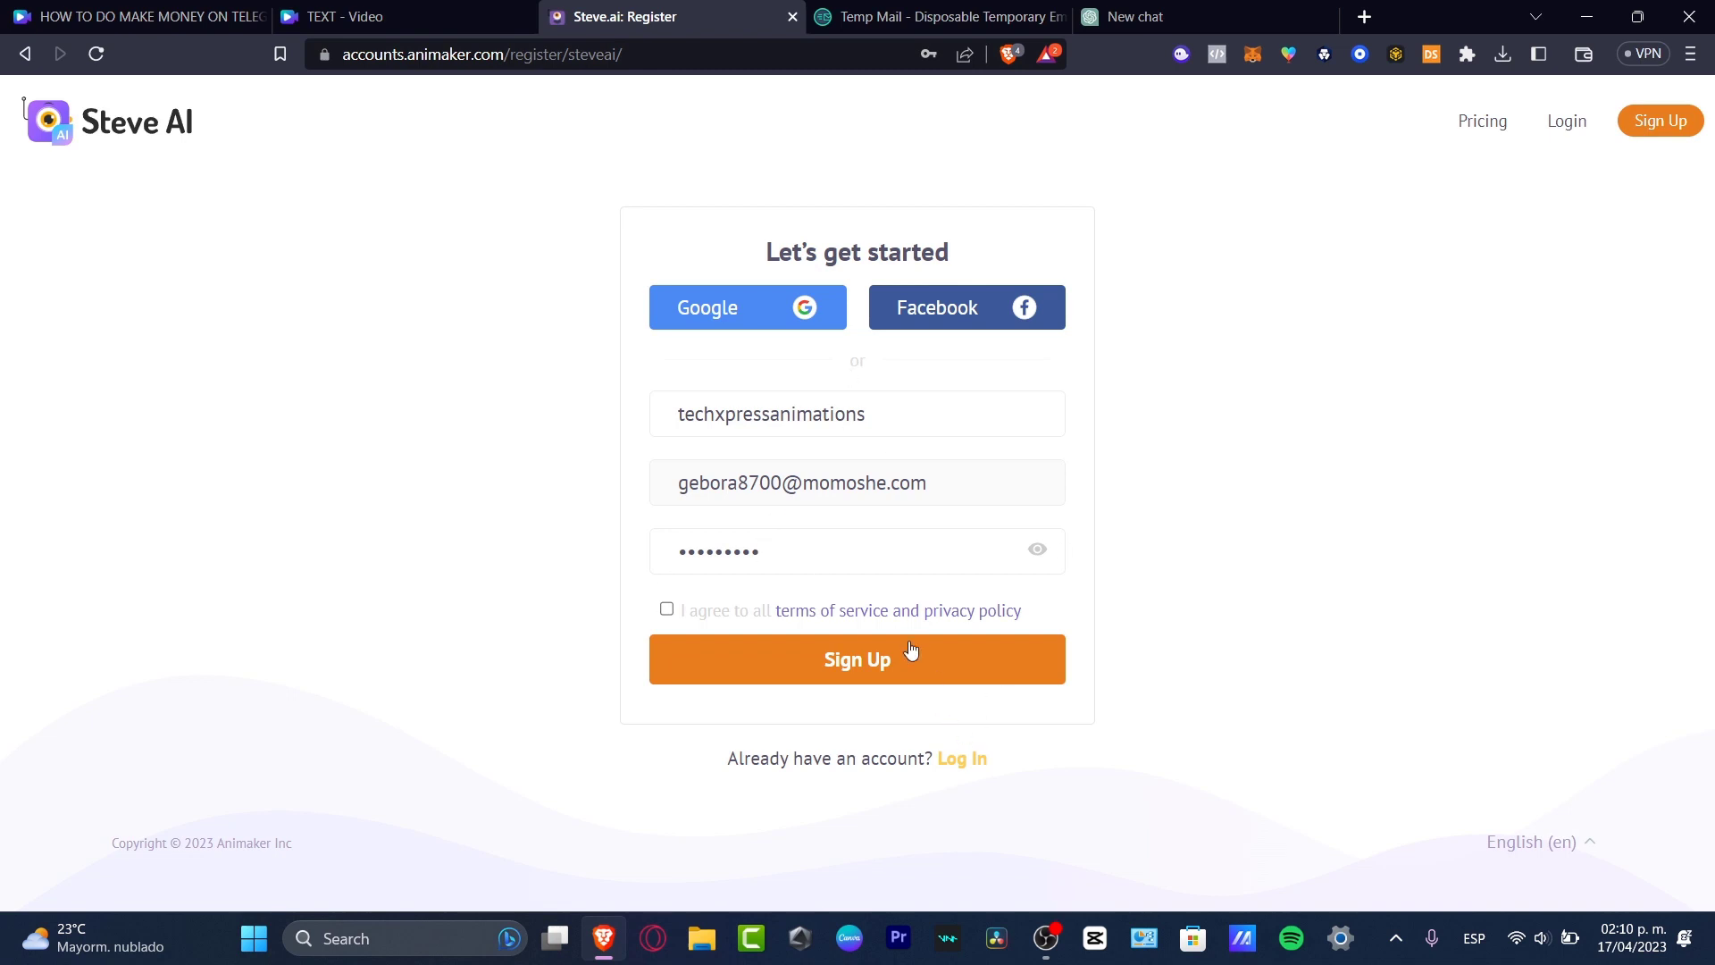
{"action": "left_click", "coordinate": [666, 610]}
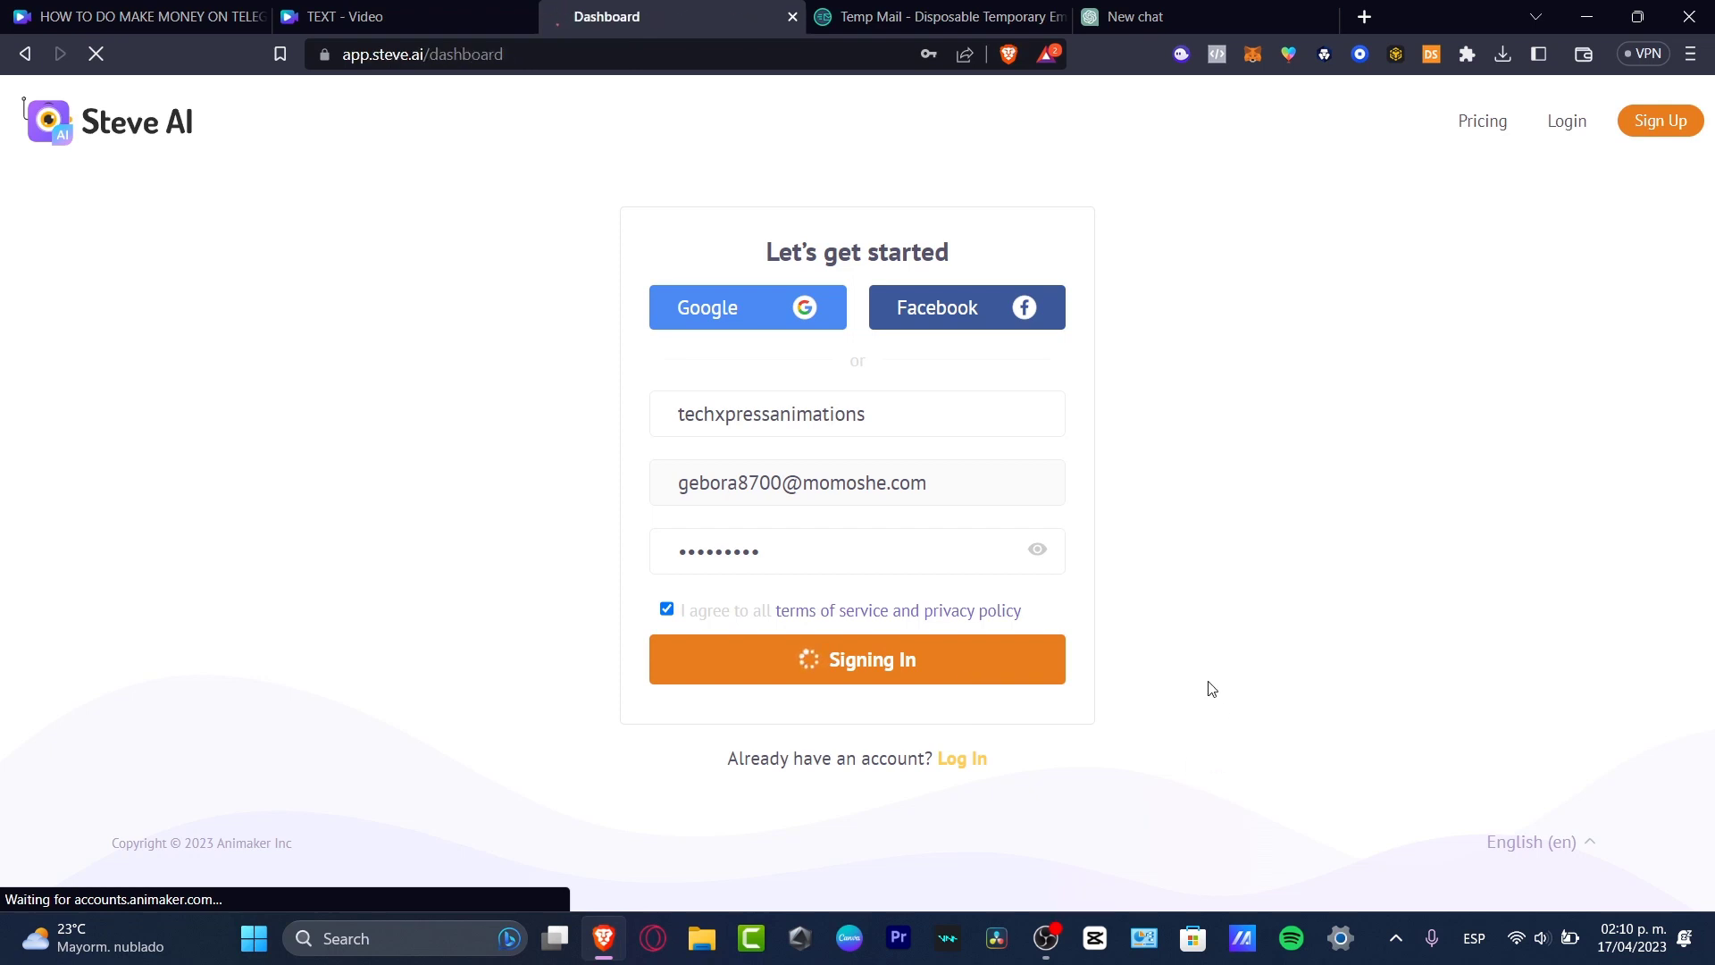
Let sign-in finish so the app.steve.ai free-plan dashboard loads.
{"action": "left_click", "coordinate": [856, 658]}
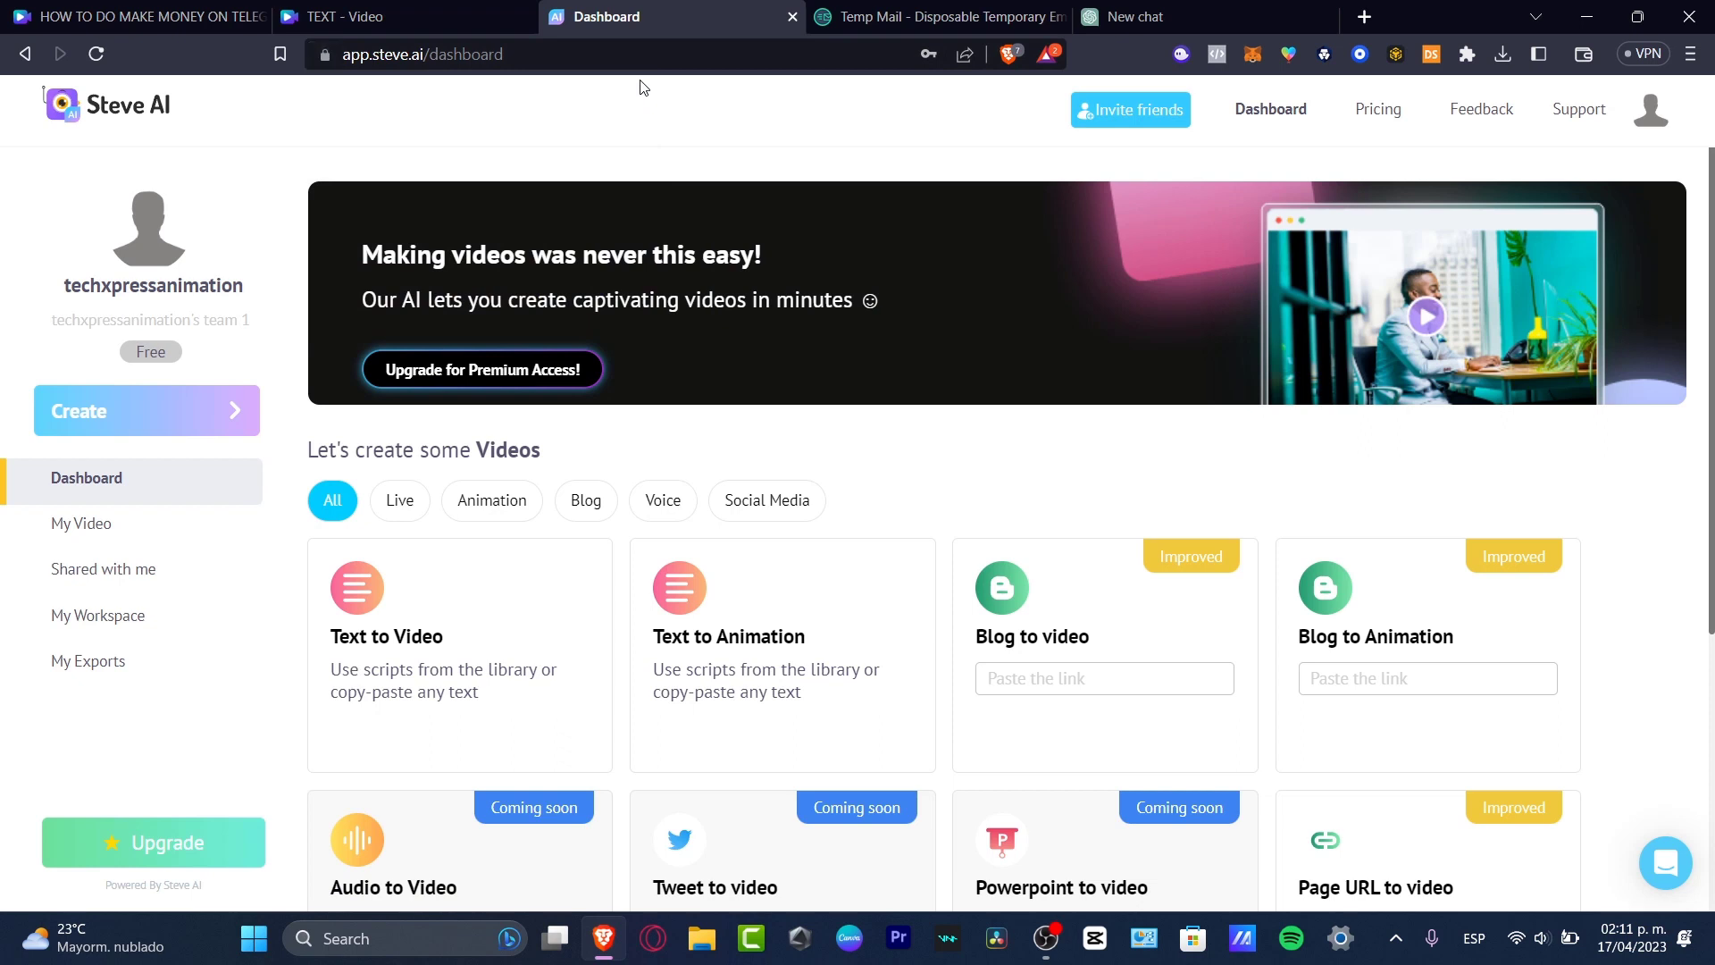
{"action": "mouse_move", "coordinate": [863, 434]}
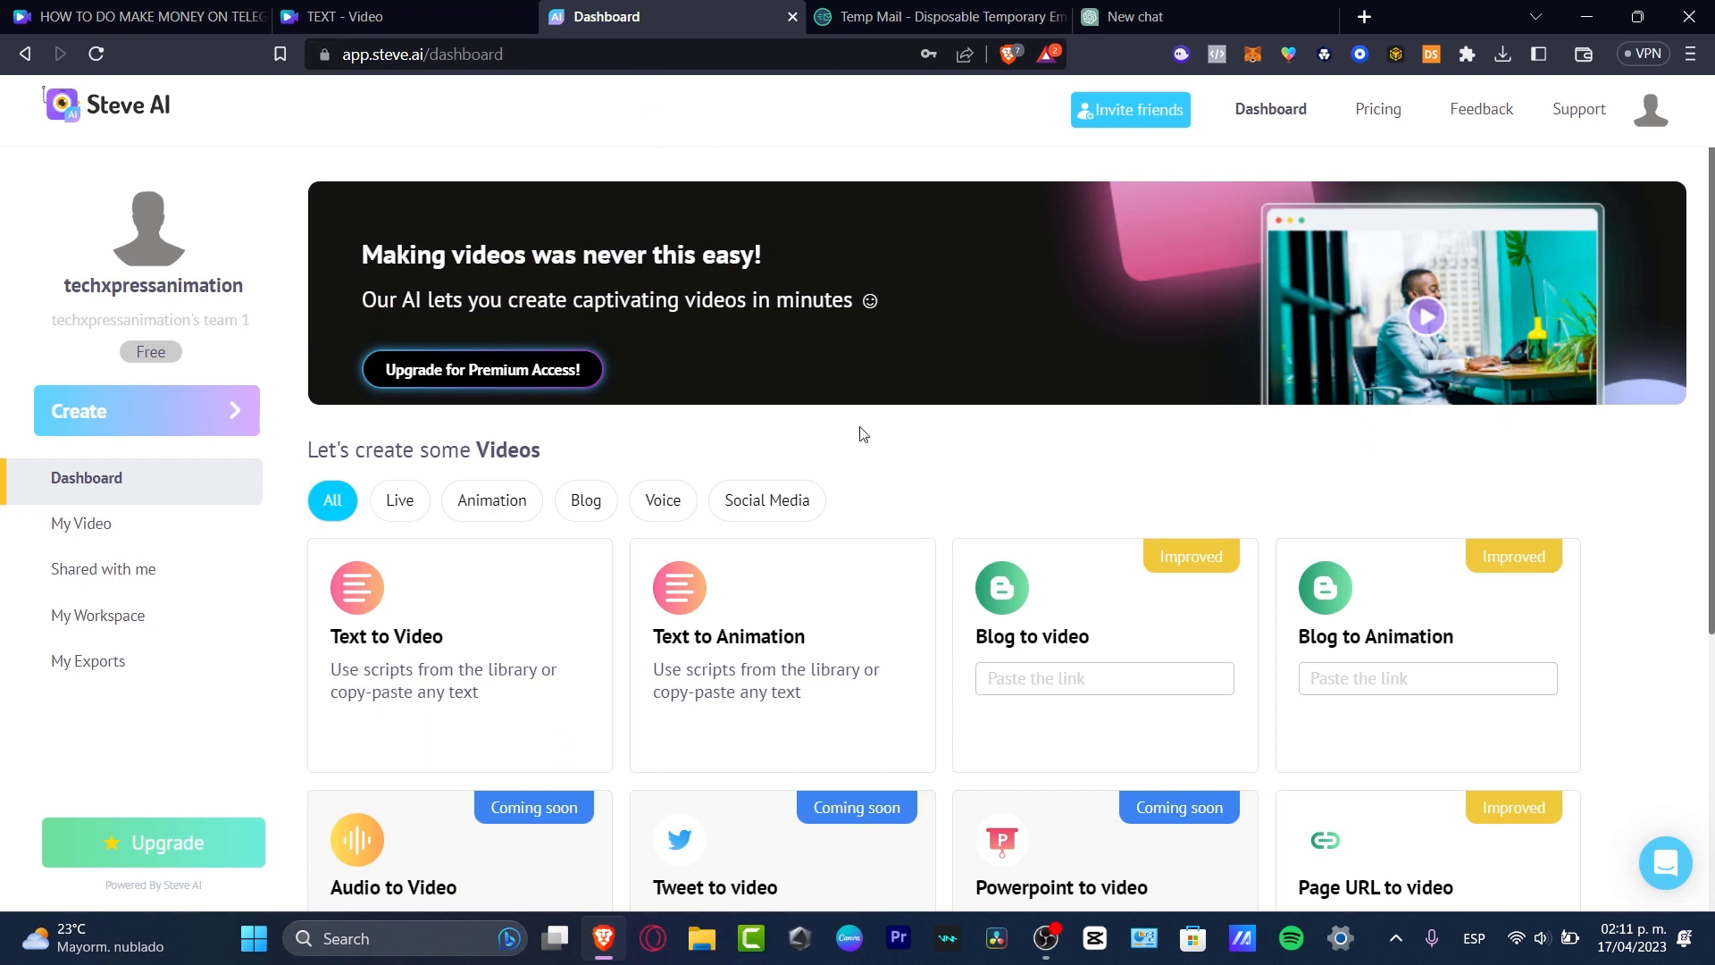
{"action": "mouse_move", "coordinate": [1153, 434]}
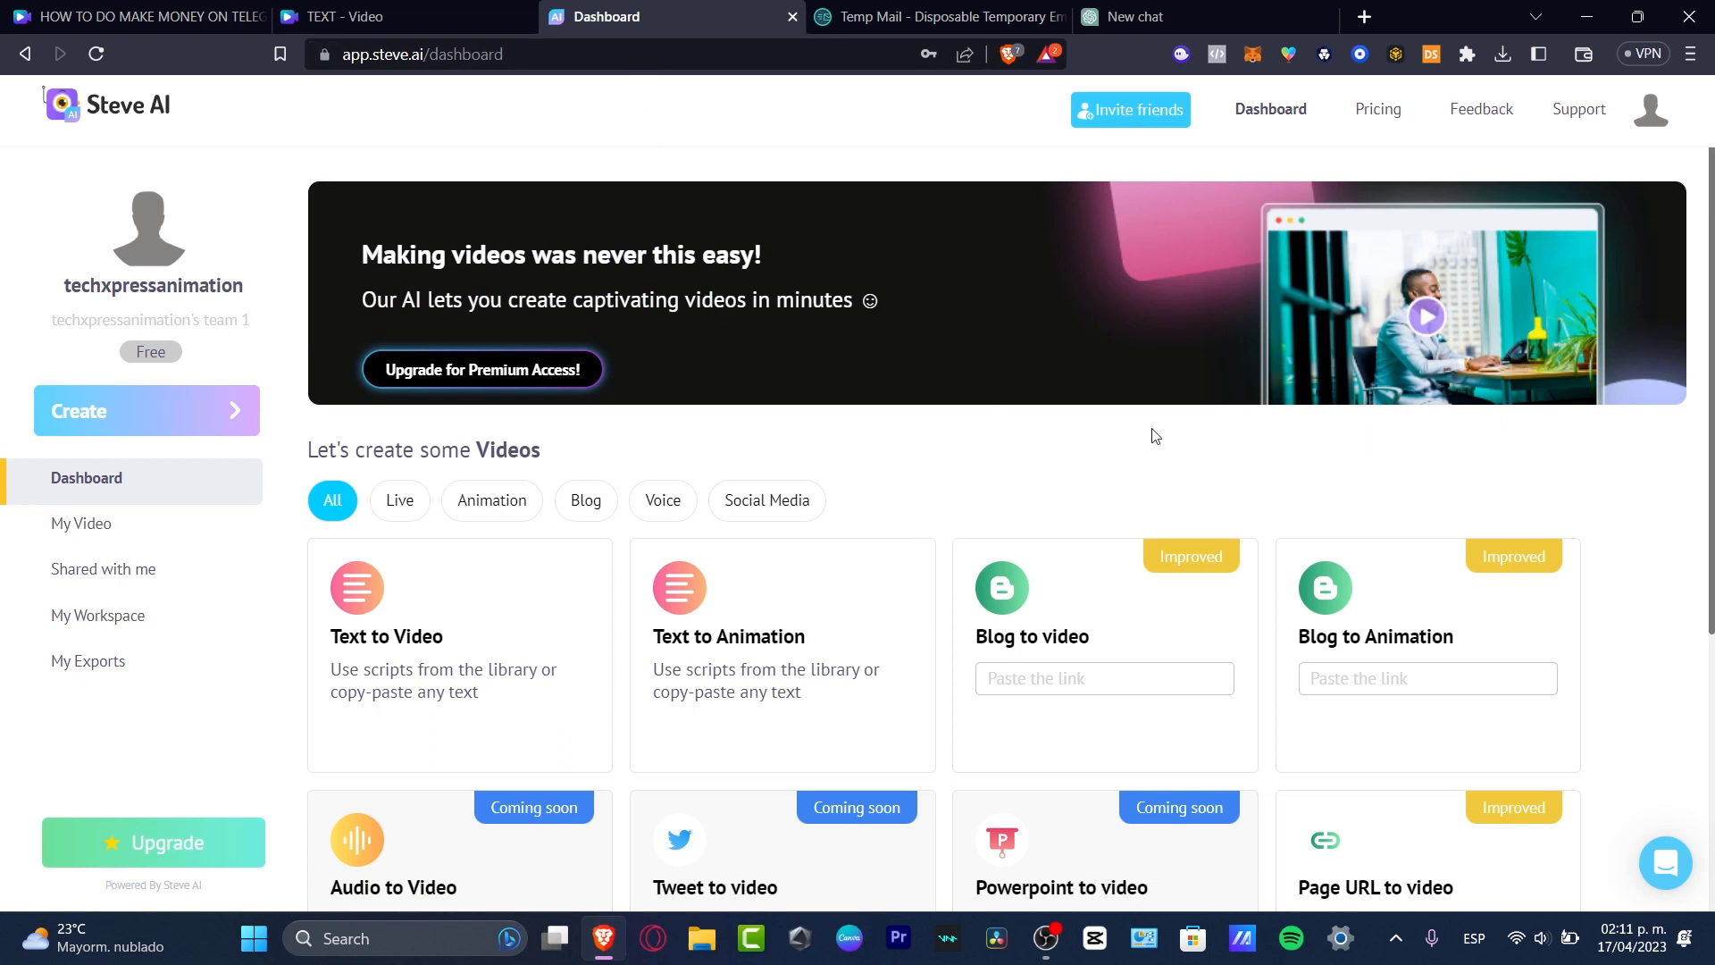
{"action": "mouse_move", "coordinate": [1640, 506]}
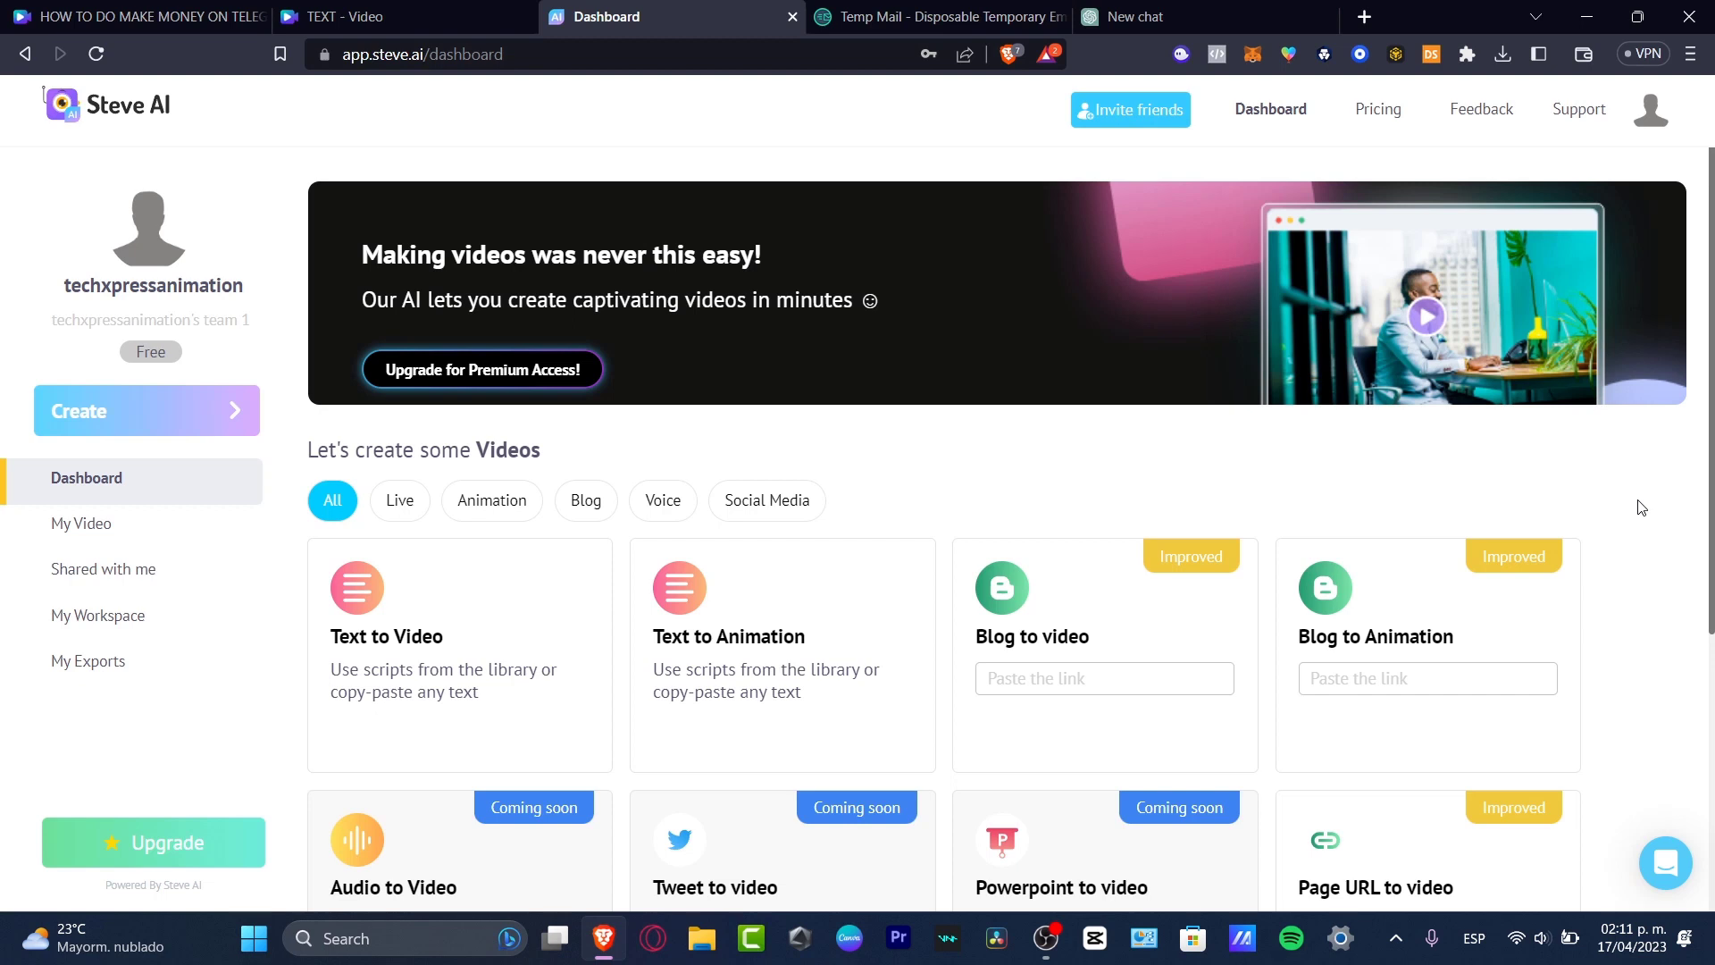
{"action": "mouse_move", "coordinate": [82, 522]}
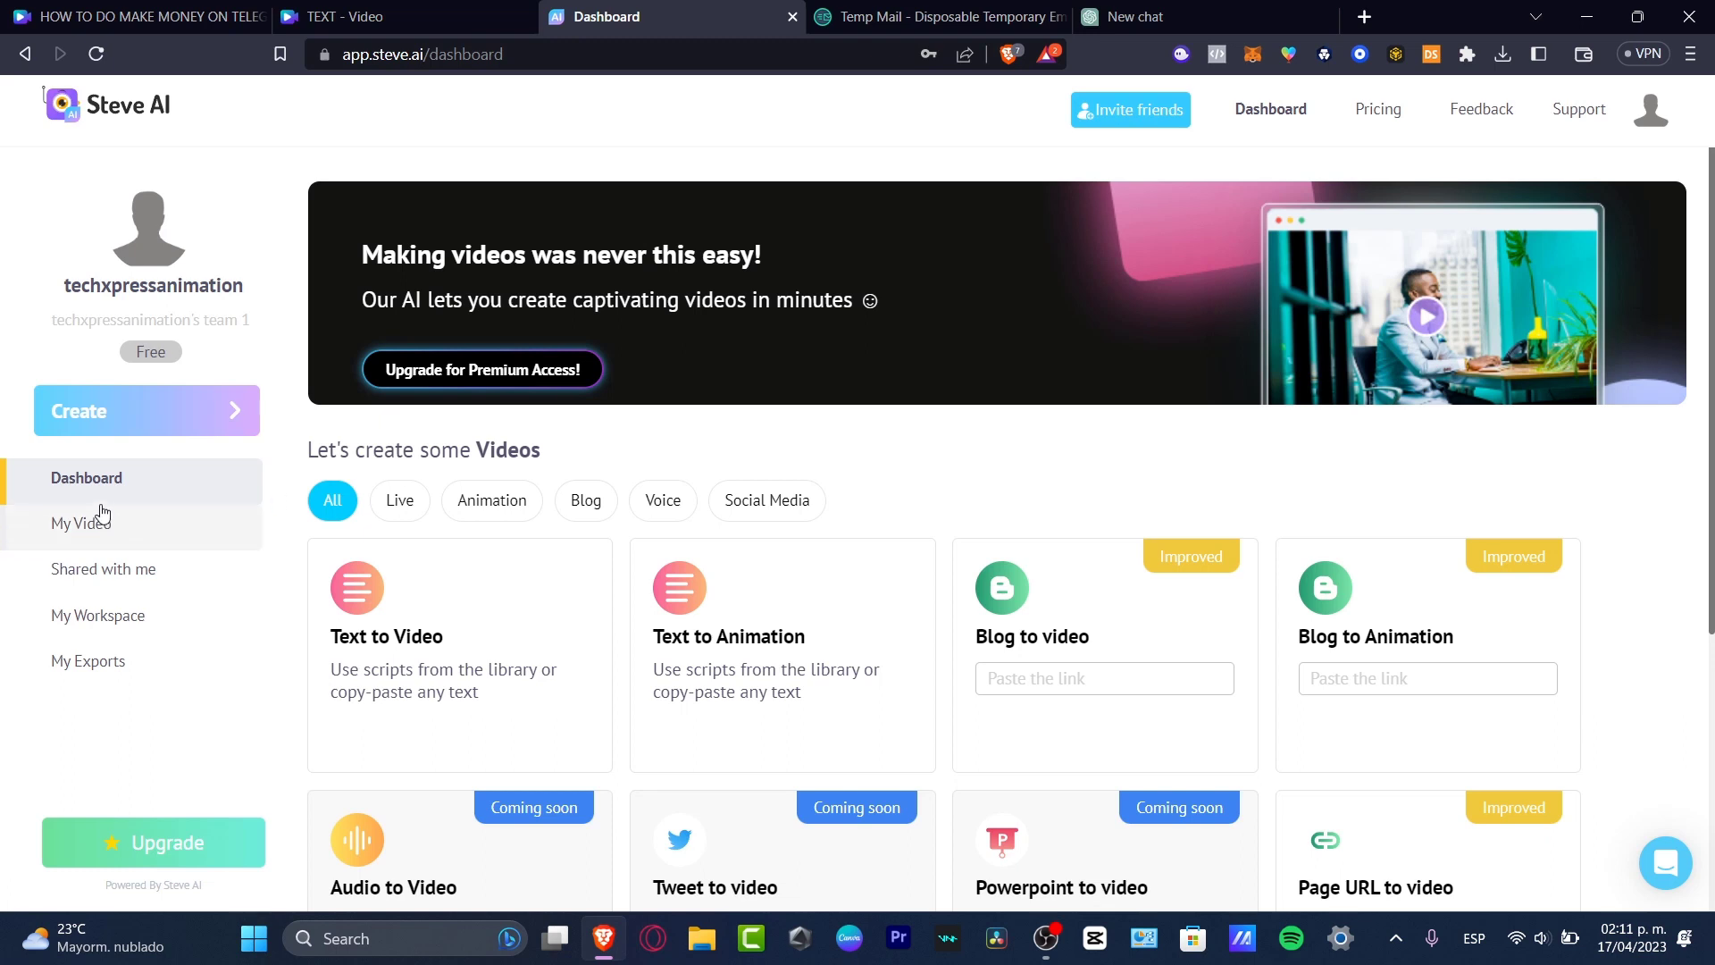
{"action": "mouse_move", "coordinate": [423, 500]}
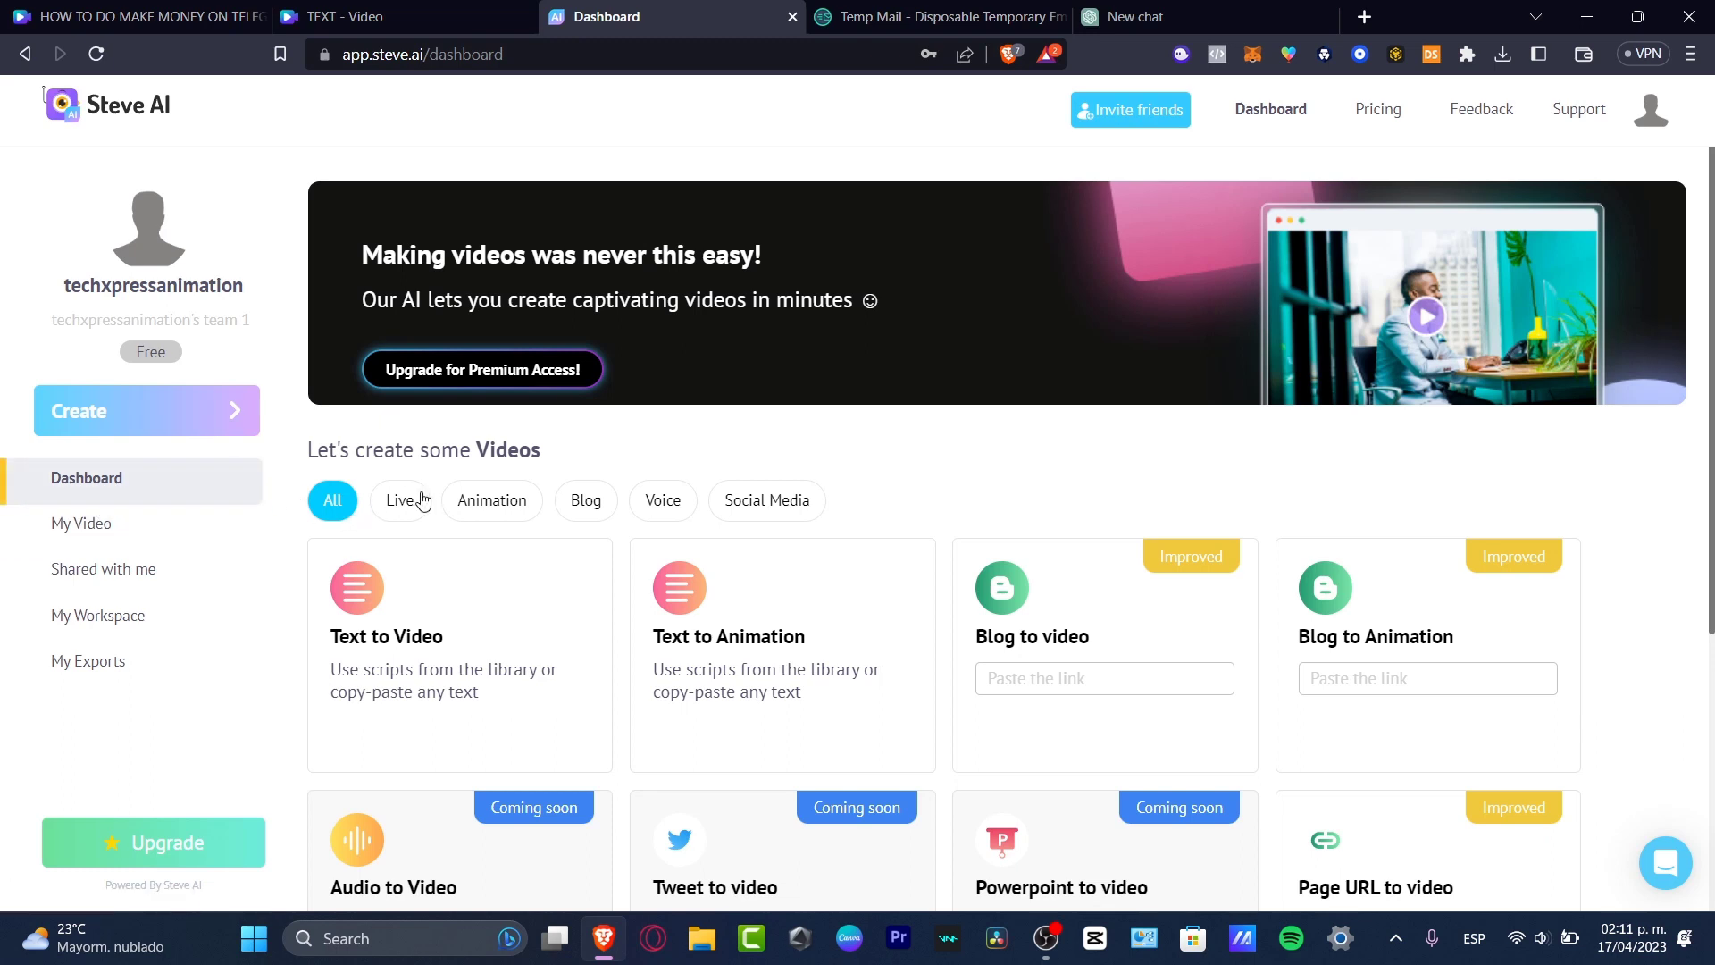
{"action": "mouse_move", "coordinate": [785, 501]}
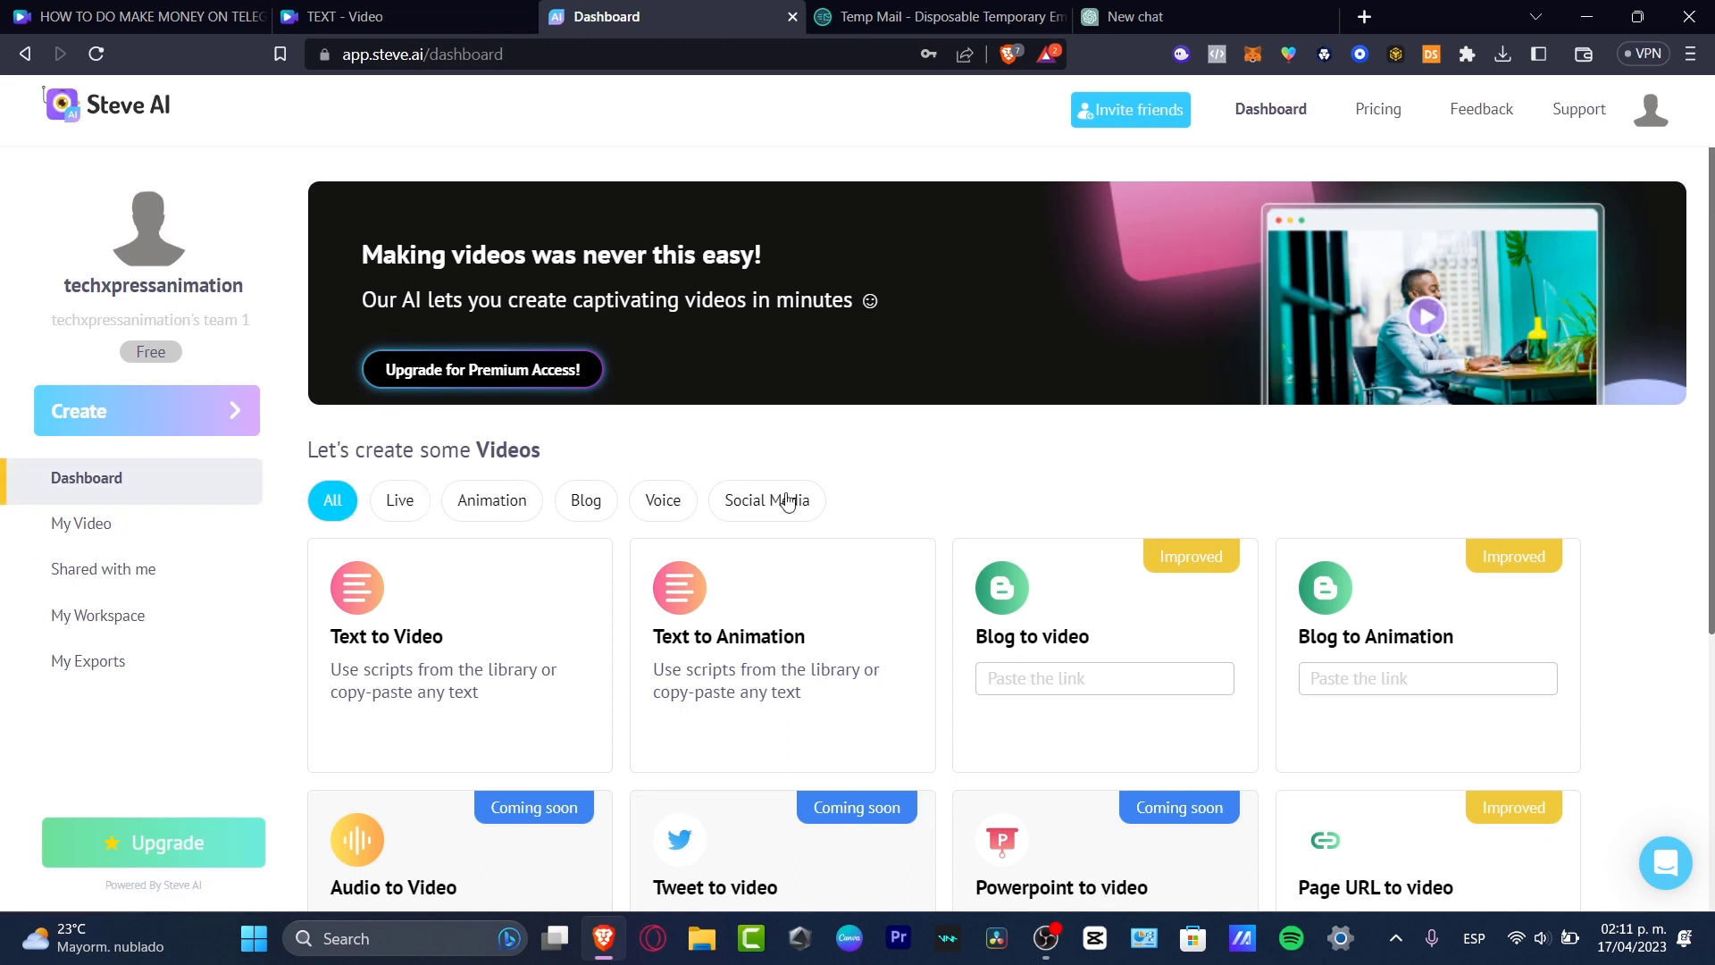
Filter the dashboard to Animation and start a Text to Animation video.
{"action": "left_click", "coordinate": [490, 501]}
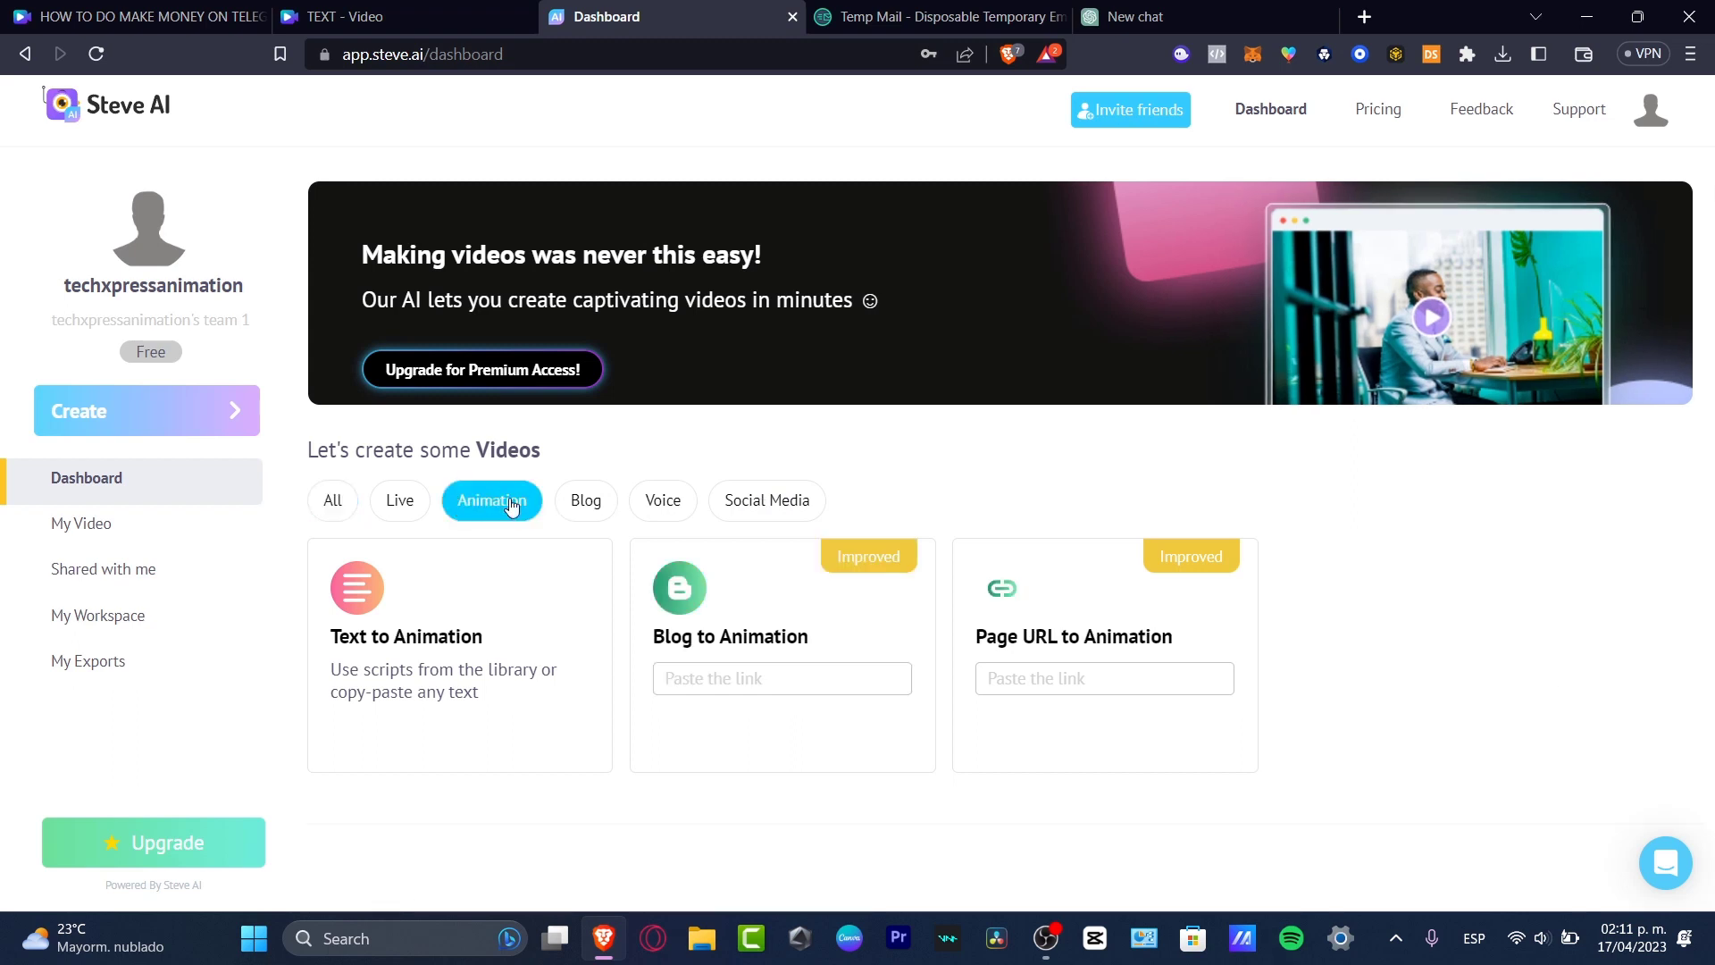
{"action": "mouse_move", "coordinate": [459, 629]}
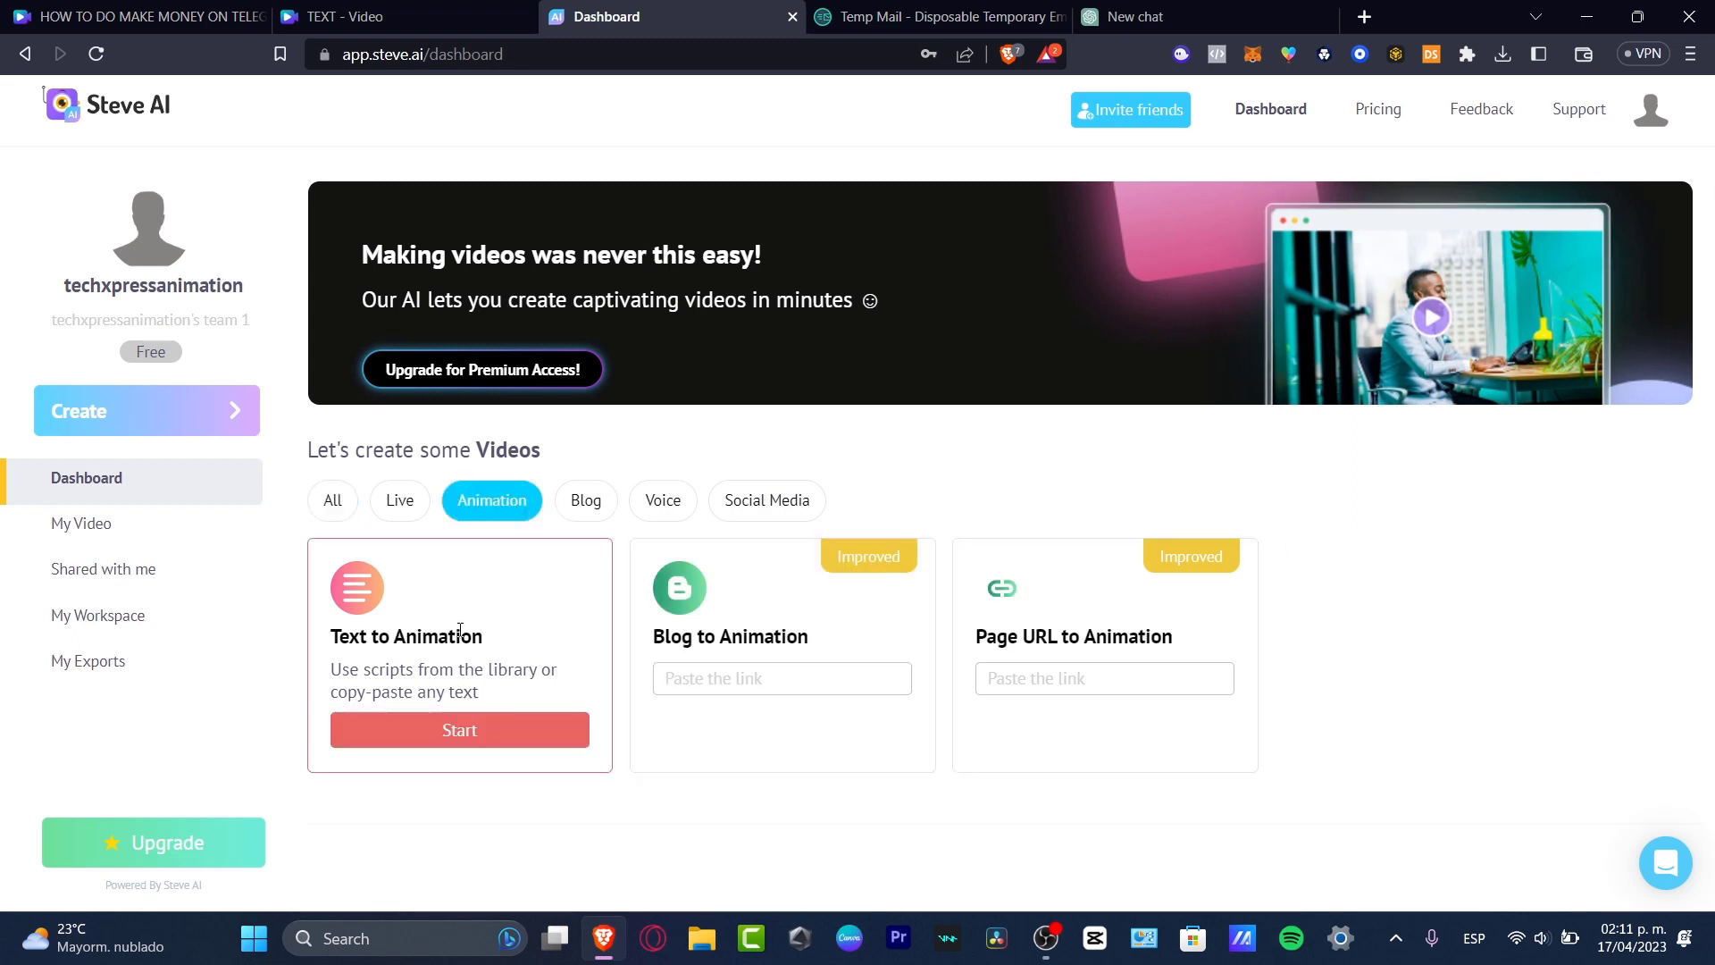
{"action": "mouse_move", "coordinate": [501, 676]}
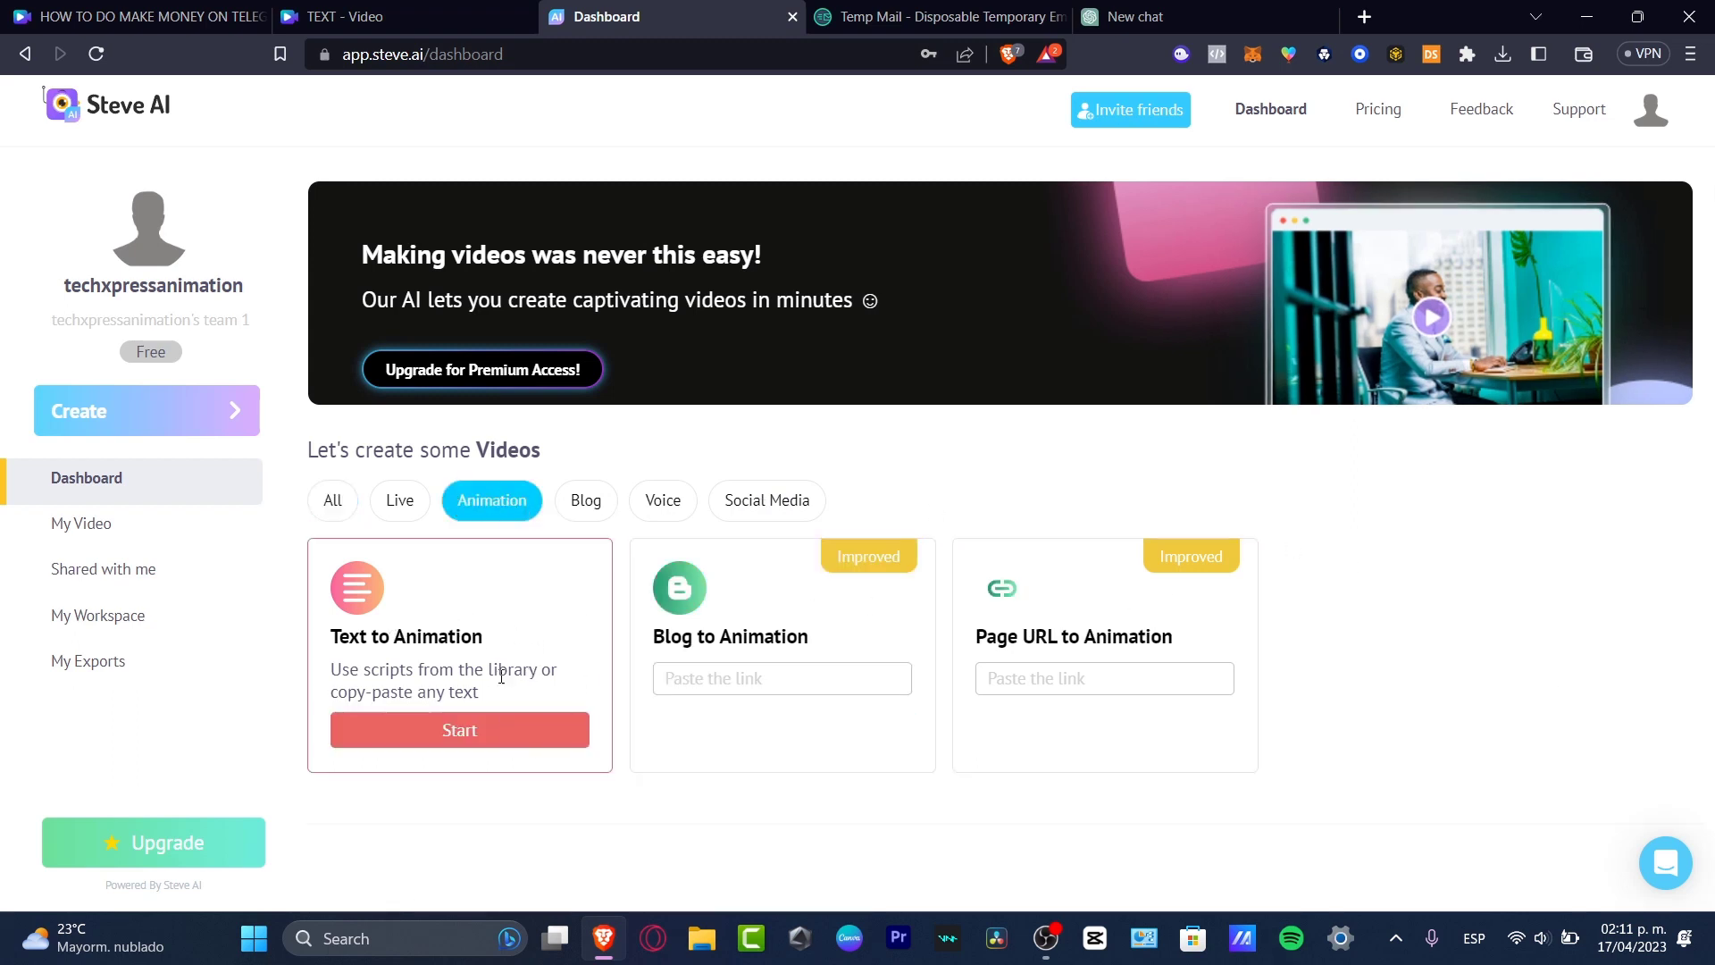
{"action": "mouse_move", "coordinate": [461, 657]}
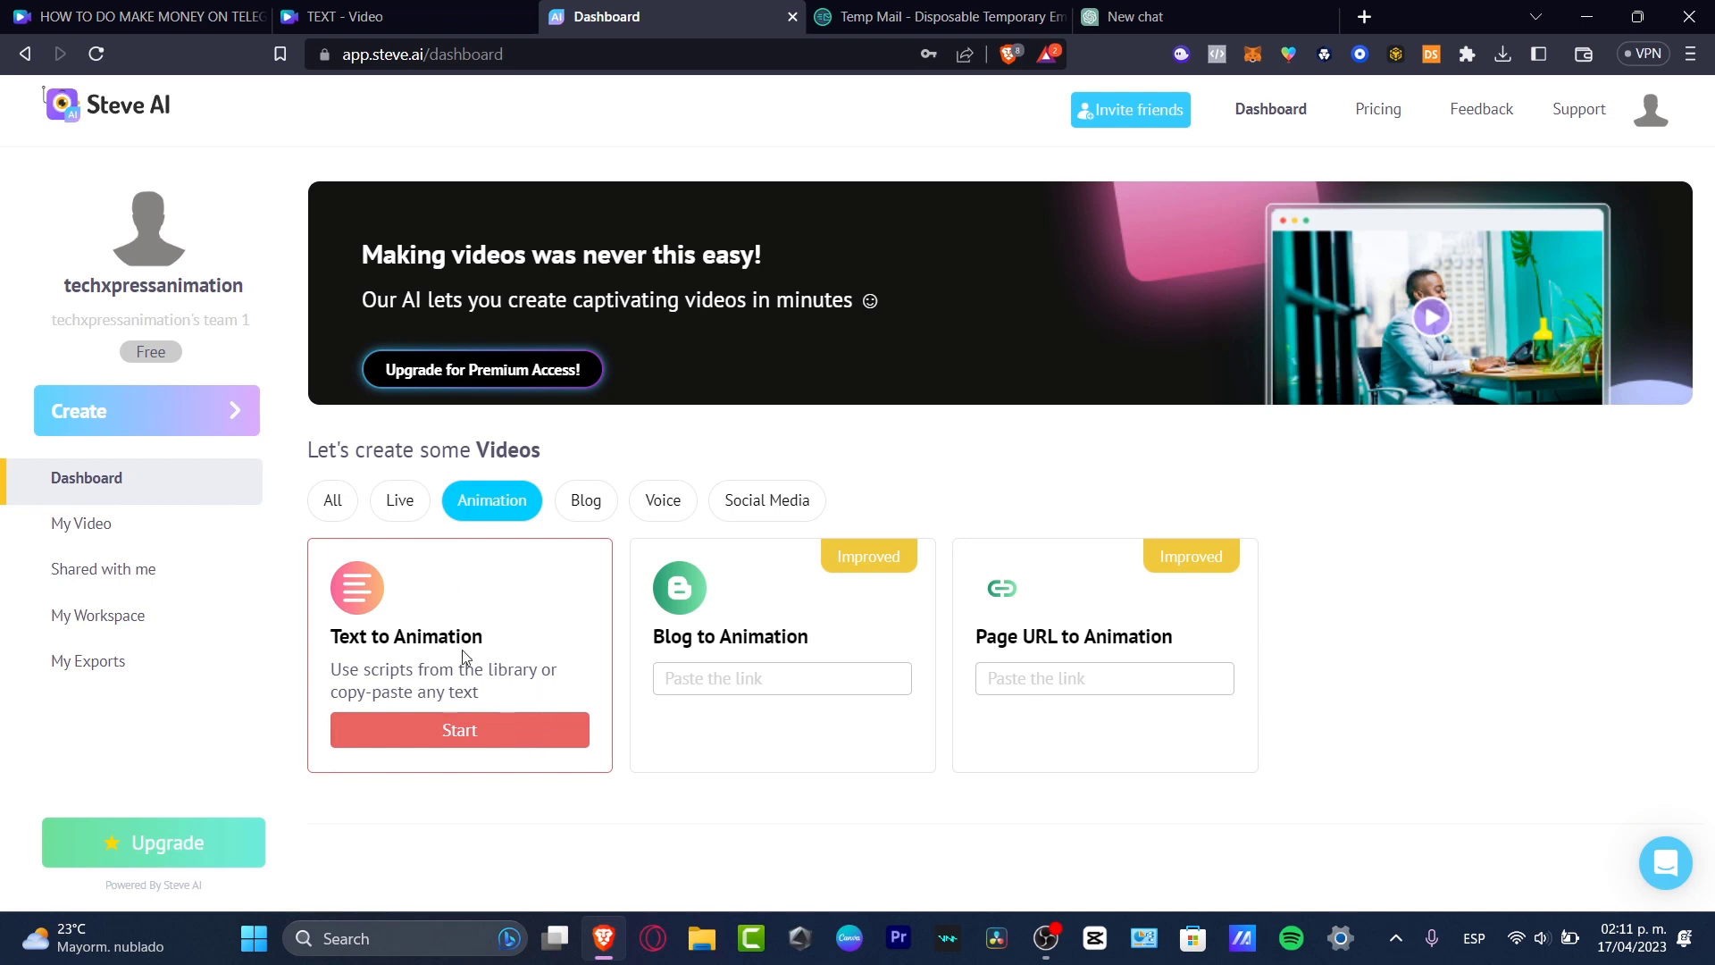
{"action": "left_click", "coordinate": [459, 730]}
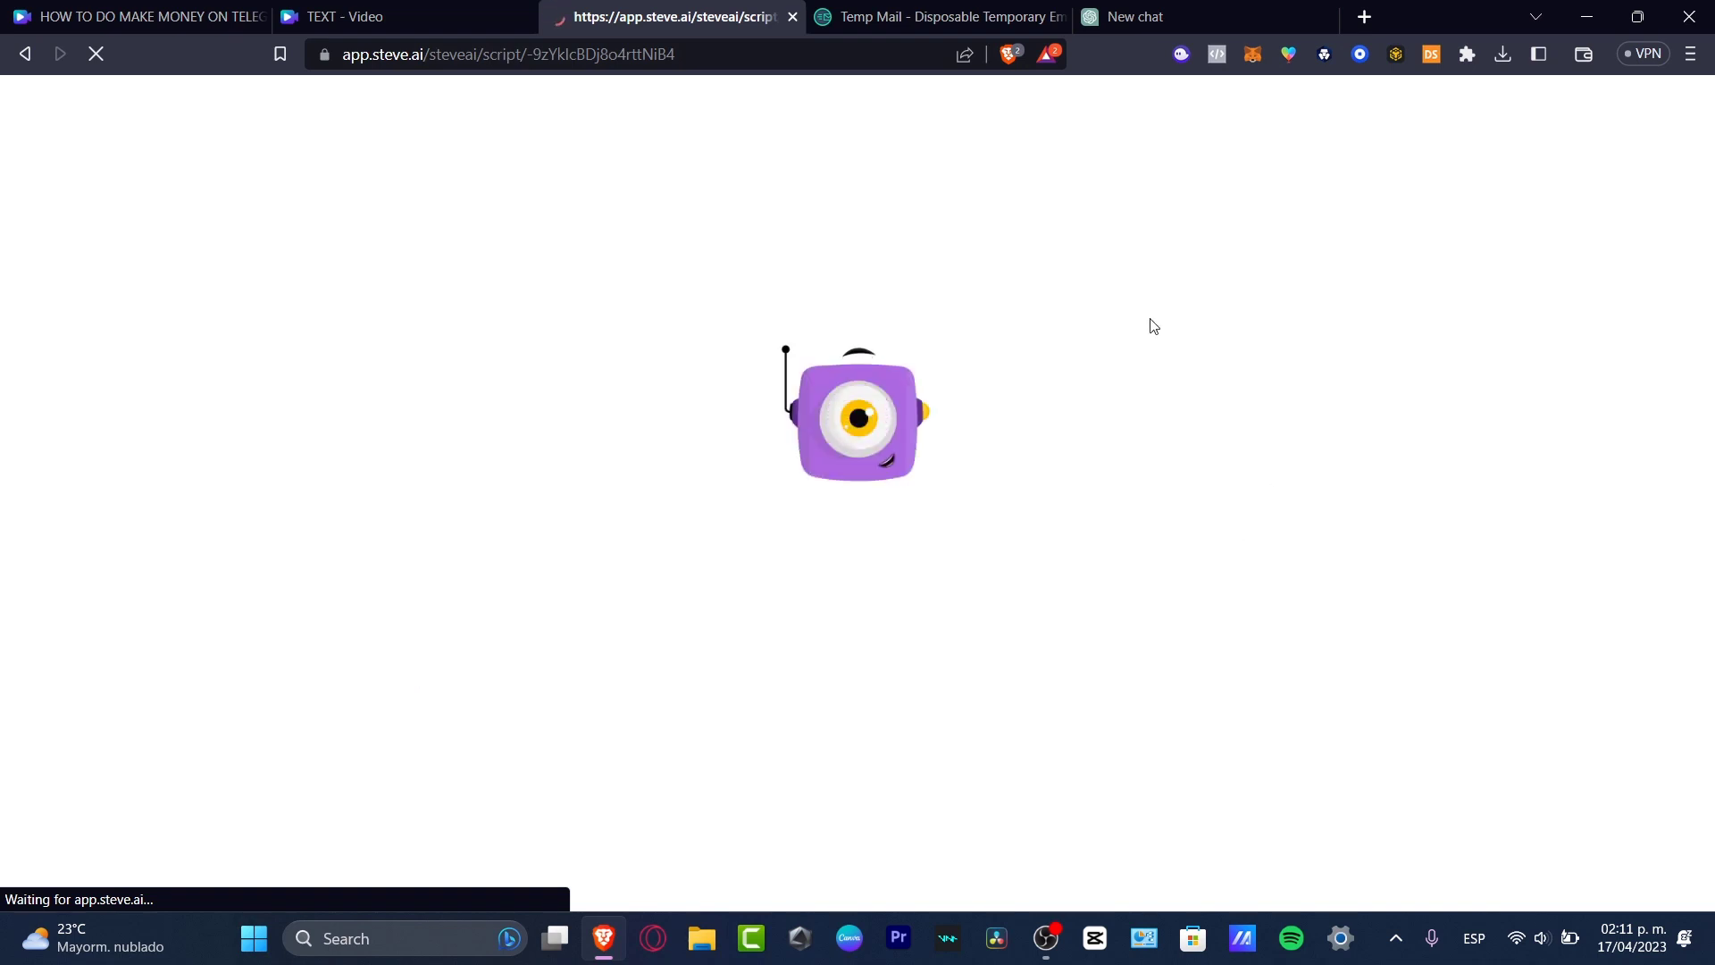
{"action": "mouse_move", "coordinate": [779, 292]}
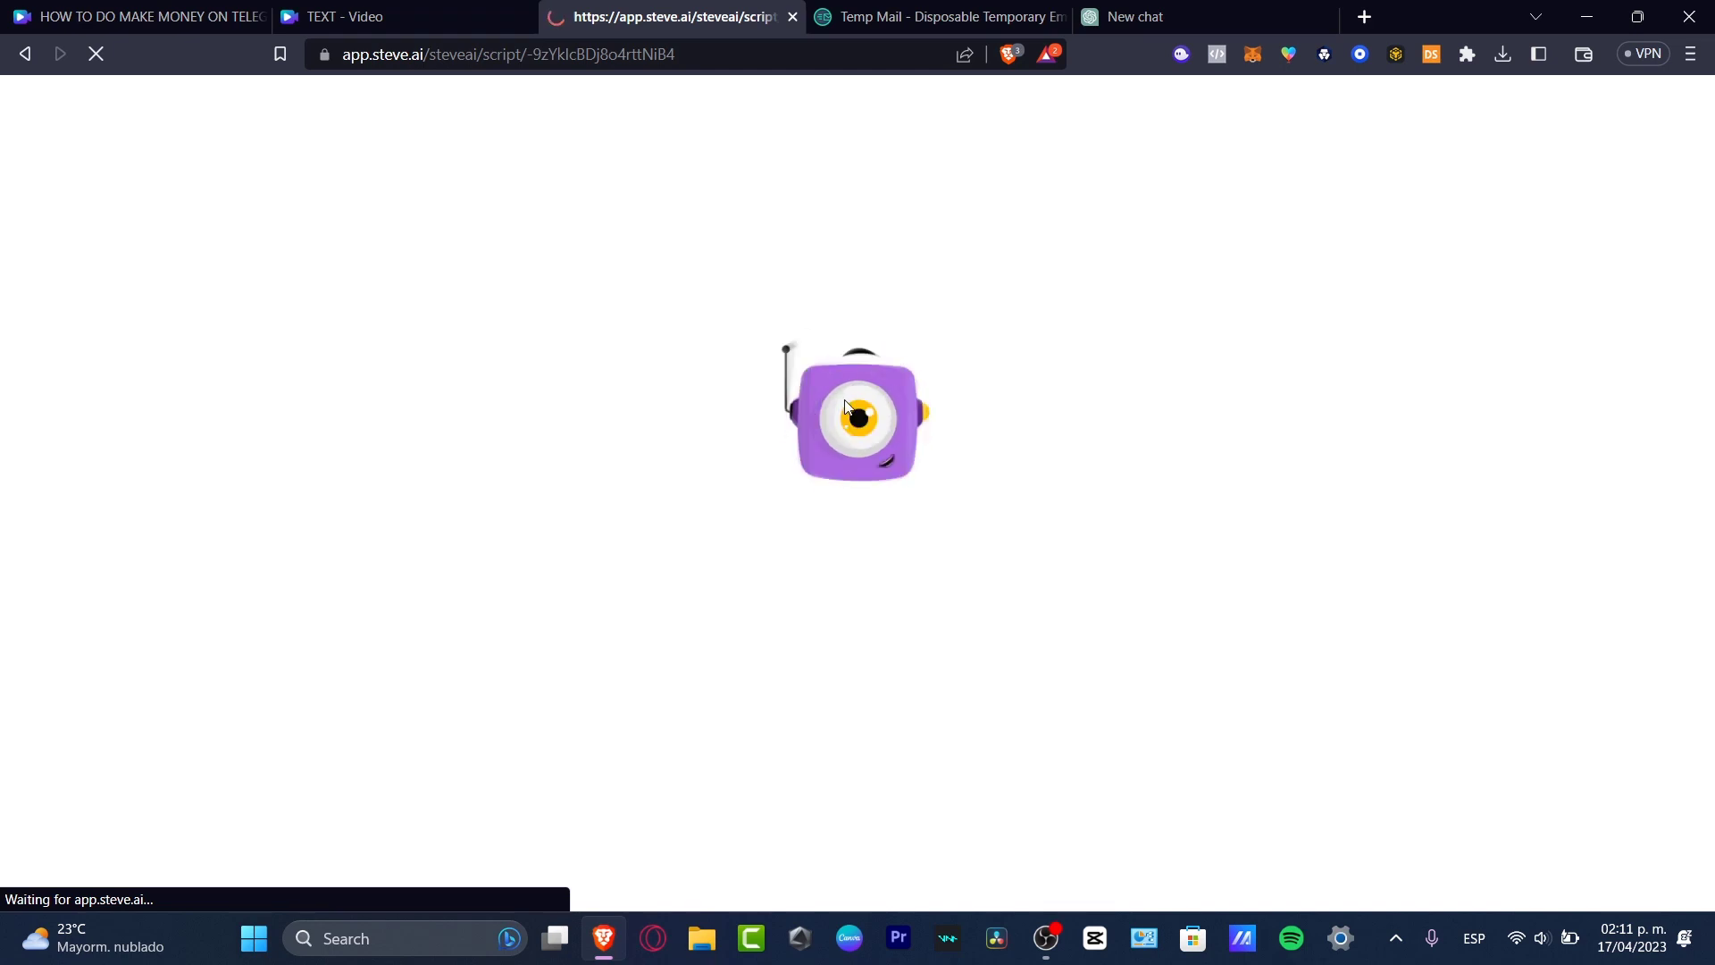
Type a prompt introducing Stephen's Tech Express channel on ecommerce, marketing and social media creation.
{"action": "left_click", "coordinate": [1137, 16]}
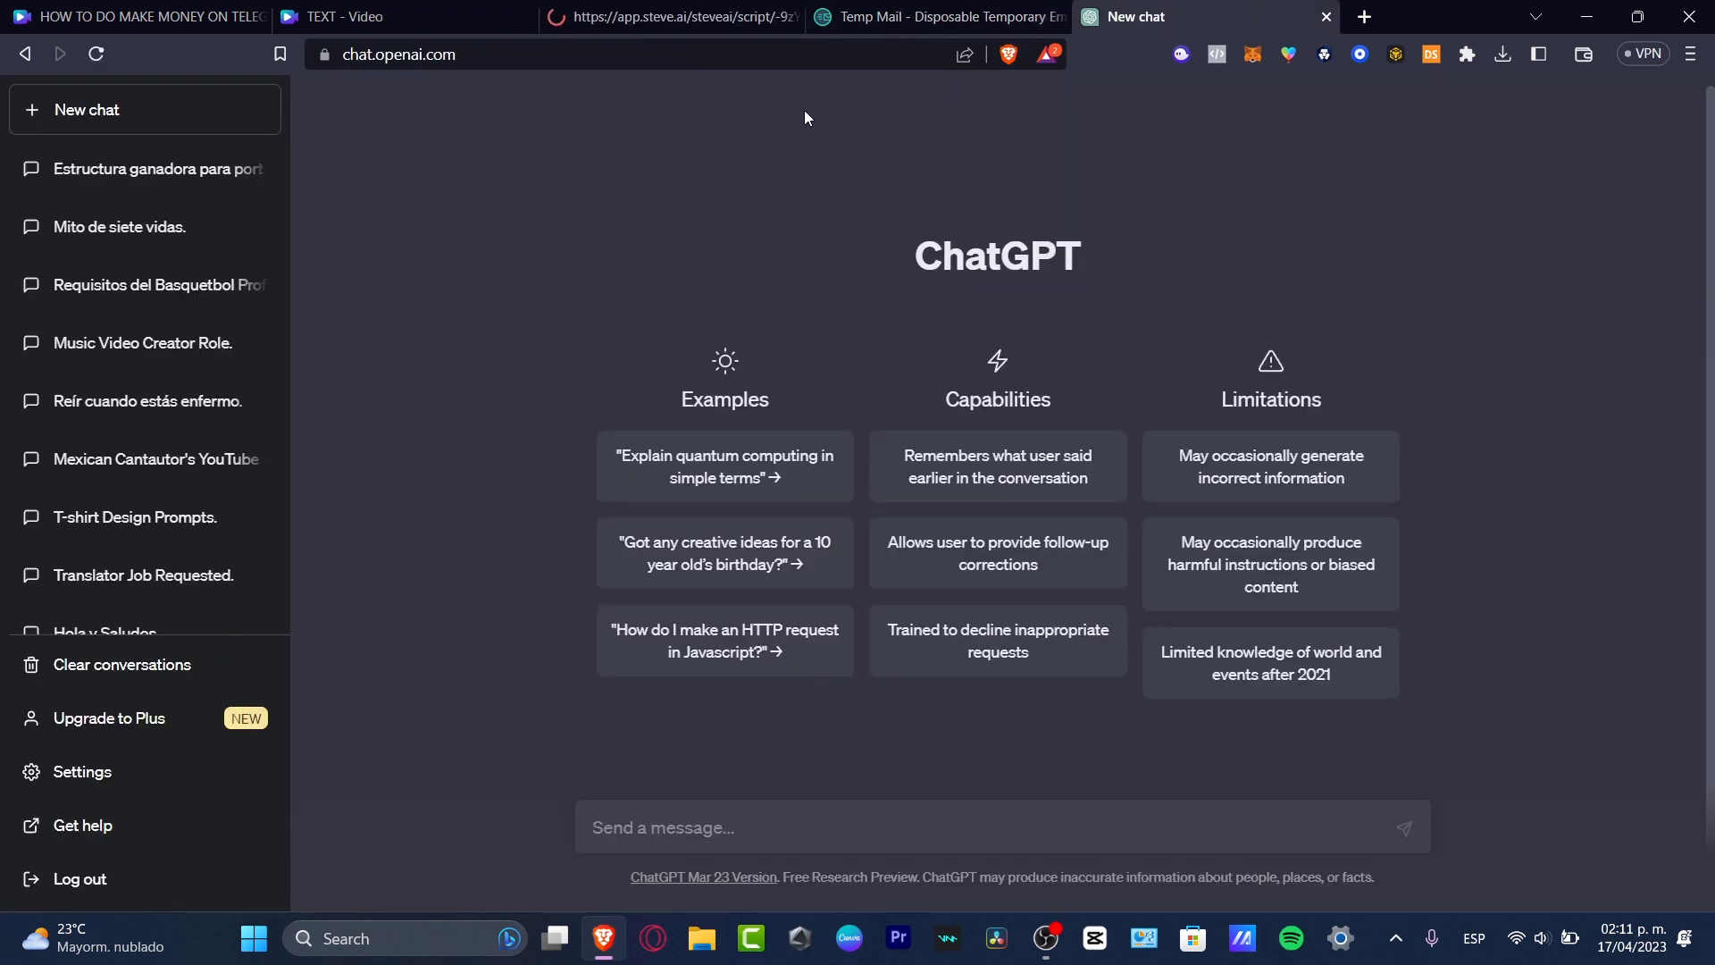
{"action": "mouse_move", "coordinate": [776, 825]}
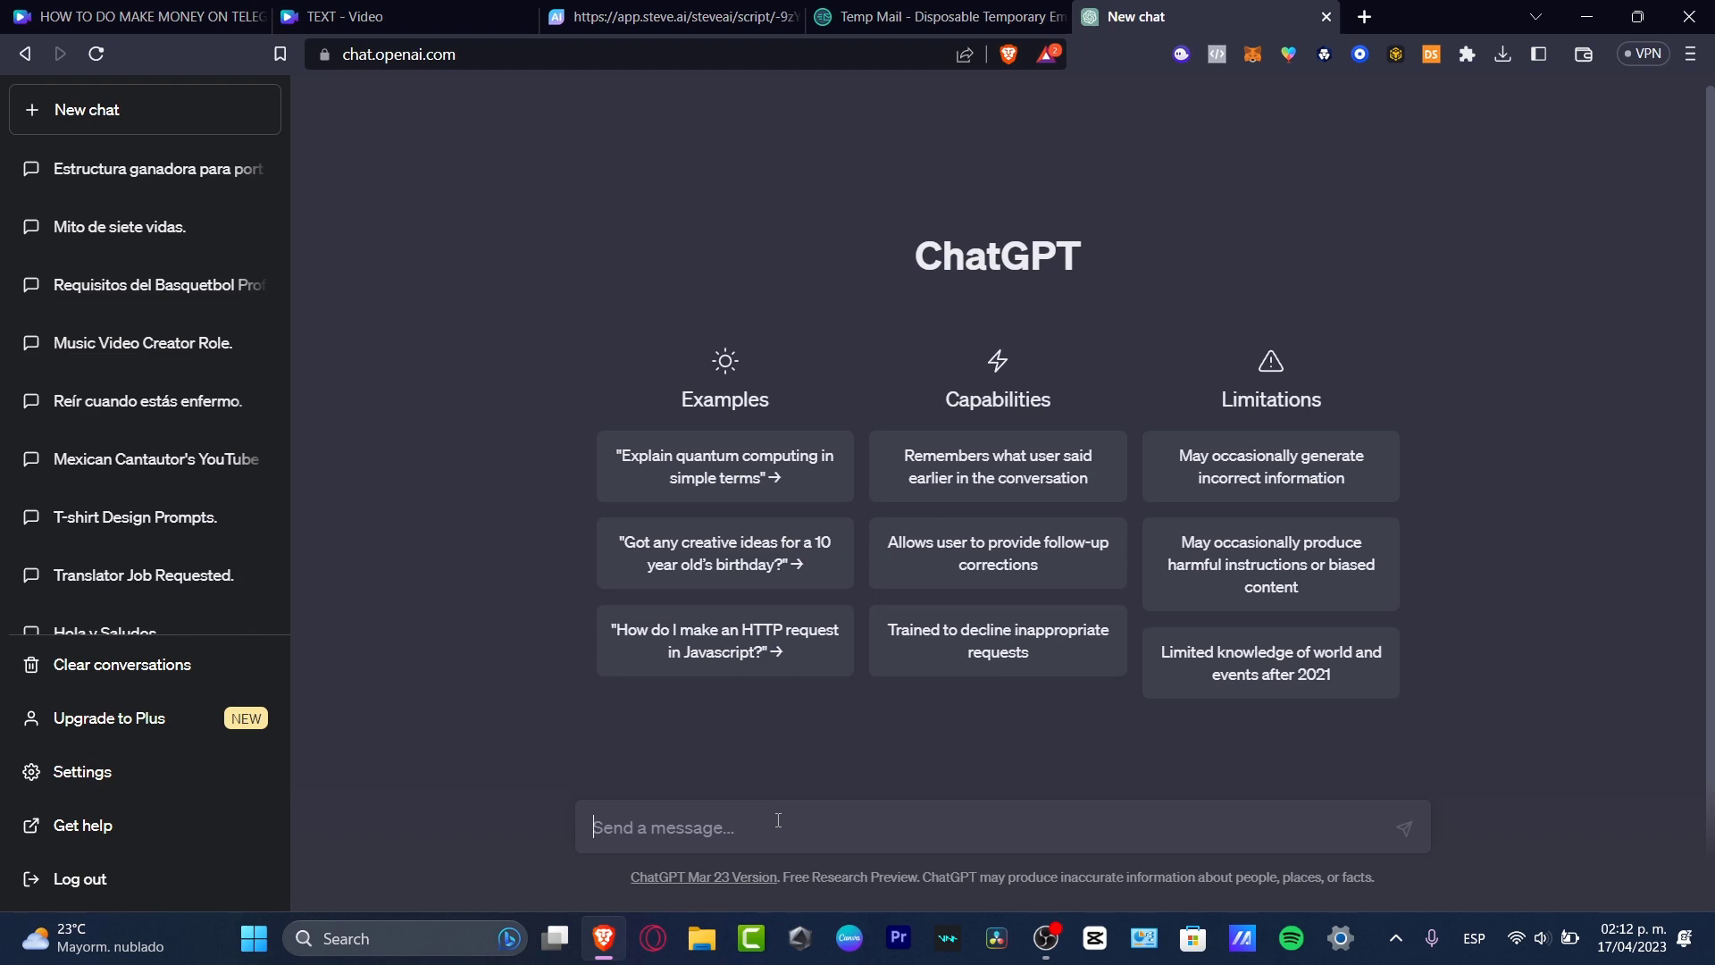
{"action": "type", "text": "My name is Stephen, my Youtube channel is called \""}
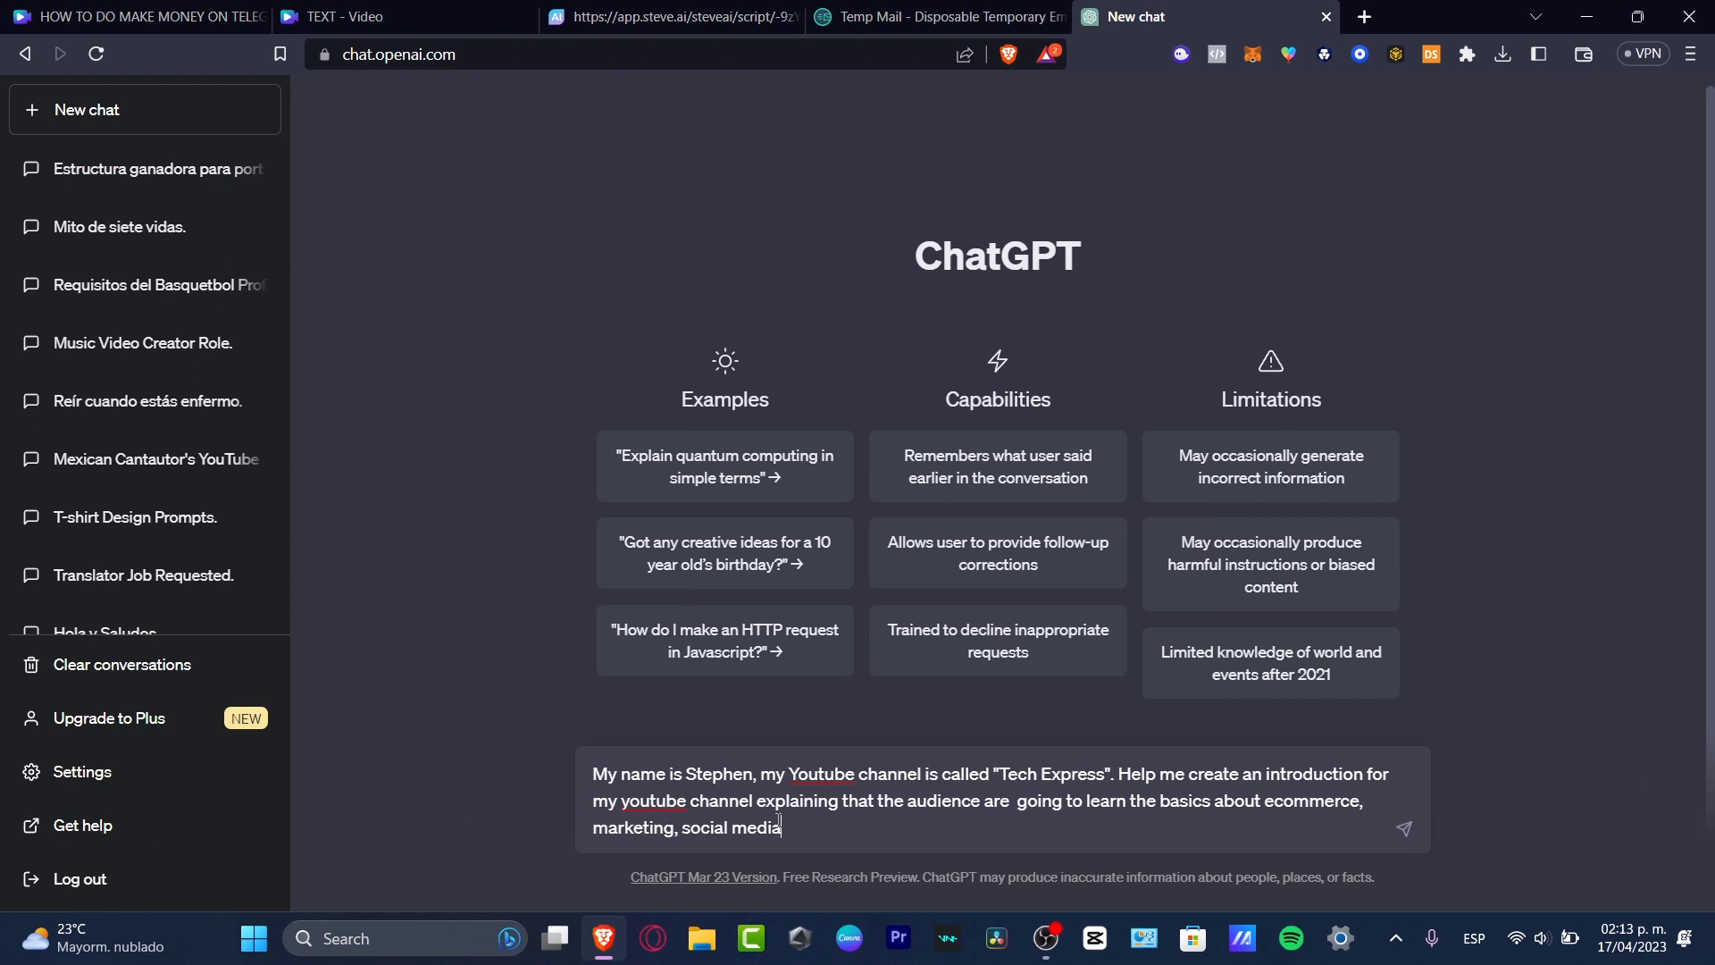
{"action": "mouse_move", "coordinate": [941, 869]}
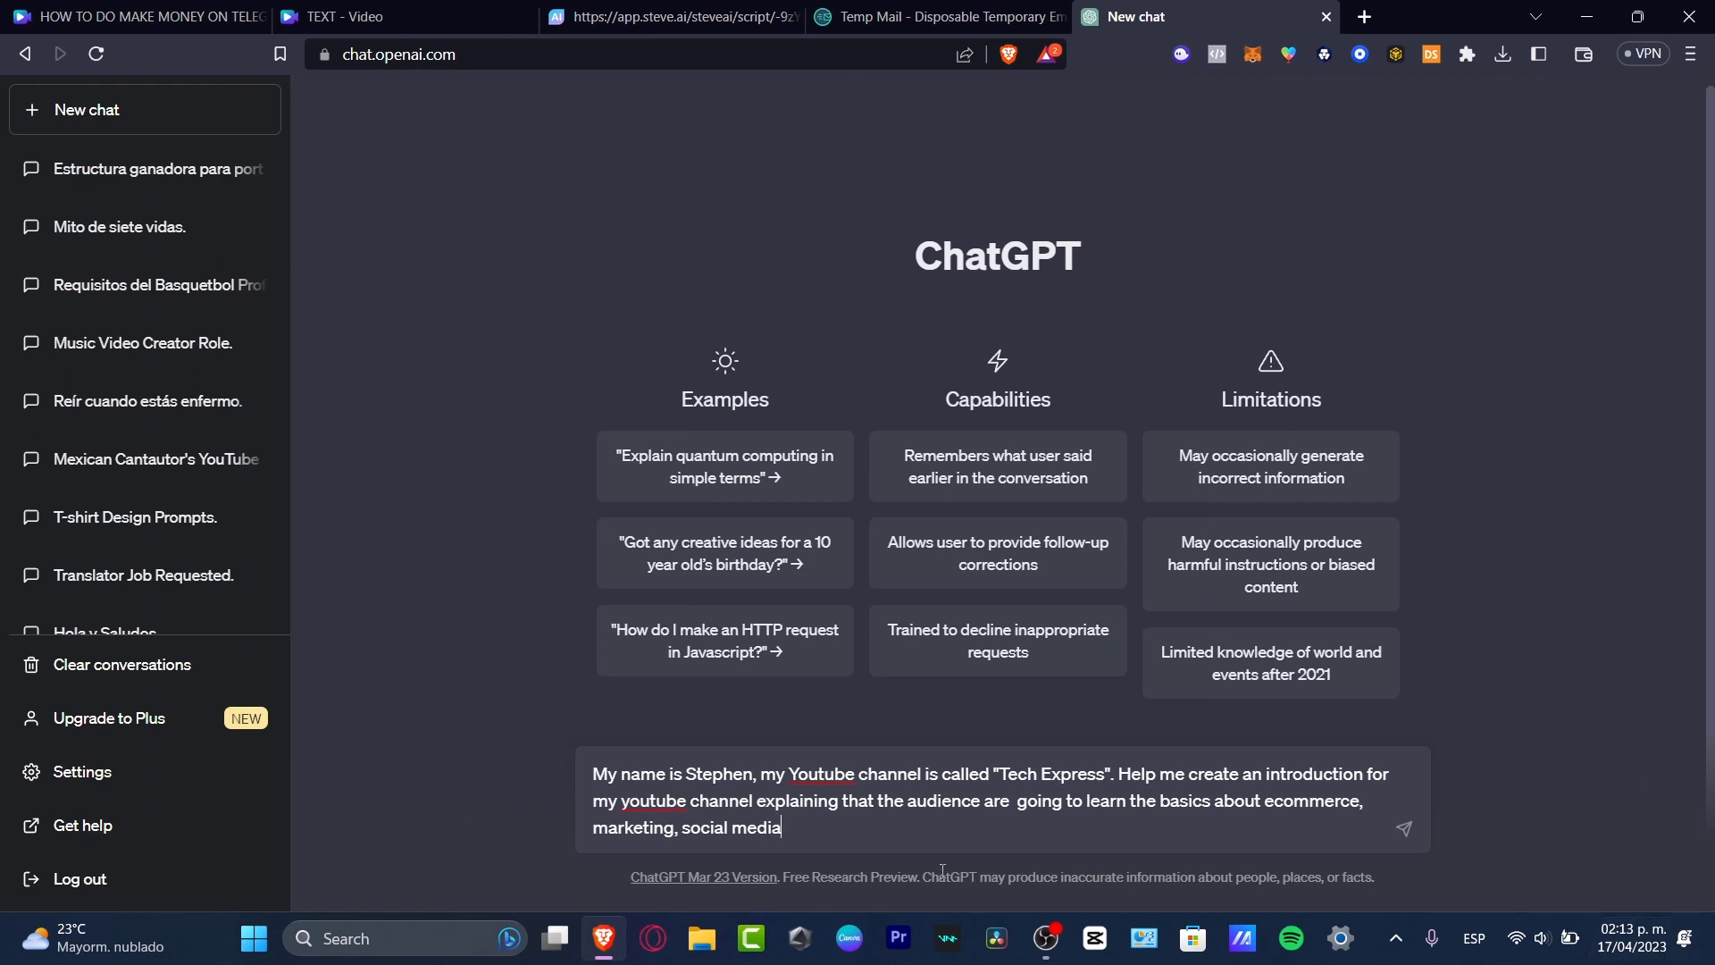
{"action": "type", "text": "creation"}
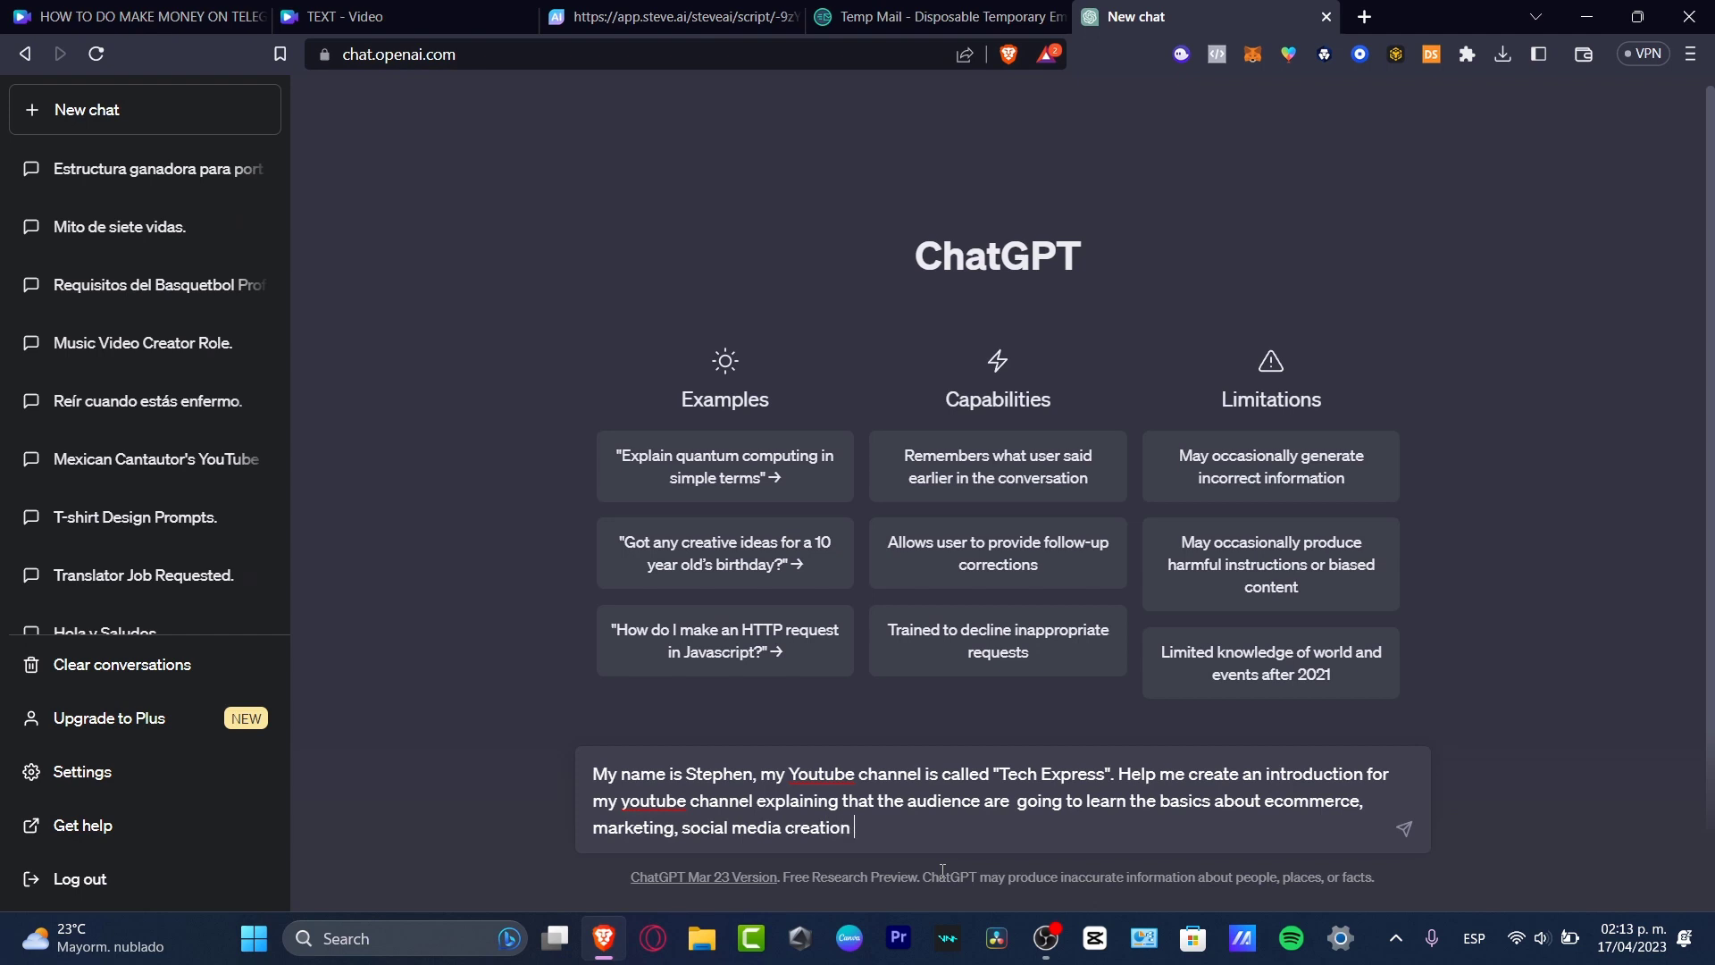
{"action": "type", "text": "and much more."}
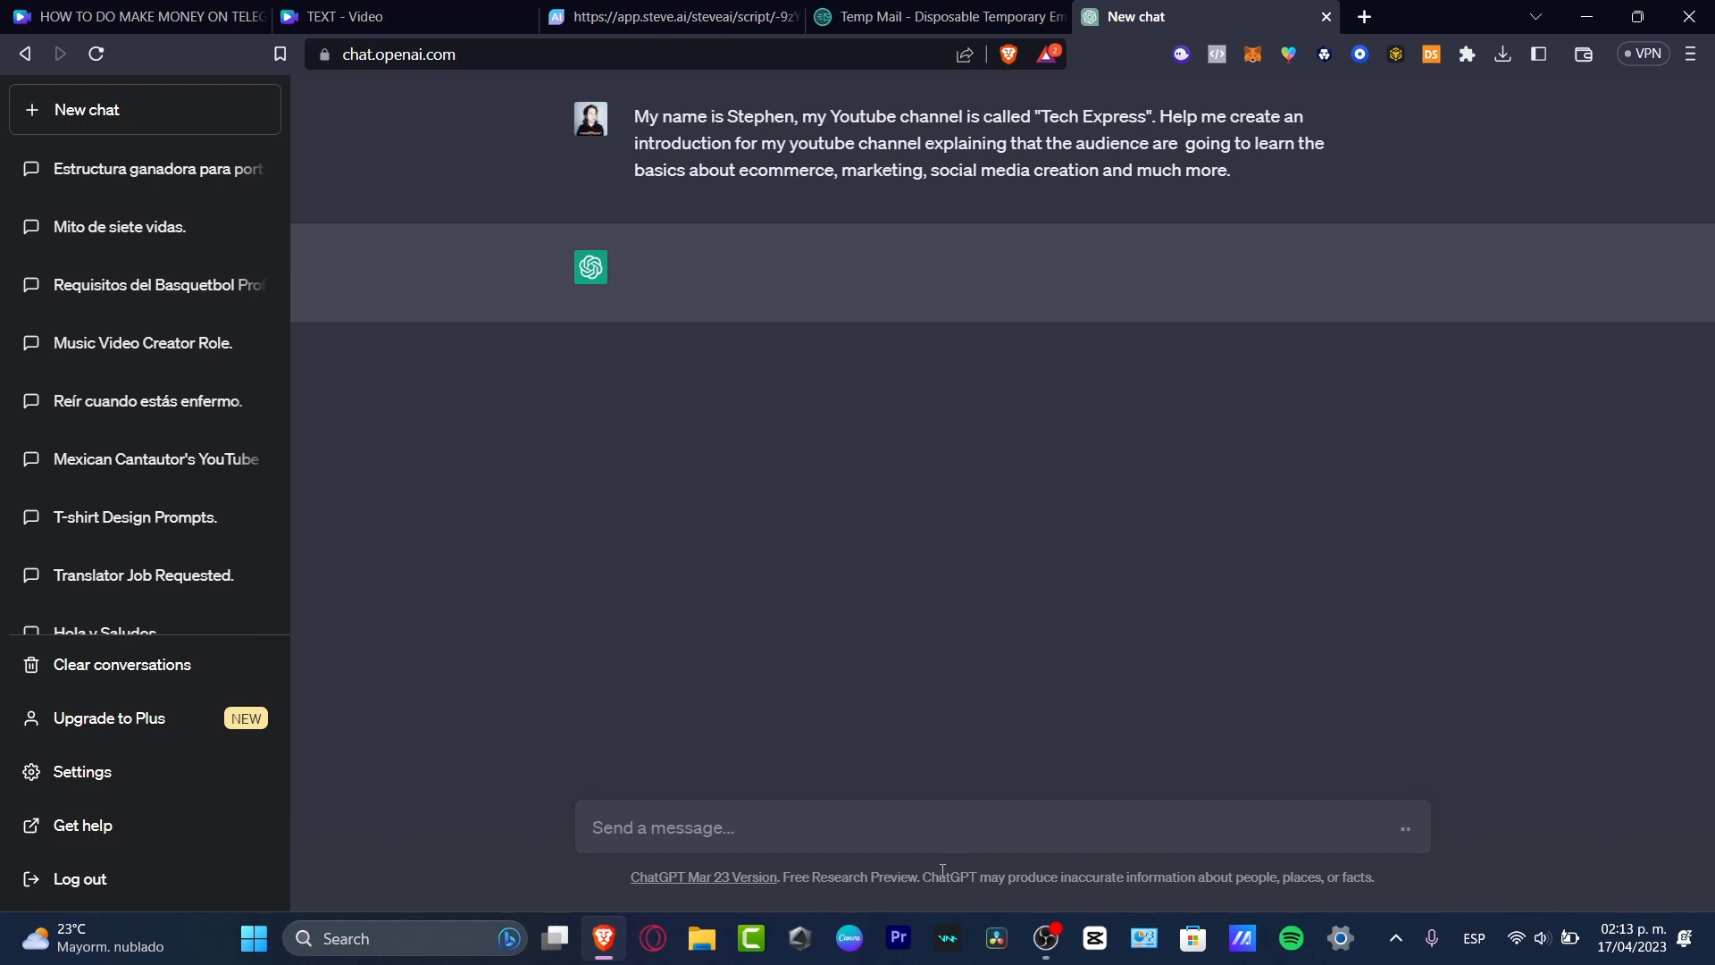
Send the introduction prompt, then return to the Steve AI script page.
{"action": "key", "text": "Return"}
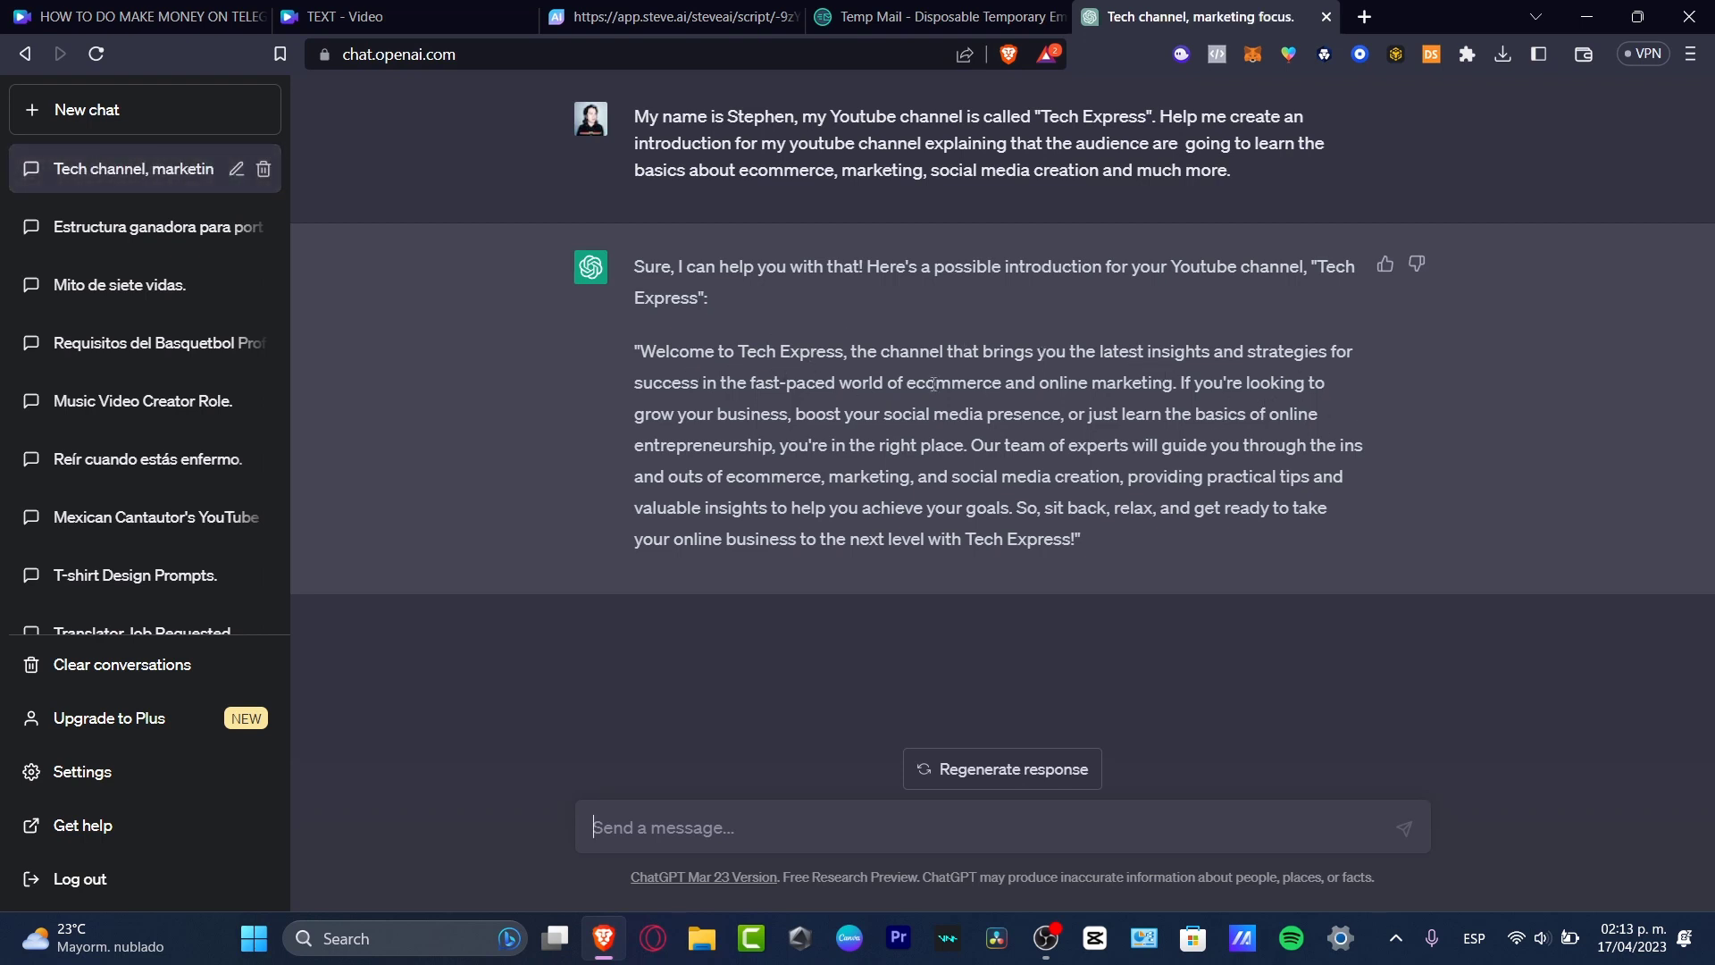
{"action": "mouse_move", "coordinate": [1075, 476]}
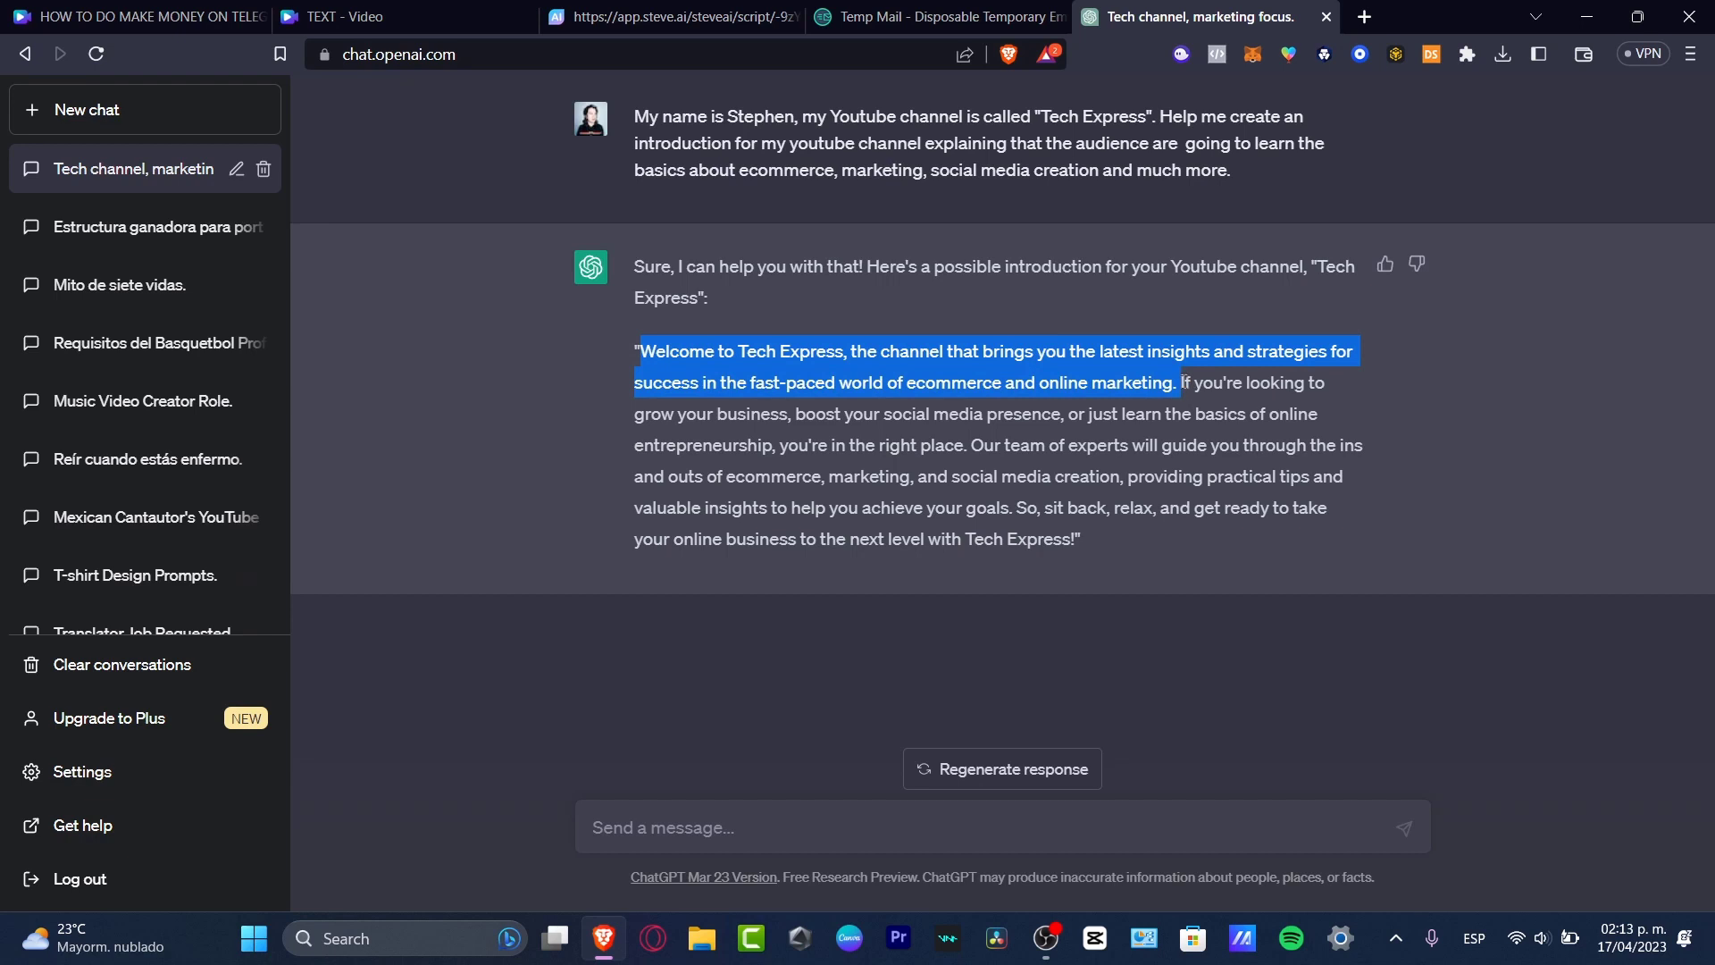
{"action": "left_click", "coordinate": [672, 17]}
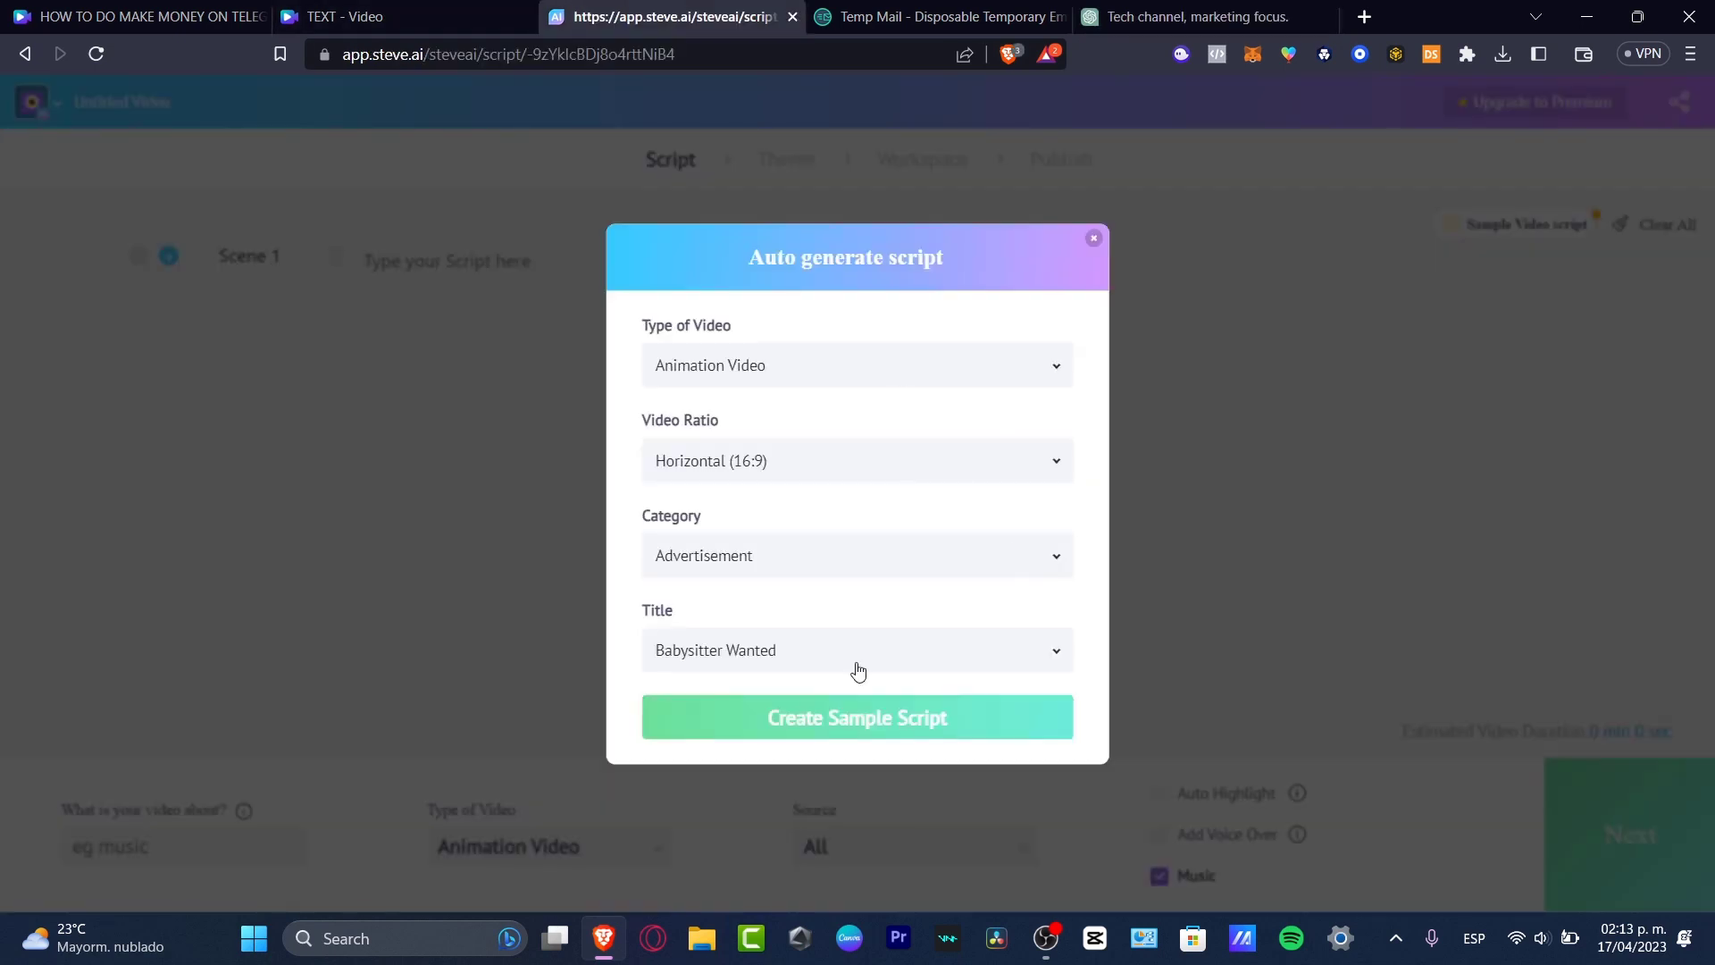
{"action": "mouse_move", "coordinate": [727, 345]}
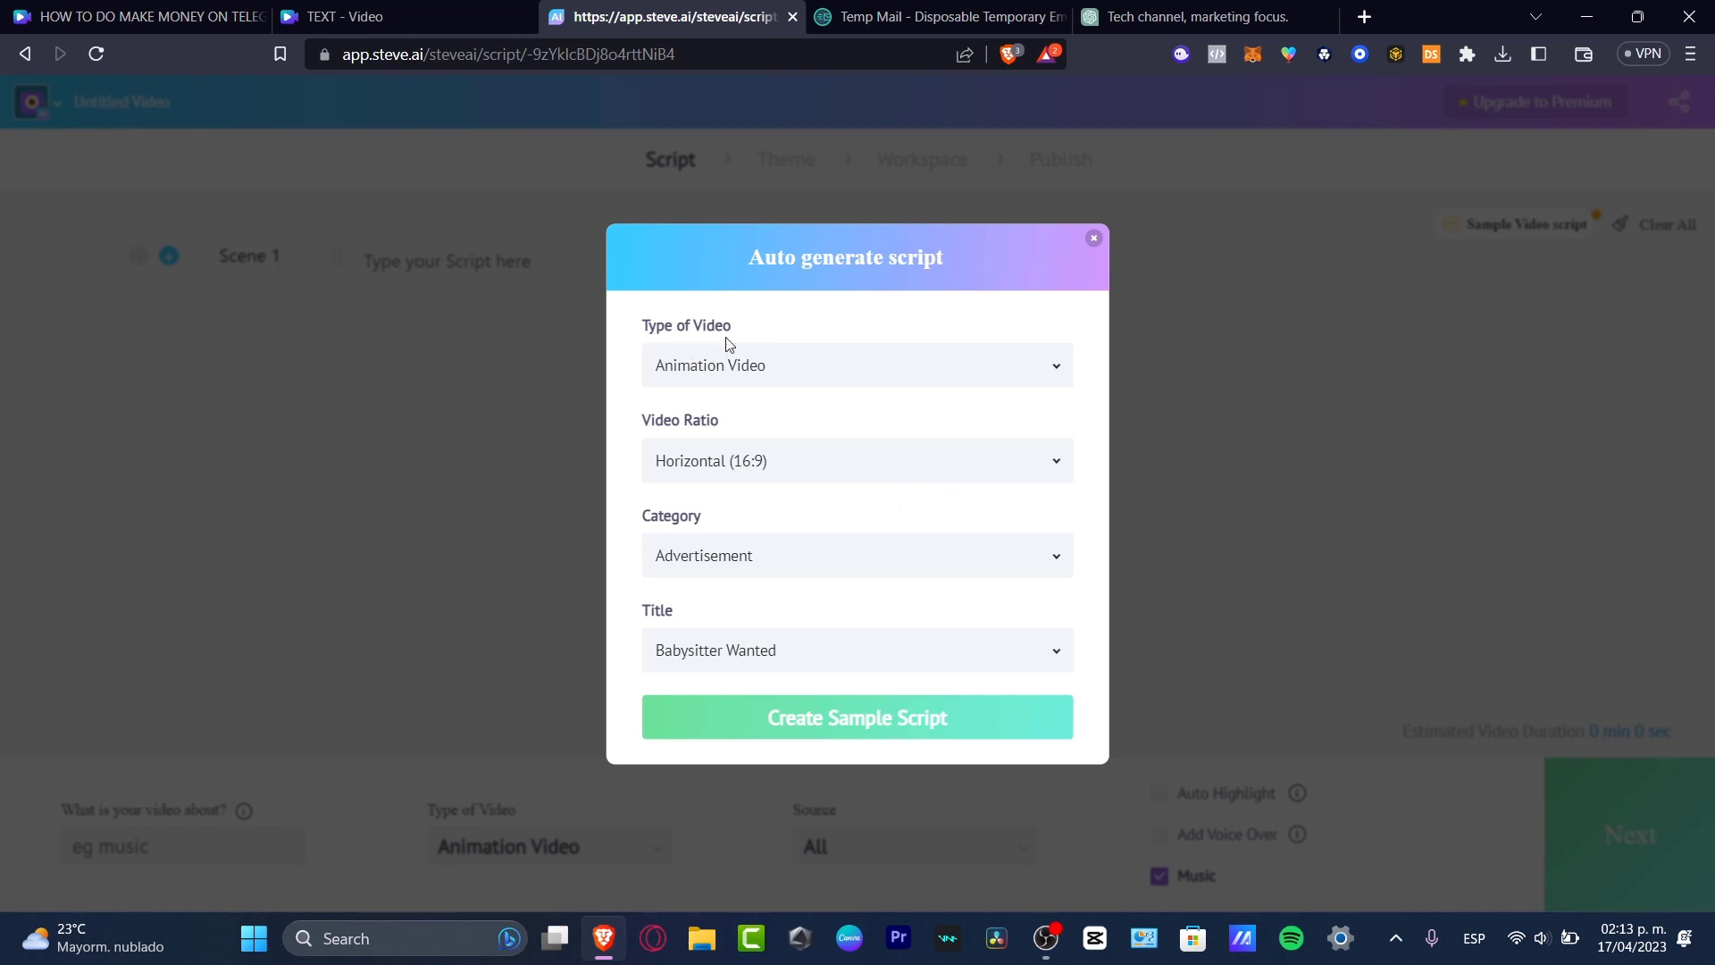
Set Category to Explainer Video and pick the App Explainer/ App demo script title.
{"action": "left_click", "coordinate": [856, 365]}
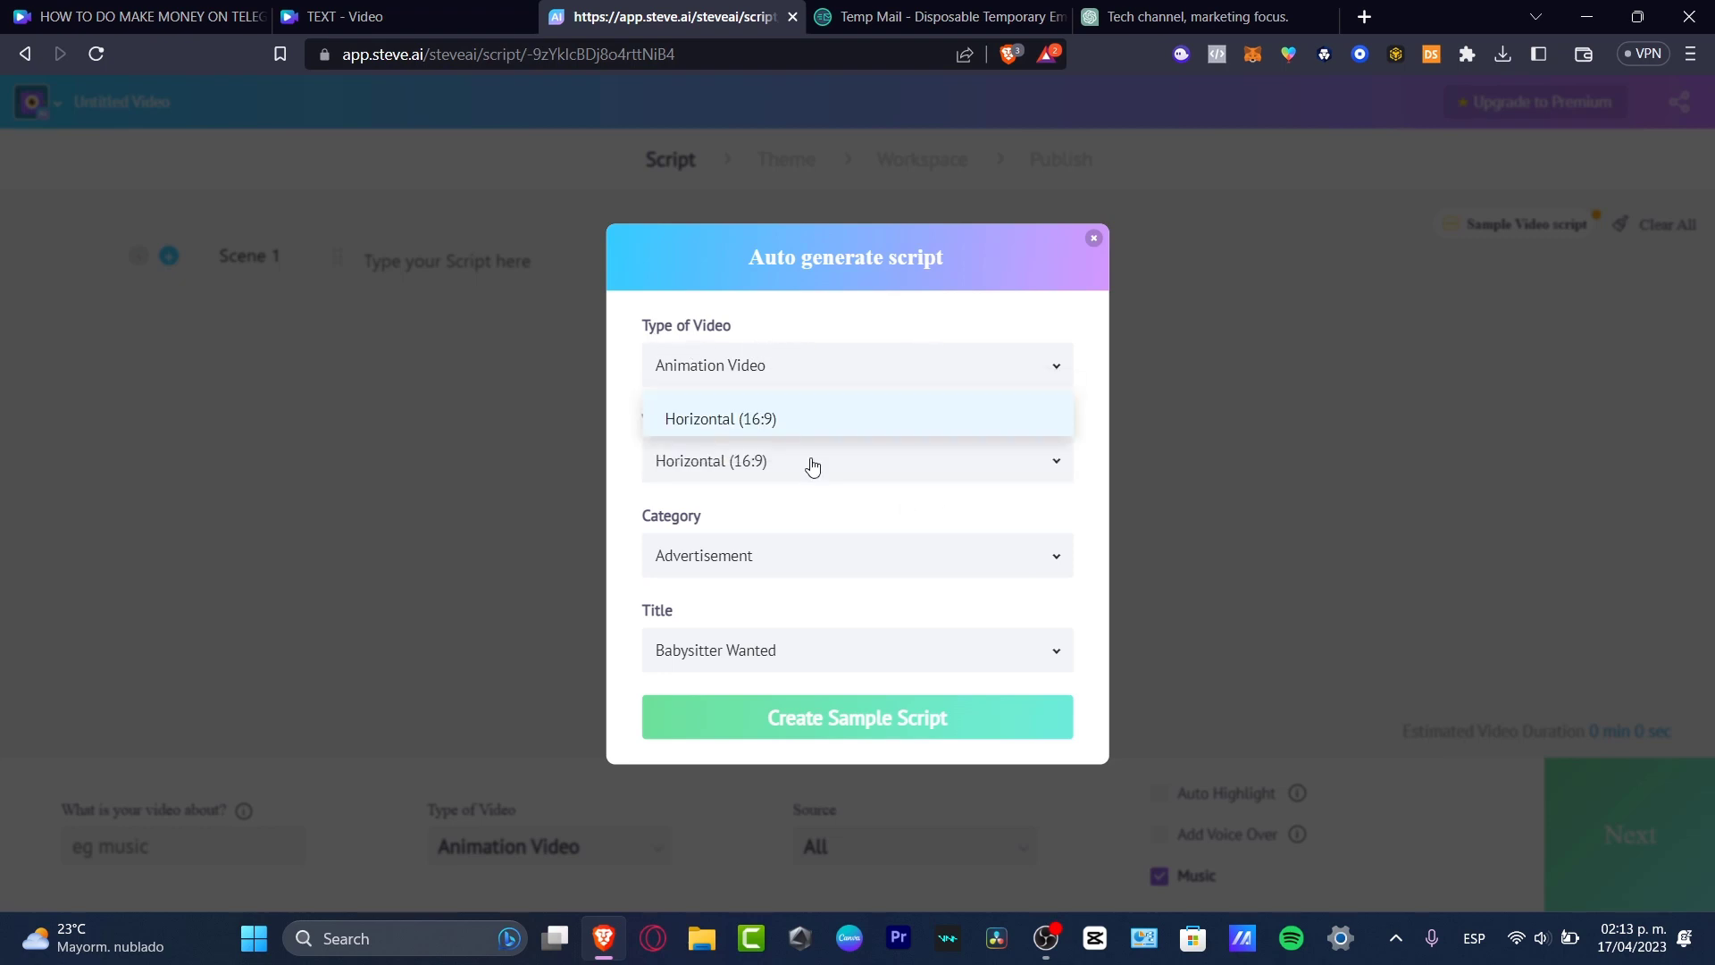
{"action": "left_click", "coordinate": [857, 555]}
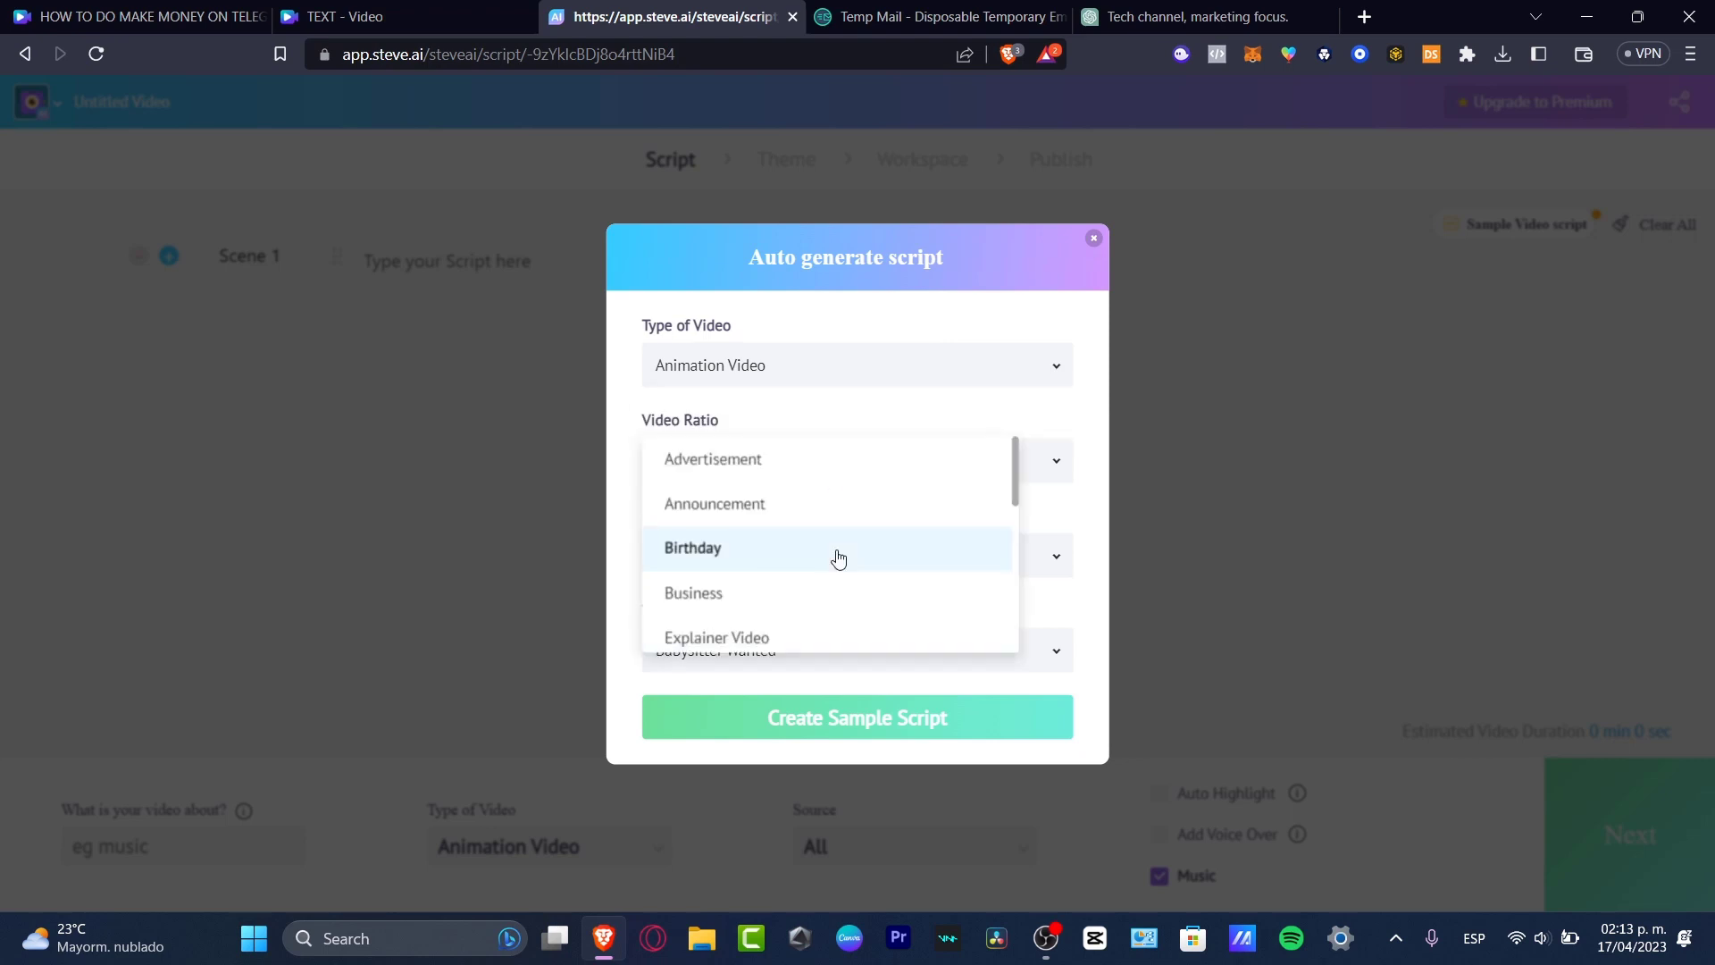
{"action": "mouse_move", "coordinate": [838, 515]}
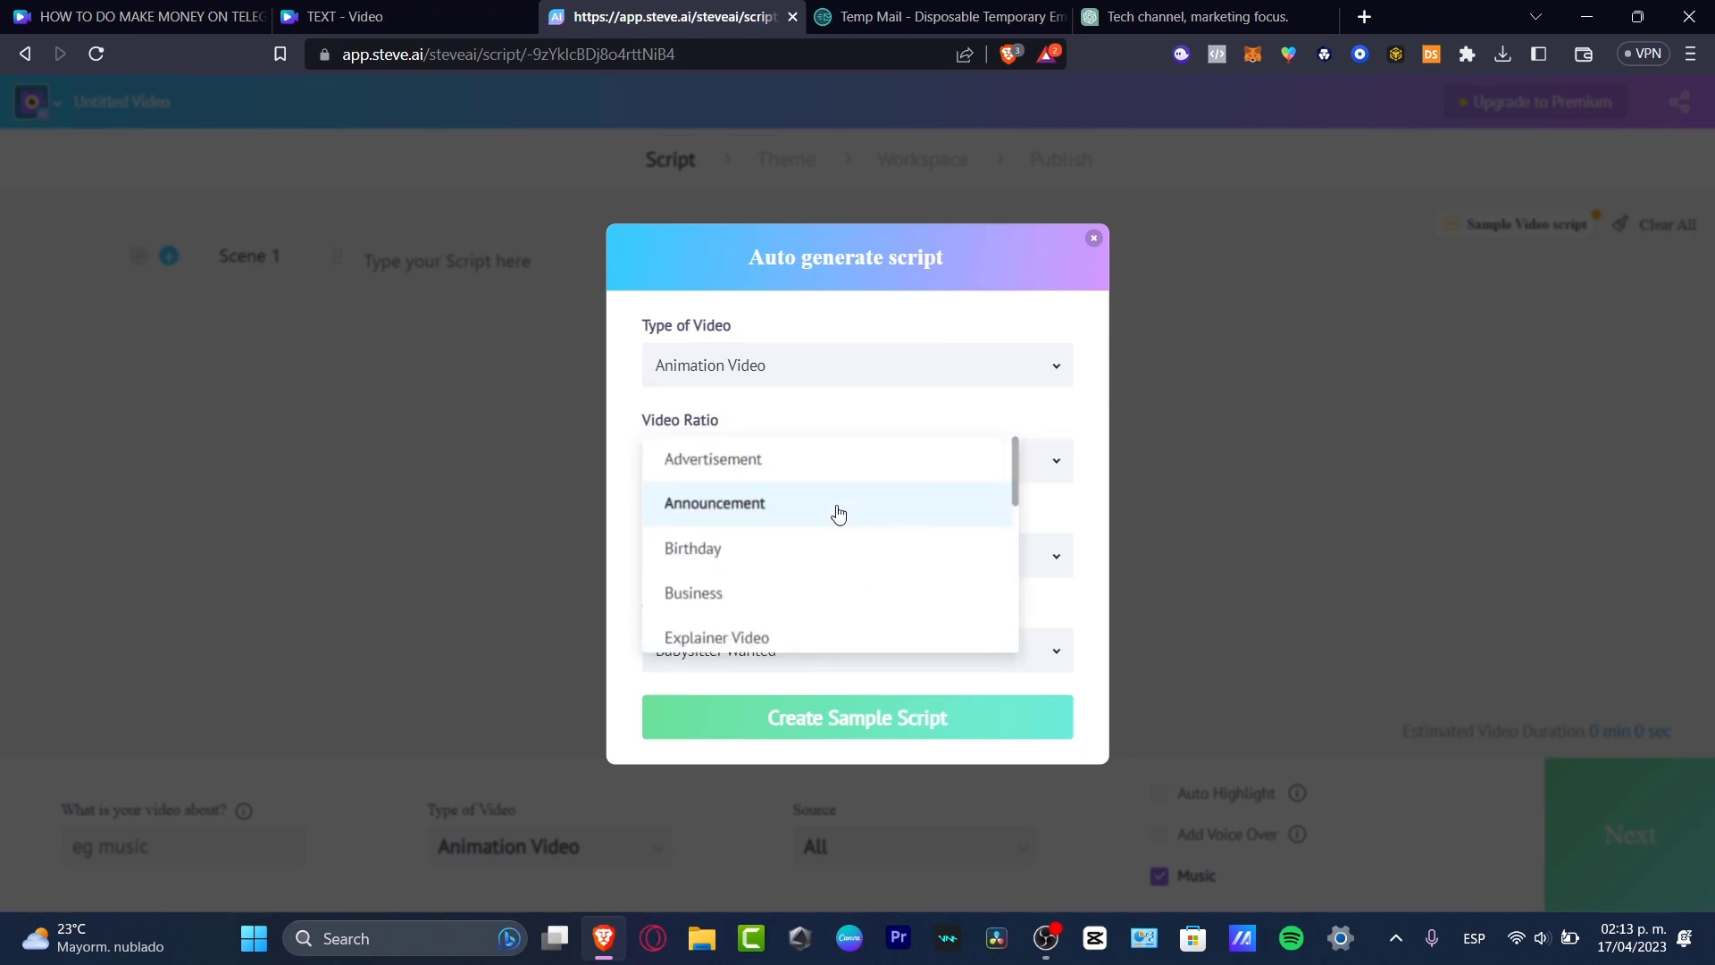
{"action": "mouse_move", "coordinate": [776, 636]}
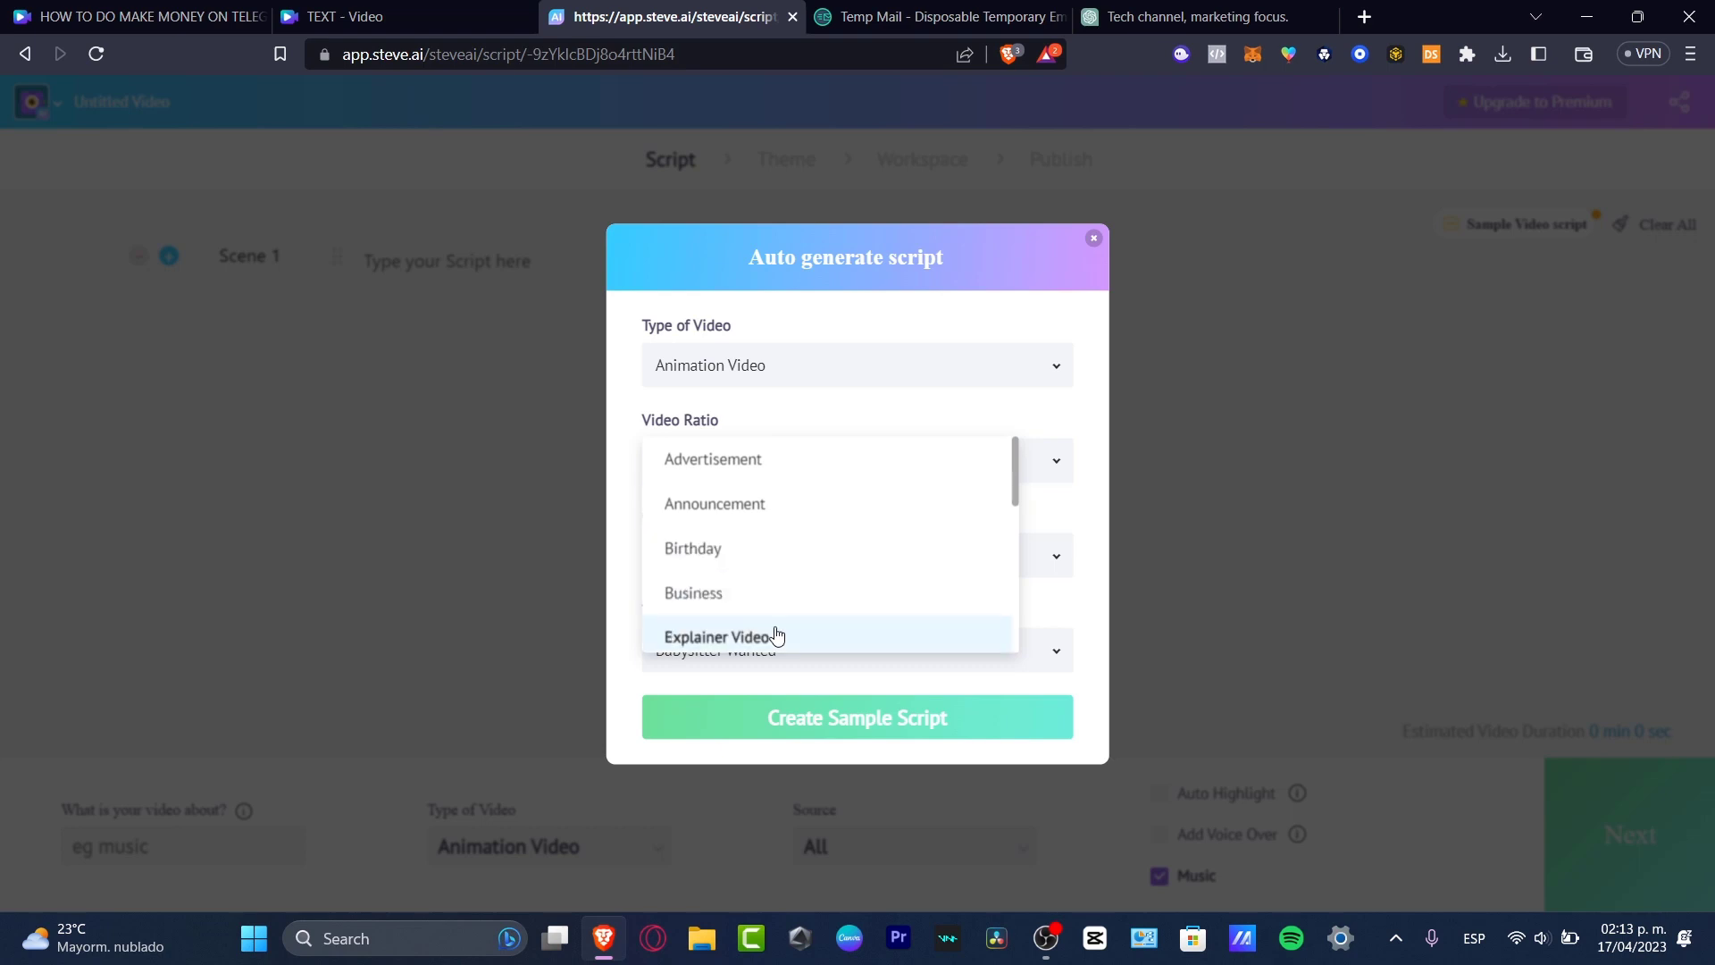
{"action": "left_click", "coordinate": [717, 637]}
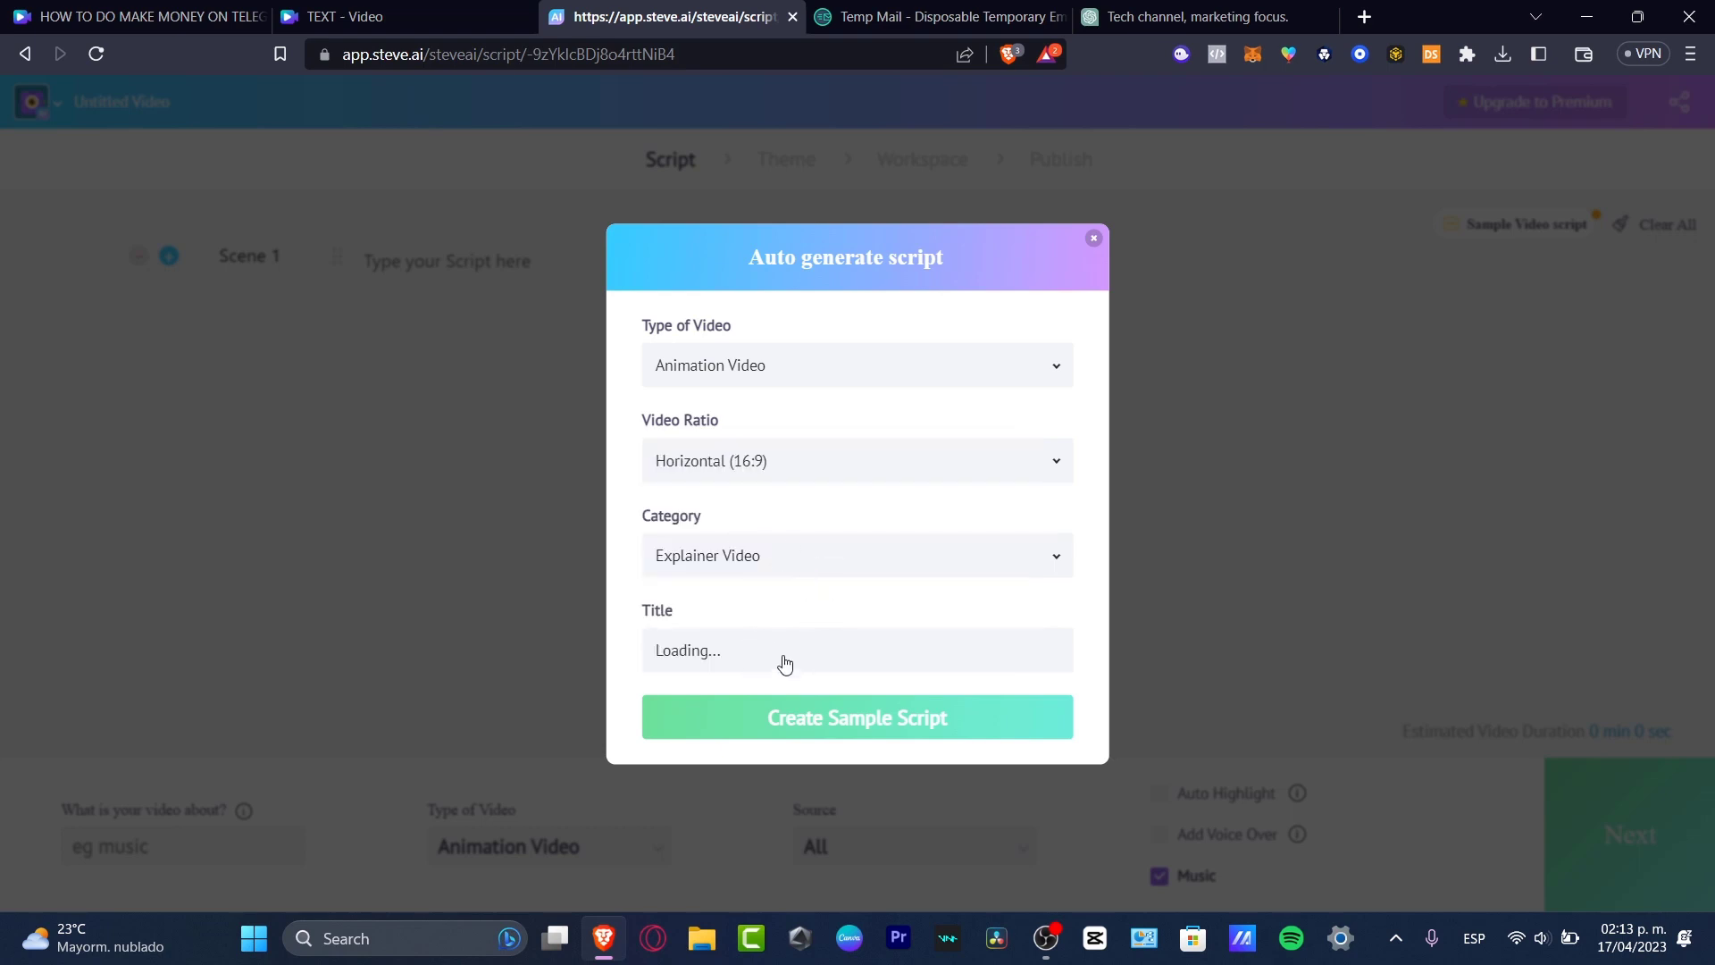
{"action": "mouse_move", "coordinate": [790, 698]}
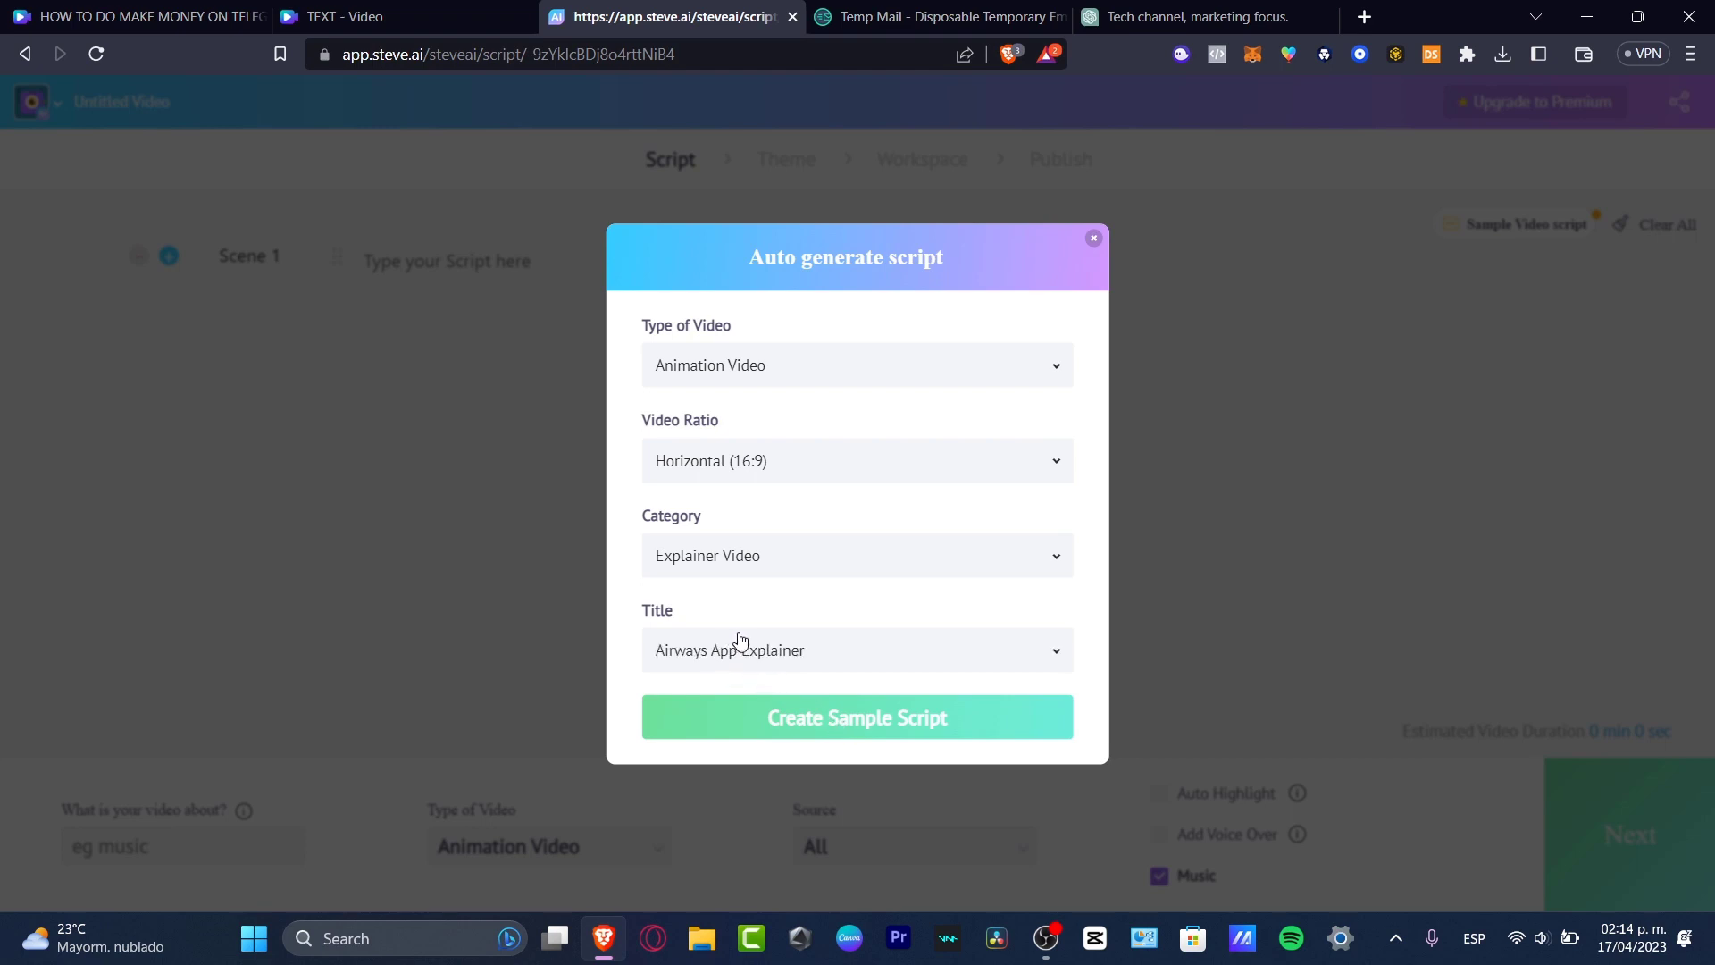
{"action": "left_click", "coordinate": [857, 649]}
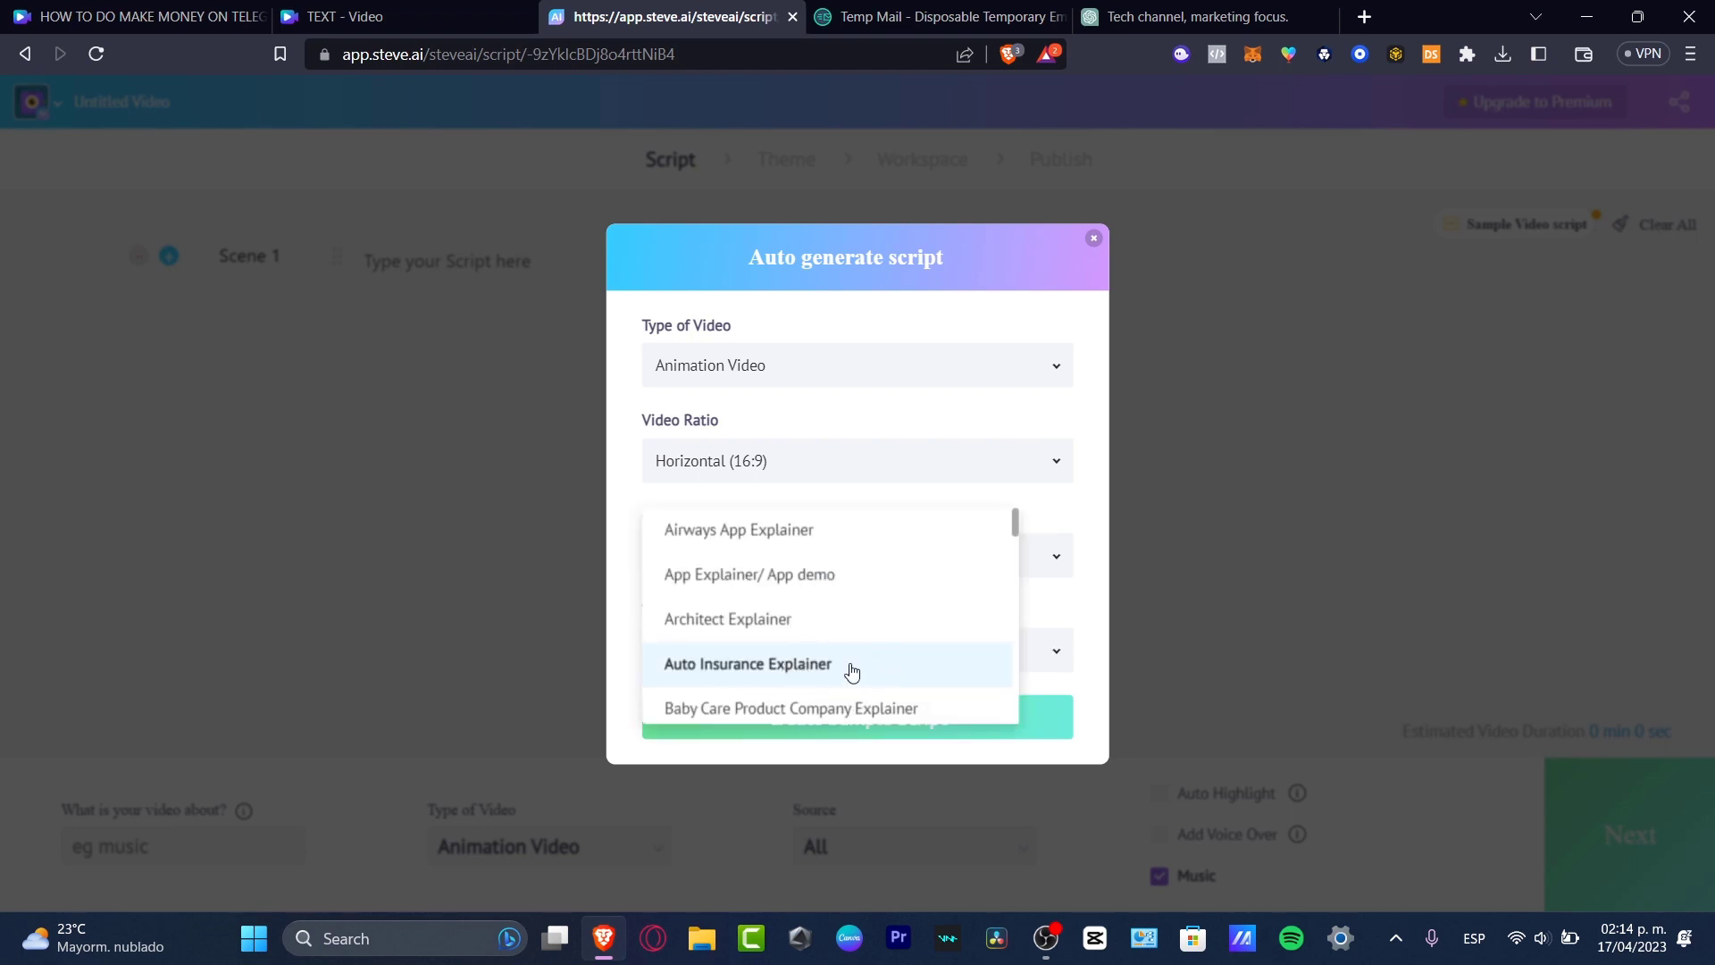
{"action": "mouse_move", "coordinate": [864, 639]}
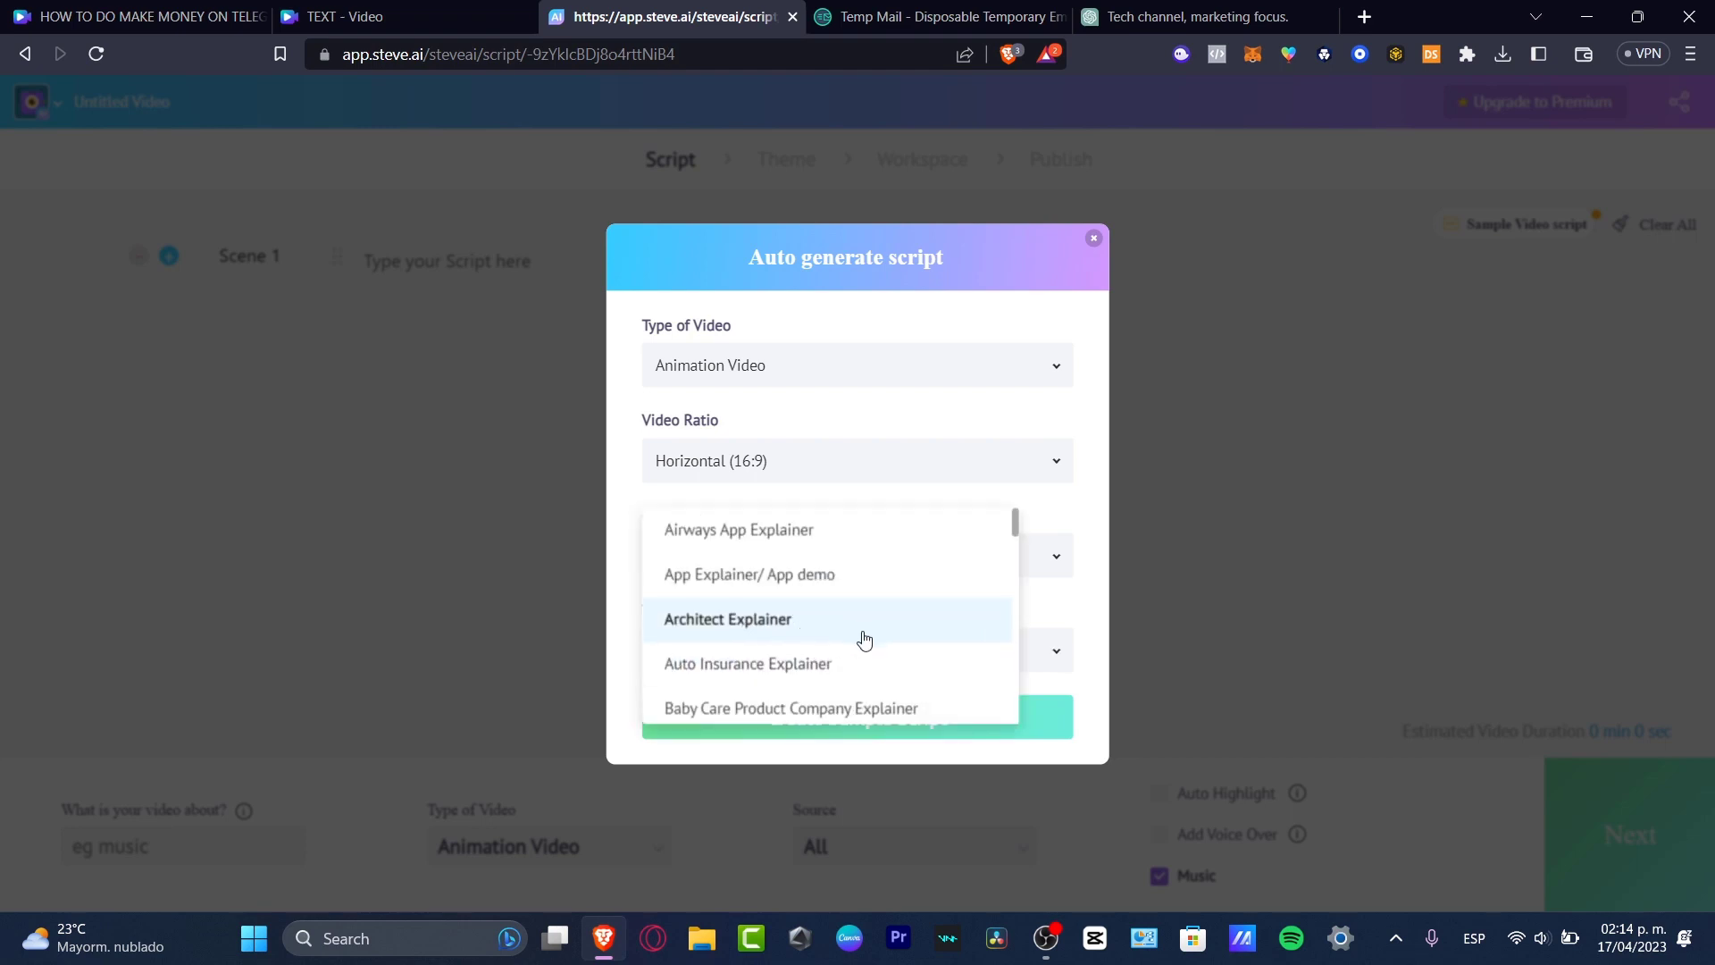
{"action": "scroll", "scroll_direction": "down", "scroll_amount": 3}
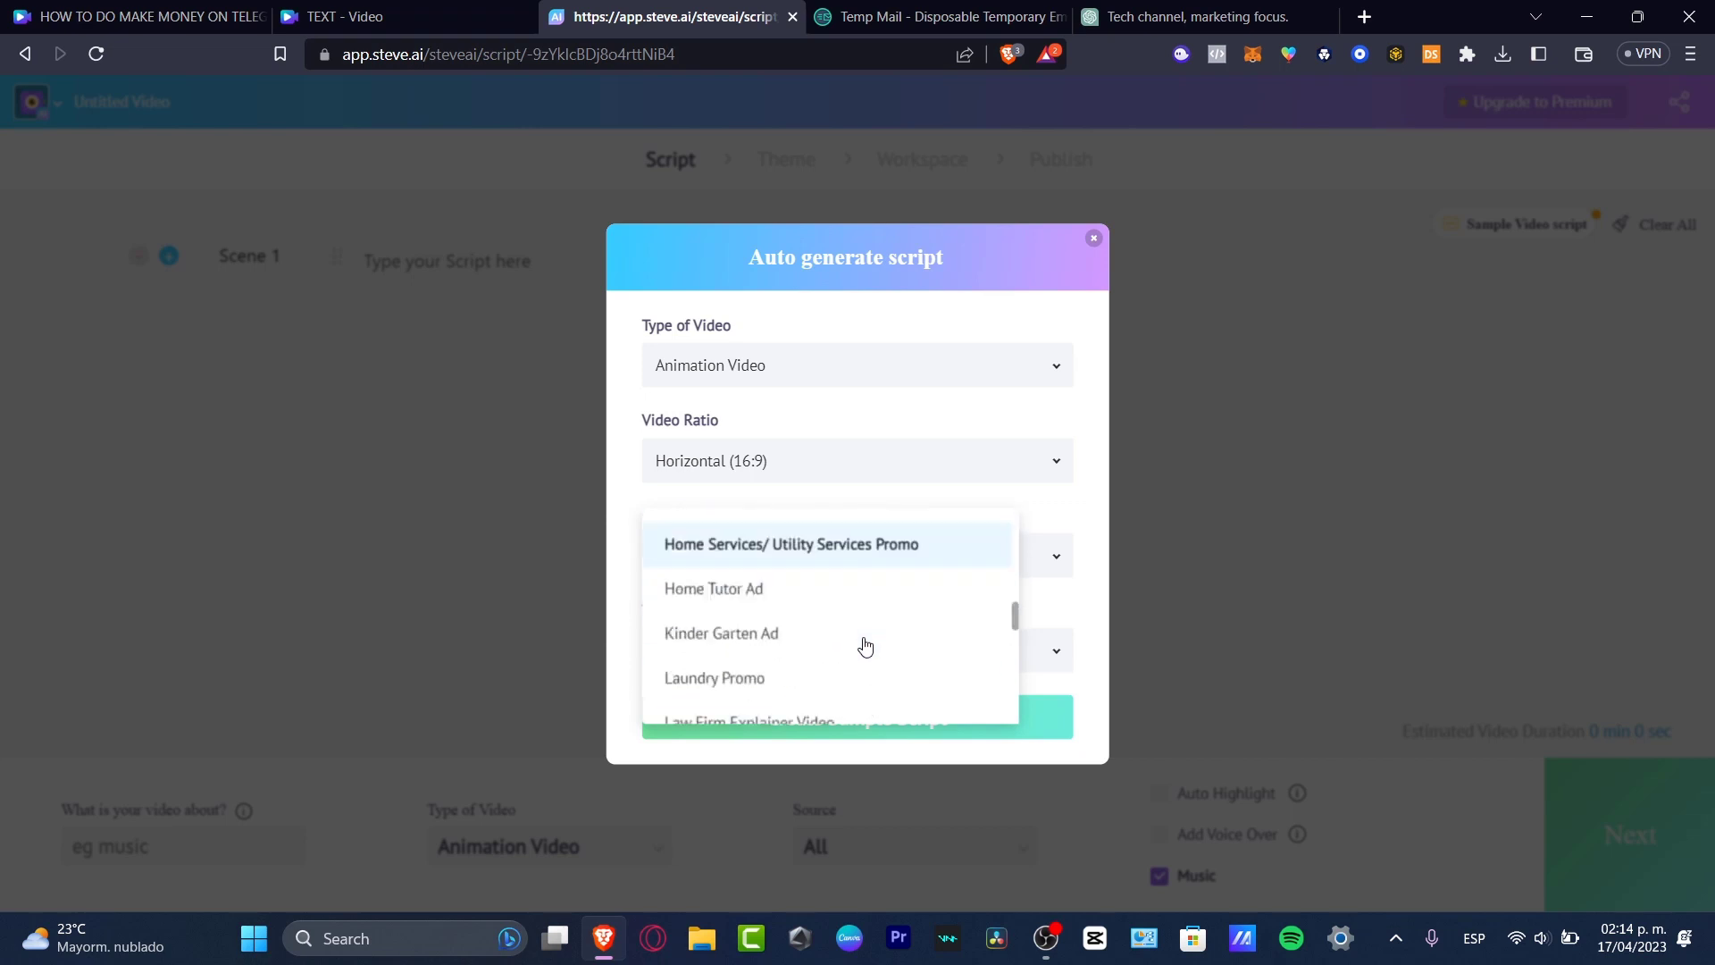
{"action": "scroll", "scroll_direction": "down", "scroll_amount": 3}
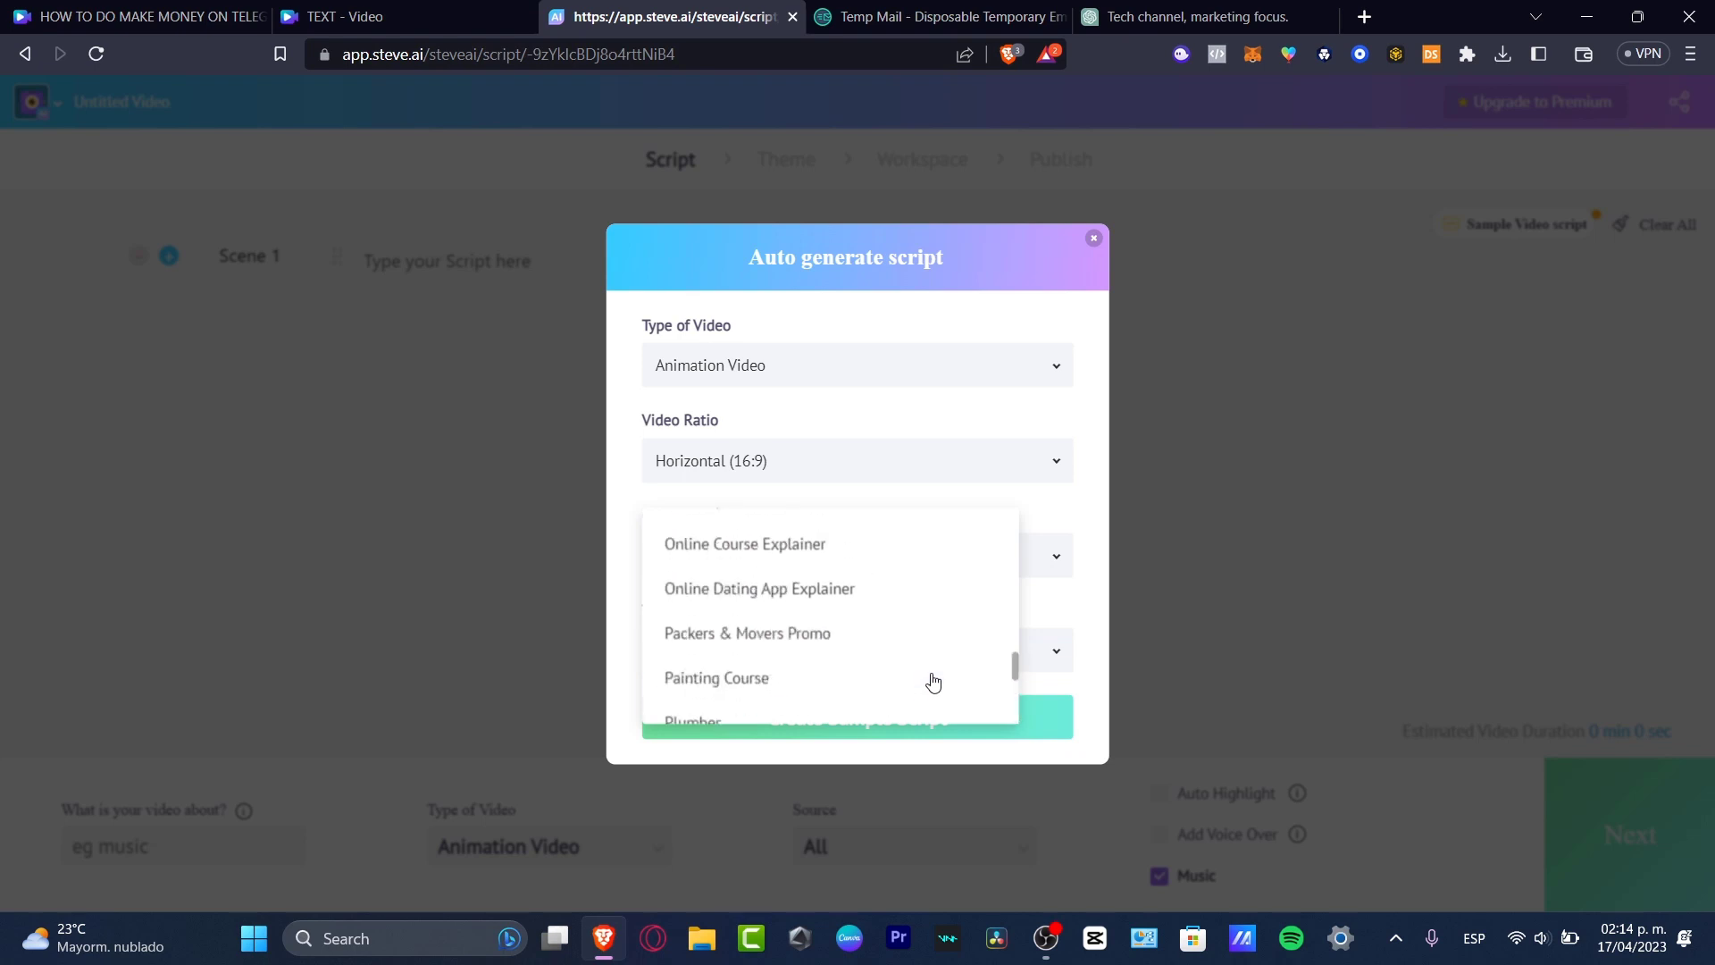
{"action": "scroll", "scroll_direction": "up", "scroll_amount": 3}
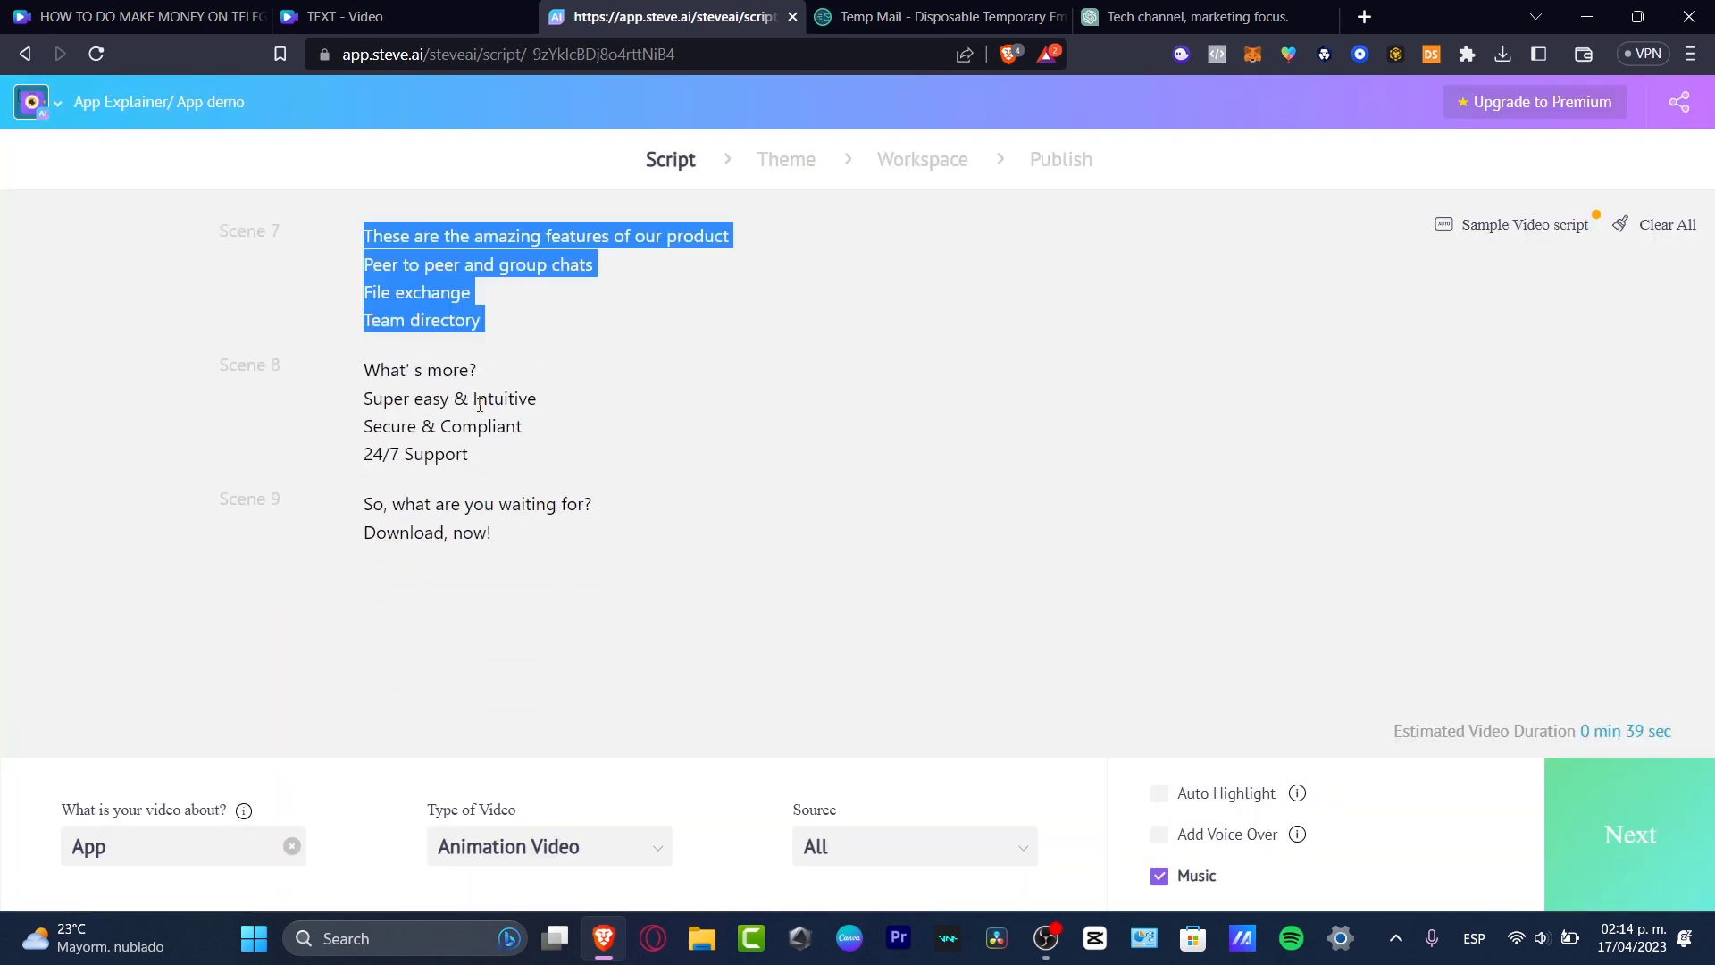
Paste the welcome sentence into Scene 1 and add scenes repeating it.
{"action": "scroll", "scroll_direction": "up", "scroll_amount": 3}
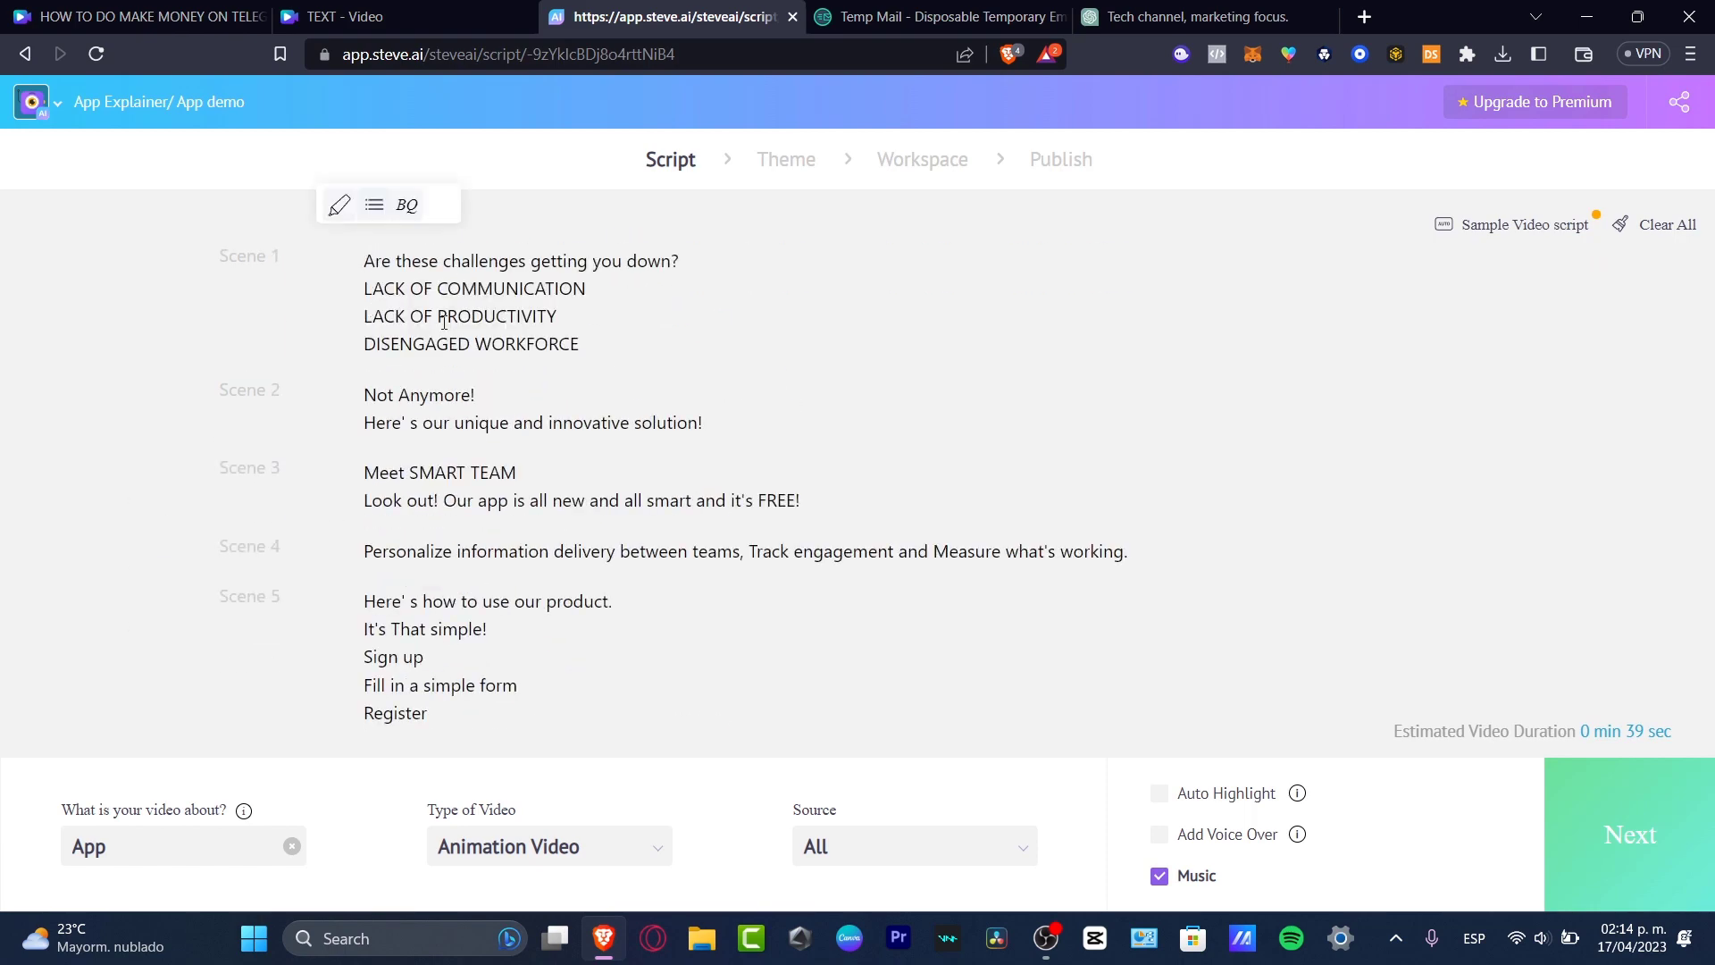
{"action": "scroll", "scroll_direction": "down", "scroll_amount": 3}
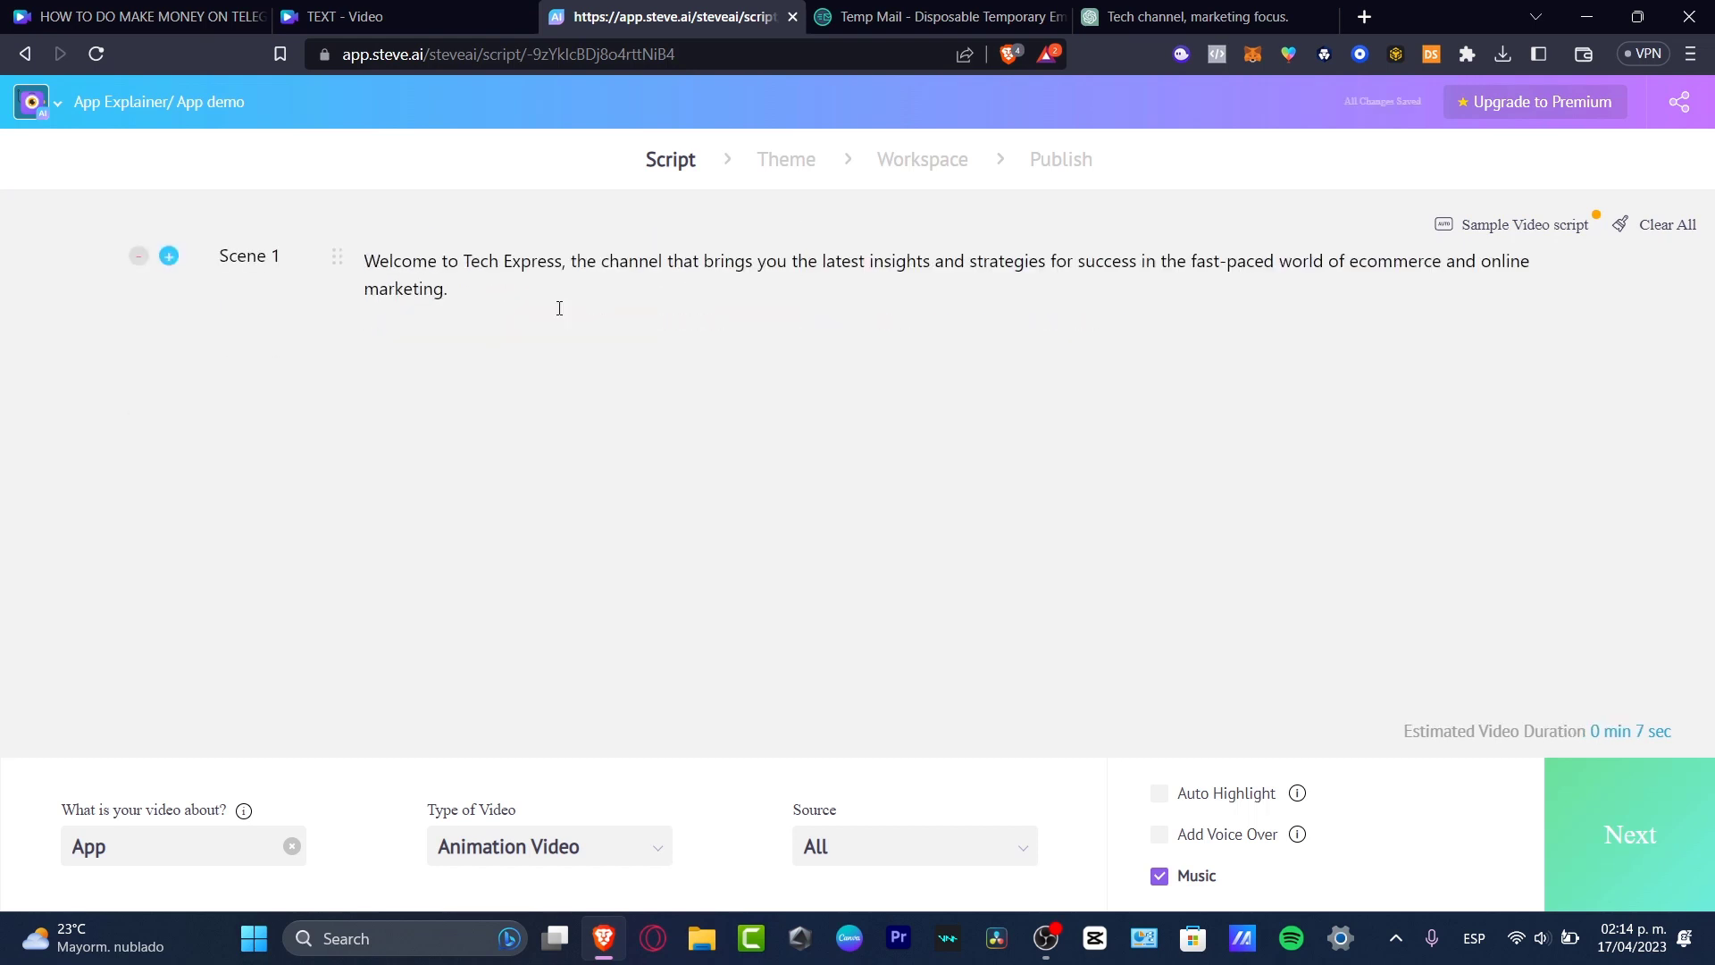
{"action": "left_click", "coordinate": [169, 257]}
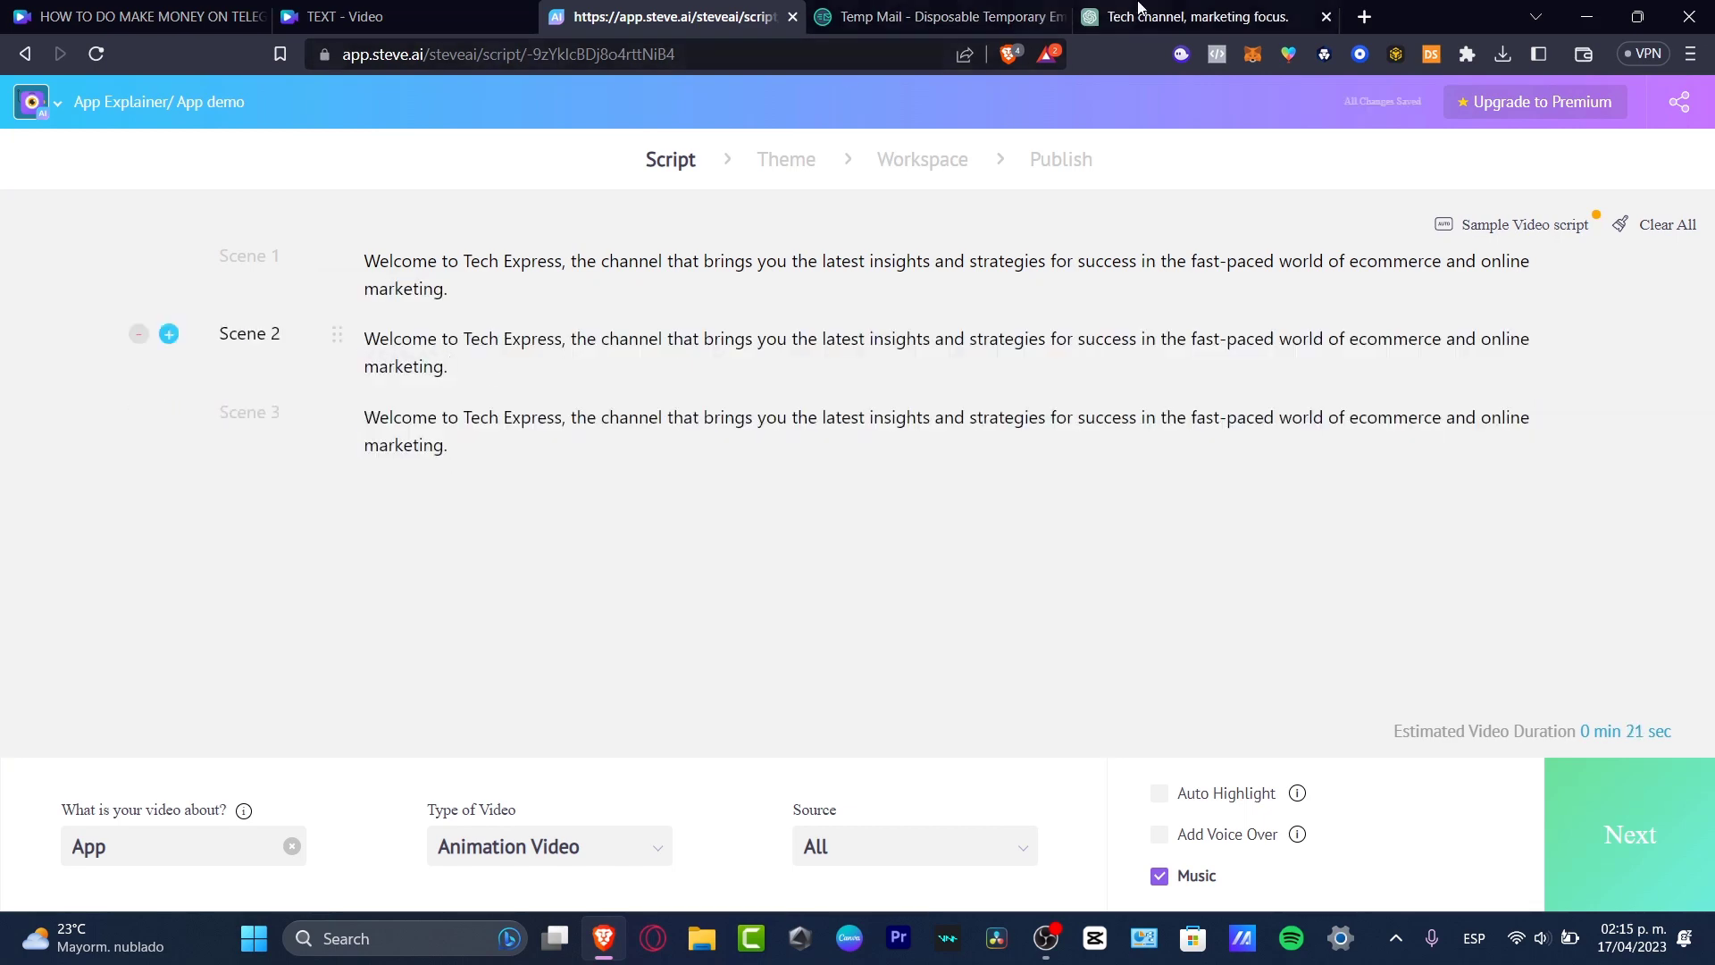
Put ChatGPT's growth sentence into Scene 2 and the experts sentence into Scene 3.
{"action": "left_click", "coordinate": [1193, 16]}
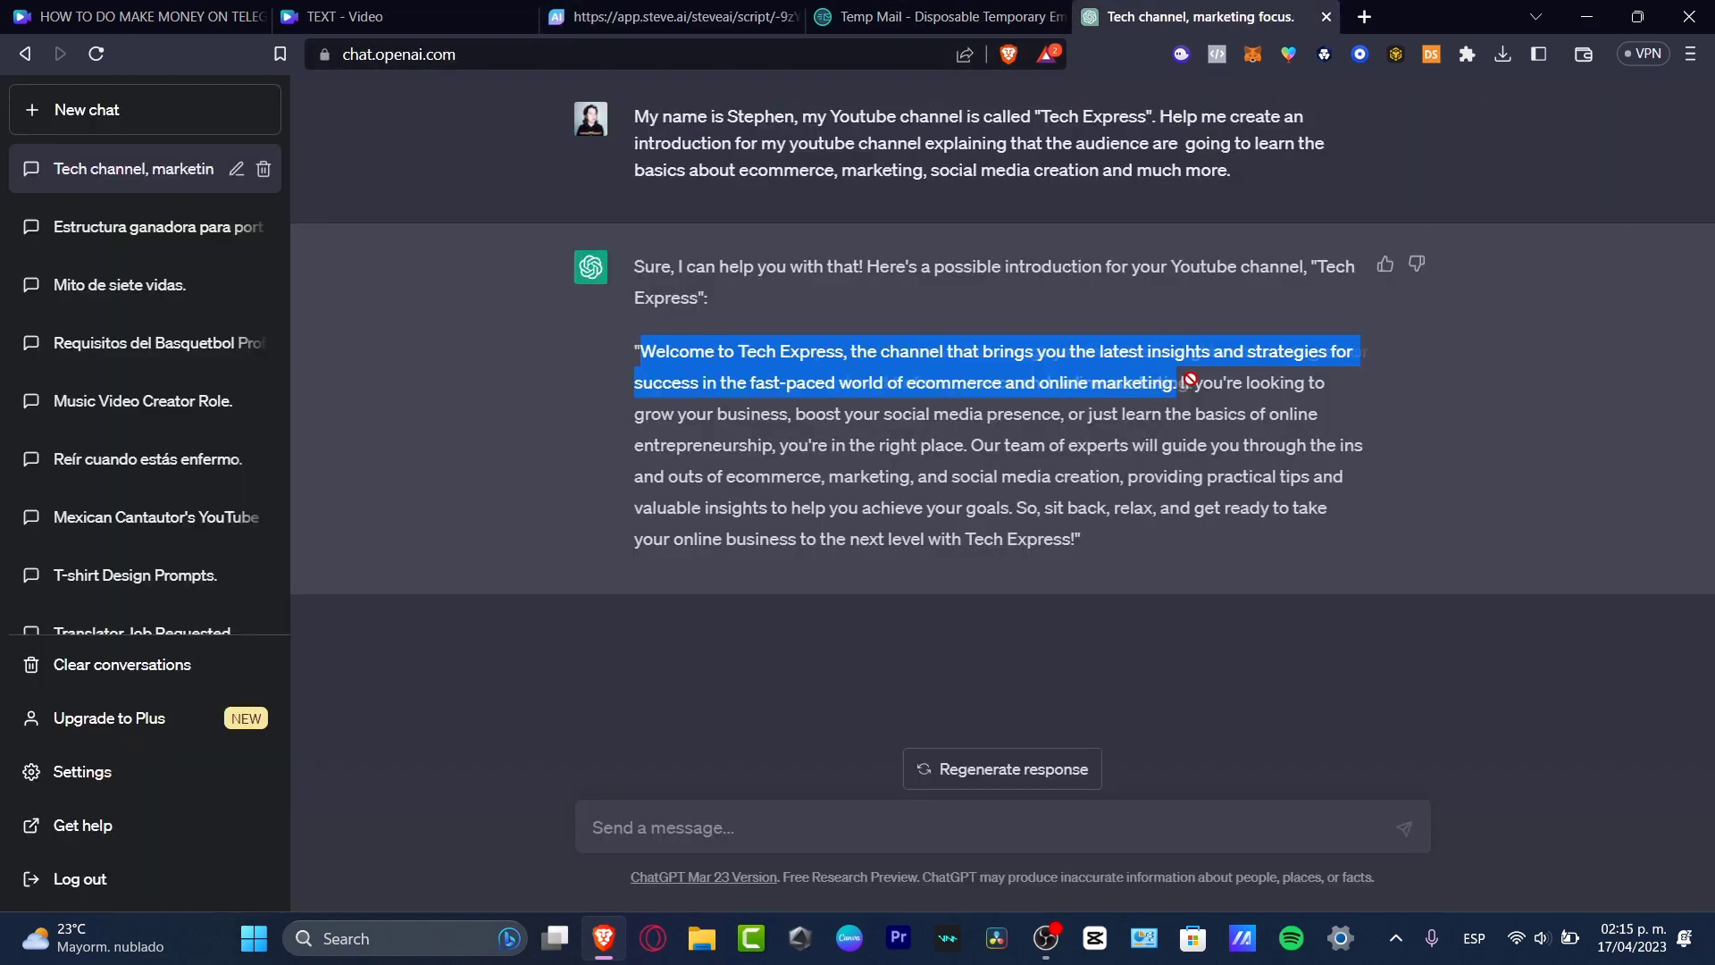
{"action": "left_click", "coordinate": [1184, 383]}
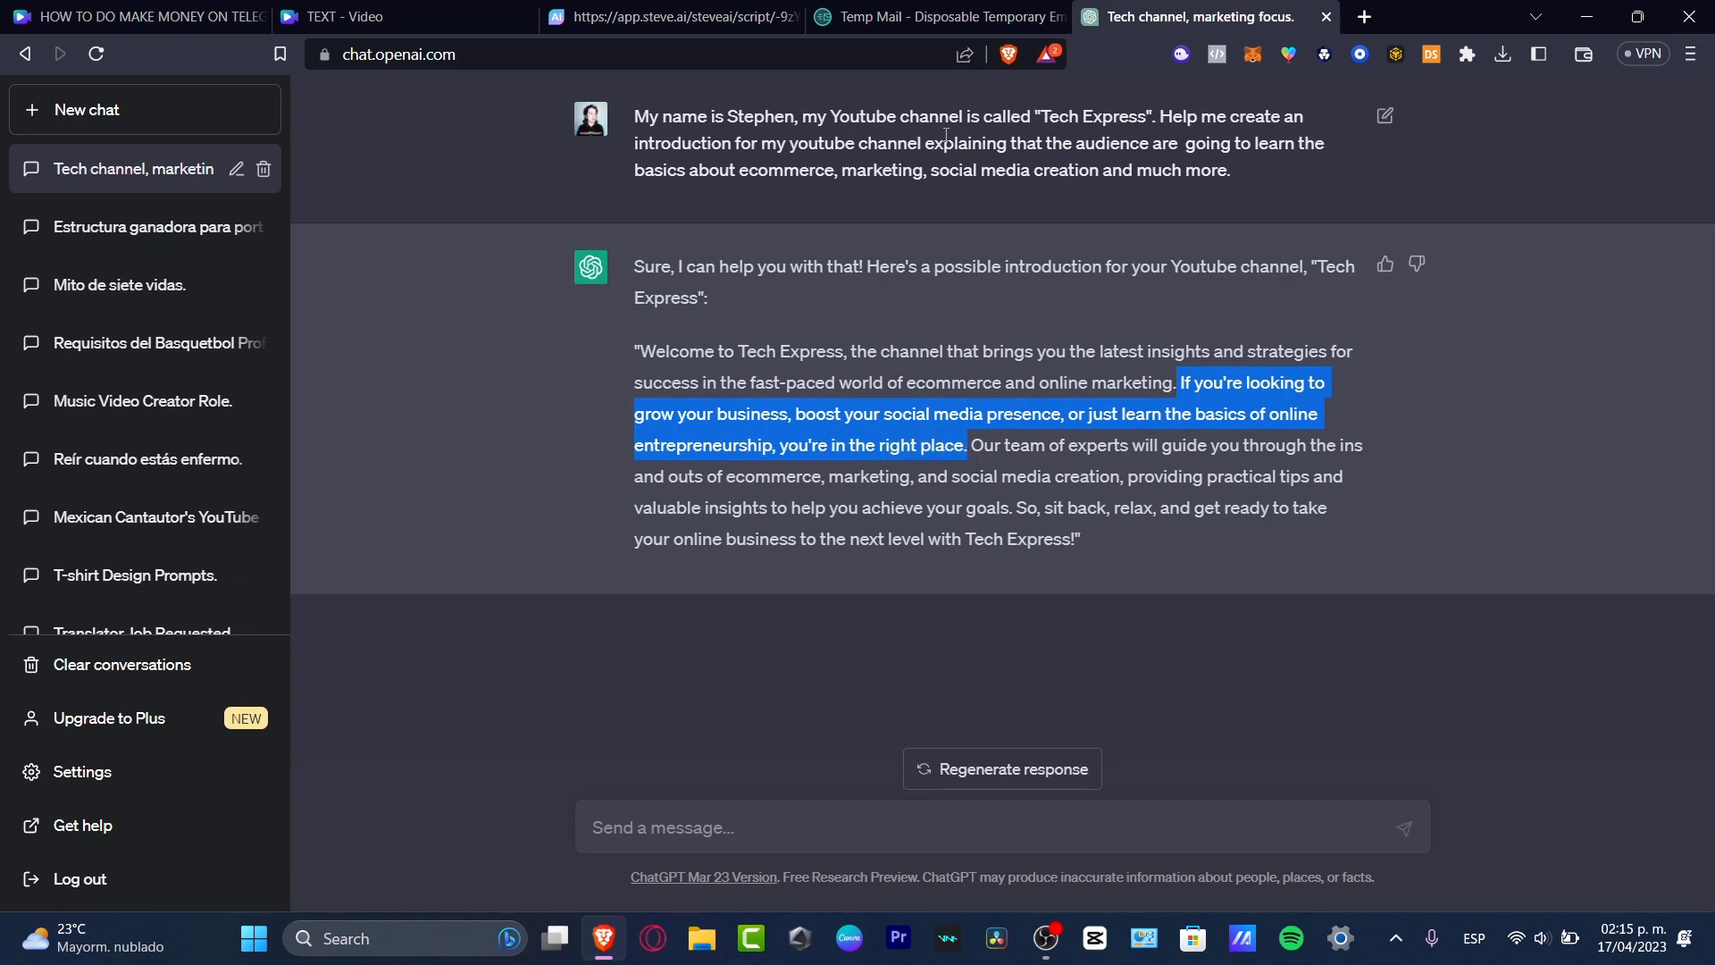
{"action": "left_click", "coordinate": [672, 16]}
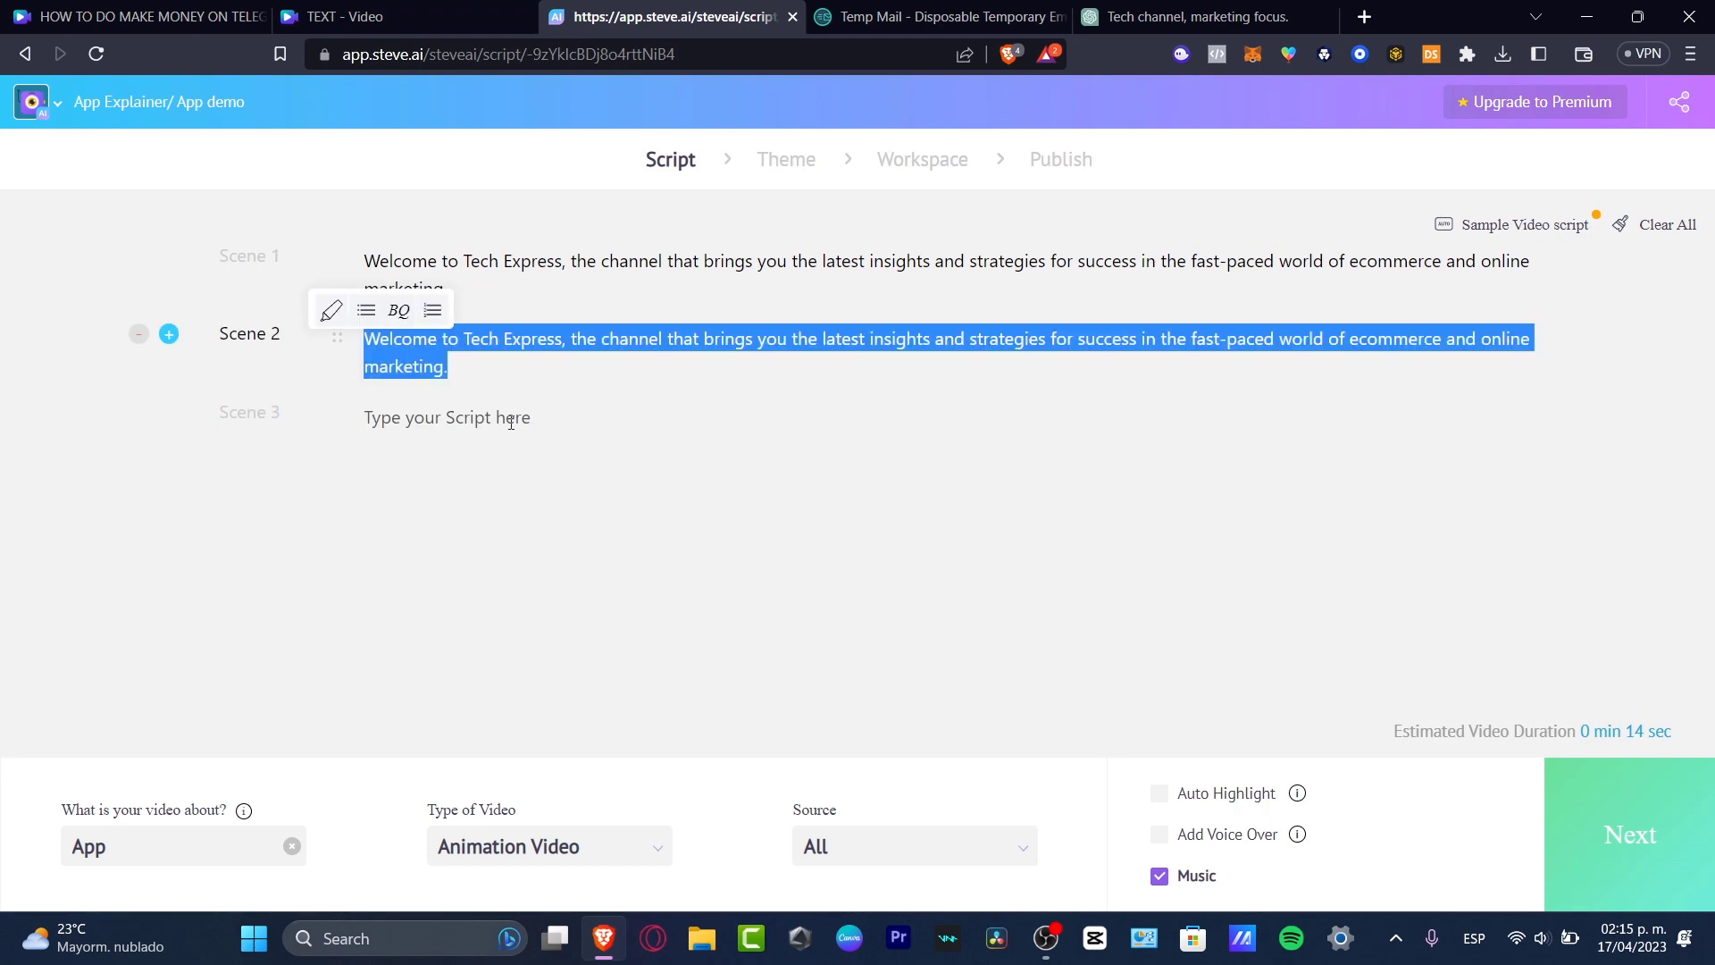
{"action": "left_click", "coordinate": [1187, 16]}
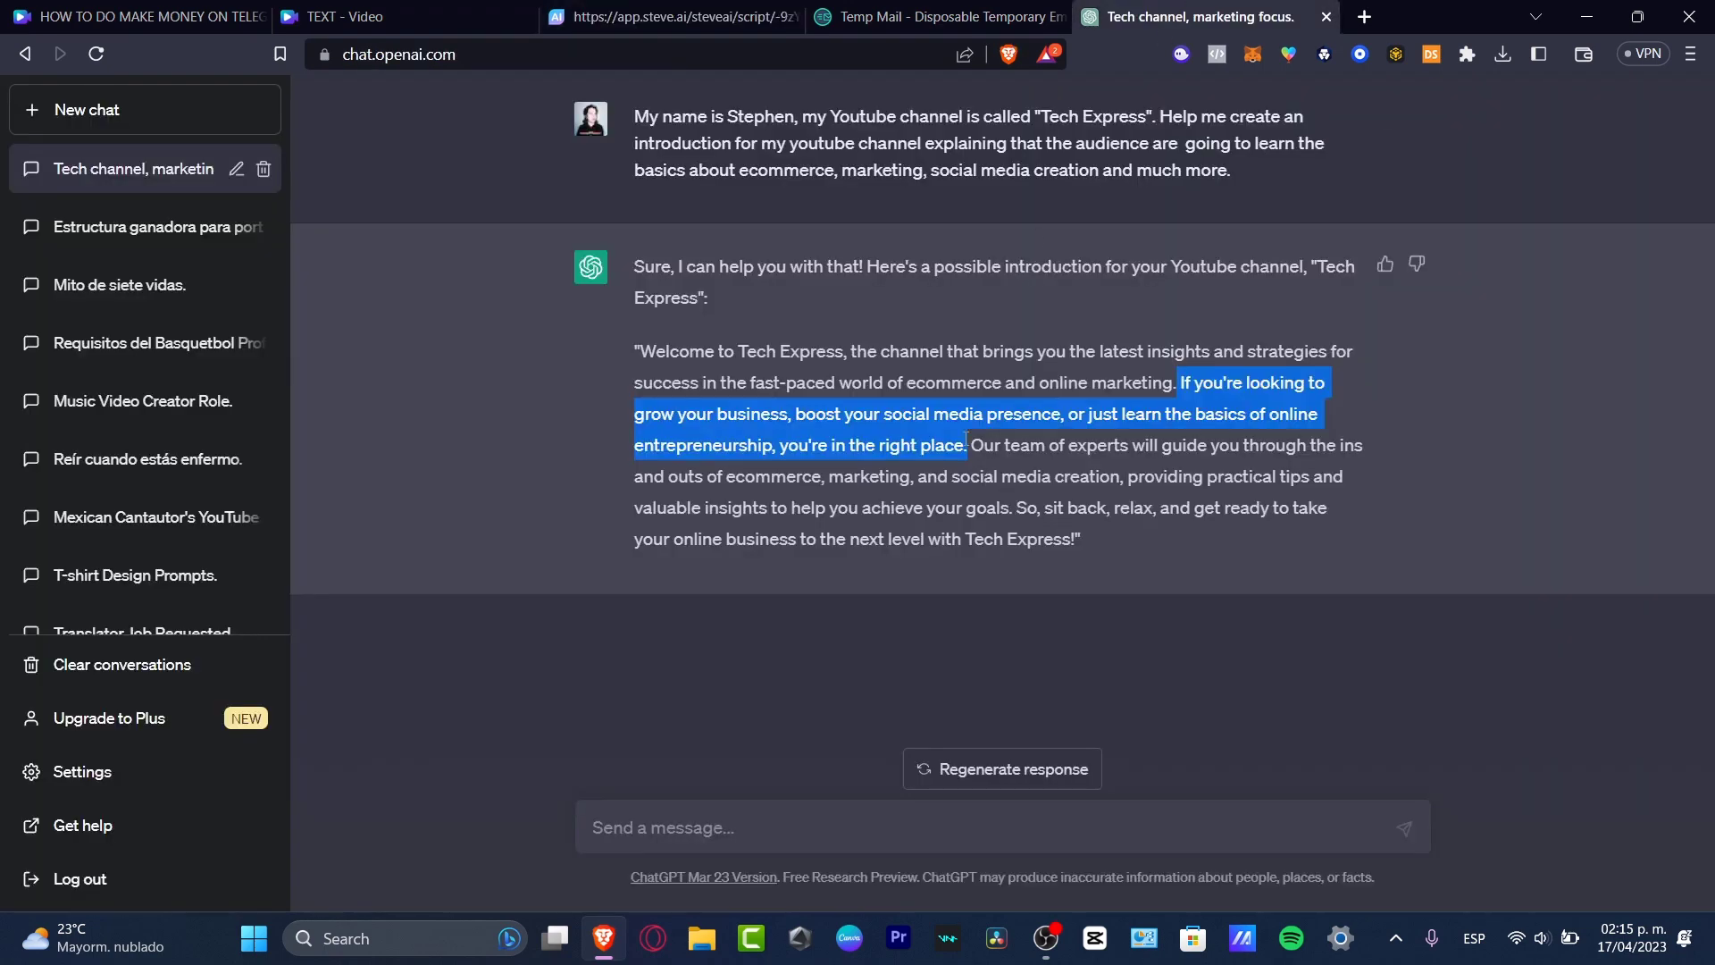
{"action": "left_click", "coordinate": [672, 16]}
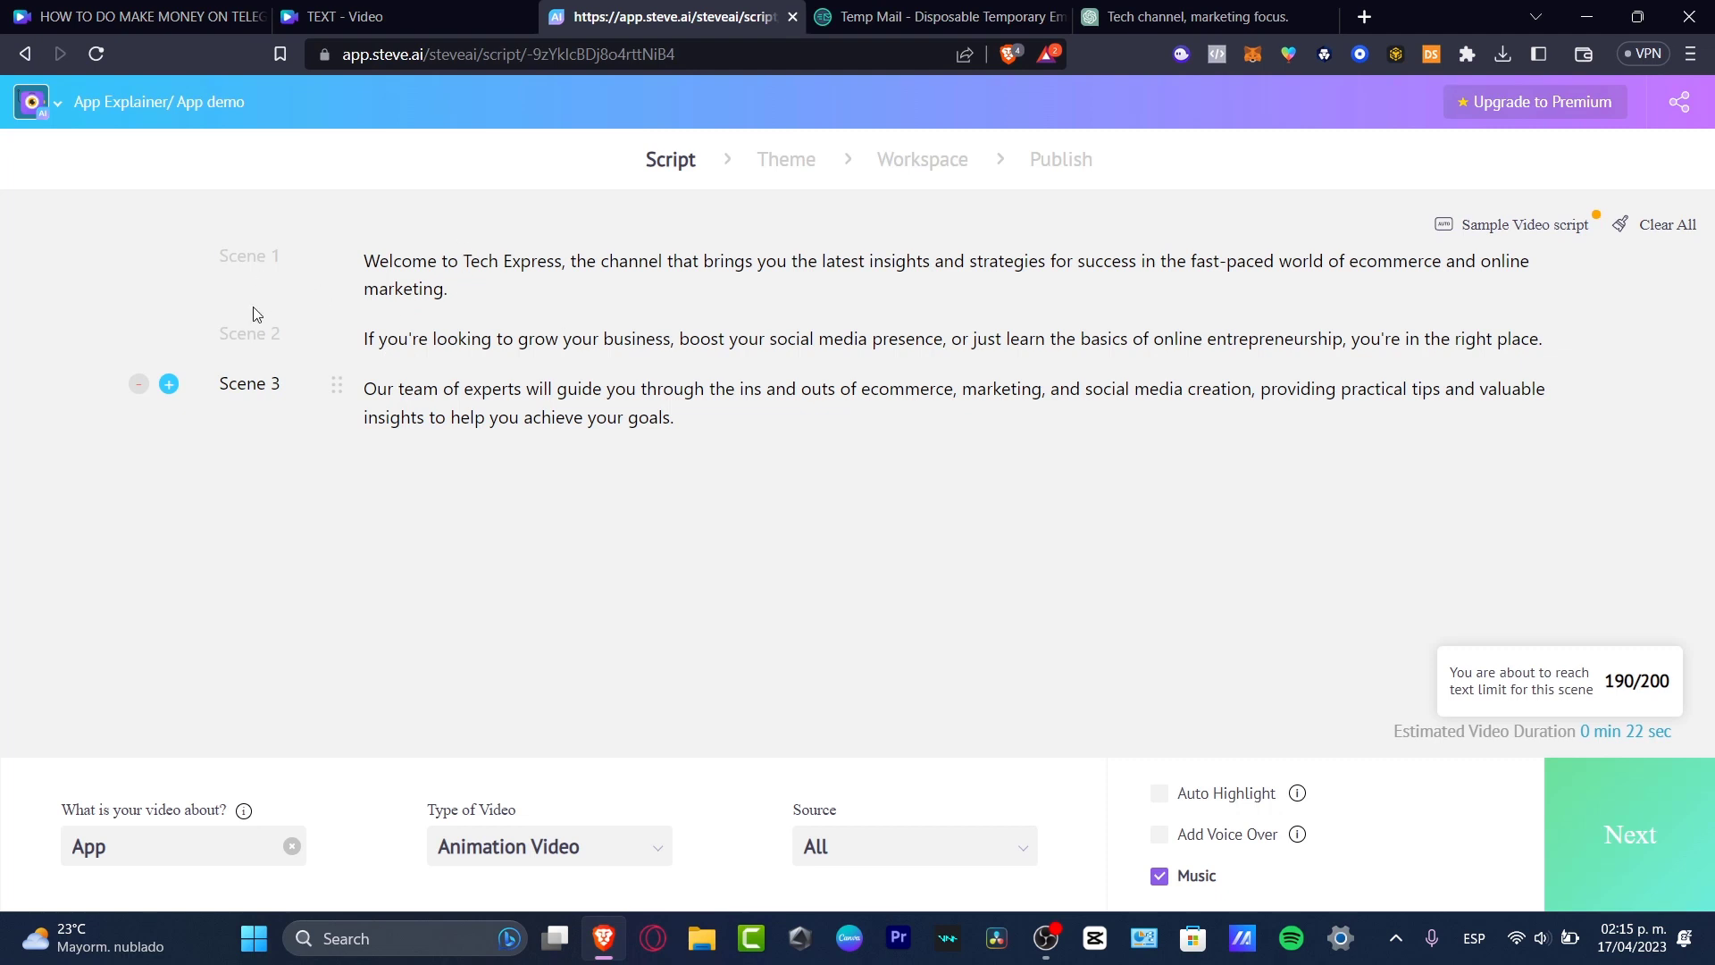
{"action": "mouse_move", "coordinate": [373, 545]}
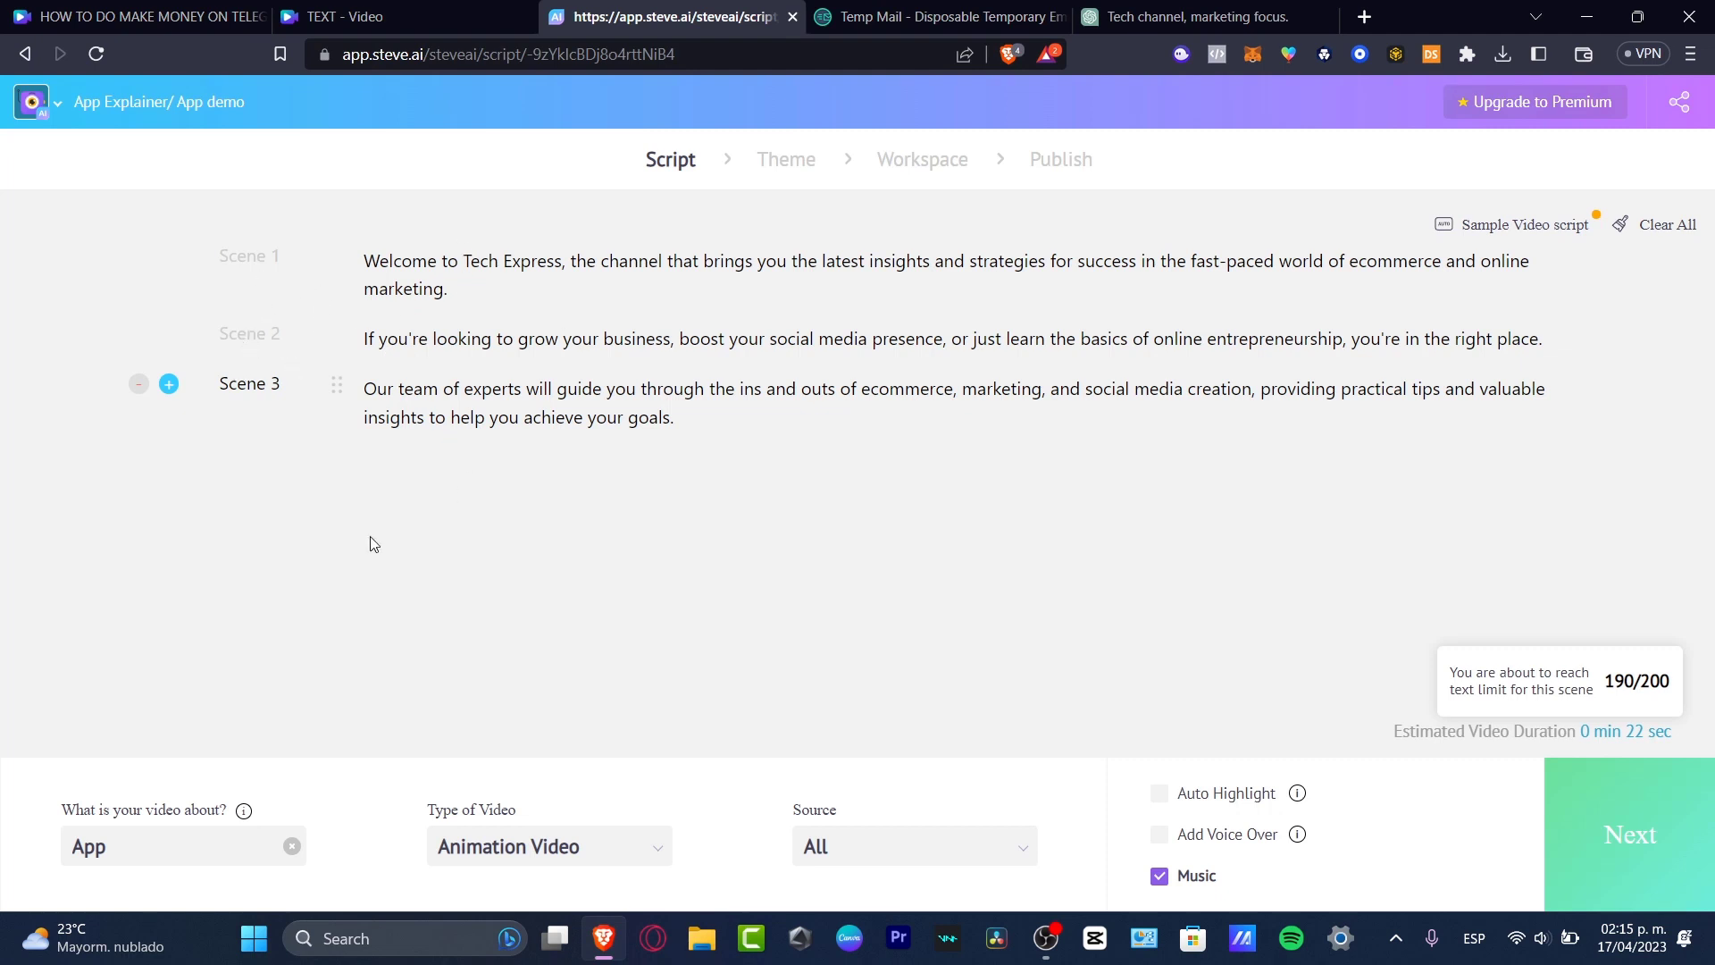
Replace 'App' with 'Tech Express Intro', keeping Animation Video and Music checked.
{"action": "left_click", "coordinate": [164, 846]}
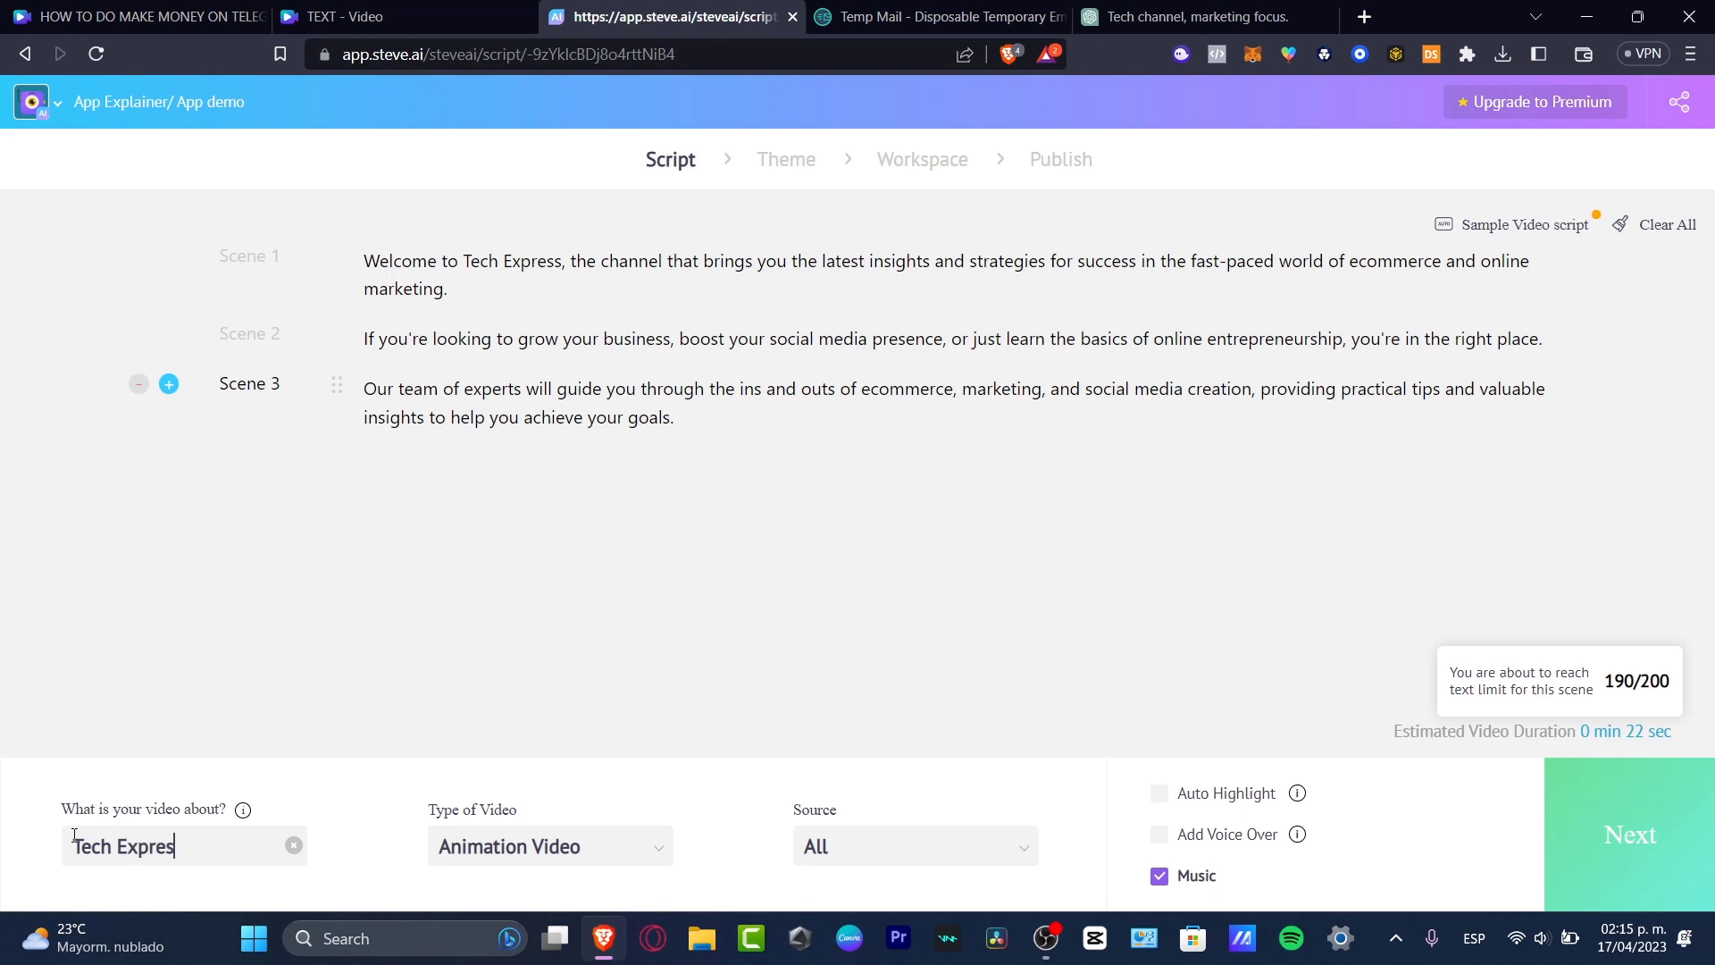
{"action": "type", "text": "Intro"}
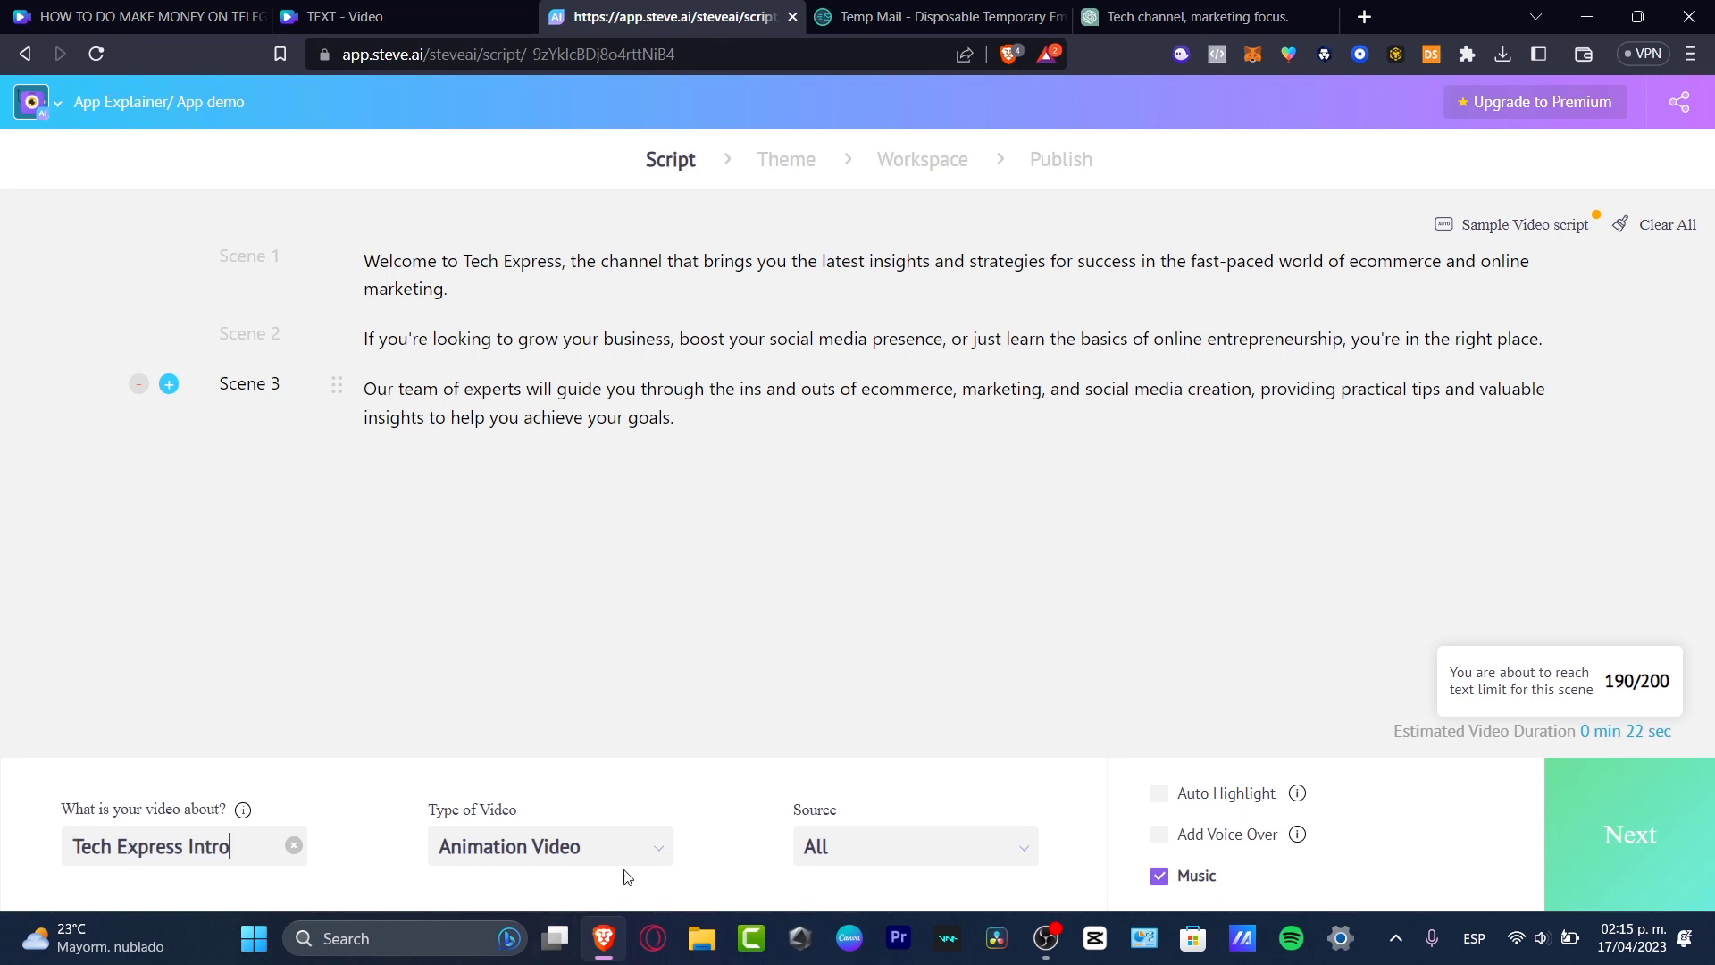
{"action": "left_click", "coordinate": [913, 846]}
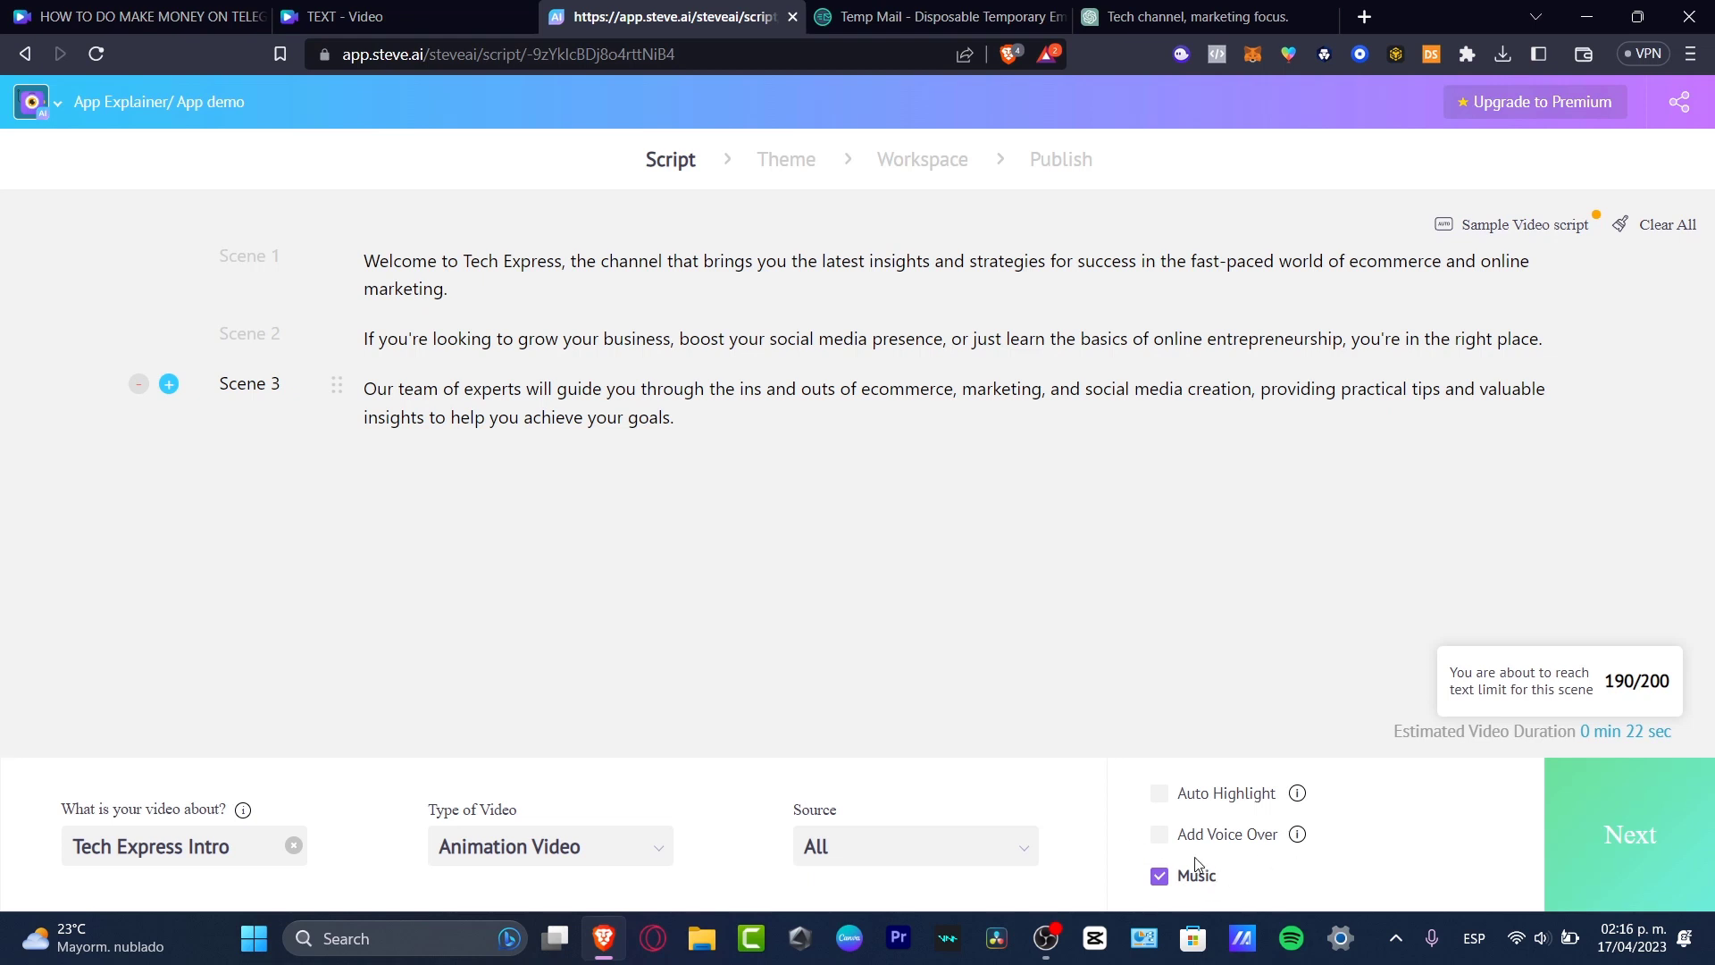
{"action": "mouse_move", "coordinate": [1171, 839]}
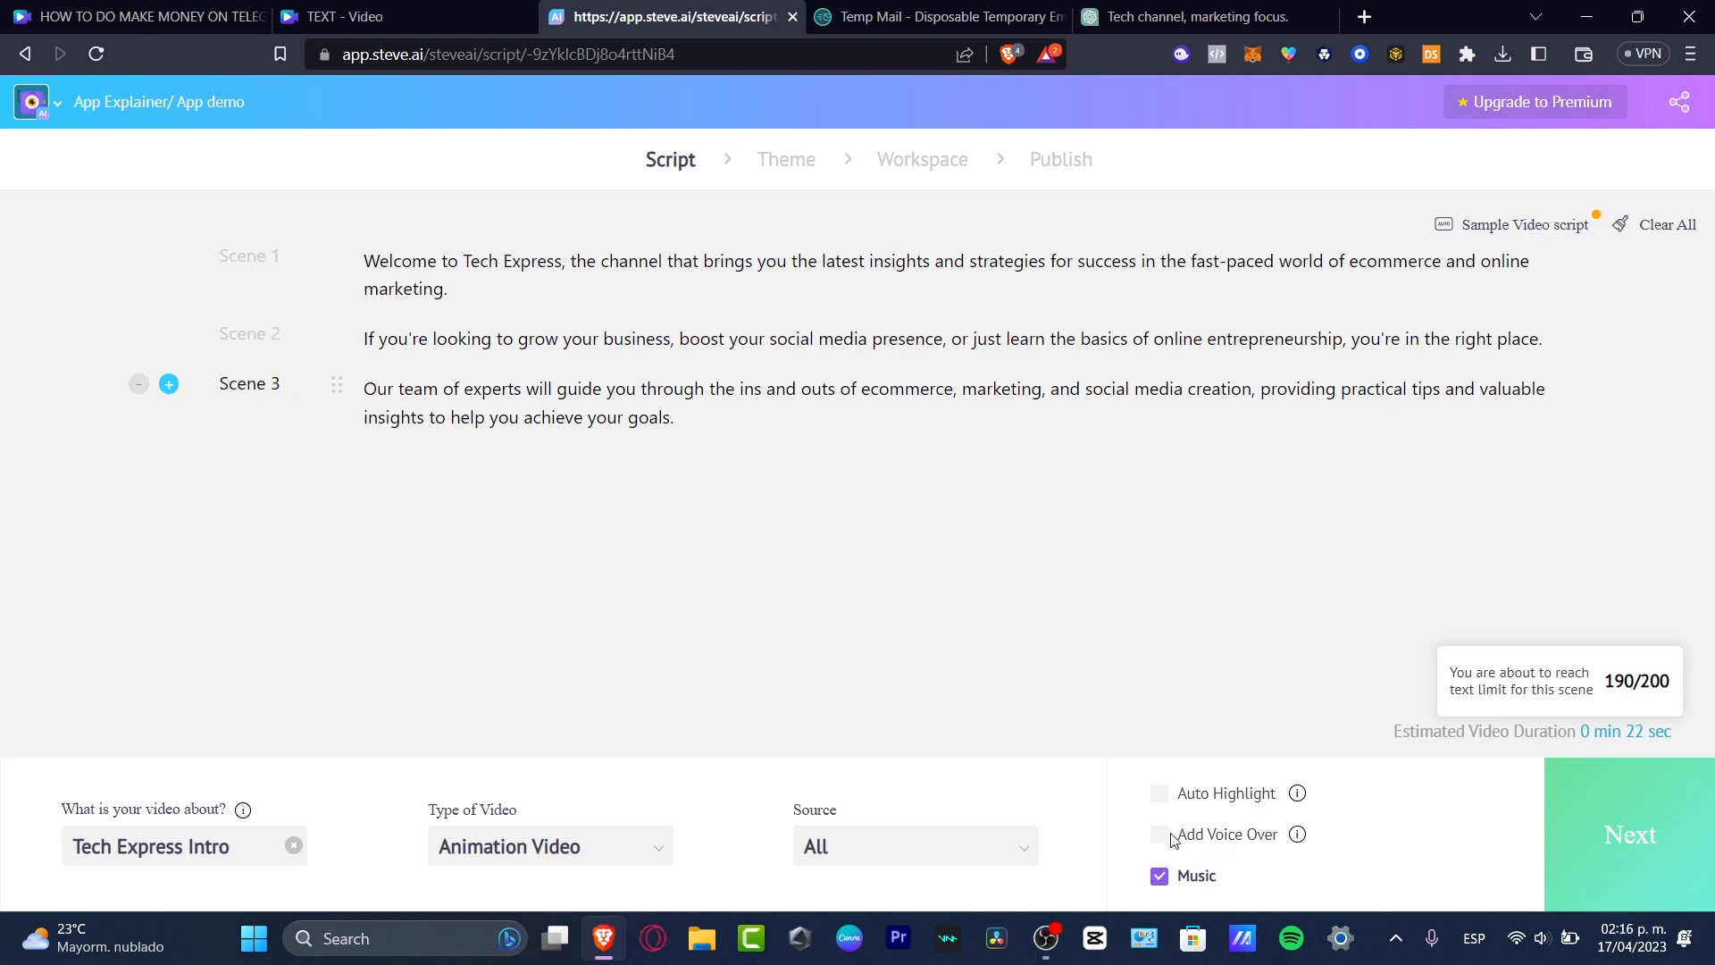
{"action": "mouse_move", "coordinate": [1298, 834]}
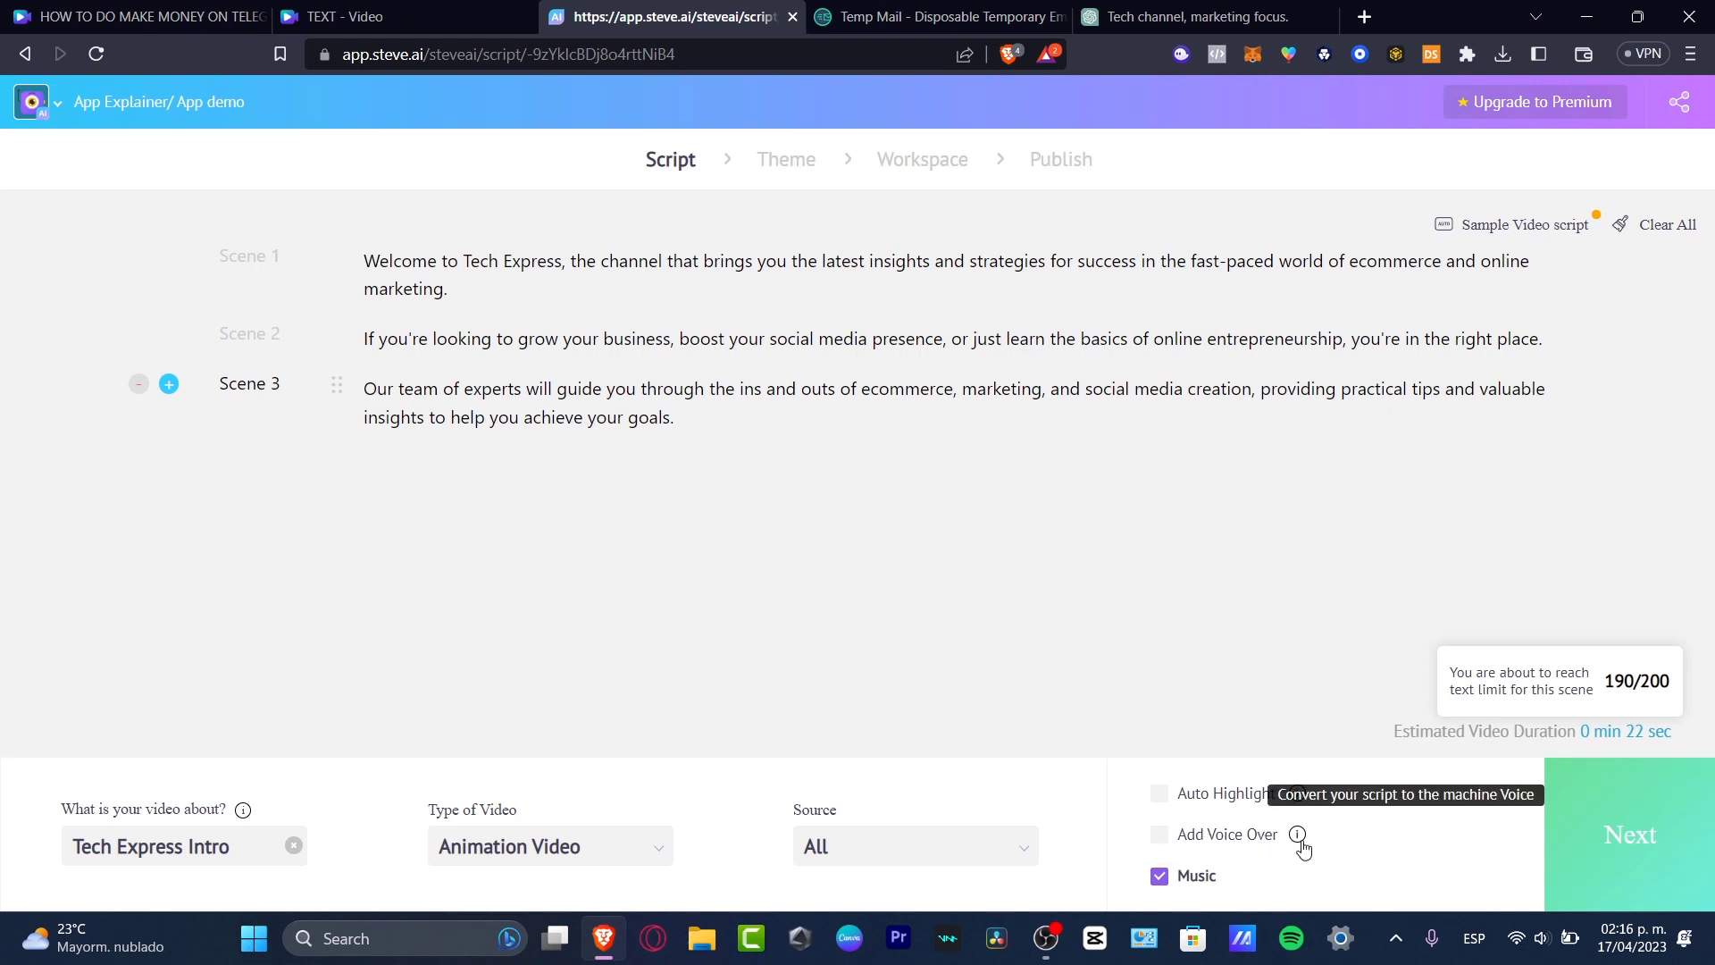
{"action": "mouse_move", "coordinate": [1225, 817]}
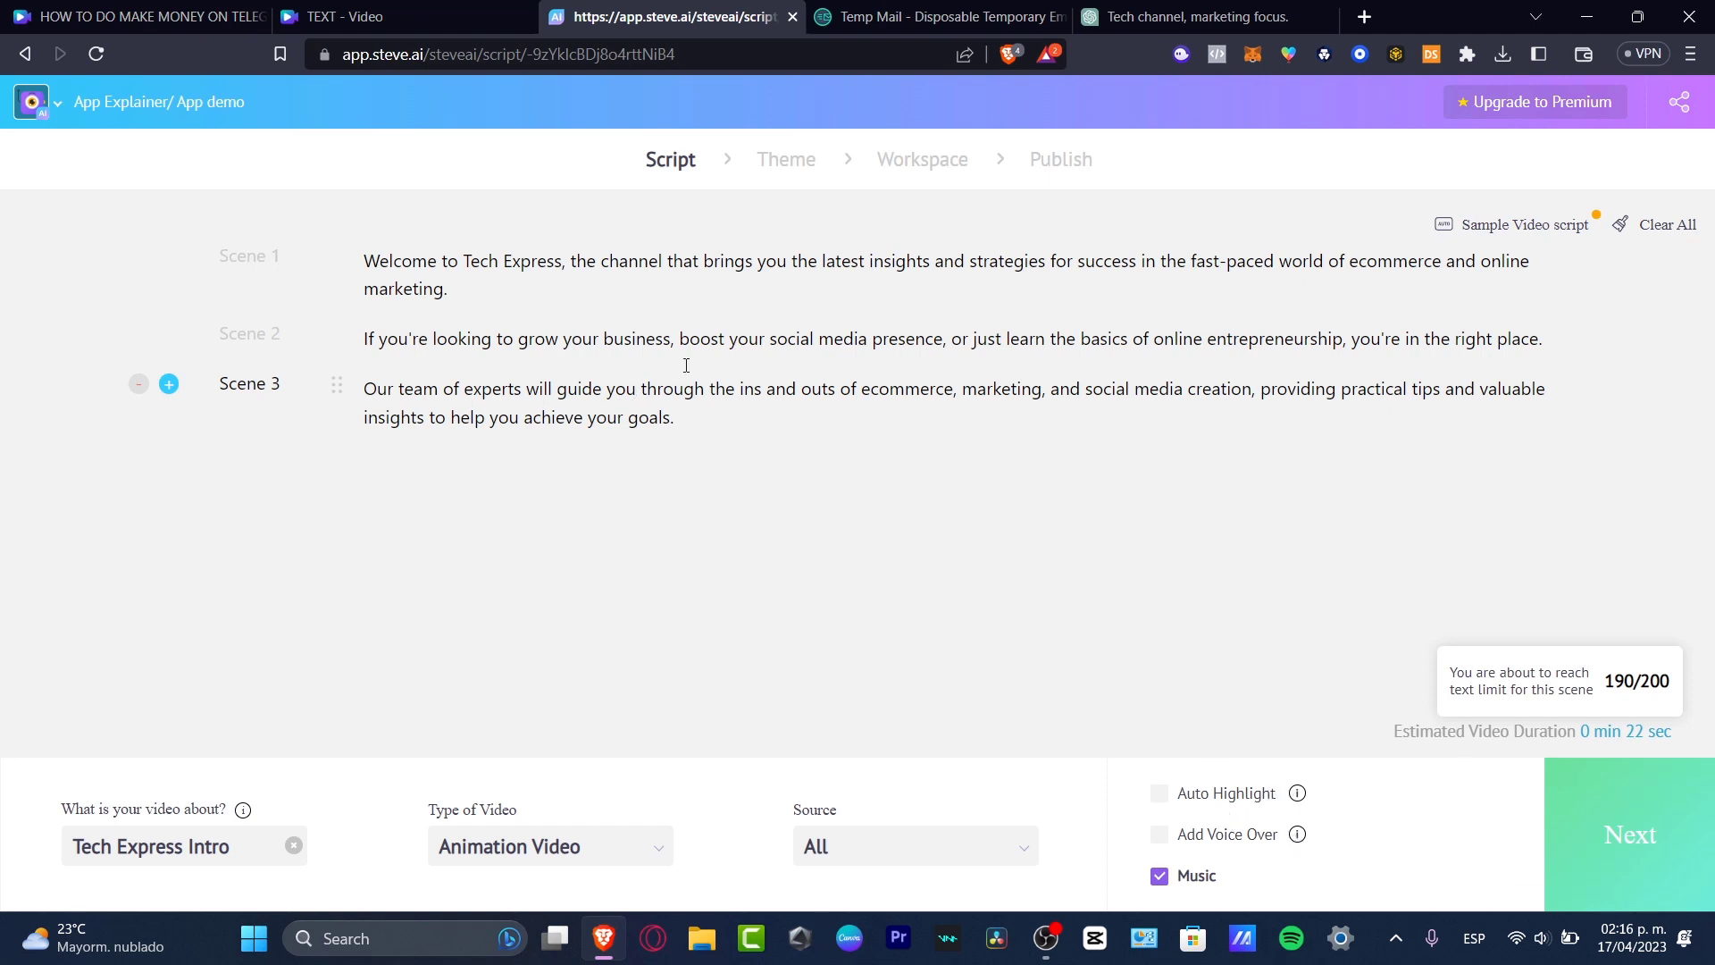
{"action": "mouse_move", "coordinate": [1568, 785]}
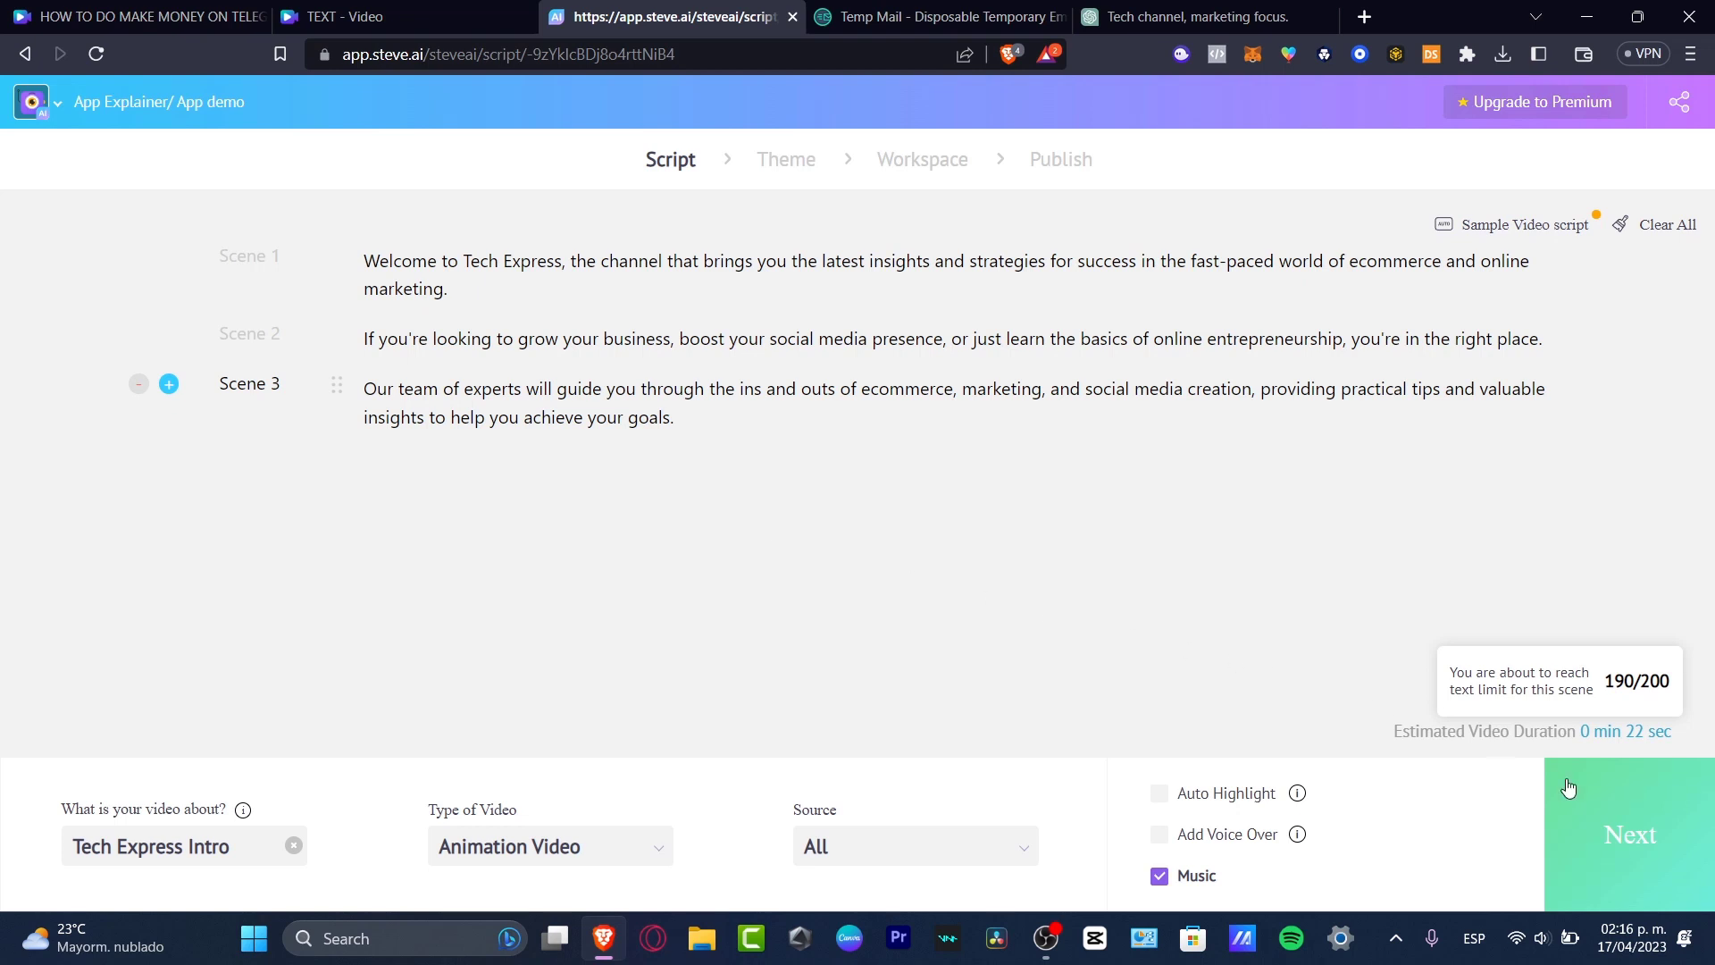
Advance to the Theme step and browse design styles, previewing the Hard work style.
{"action": "left_click", "coordinate": [1628, 833]}
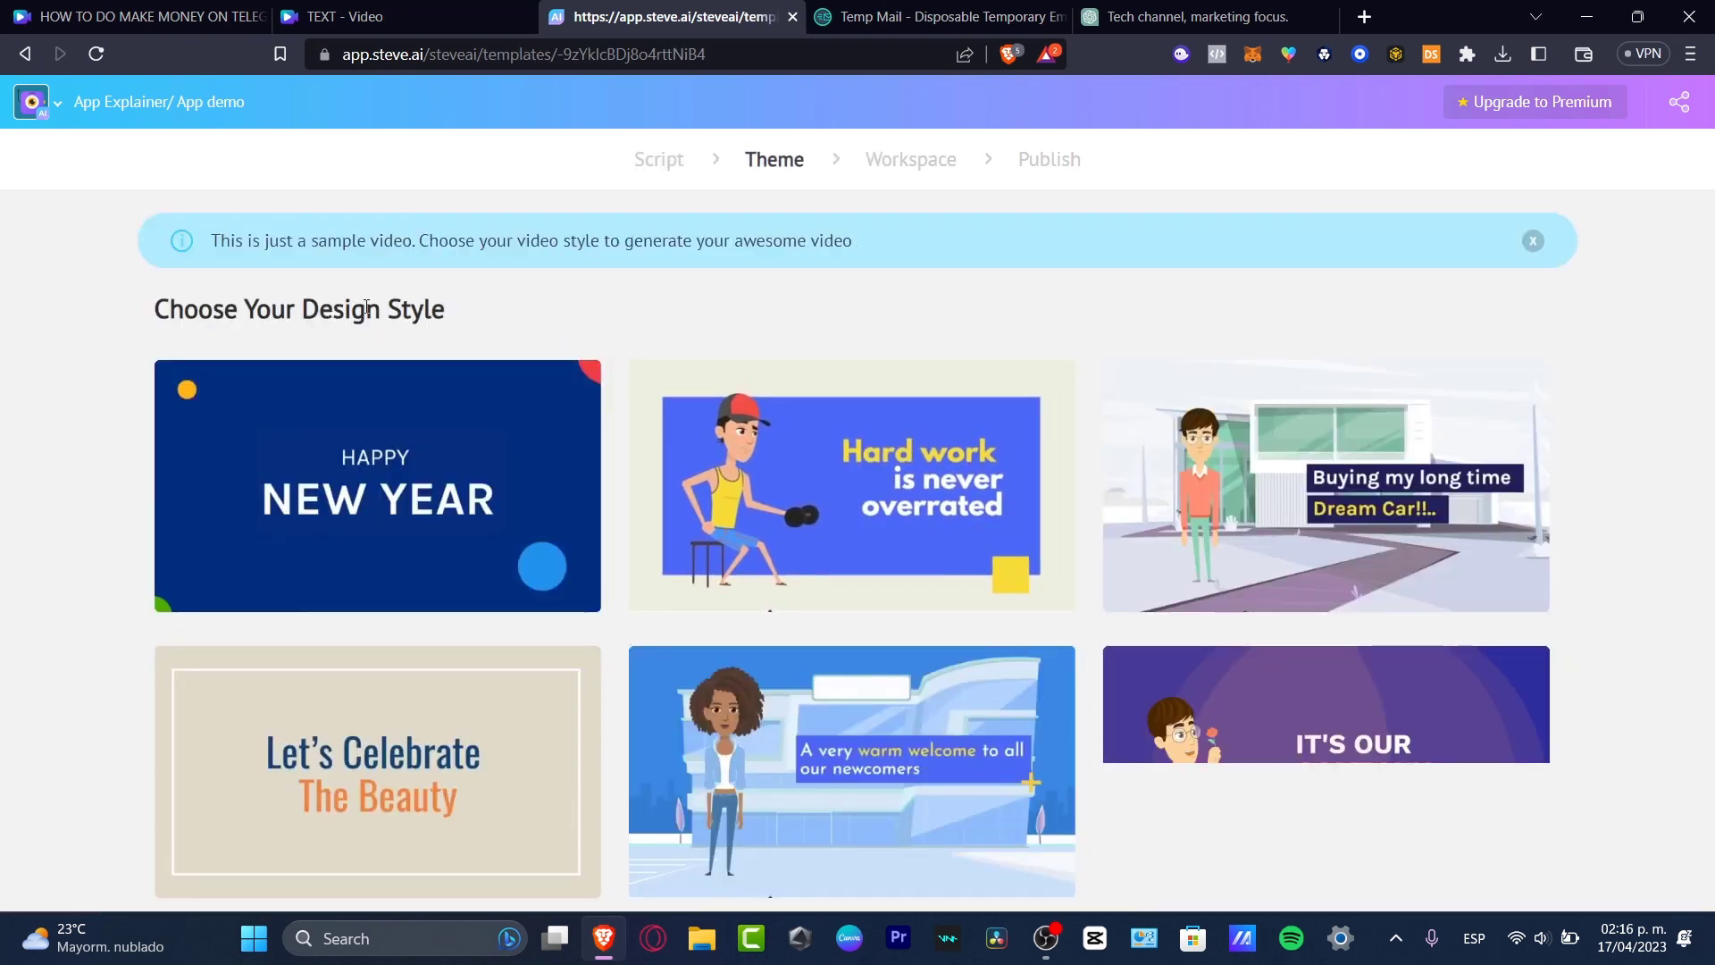
{"action": "scroll", "scroll_direction": "down", "scroll_amount": 3}
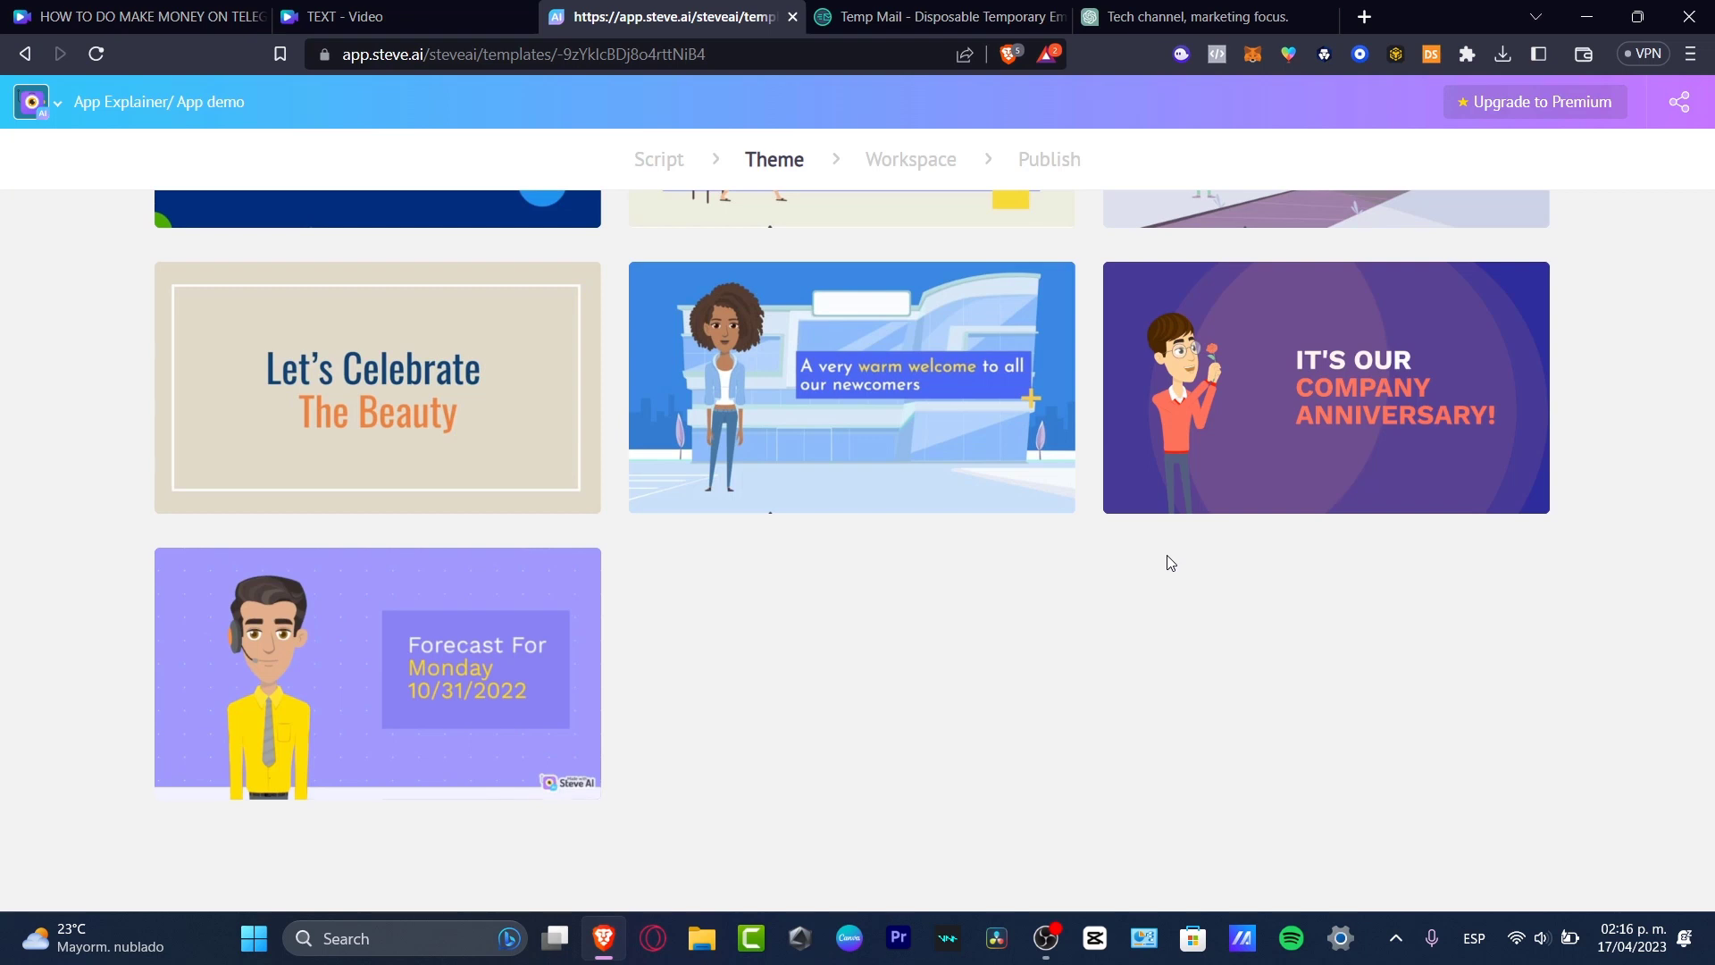
{"action": "scroll", "scroll_direction": "up", "scroll_amount": 3}
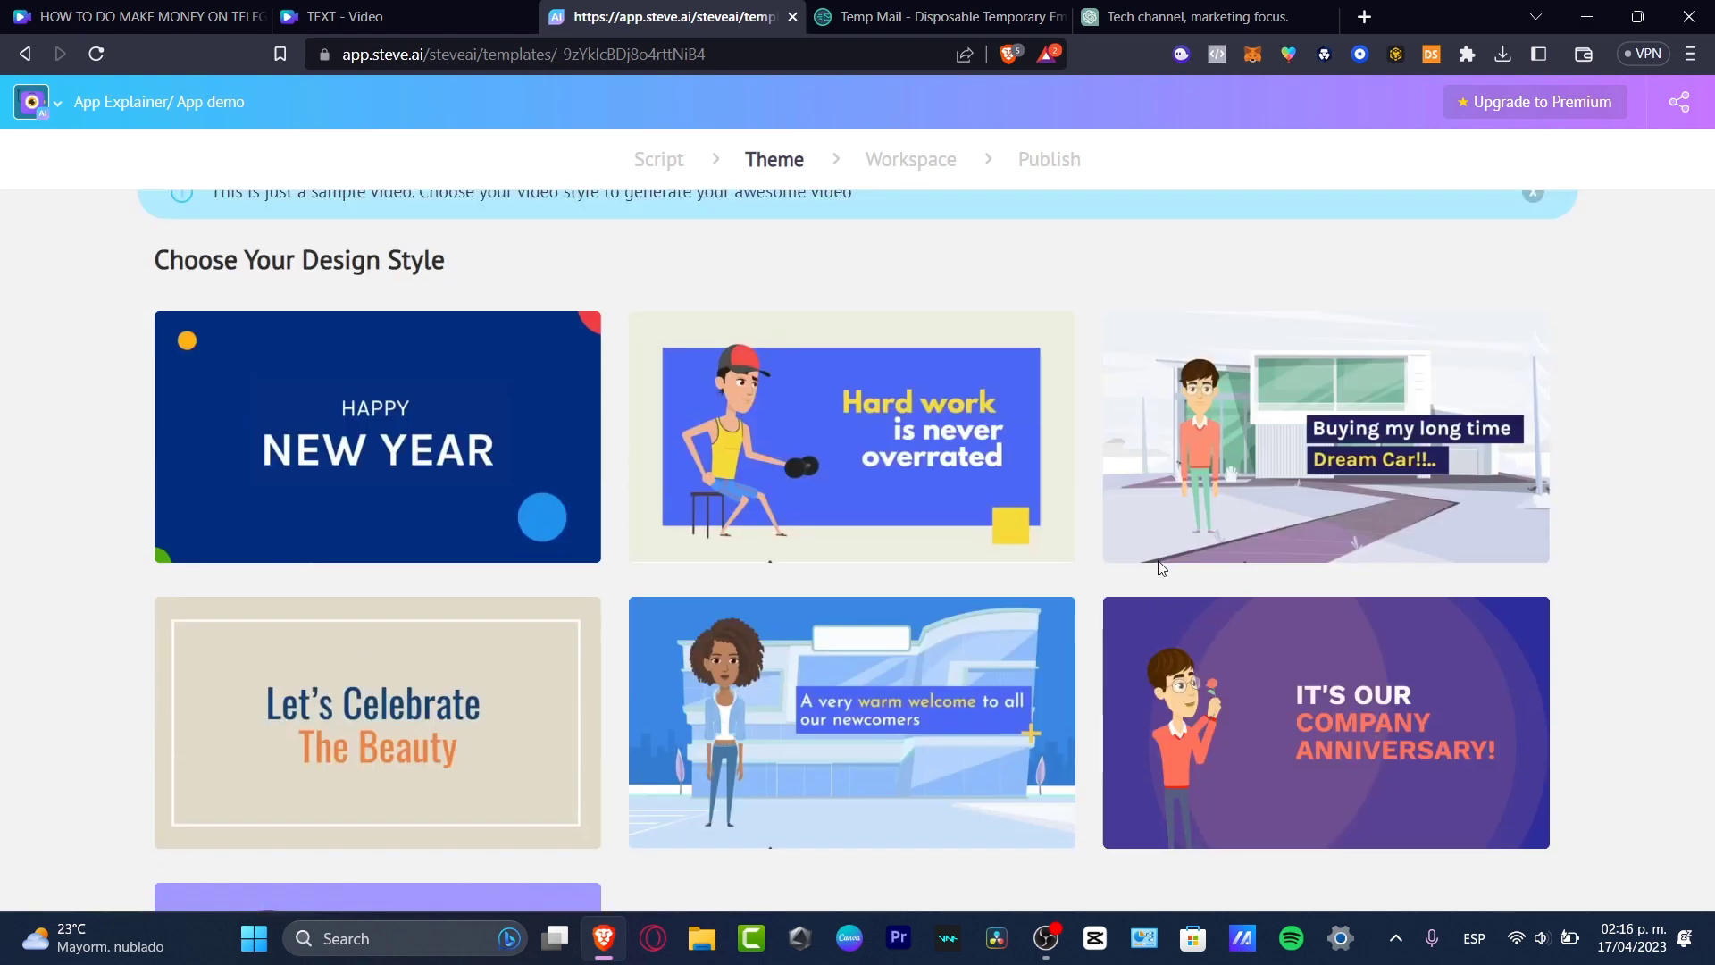
{"action": "left_click", "coordinate": [851, 435]}
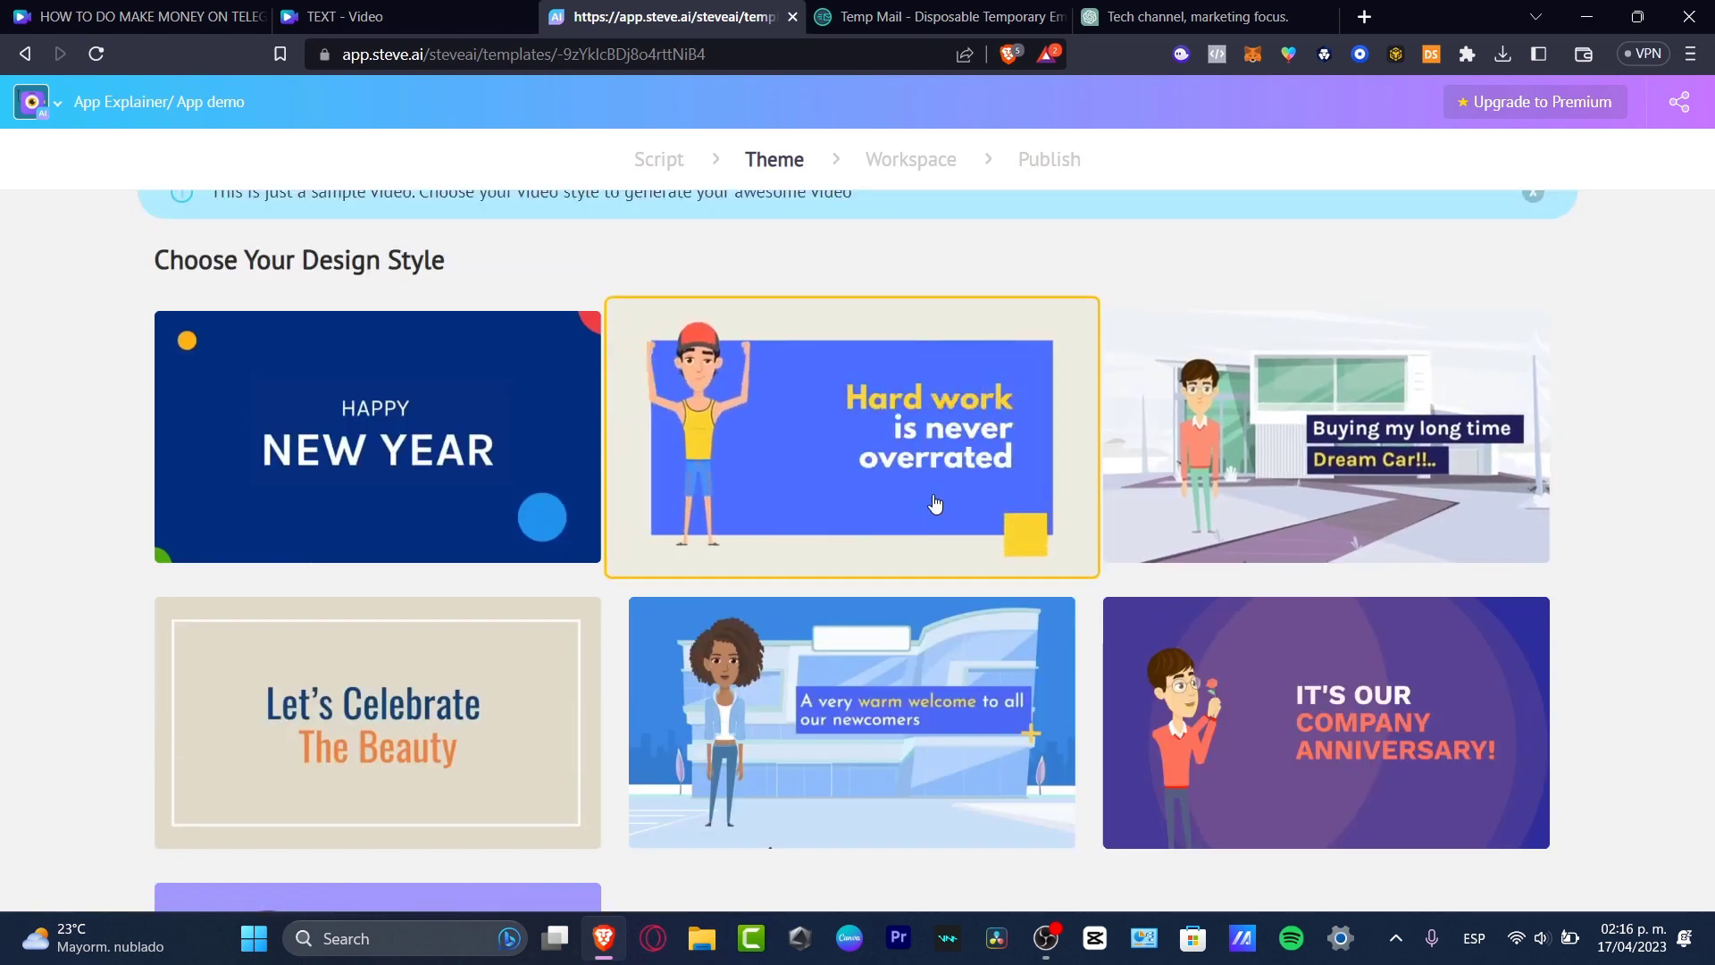
{"action": "left_click", "coordinate": [1323, 436]}
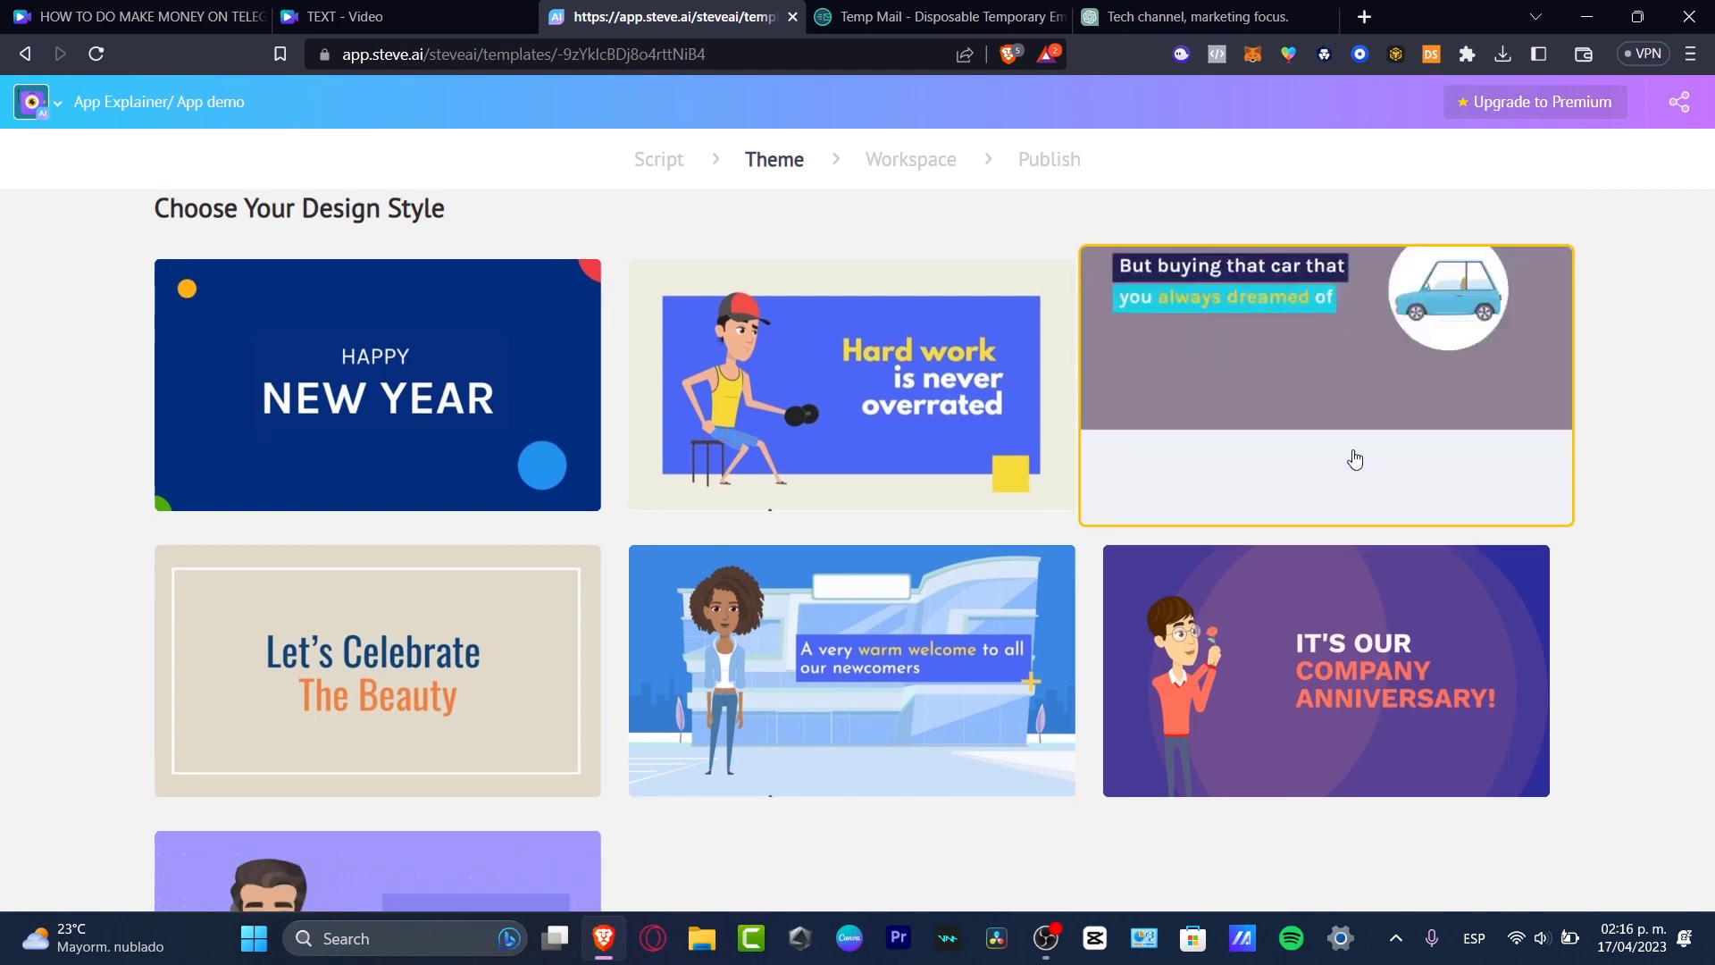
{"action": "scroll", "scroll_direction": "down", "scroll_amount": 3}
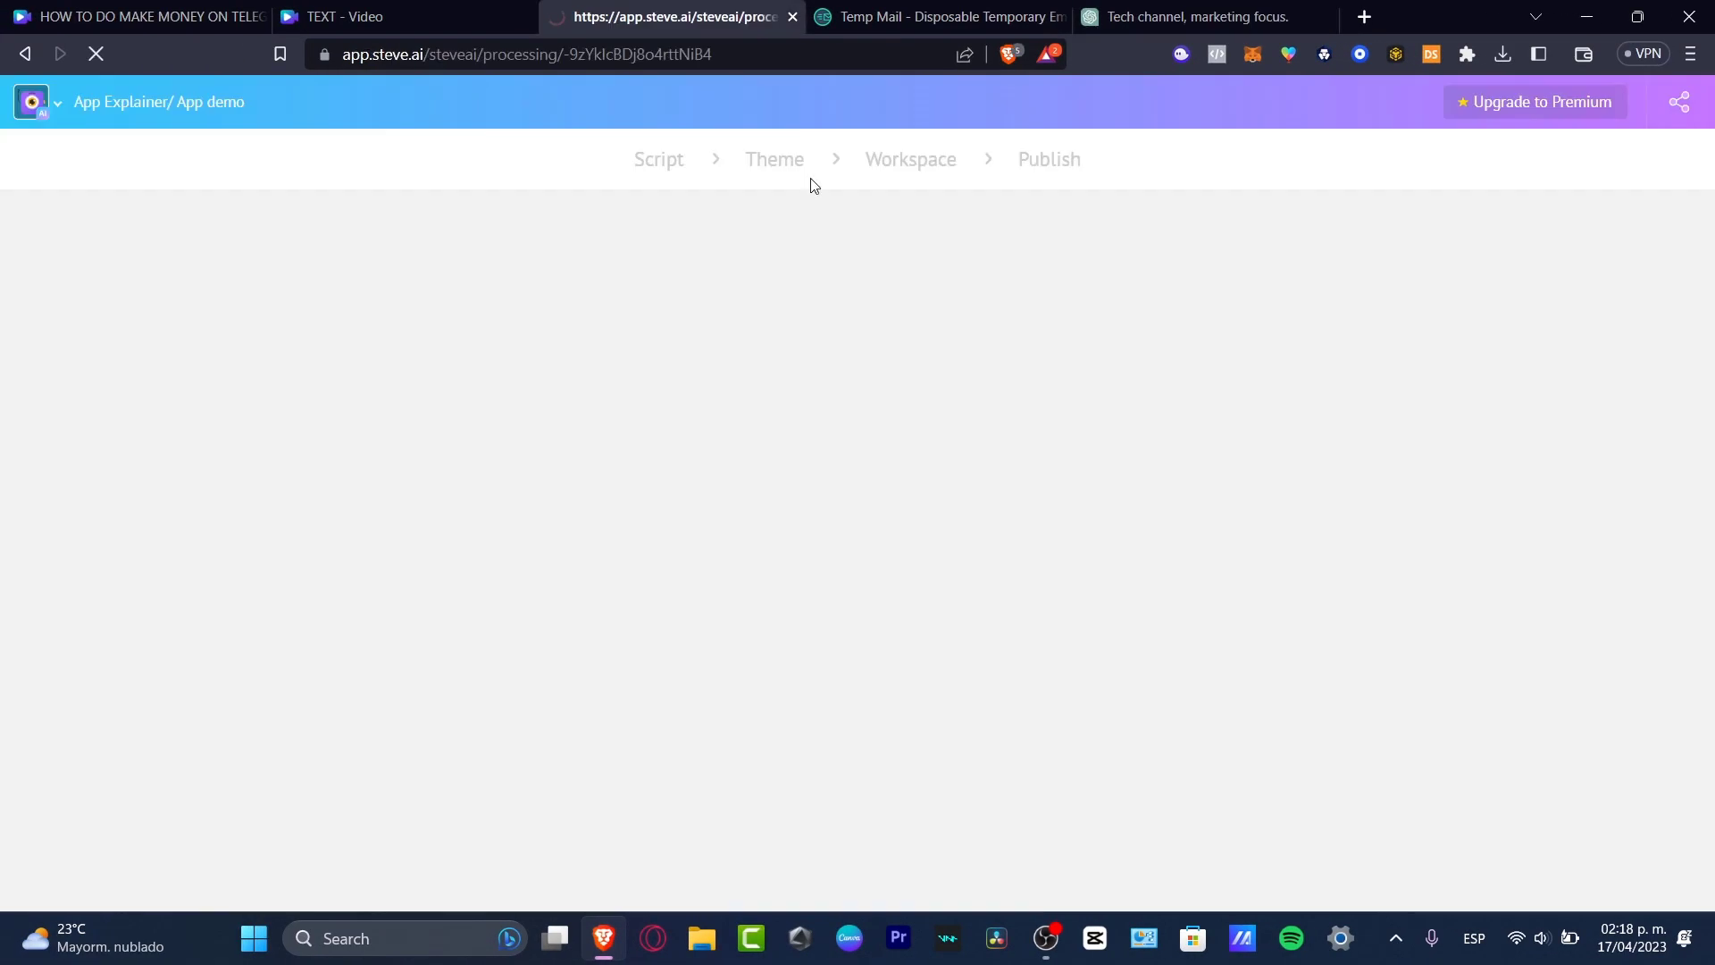
{"action": "mouse_move", "coordinate": [752, 364]}
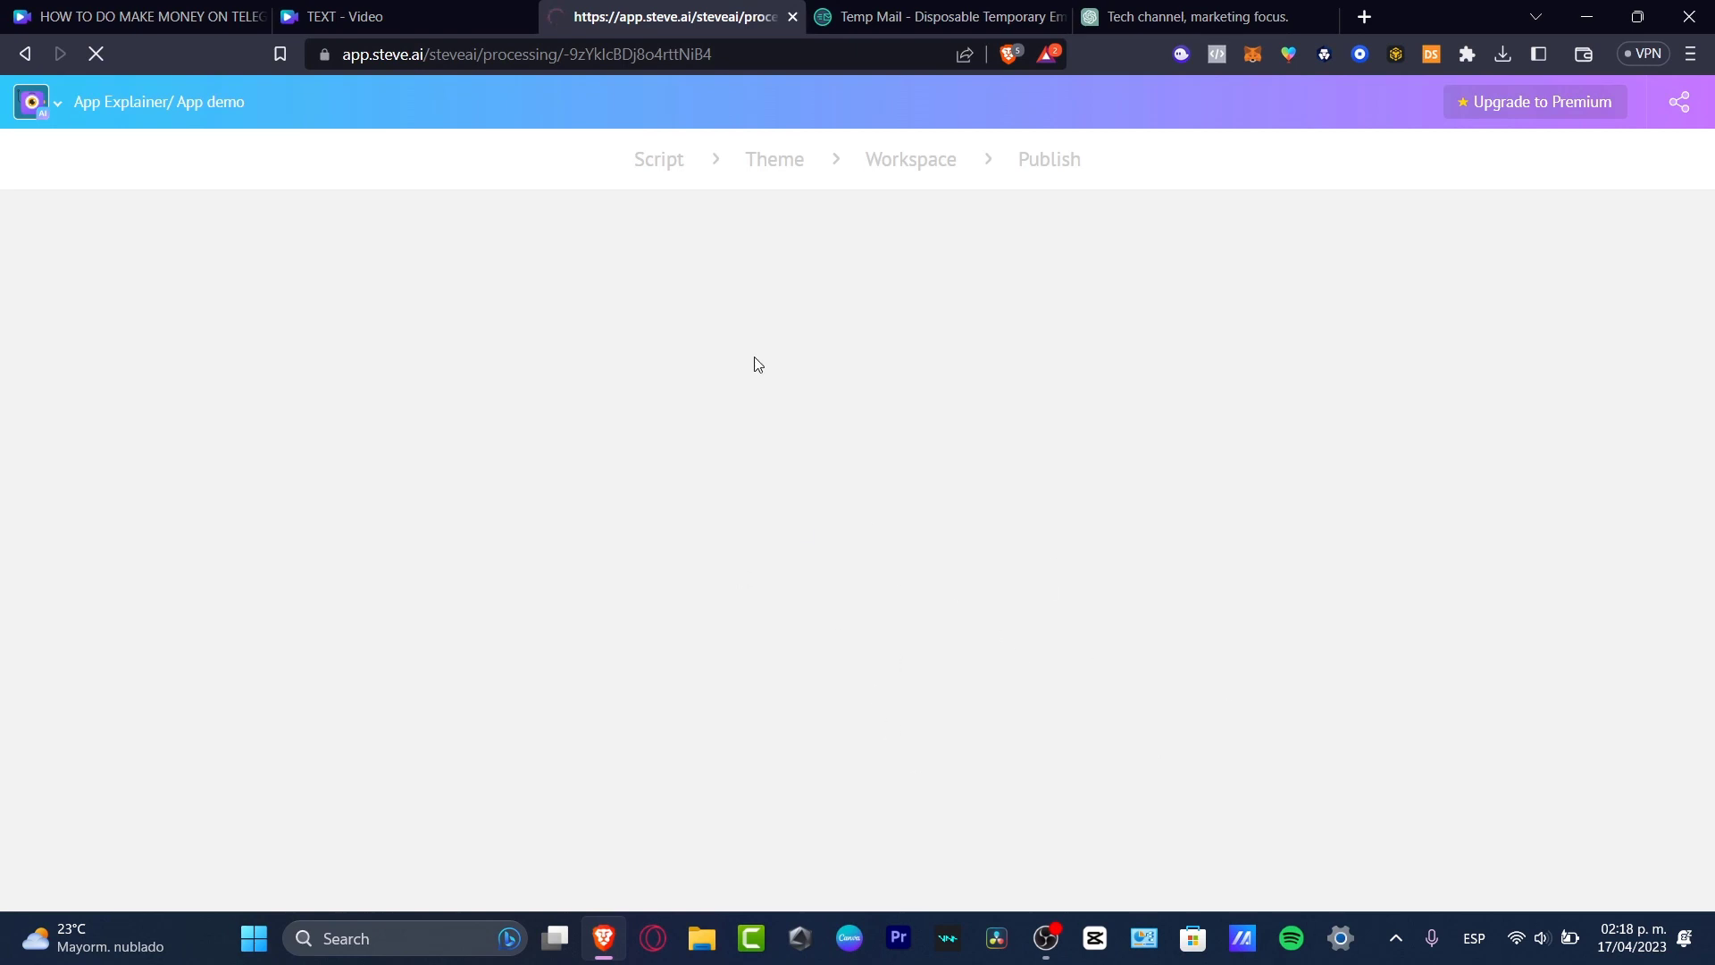
{"action": "mouse_move", "coordinate": [833, 401]}
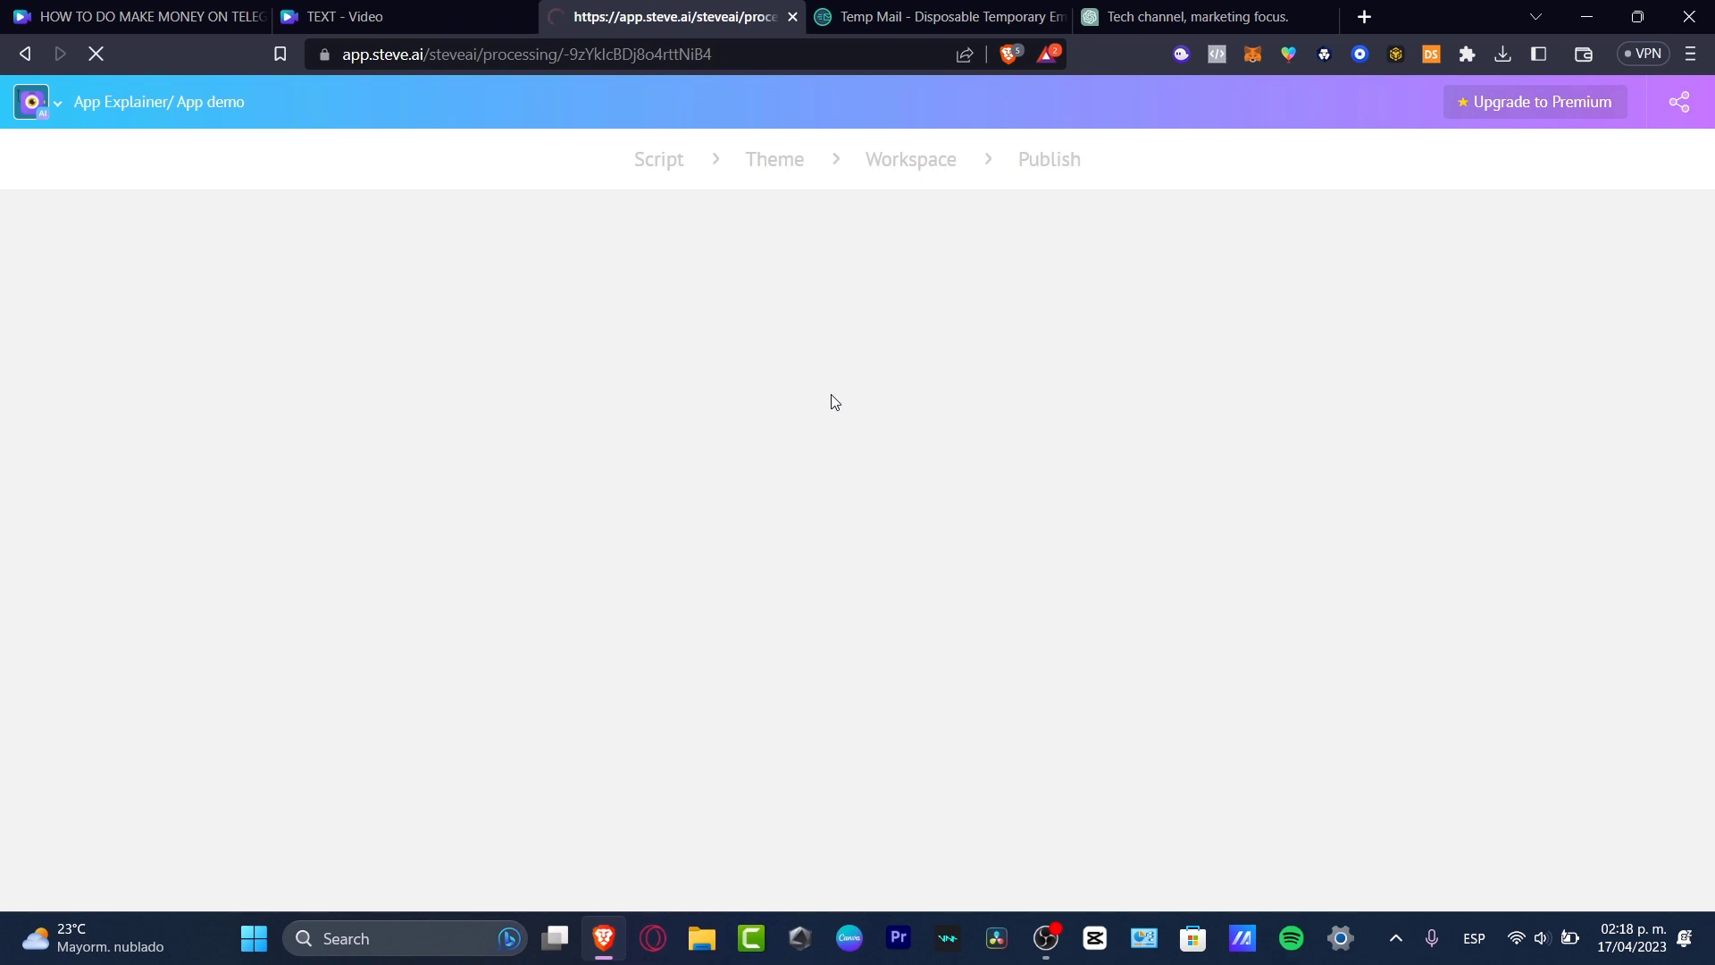
{"action": "mouse_move", "coordinate": [1192, 16]}
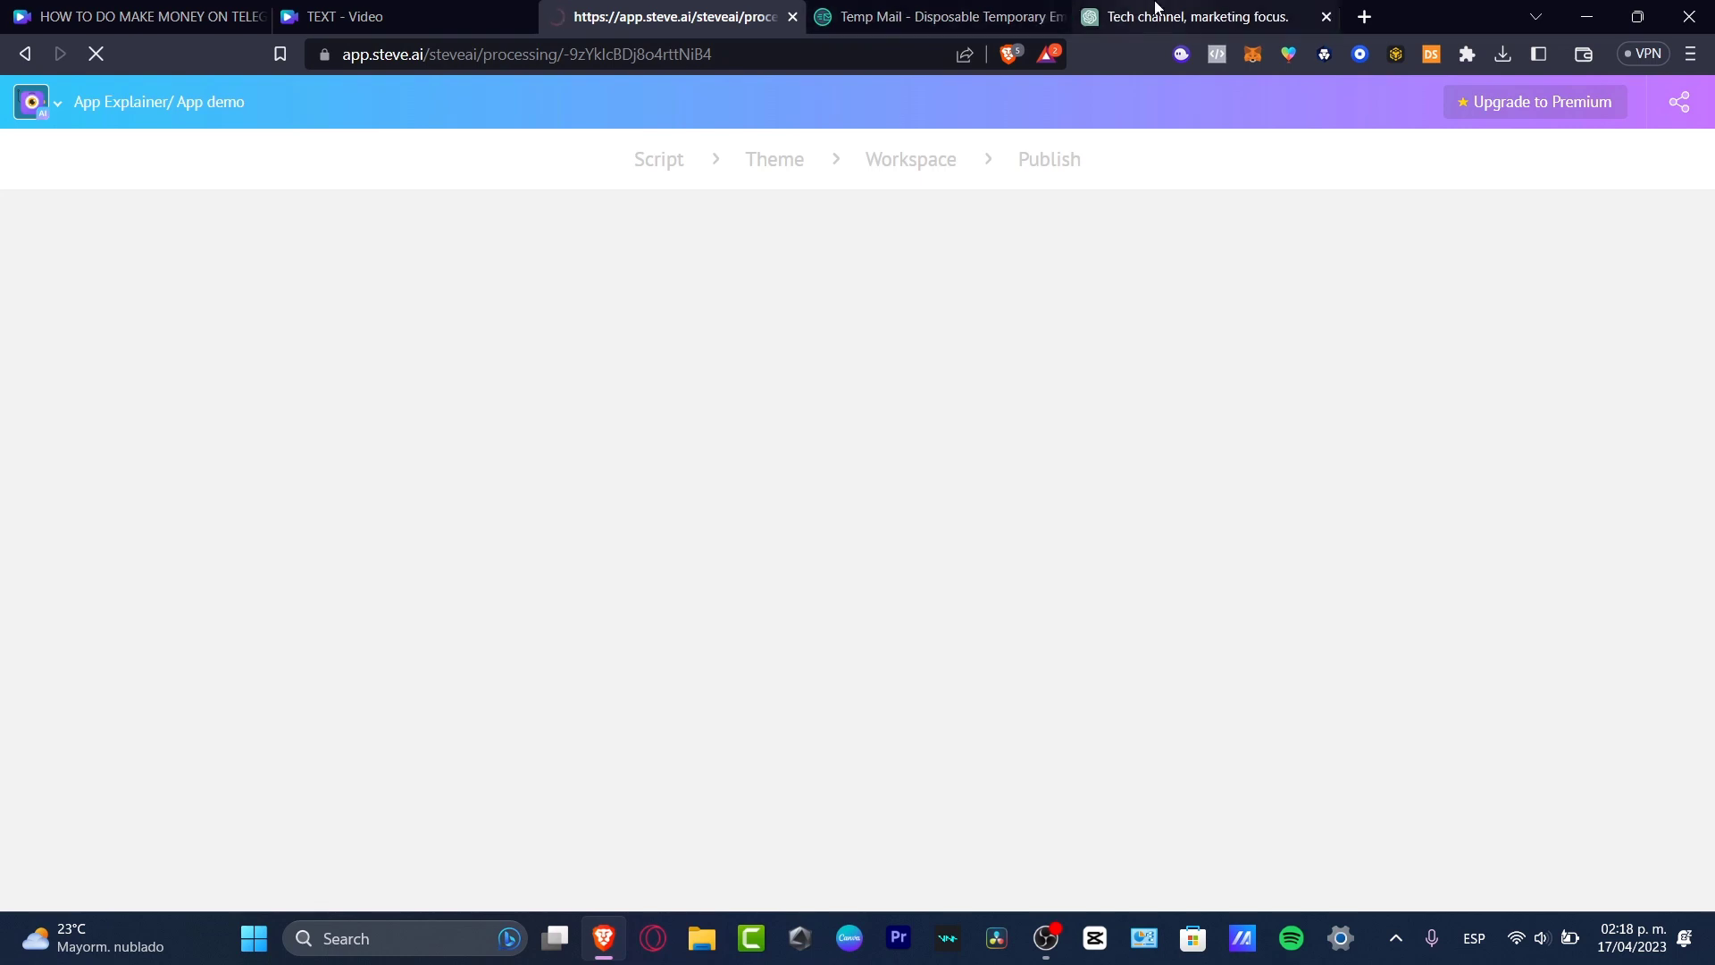
{"action": "mouse_move", "coordinate": [1193, 16]}
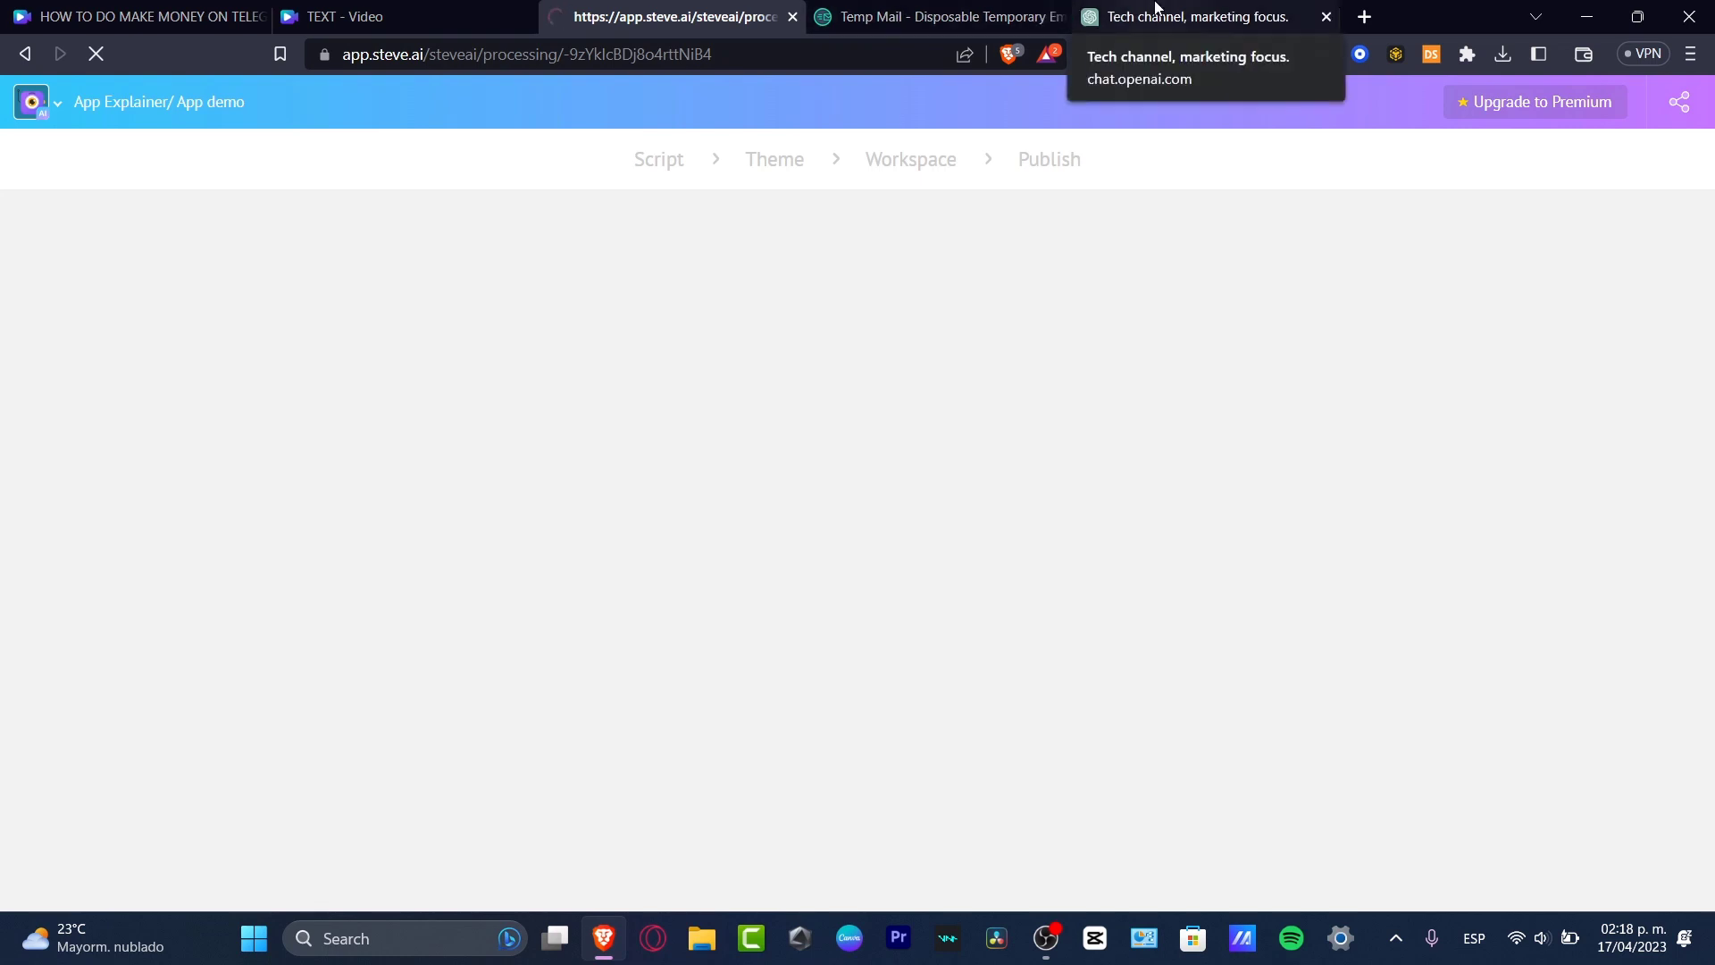
Switch to the ChatGPT conversation while Steve AI processes the video.
{"action": "left_click", "coordinate": [1192, 16]}
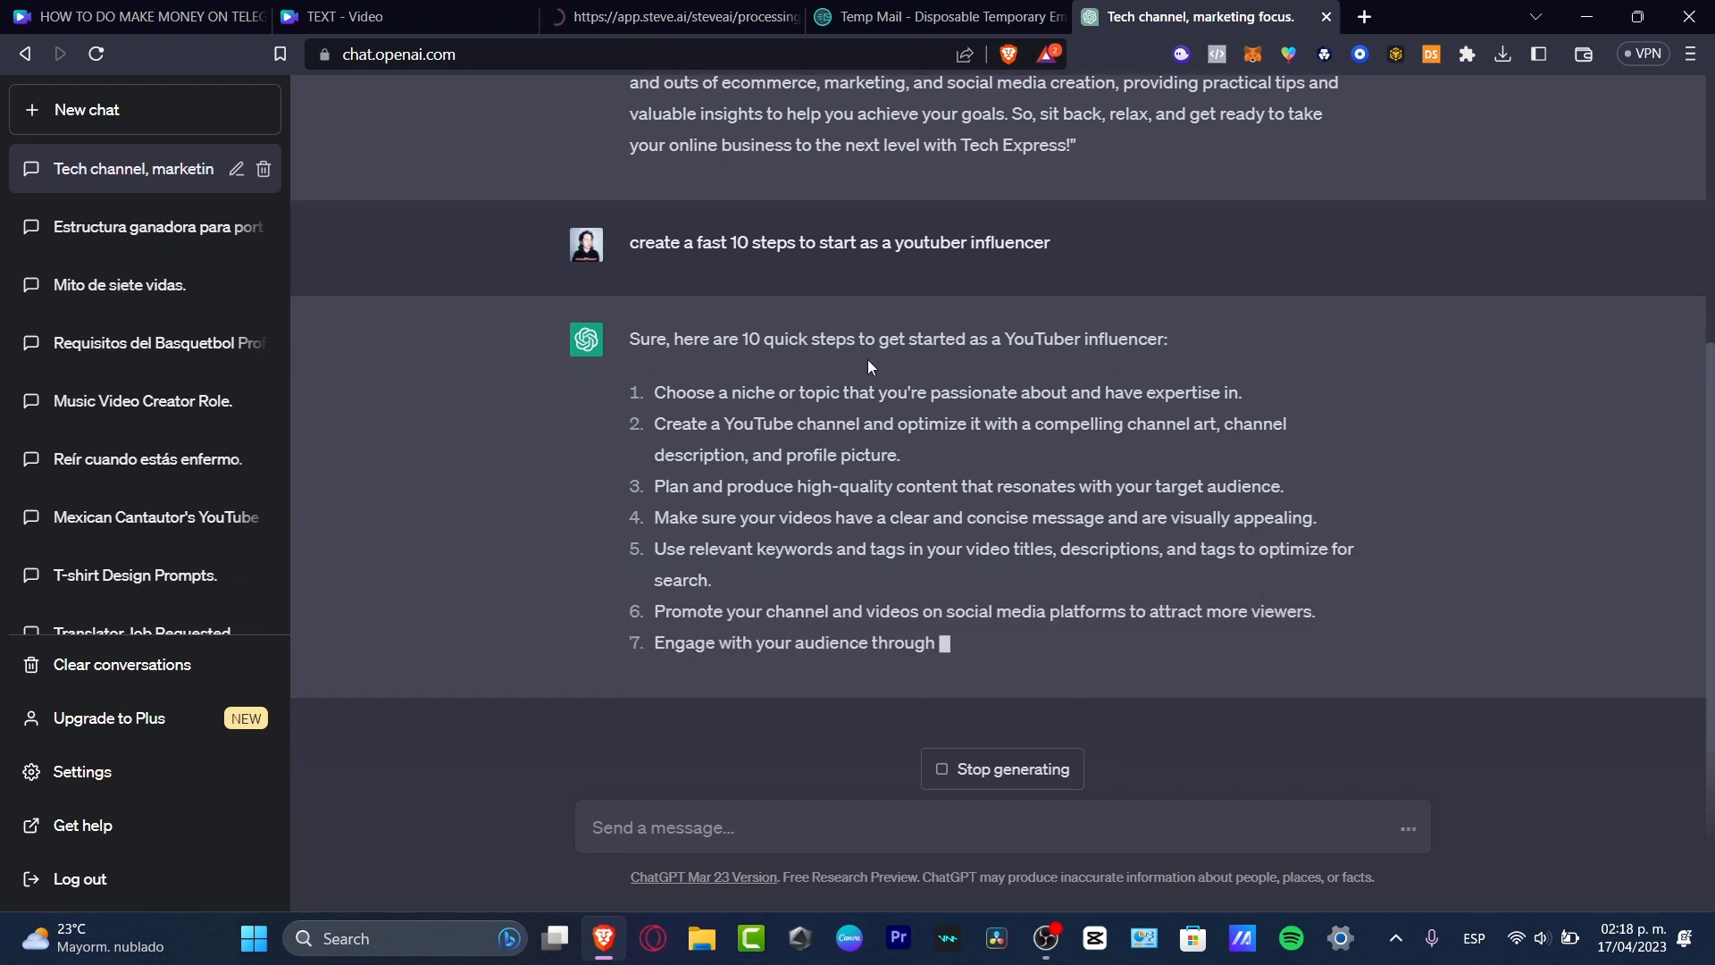
{"action": "mouse_move", "coordinate": [718, 190]}
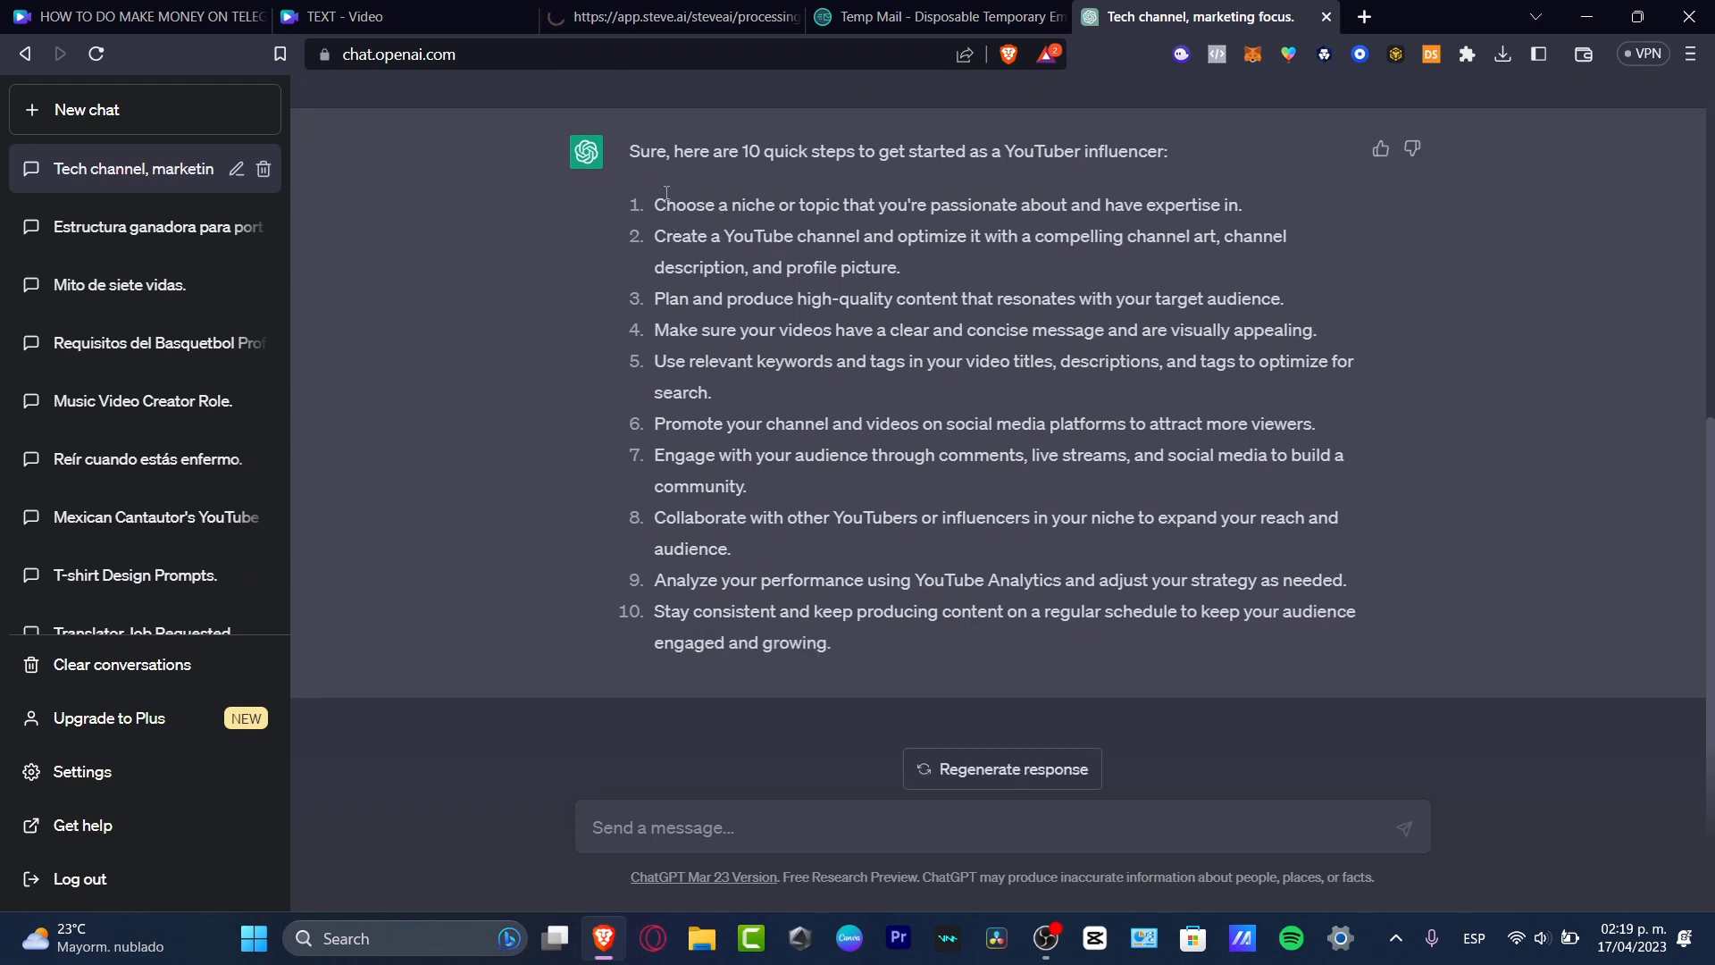
{"action": "mouse_move", "coordinate": [809, 585]}
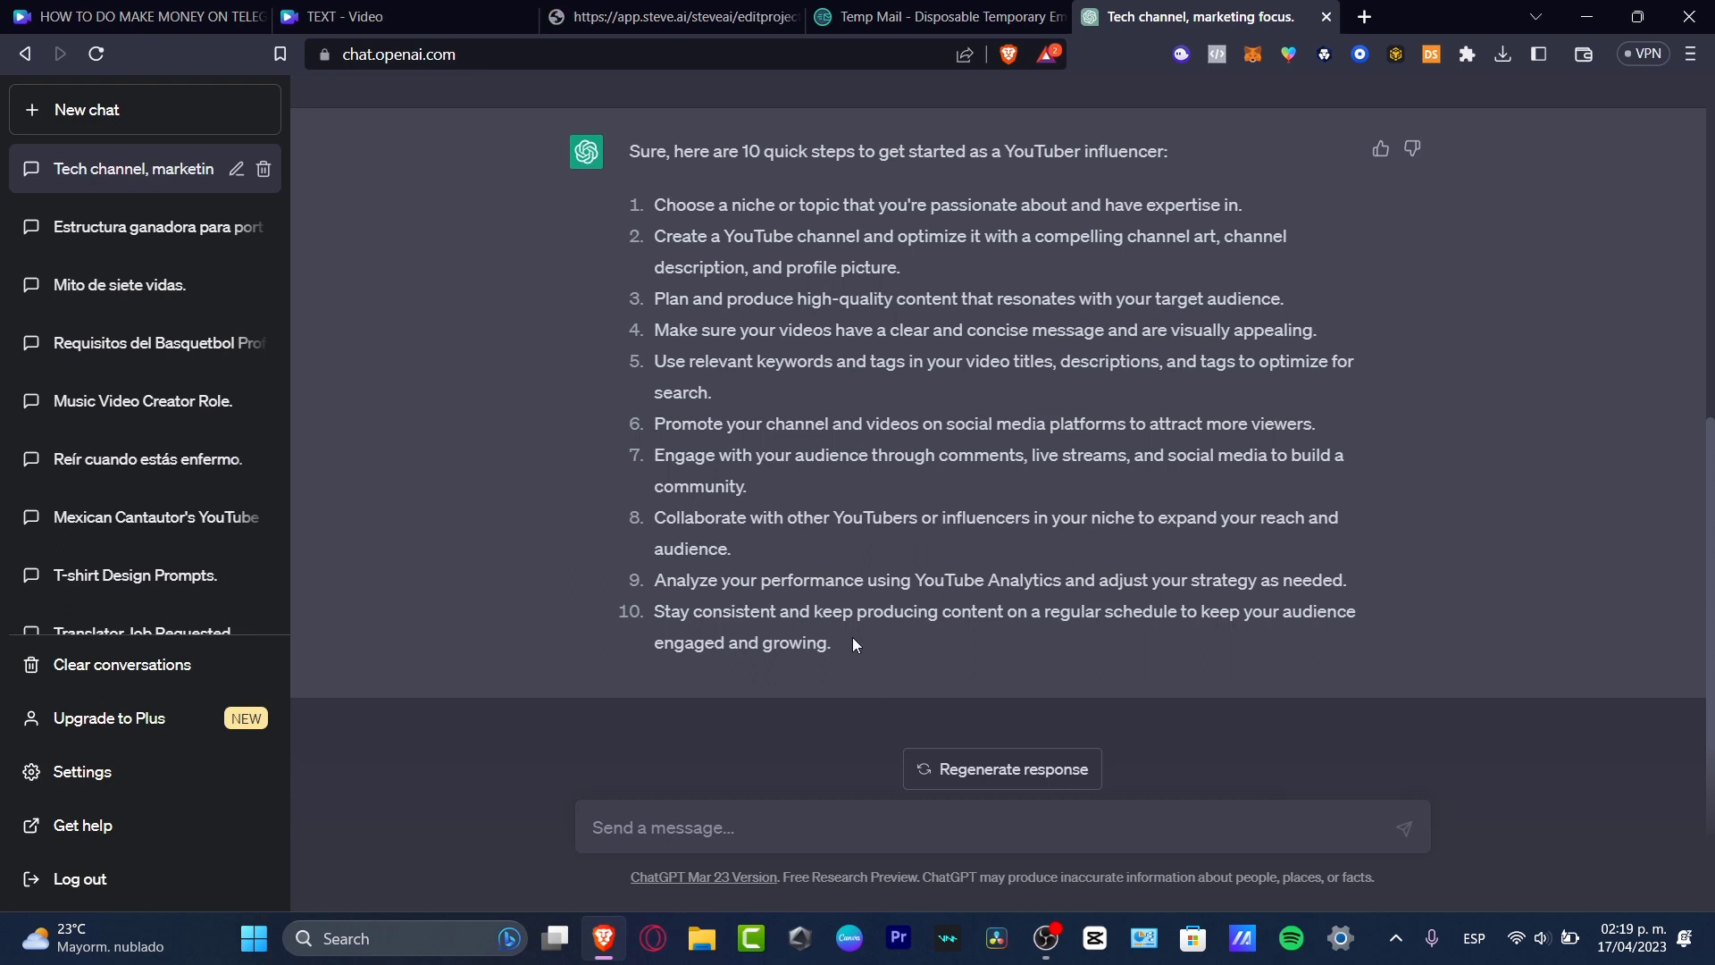
{"action": "mouse_move", "coordinate": [669, 205]}
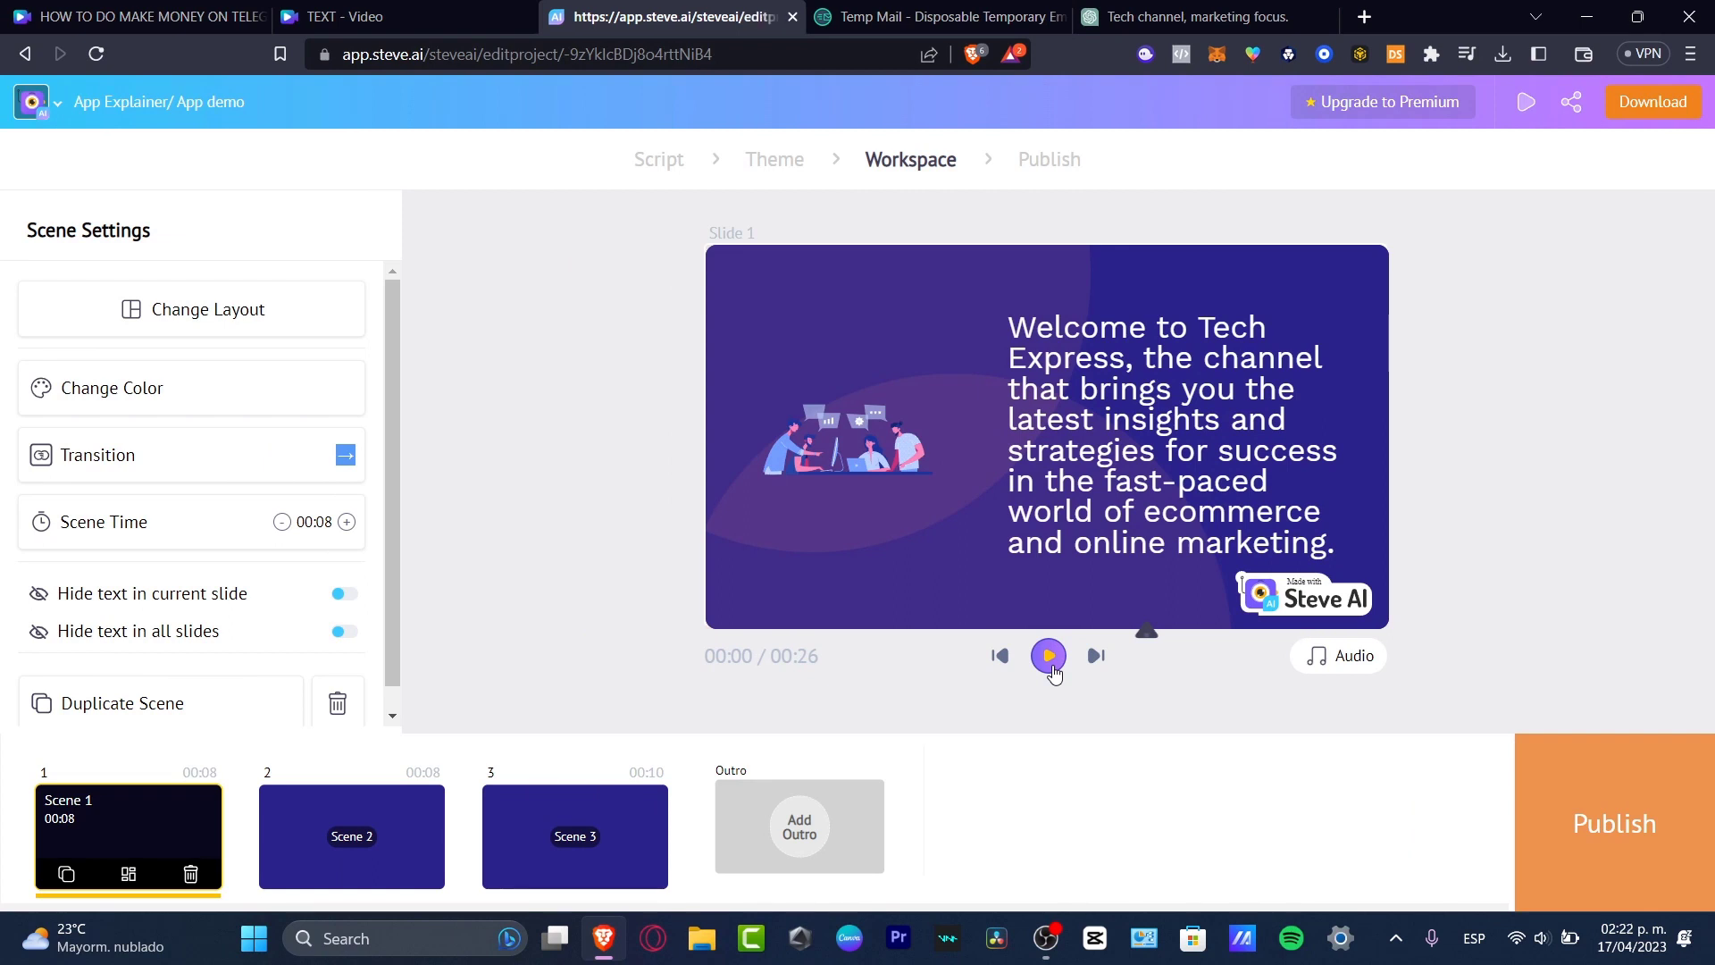
Select the text blocks in Scenes 1, 2 and 3 of the Tech Express video.
{"action": "left_click", "coordinate": [1170, 434]}
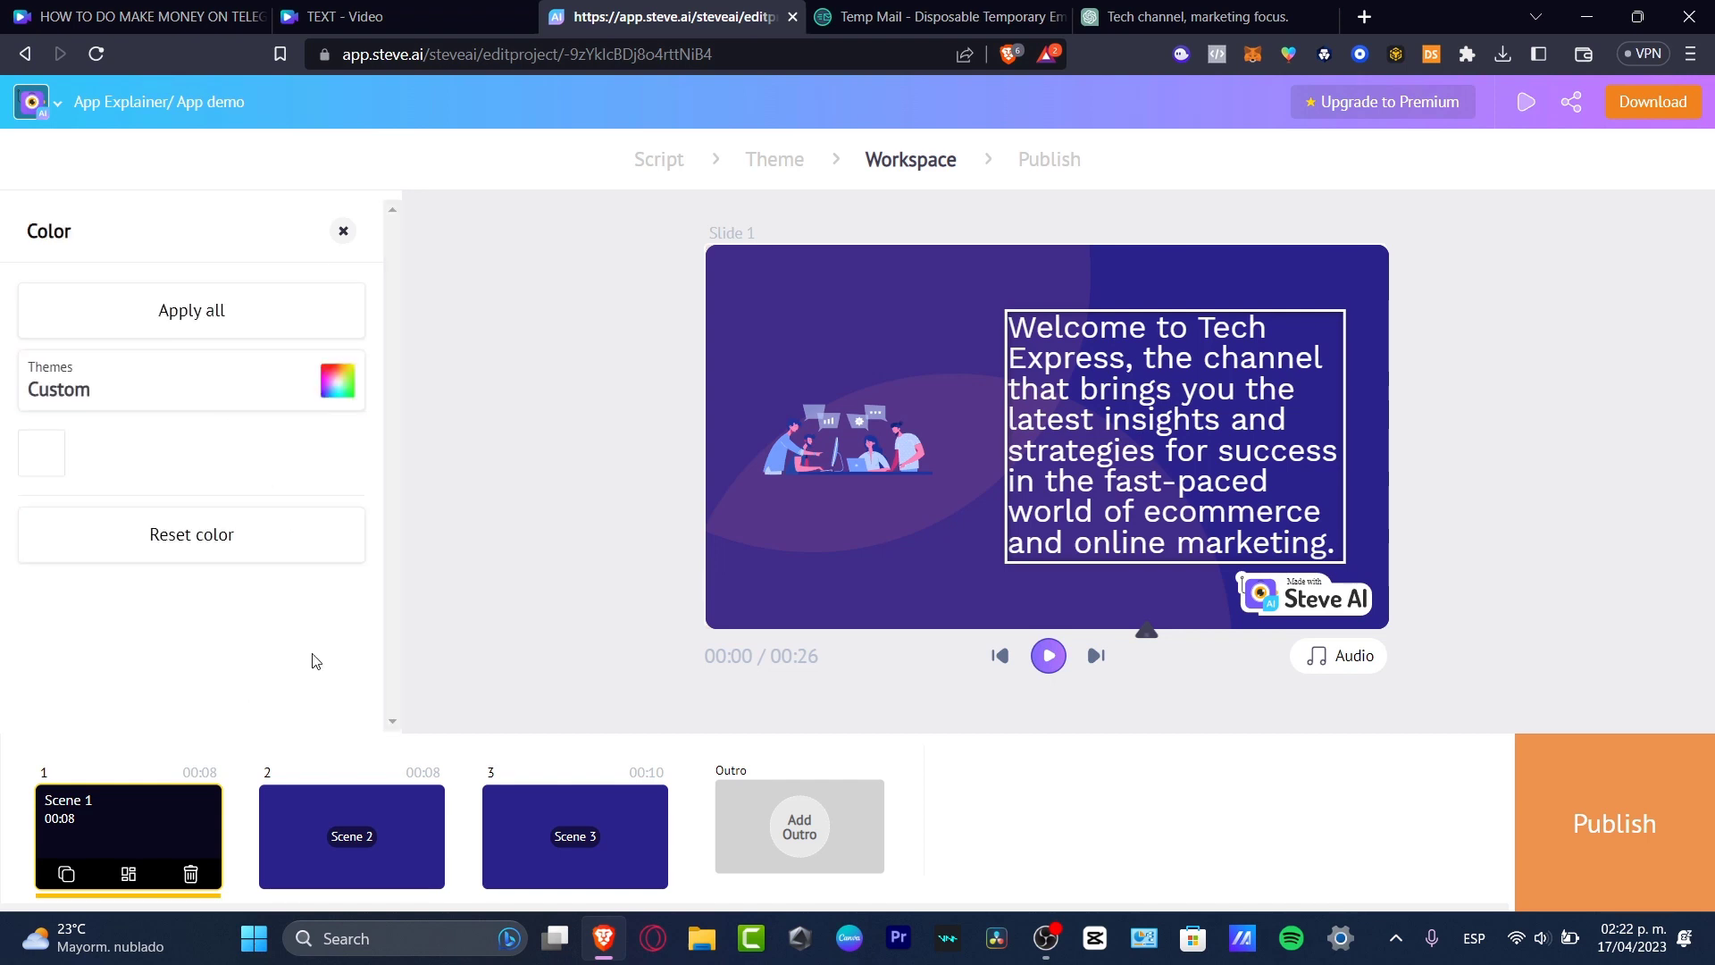
{"action": "left_click", "coordinate": [1169, 438]}
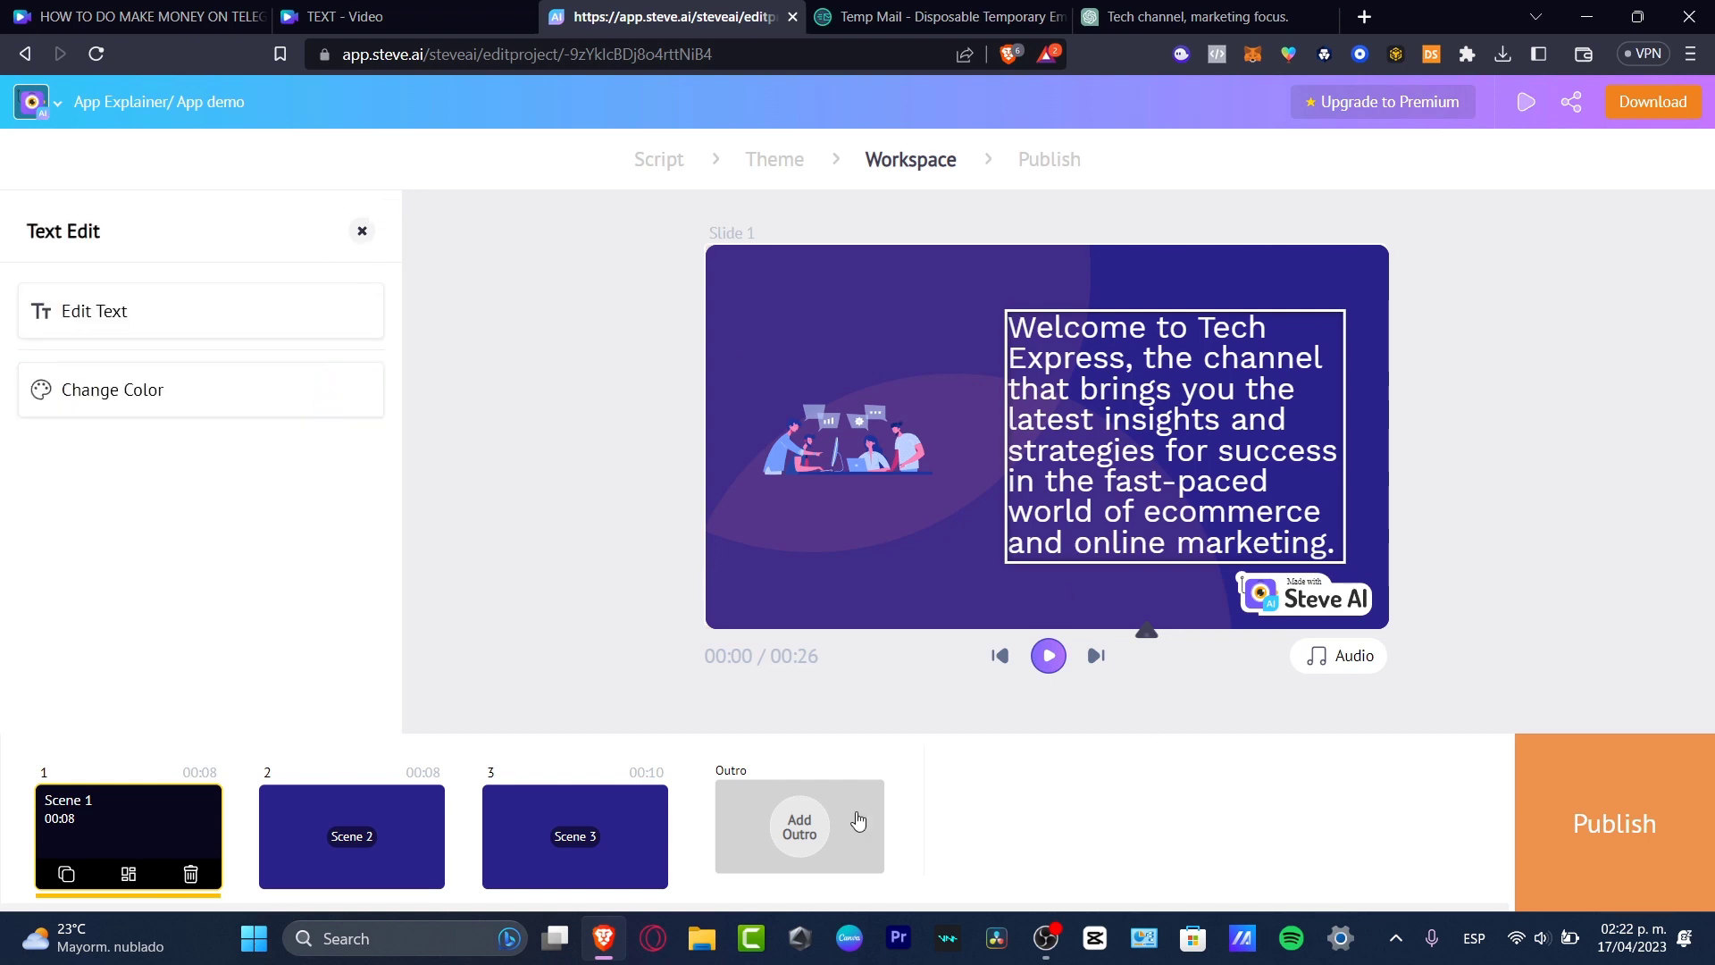
{"action": "left_click", "coordinate": [351, 835]}
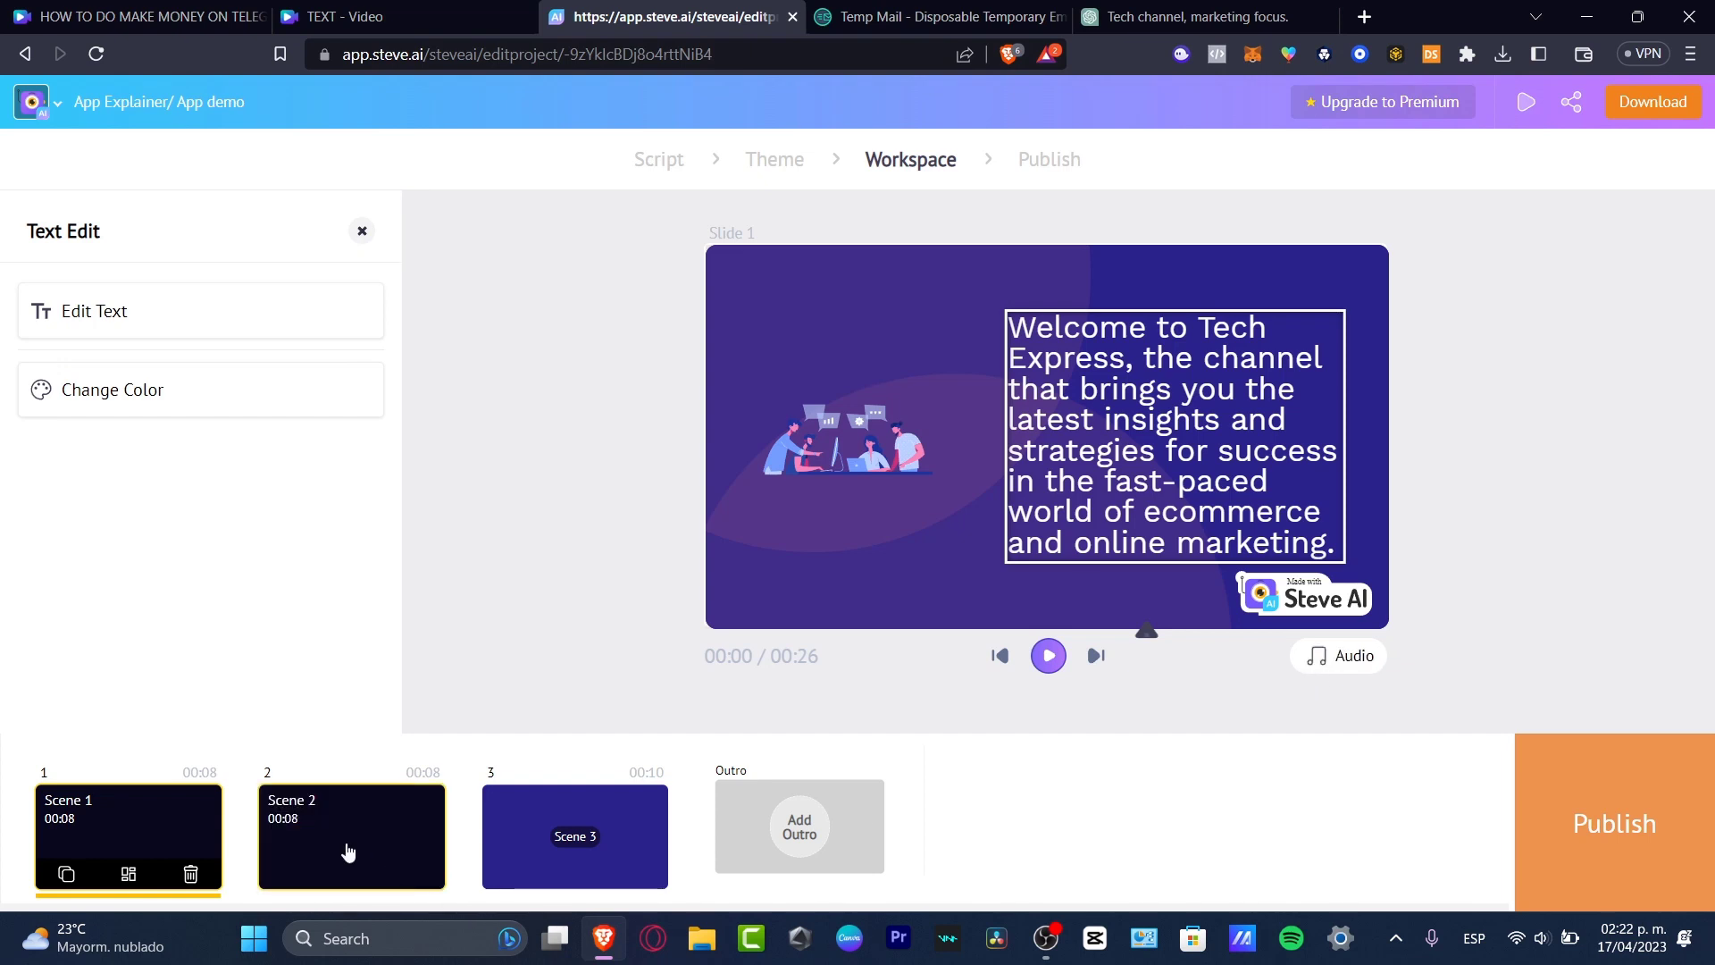
{"action": "left_click", "coordinate": [351, 836]}
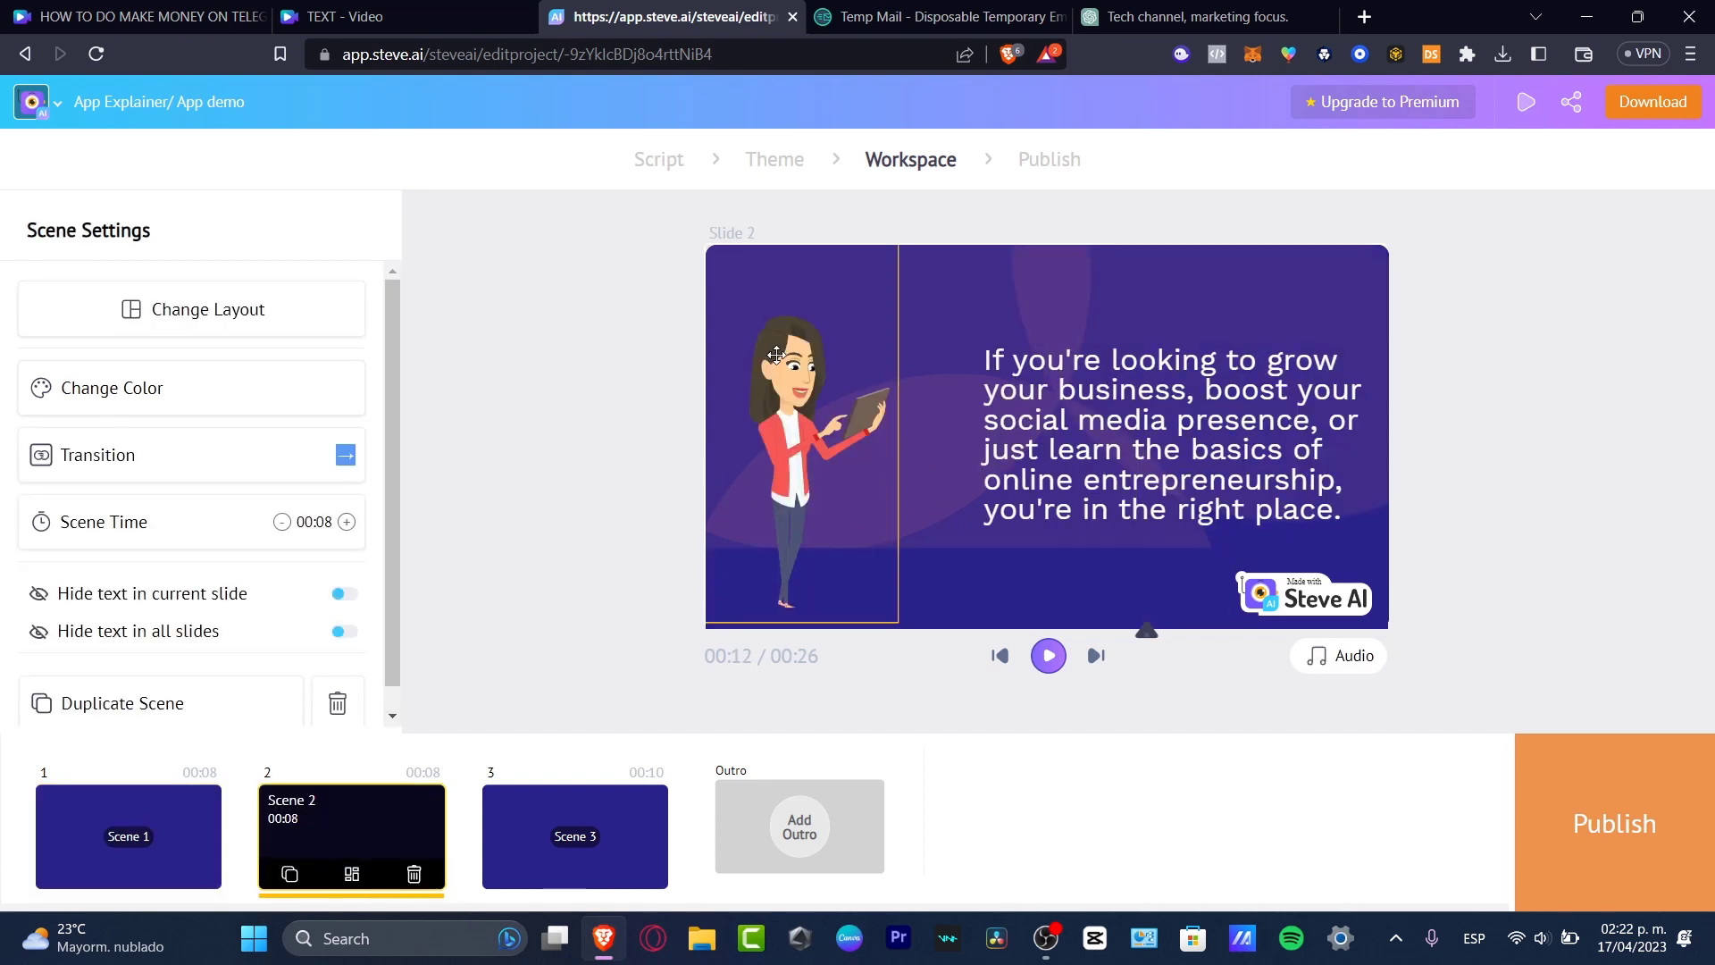
{"action": "left_click", "coordinate": [1170, 433]}
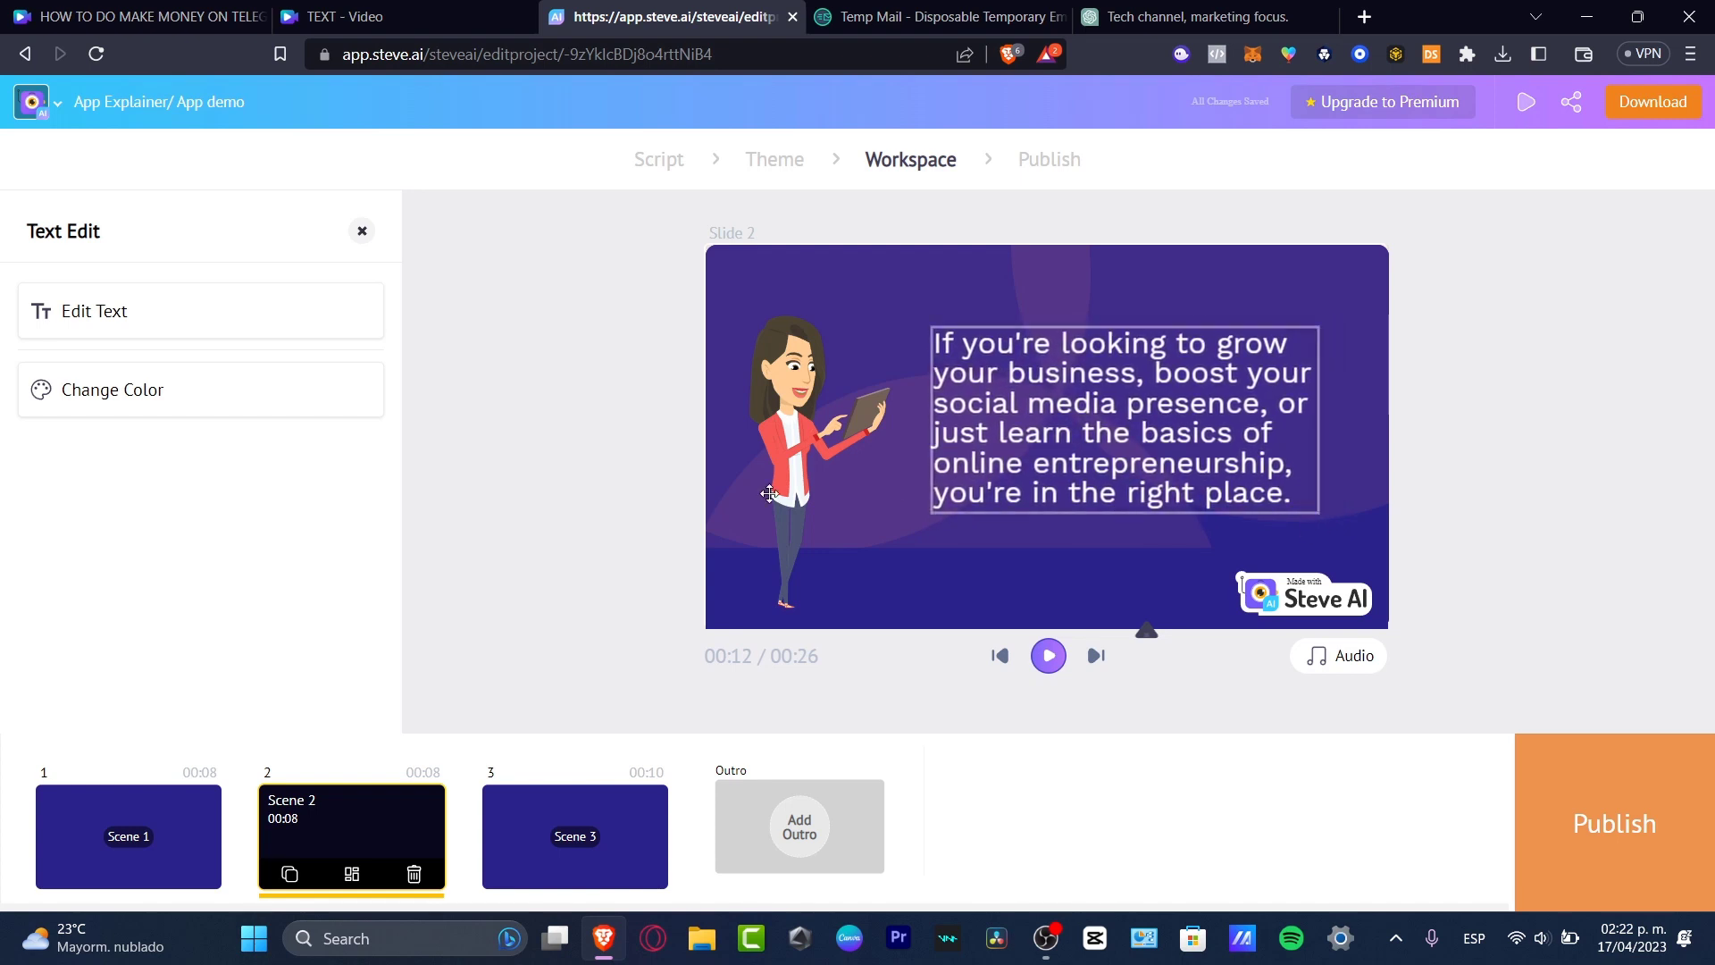
{"action": "left_click", "coordinate": [574, 836]}
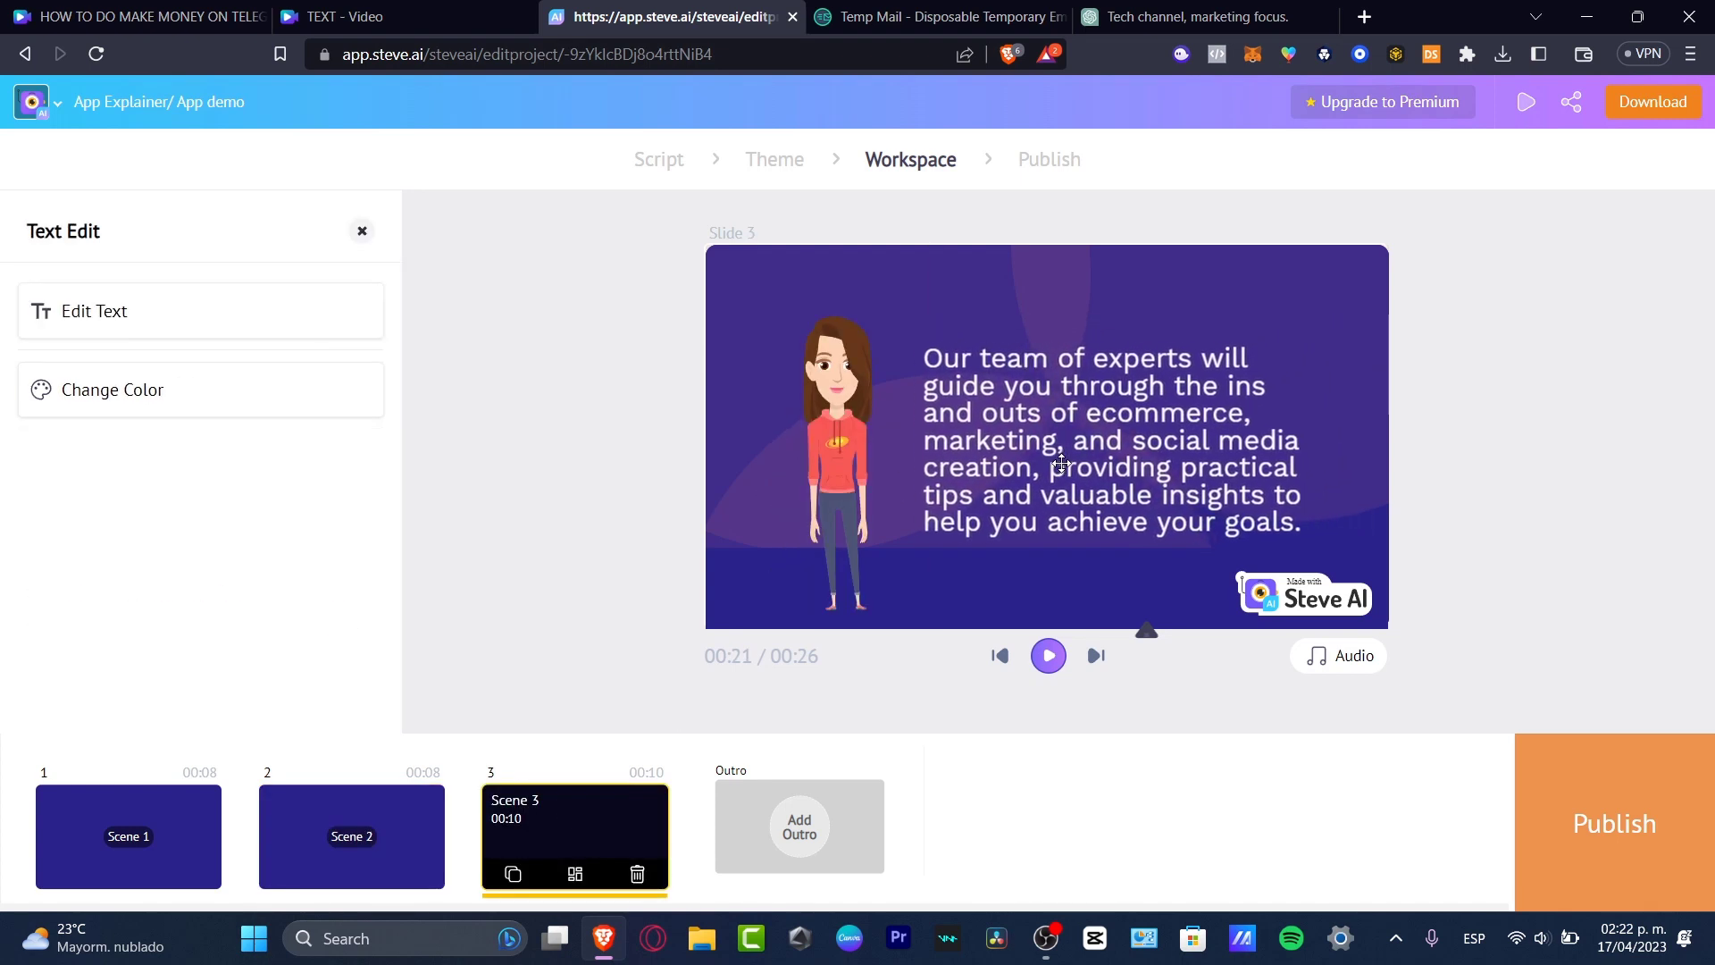
{"action": "left_click", "coordinate": [1093, 438]}
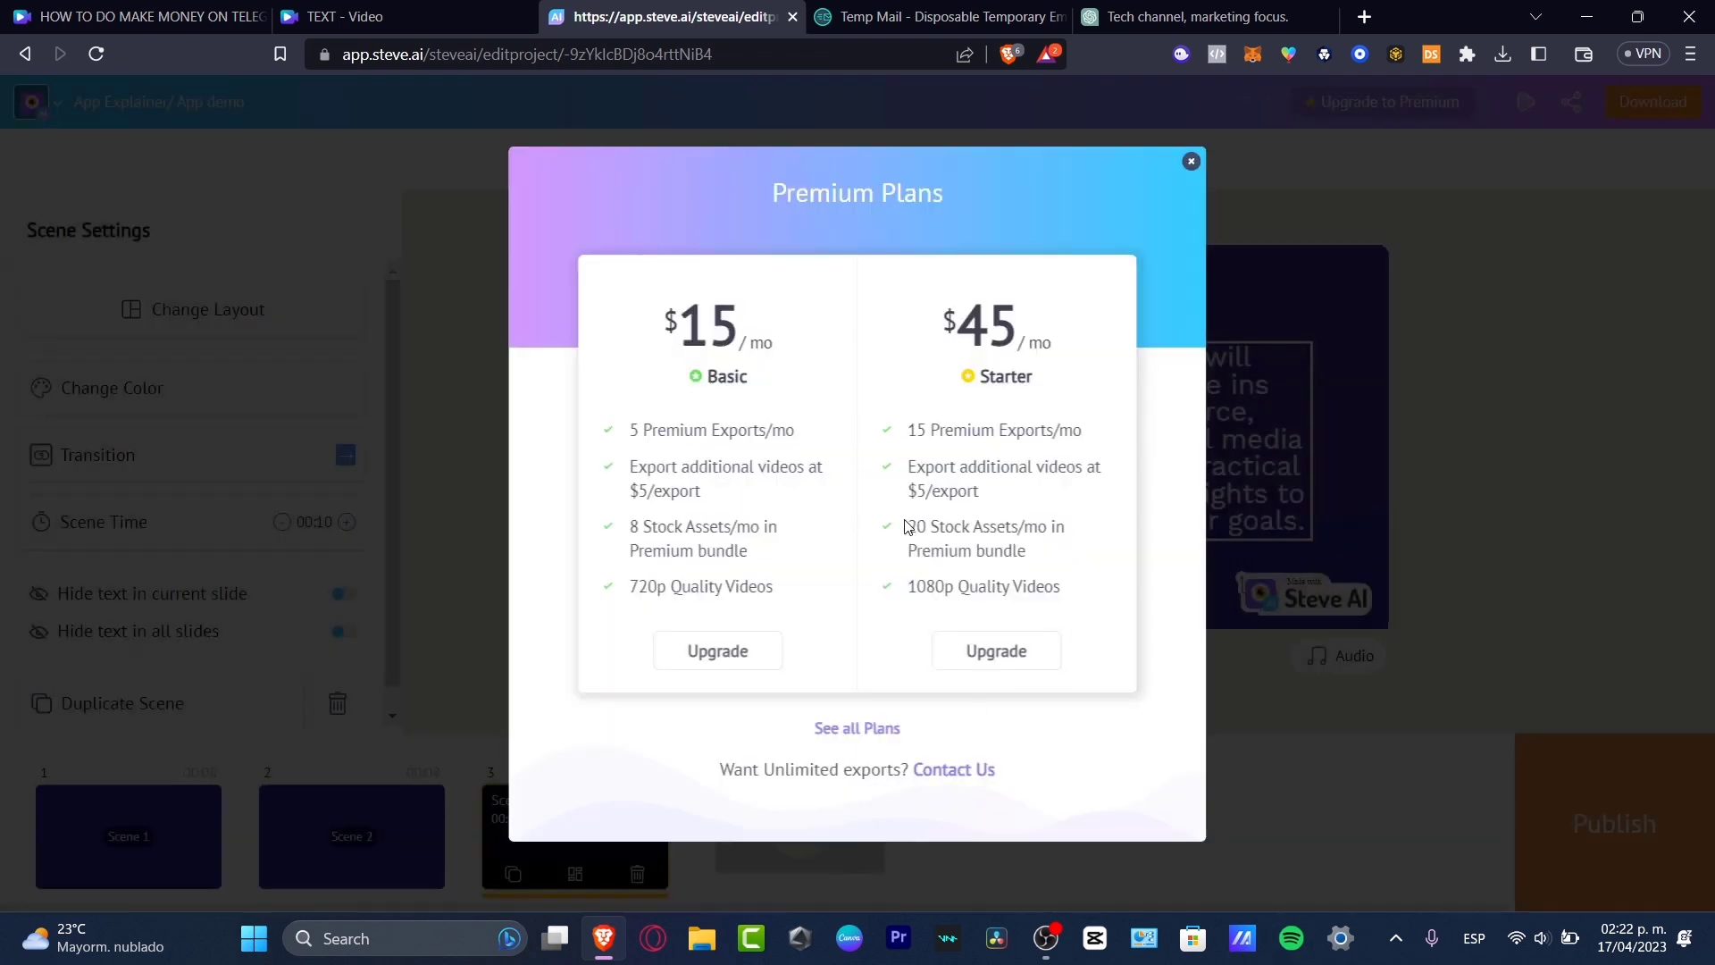
{"action": "mouse_move", "coordinate": [600, 419]}
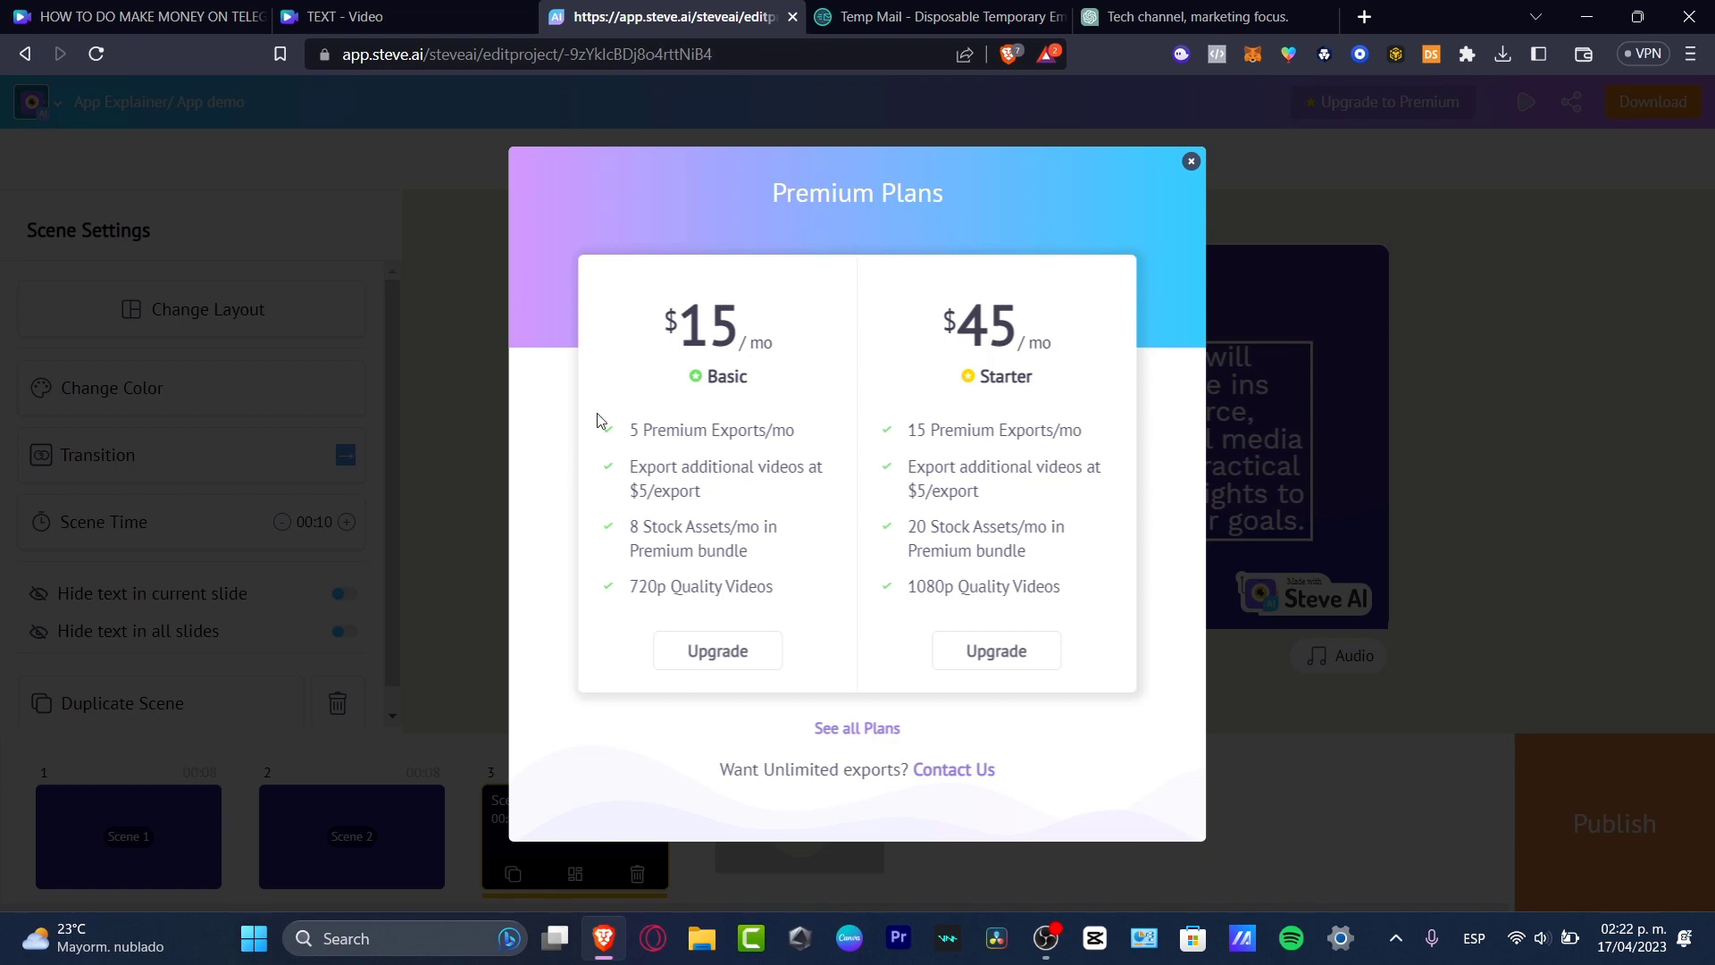
{"action": "mouse_move", "coordinate": [1193, 175]}
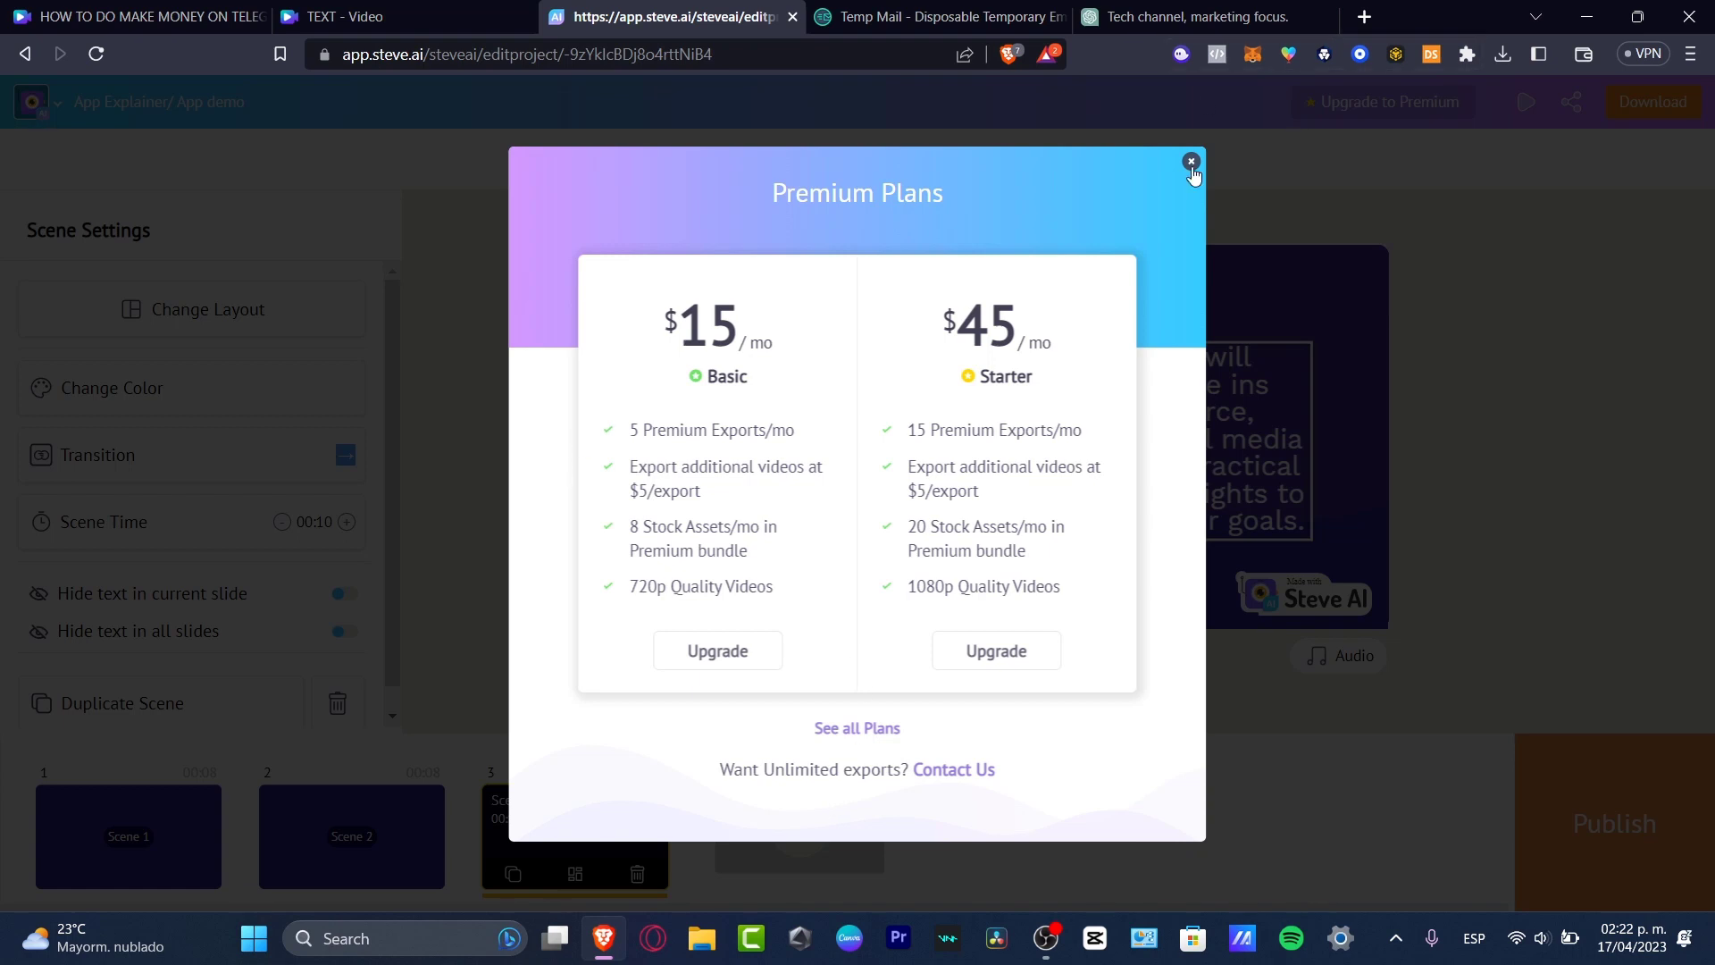
Dismiss the Premium Plans offer and drag Scene 3's character toward the left.
{"action": "left_click", "coordinate": [1190, 161]}
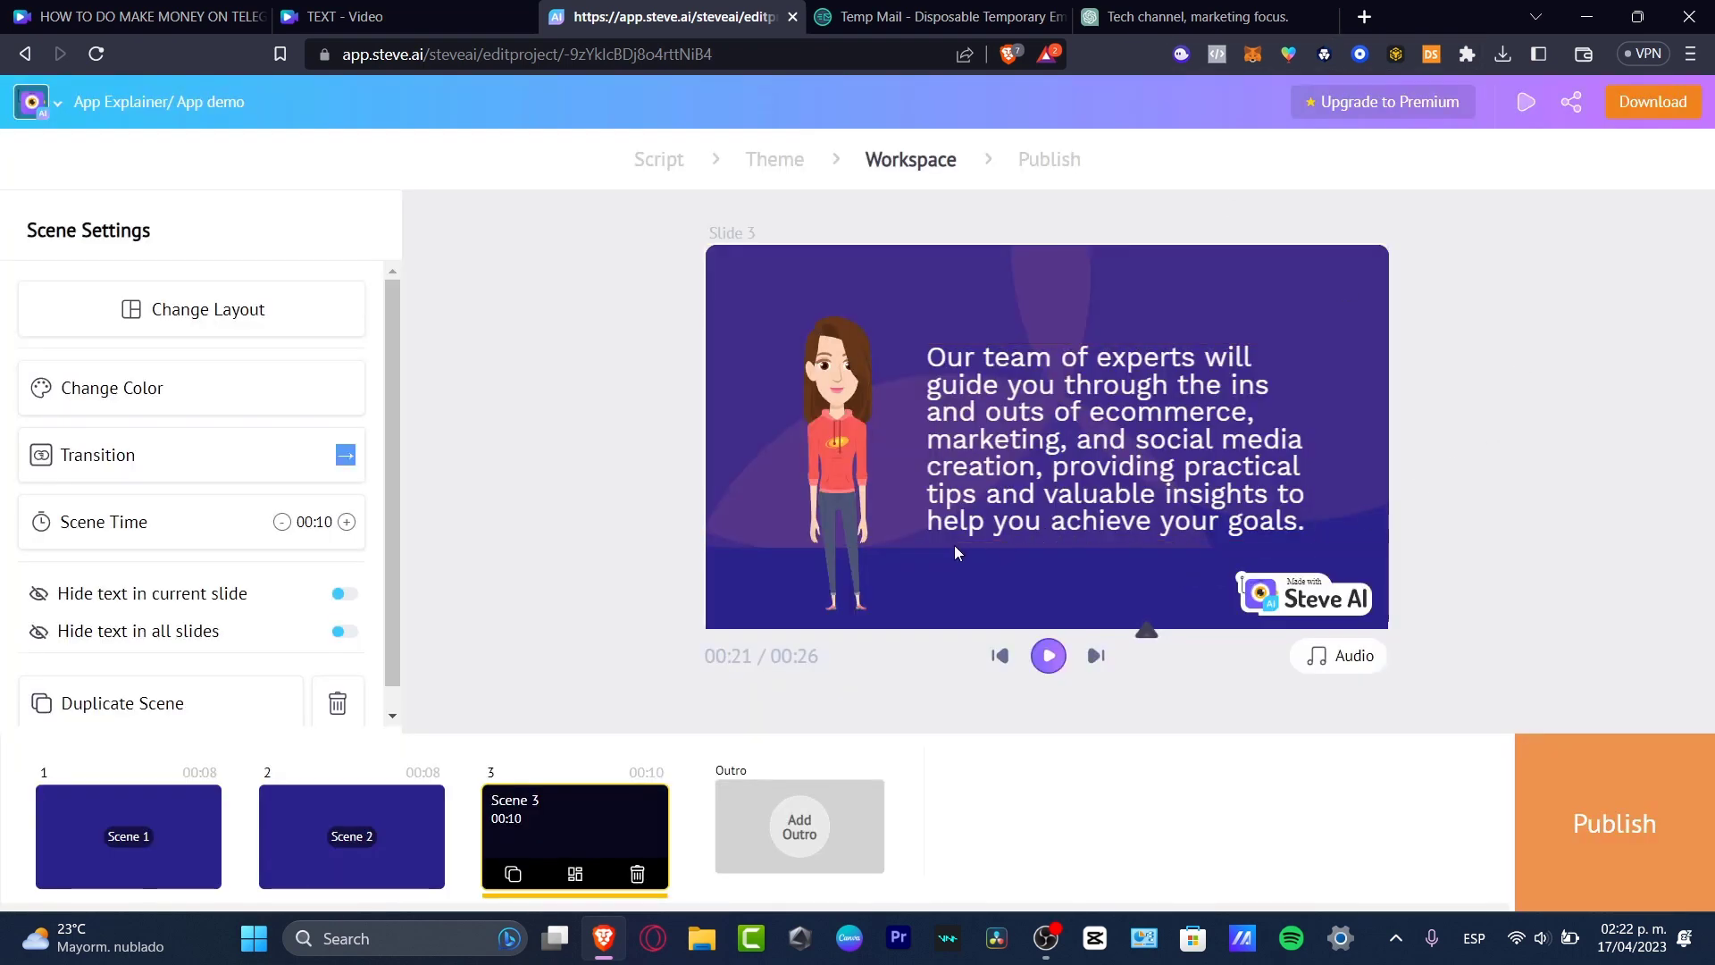
{"action": "mouse_move", "coordinate": [1137, 639]}
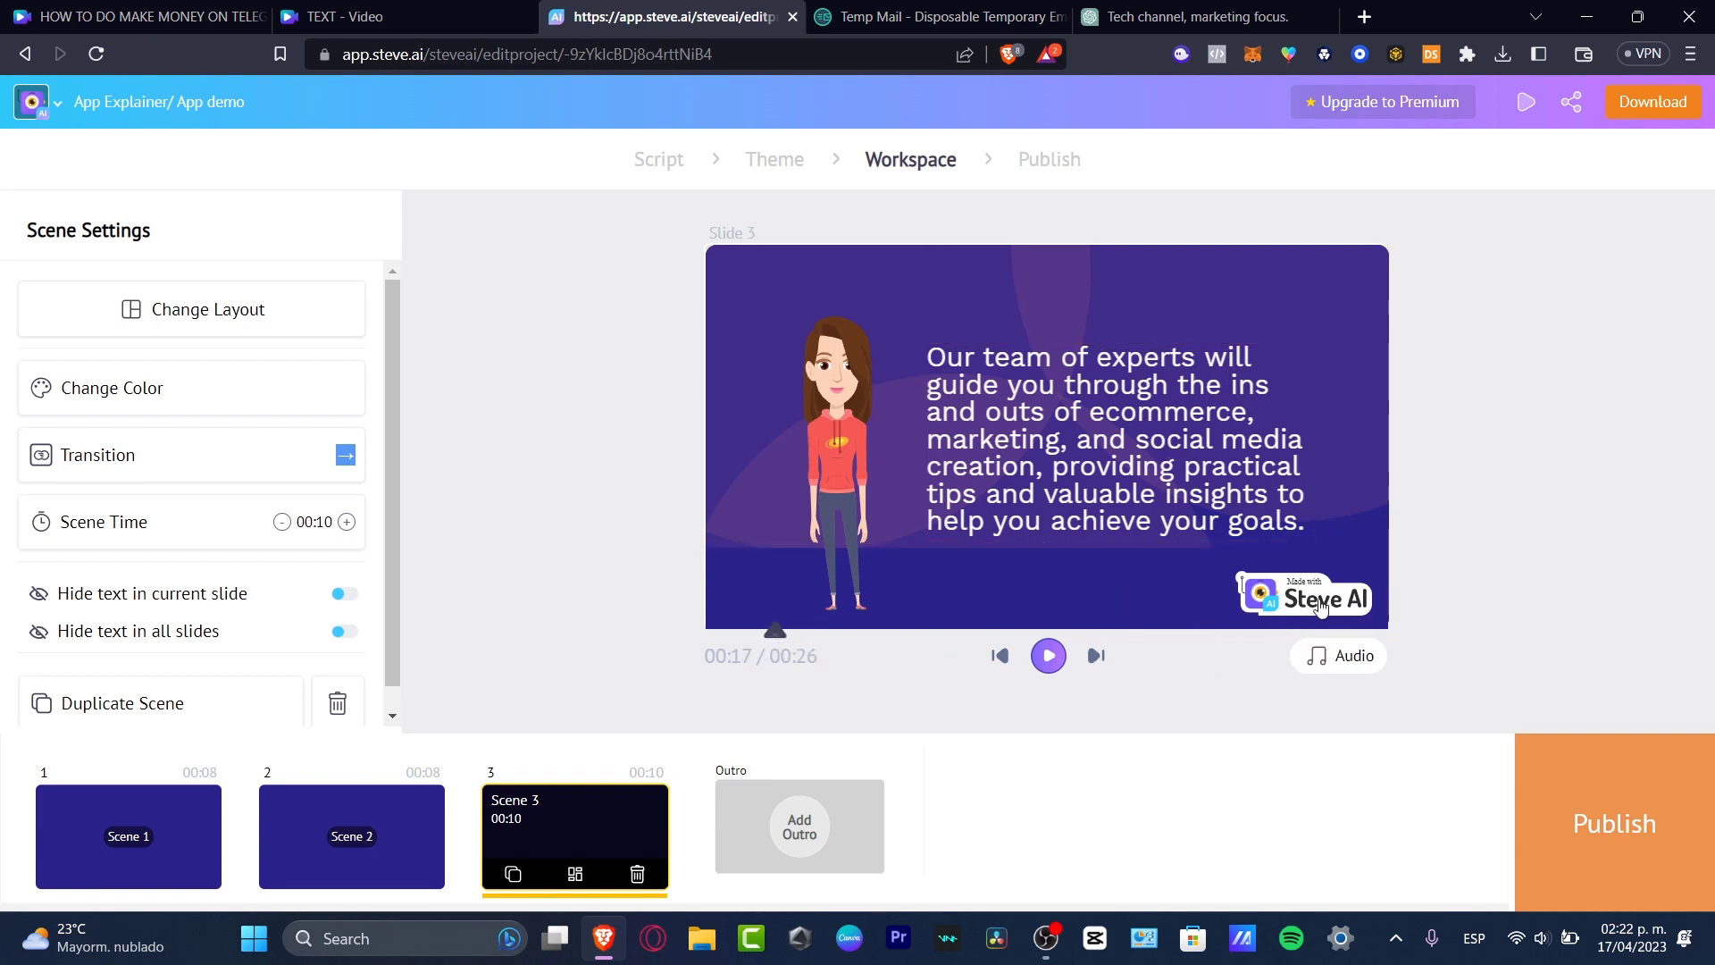
{"action": "left_click", "coordinate": [839, 458]}
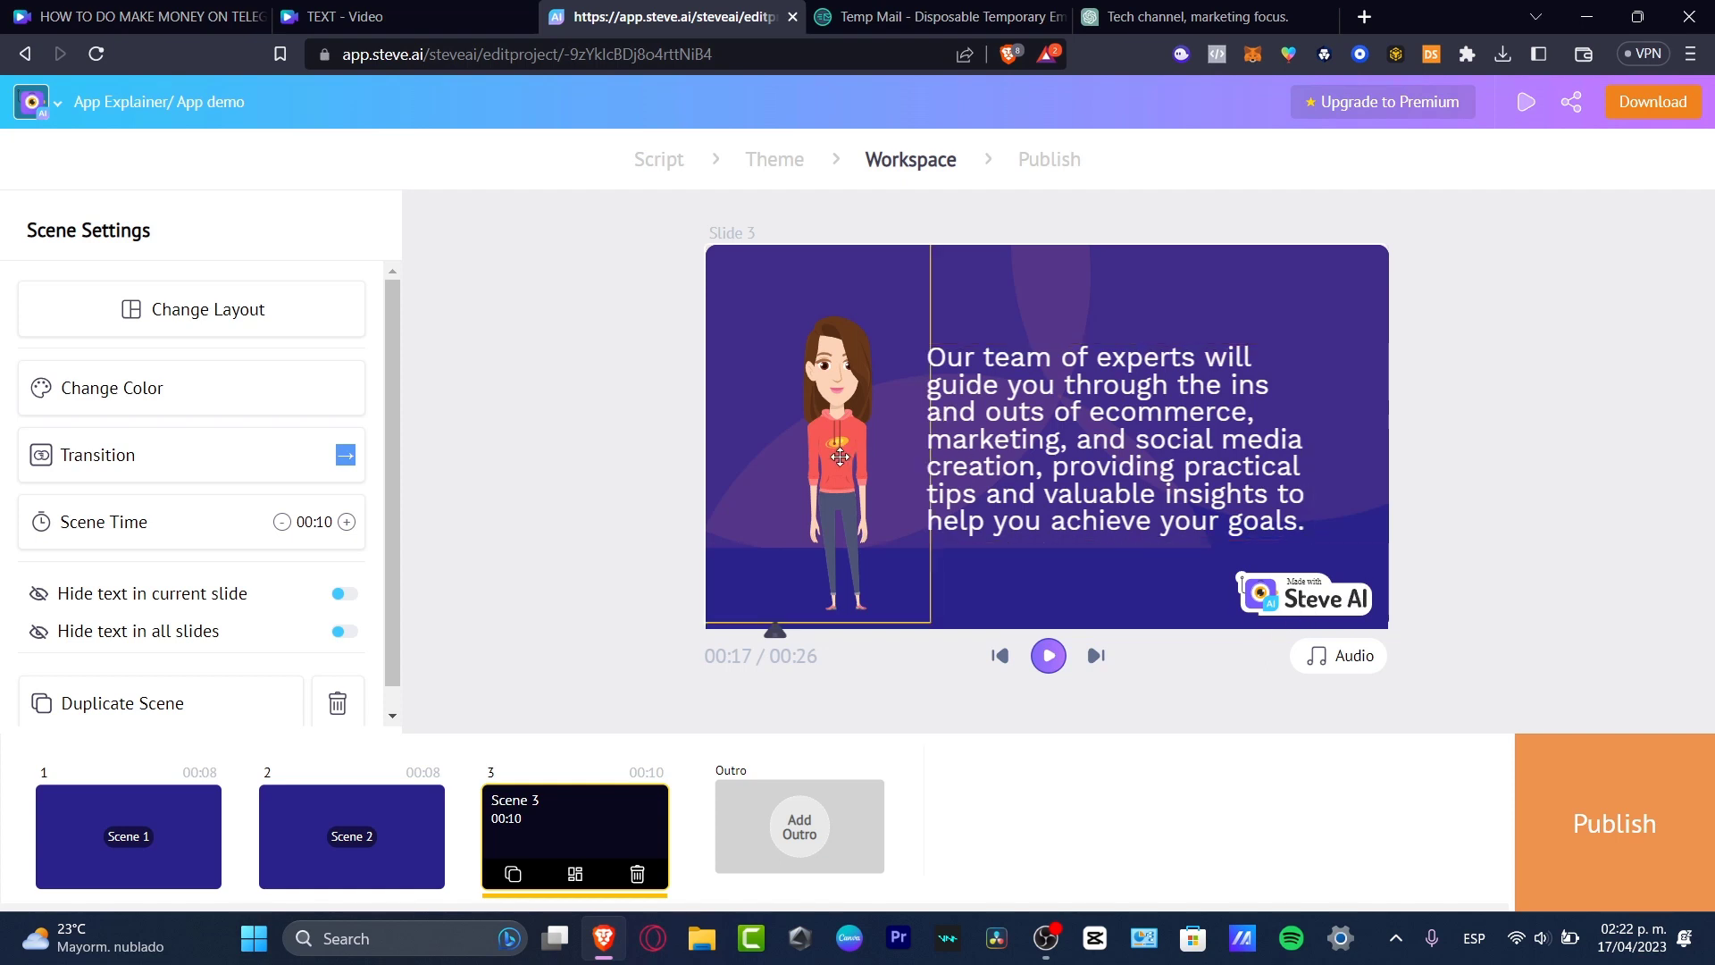
{"action": "left_click", "coordinate": [837, 457]}
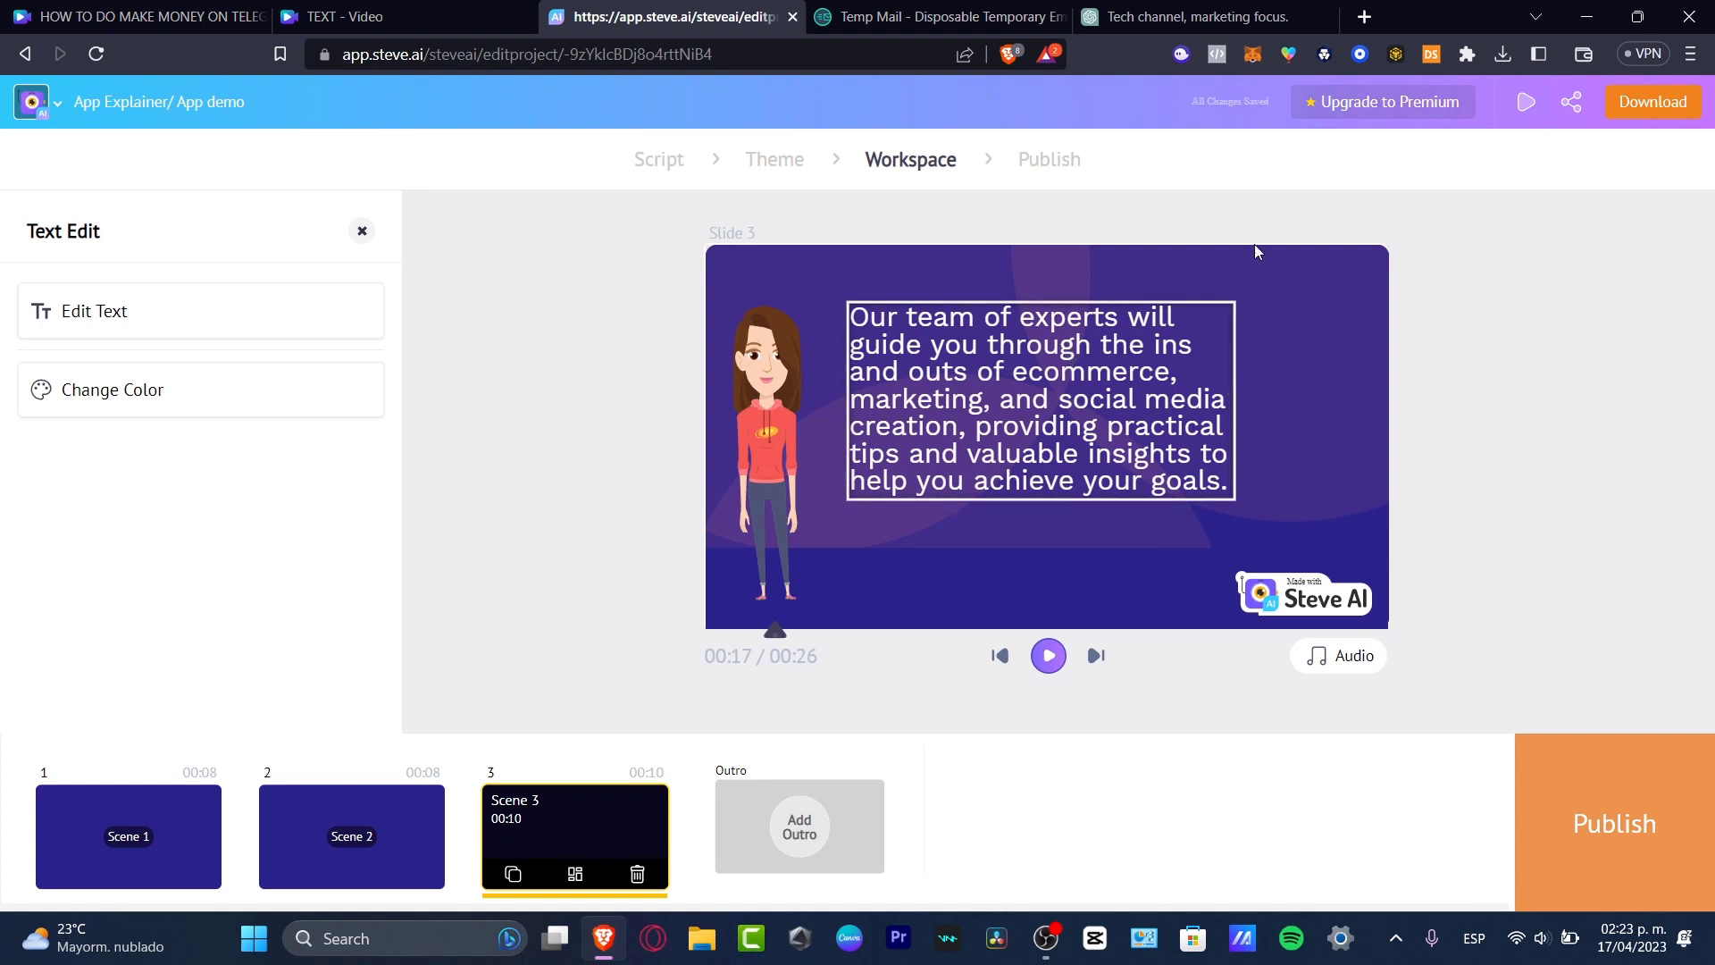
{"action": "left_click", "coordinate": [766, 459]}
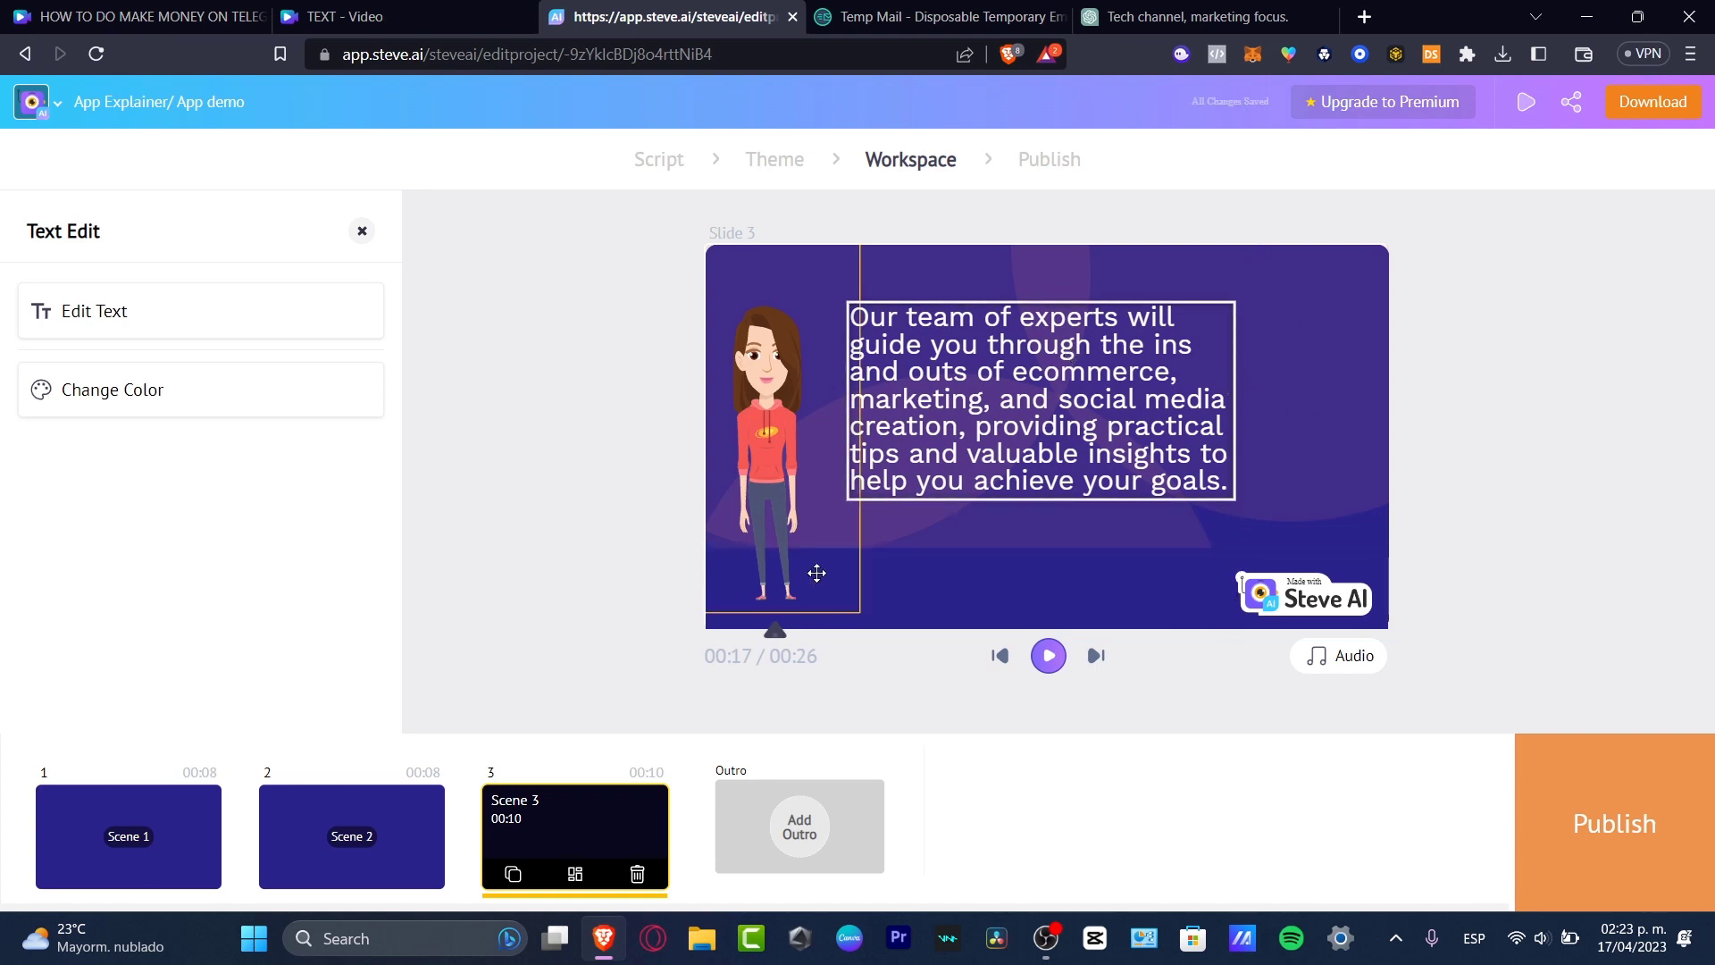
{"action": "mouse_move", "coordinate": [1262, 312]}
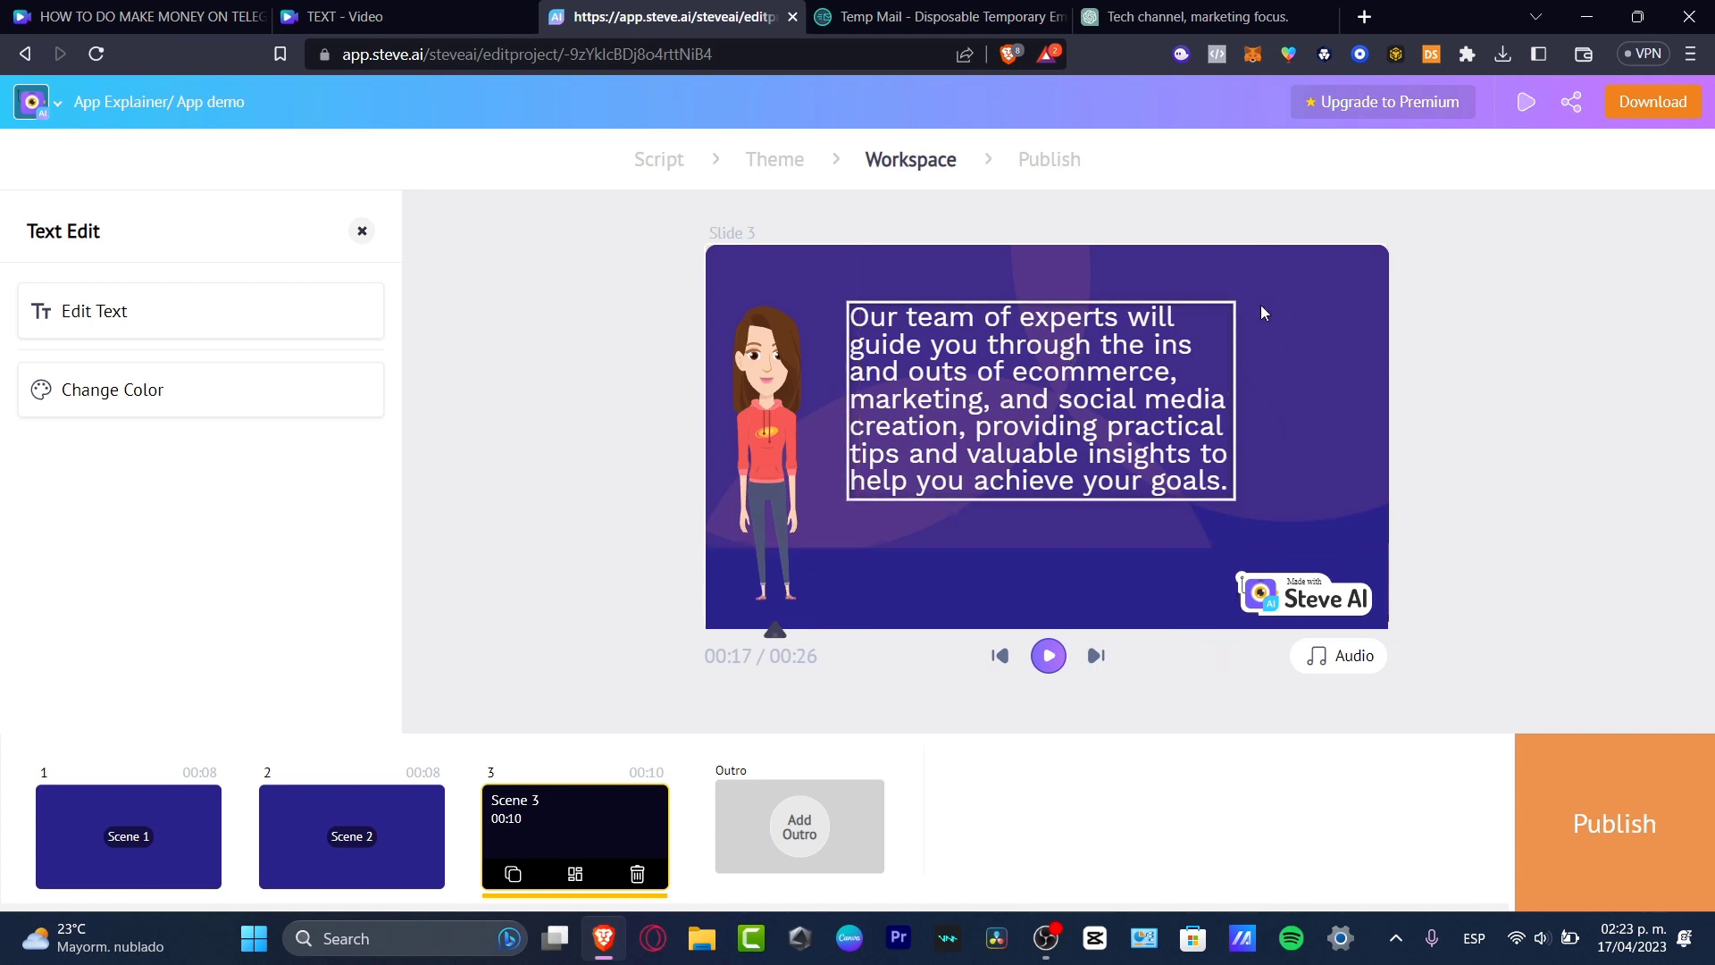
{"action": "mouse_move", "coordinate": [1208, 257]}
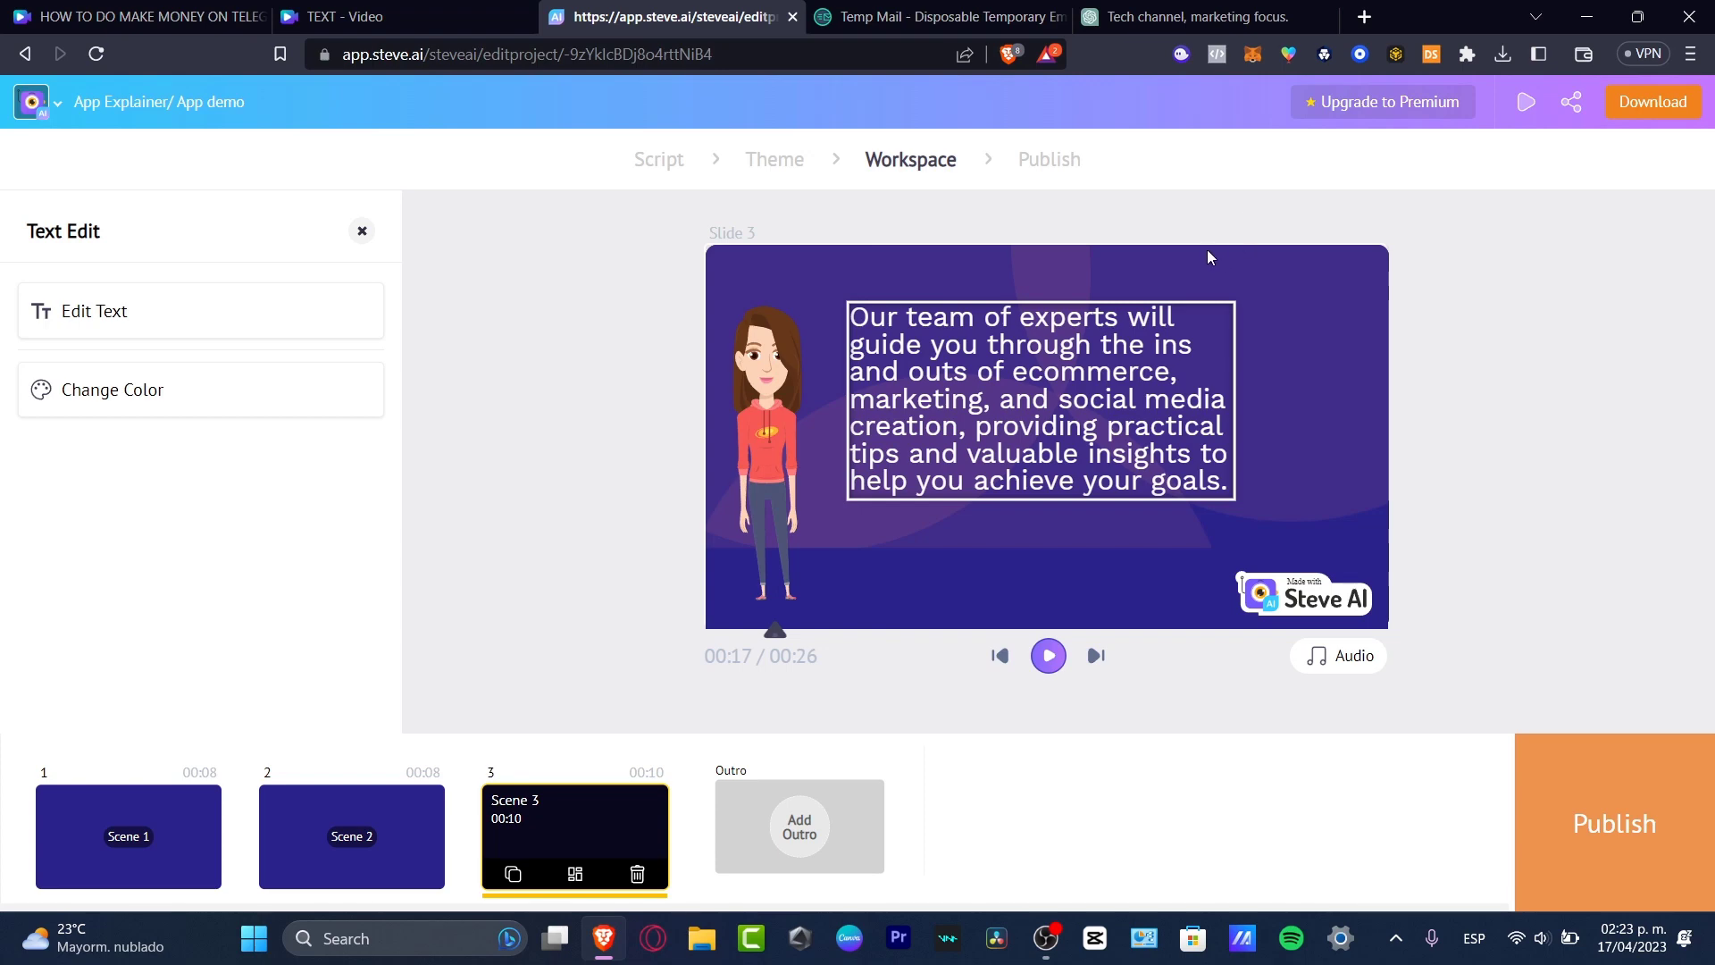
{"action": "mouse_move", "coordinate": [1298, 497]}
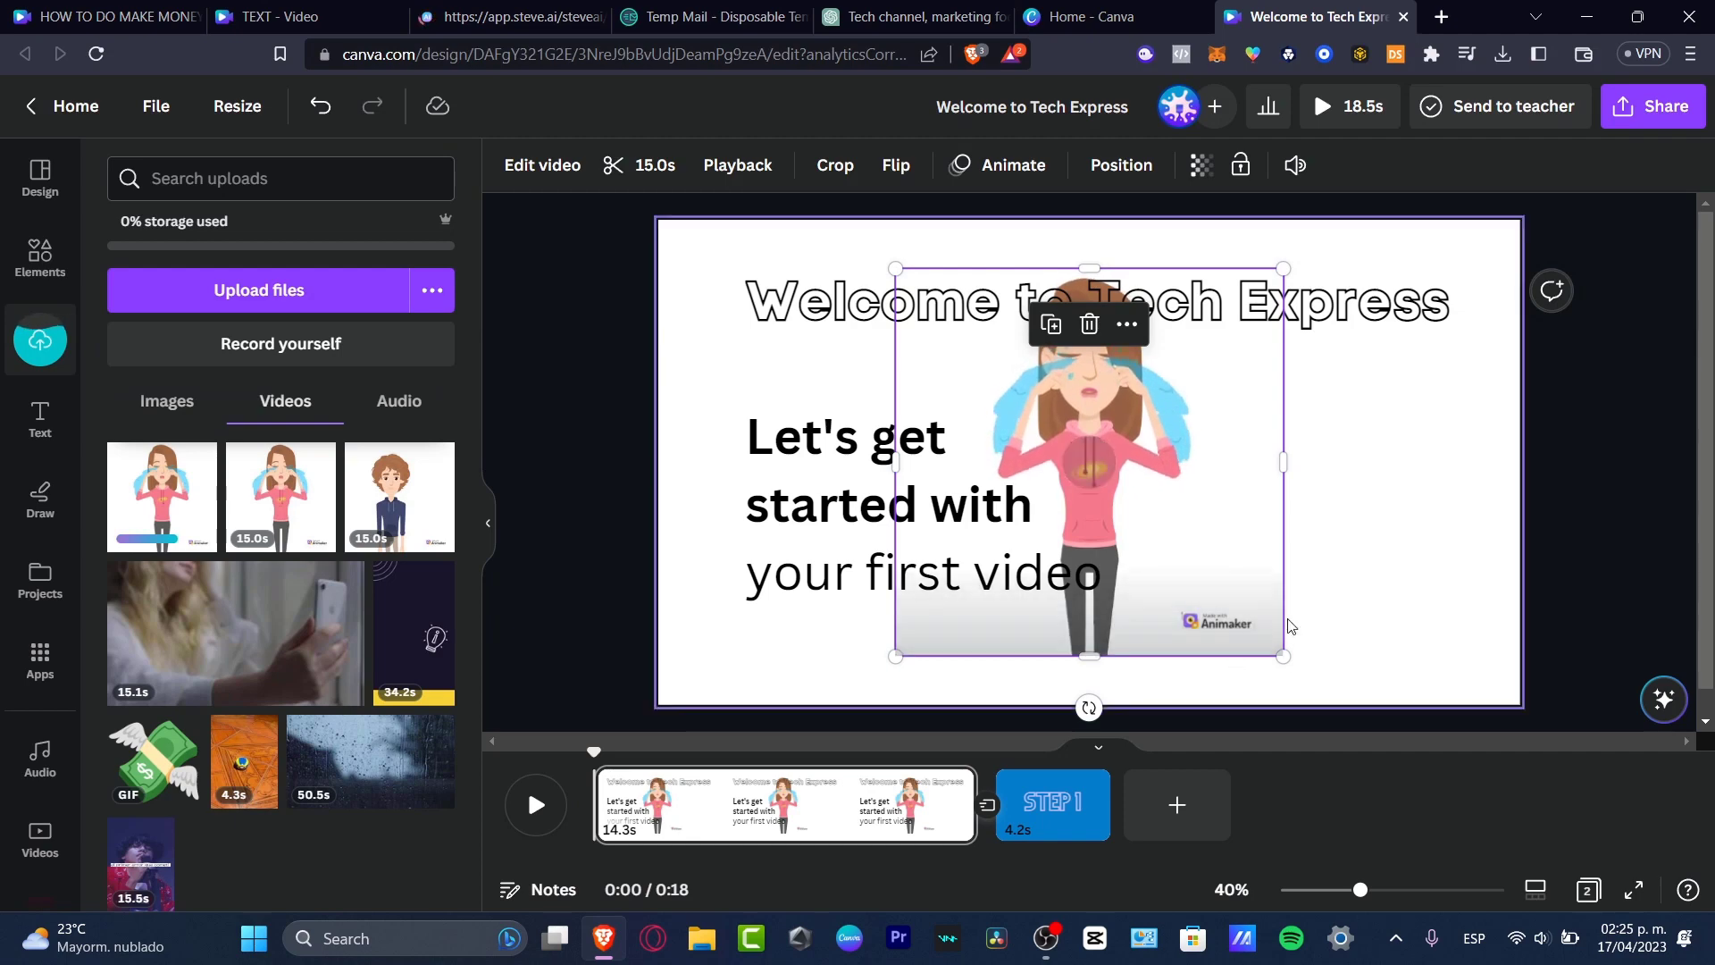
Move the character video clip right of the Welcome to Tech Express text.
{"action": "left_click", "coordinate": [1087, 461]}
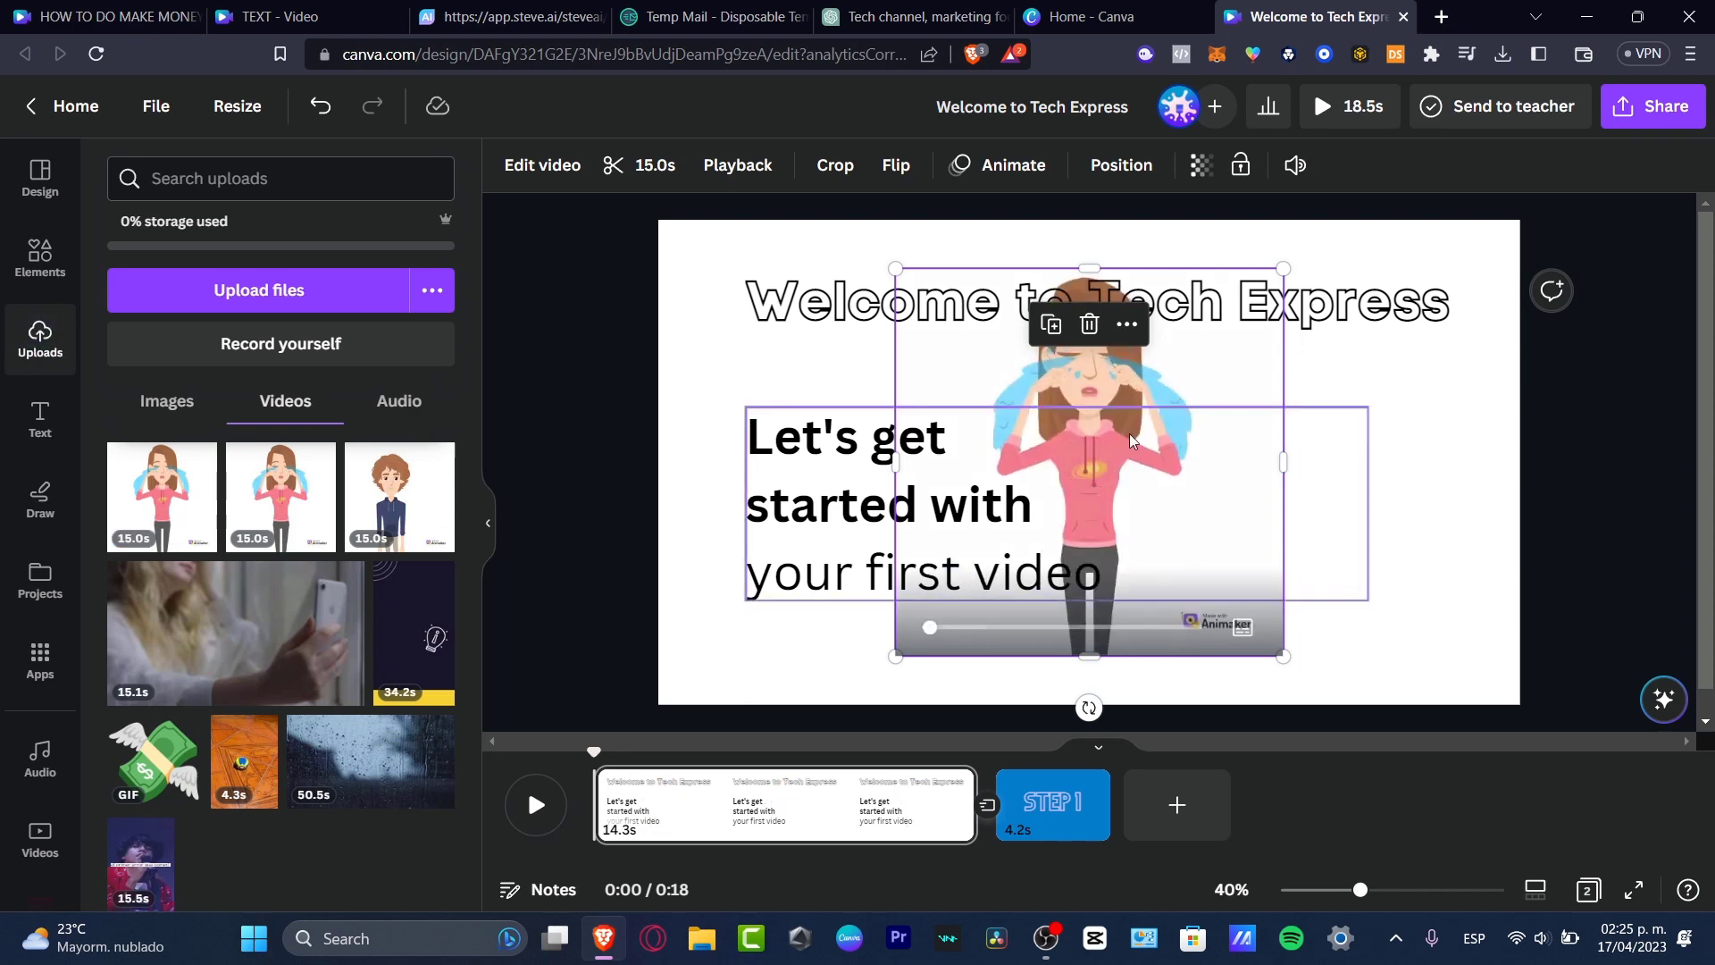
{"action": "left_click", "coordinate": [1102, 461]}
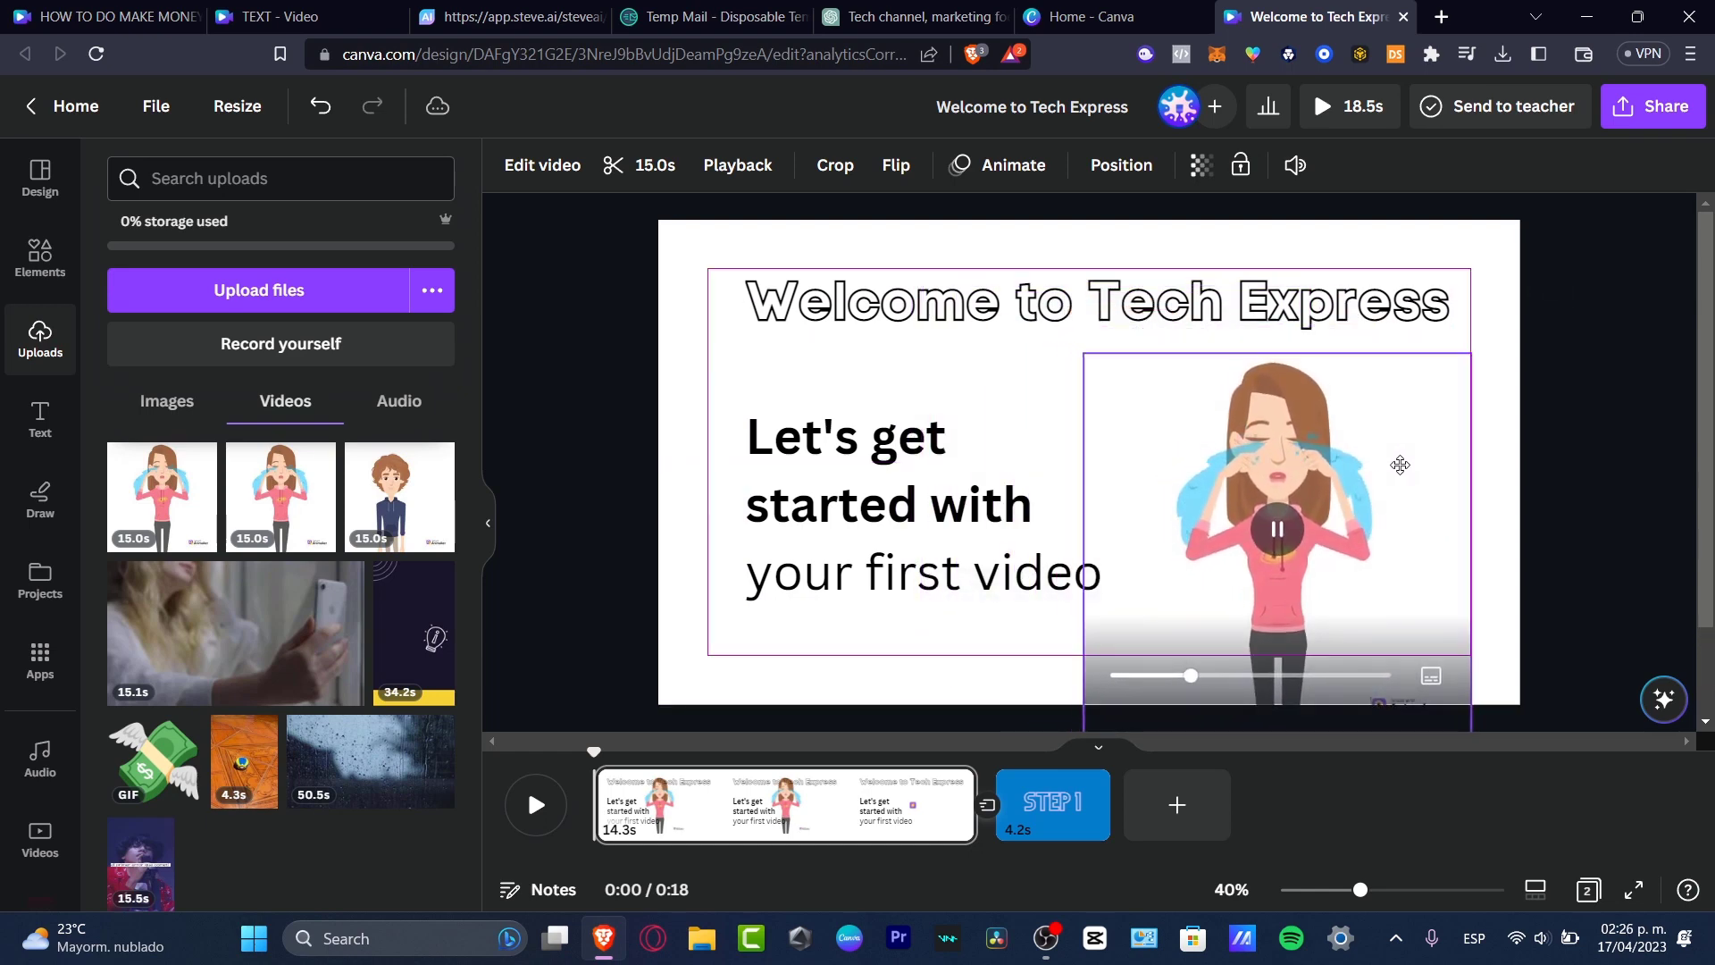
{"action": "left_click", "coordinate": [1276, 530]}
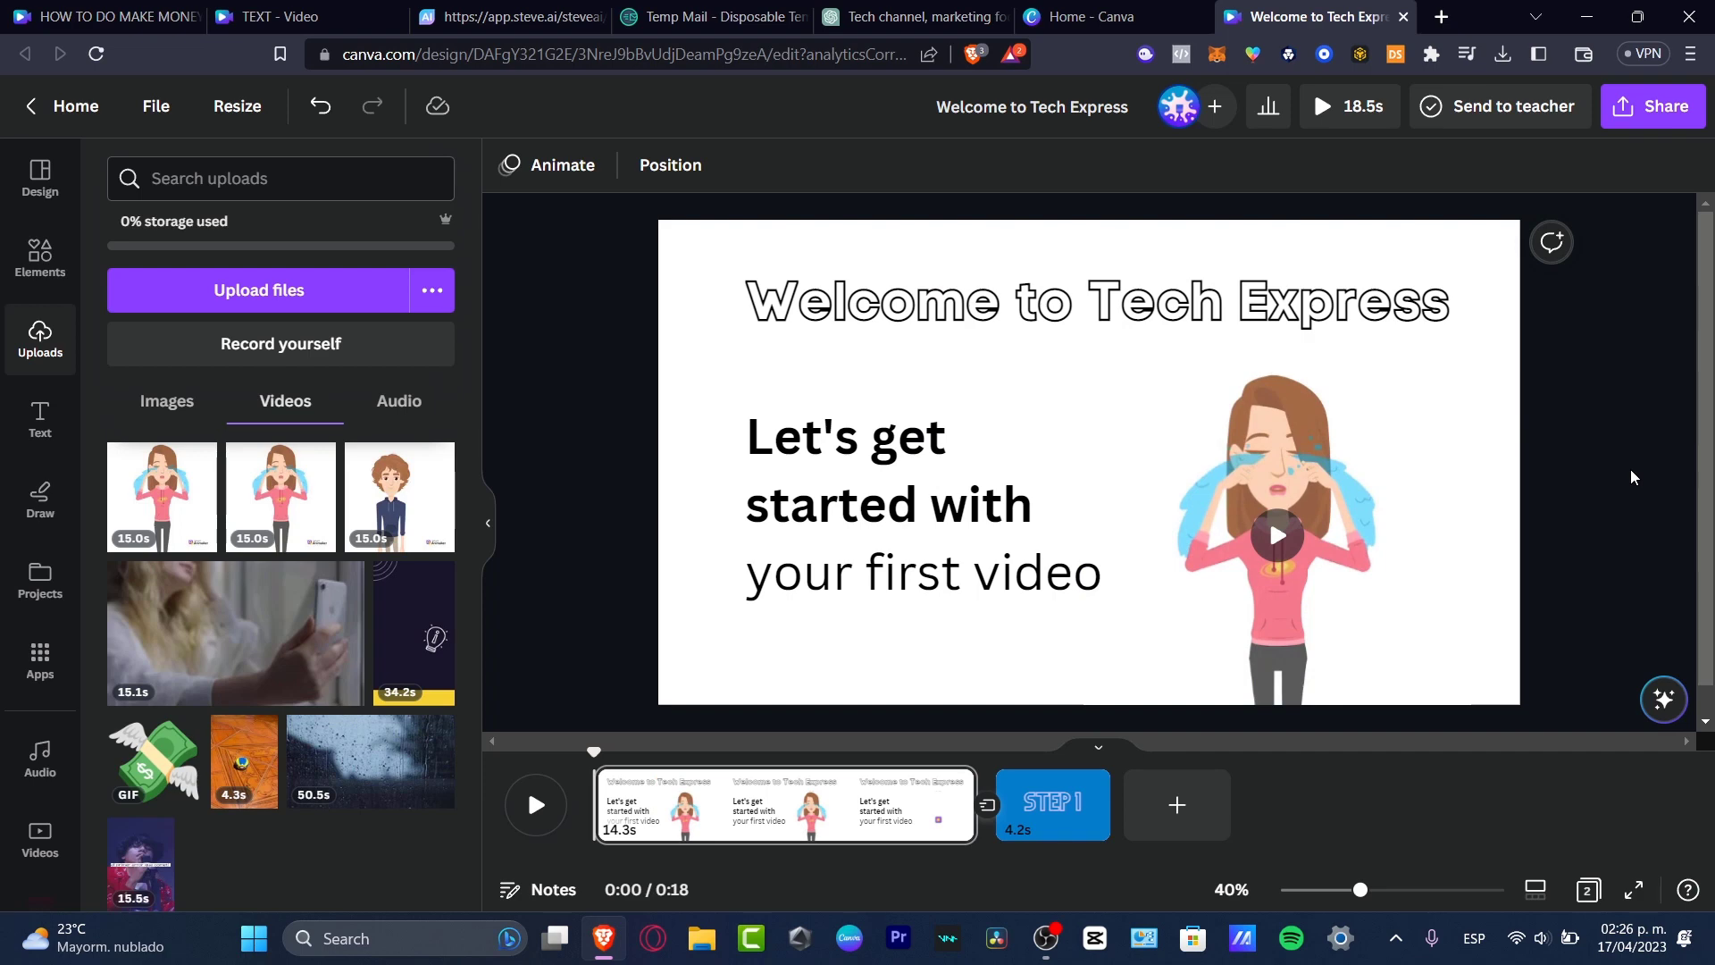
{"action": "mouse_move", "coordinate": [1576, 403]}
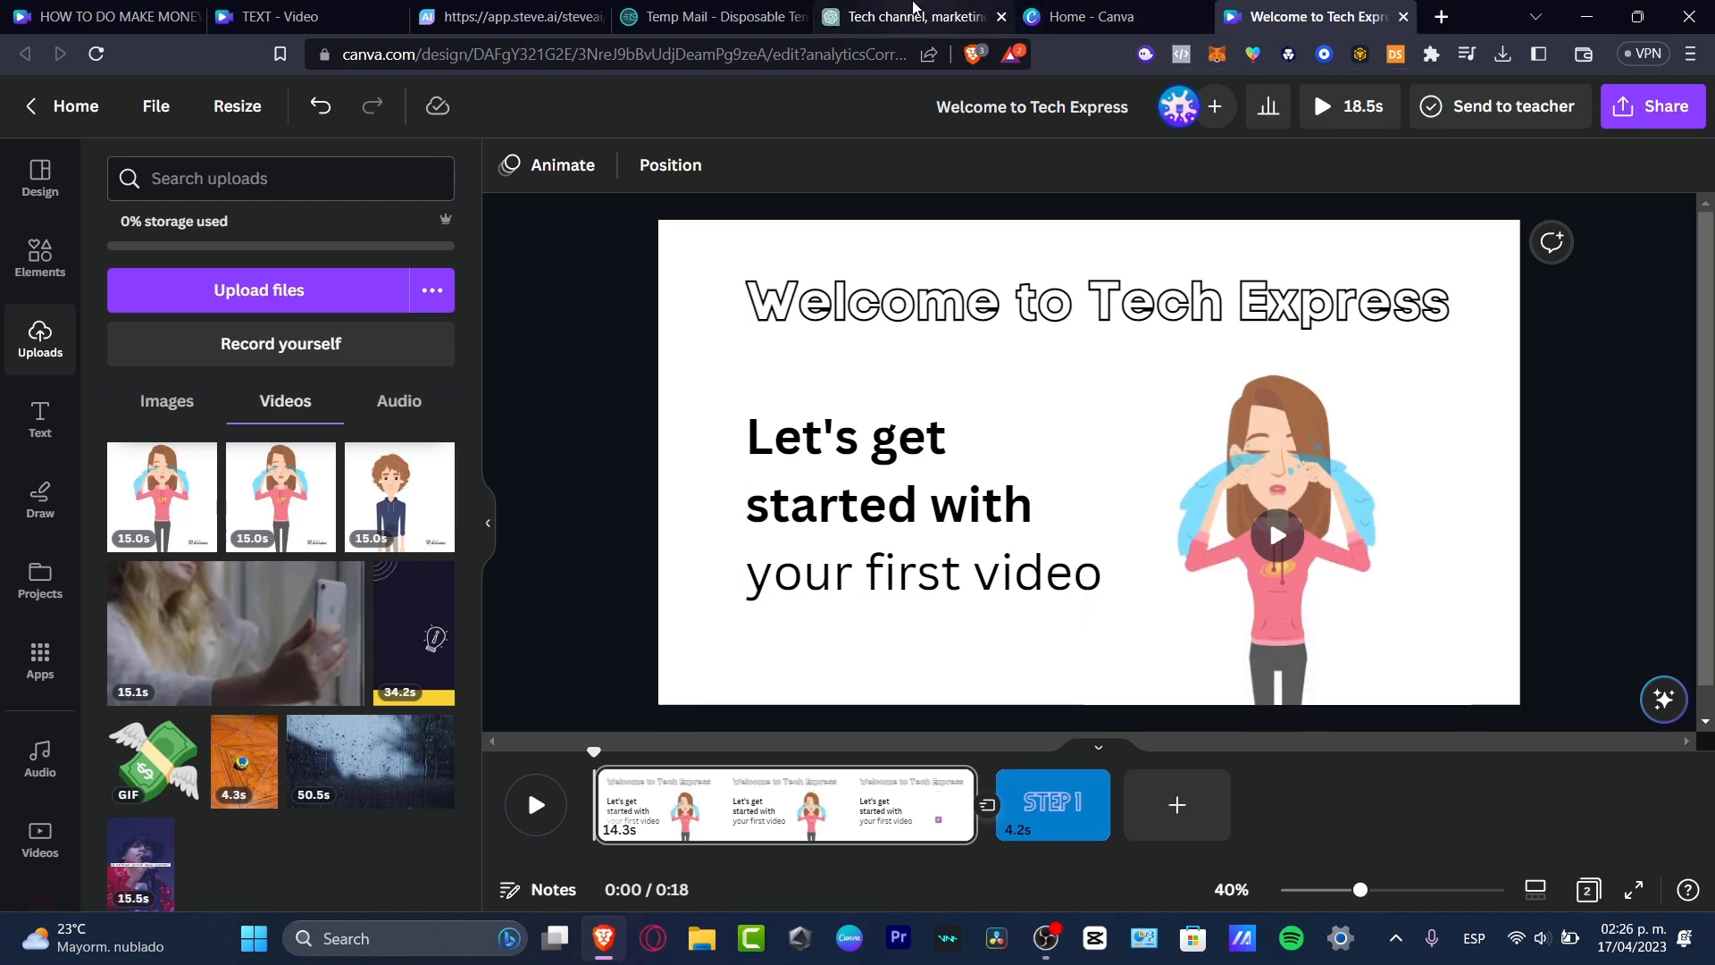
{"action": "left_click", "coordinate": [503, 16]}
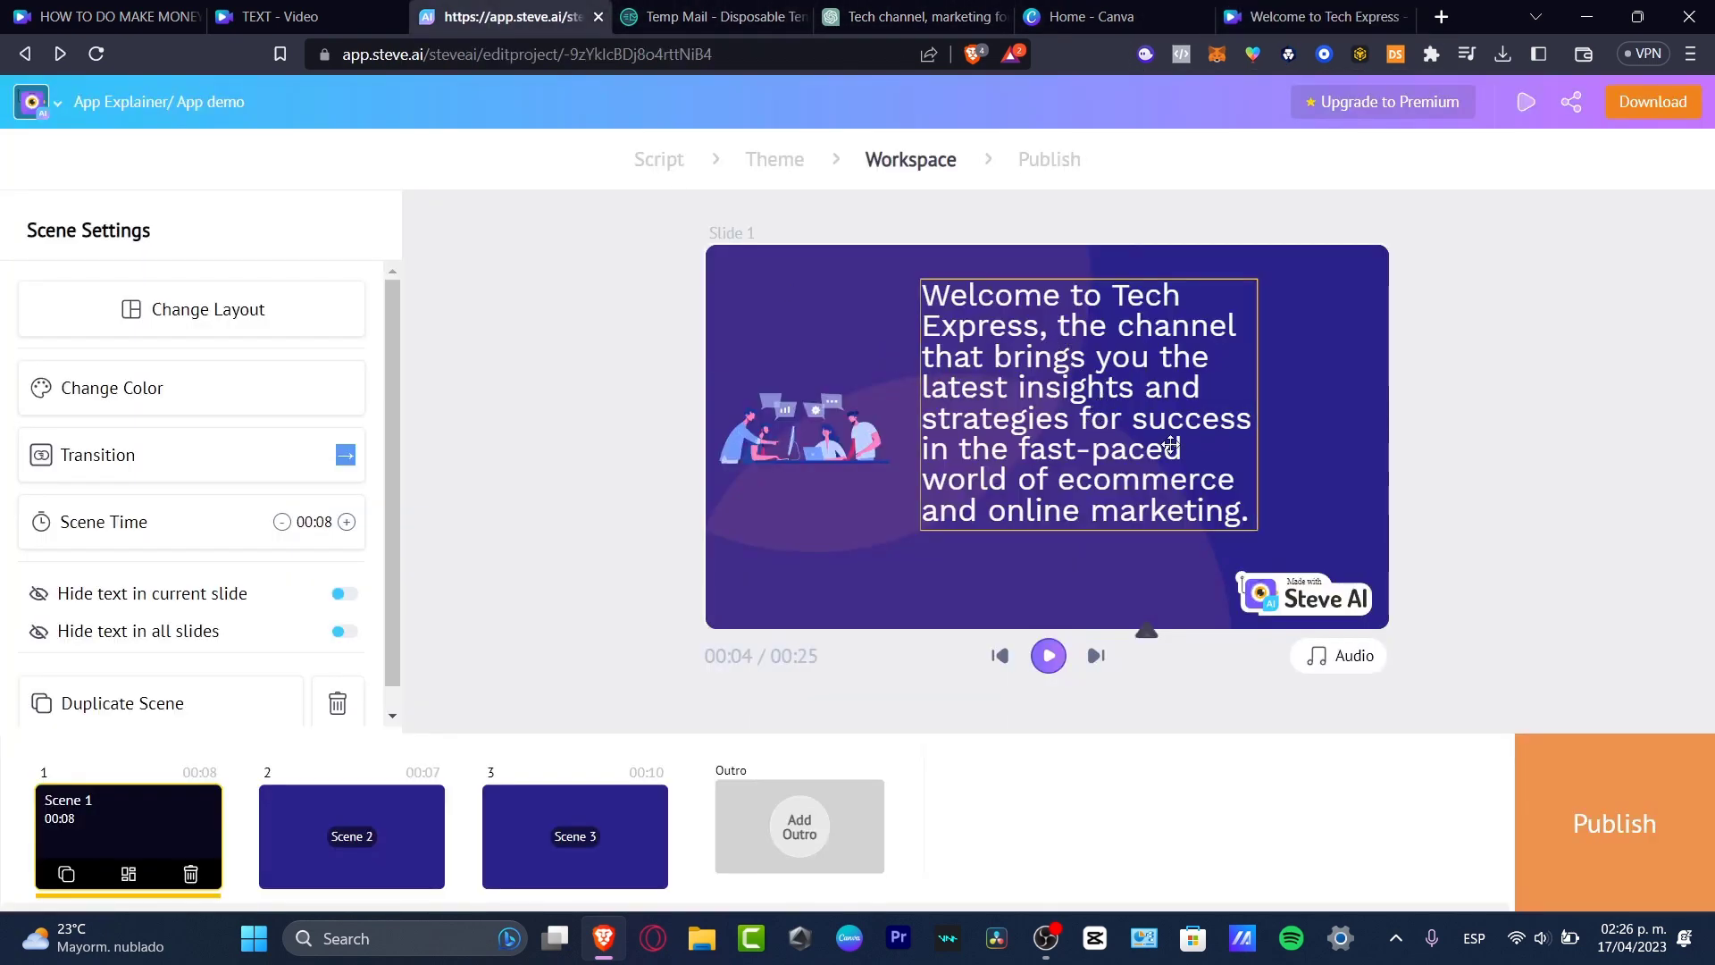
{"action": "left_click", "coordinate": [1083, 394]}
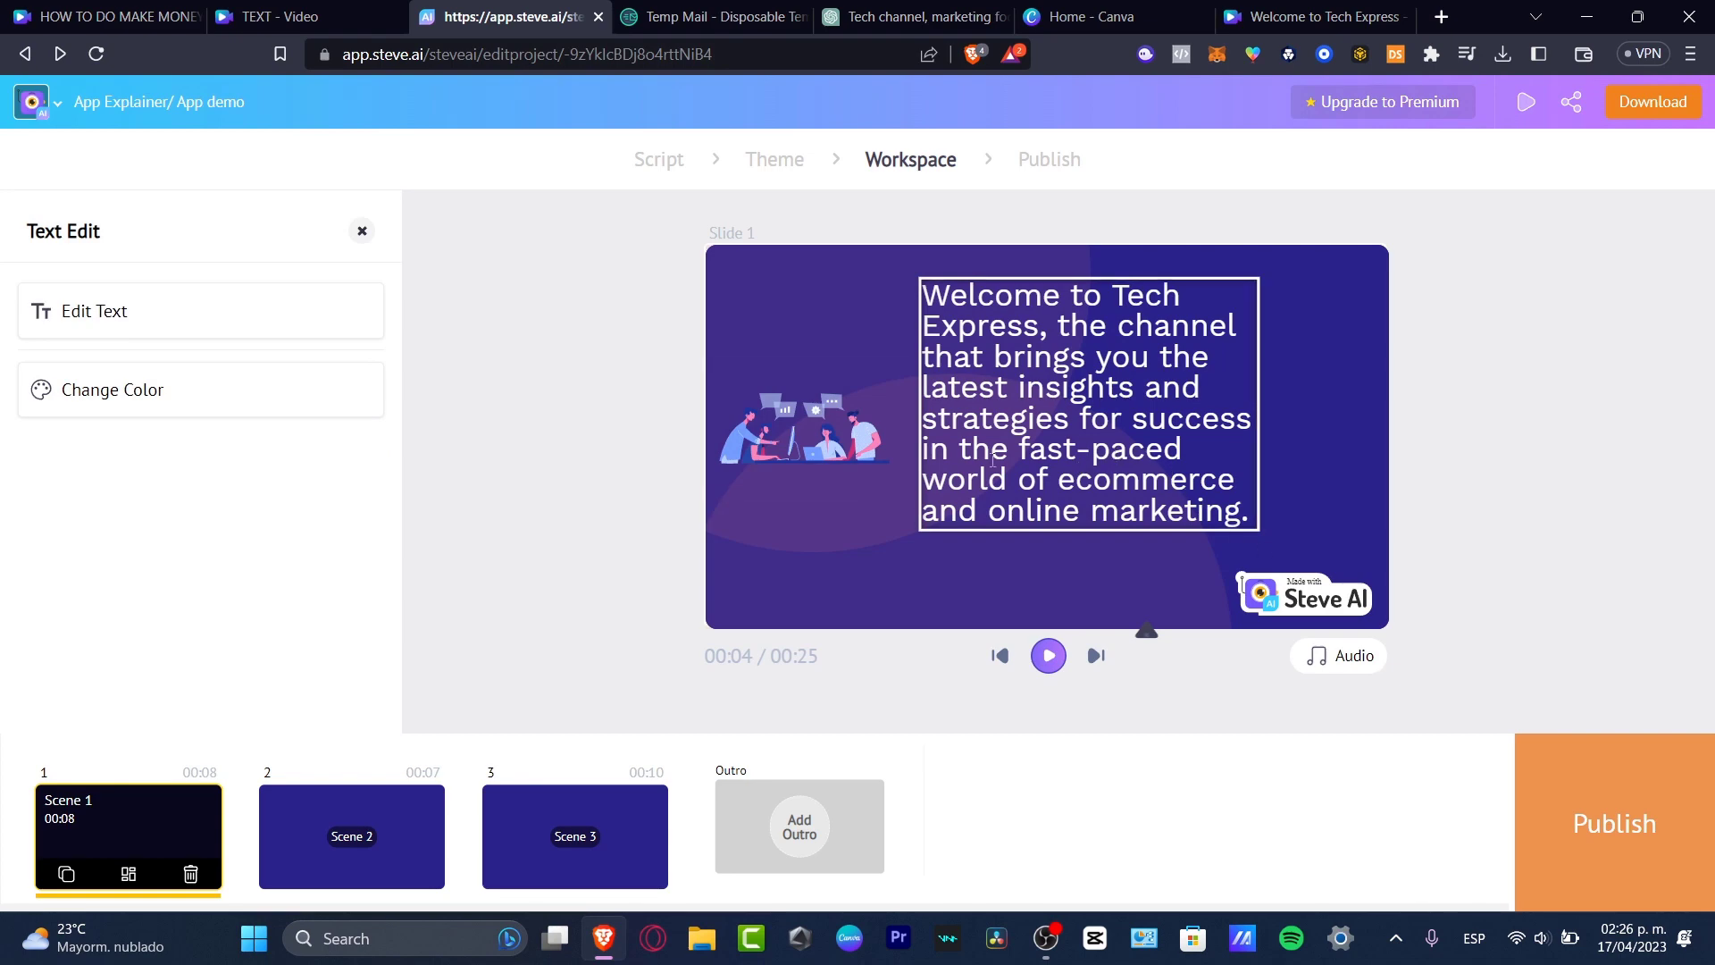
{"action": "left_click", "coordinate": [805, 426]}
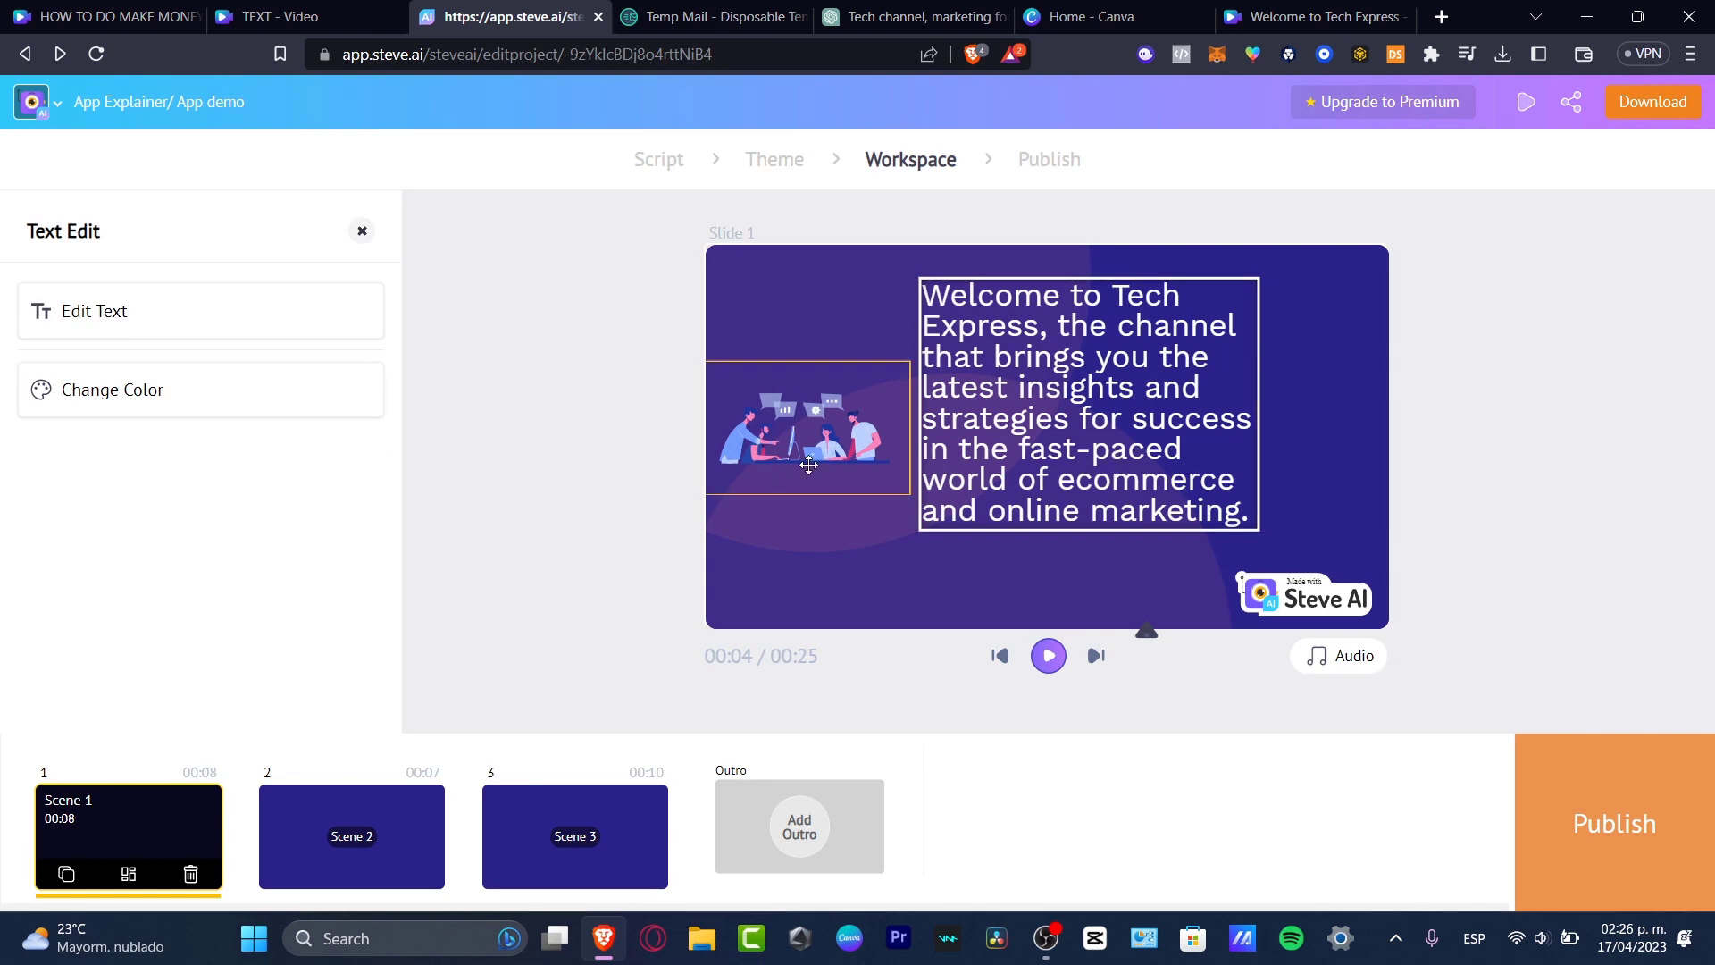
{"action": "left_click", "coordinate": [1312, 16]}
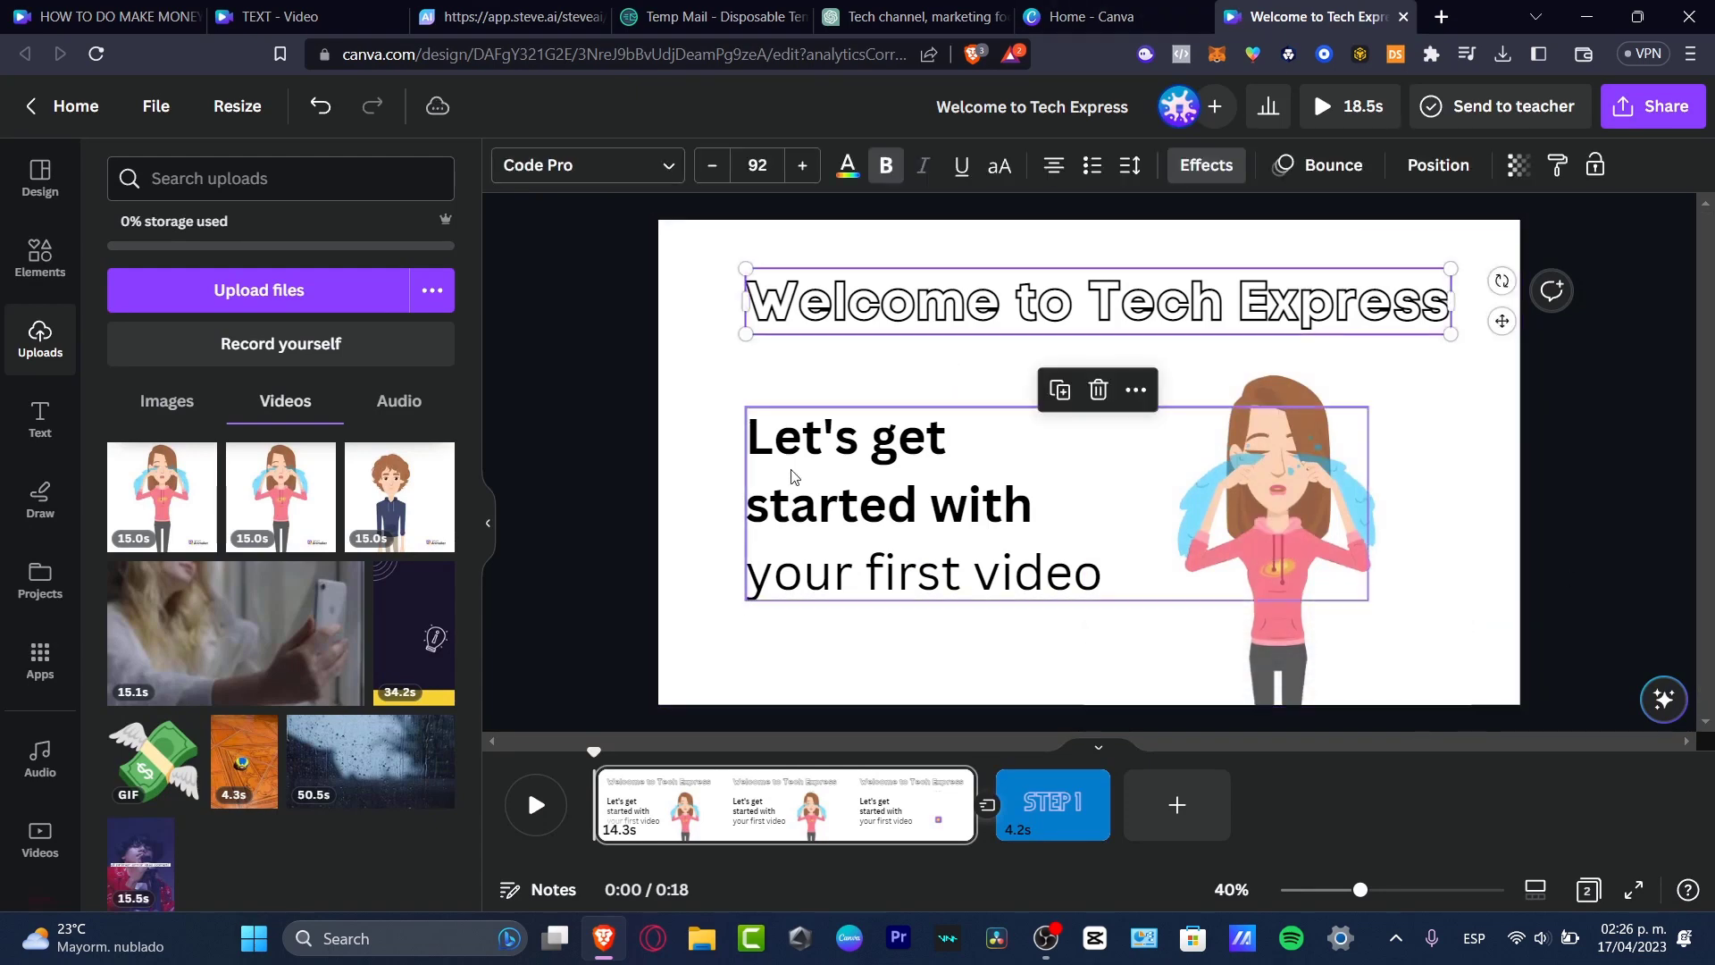
{"action": "left_click", "coordinate": [1343, 300]}
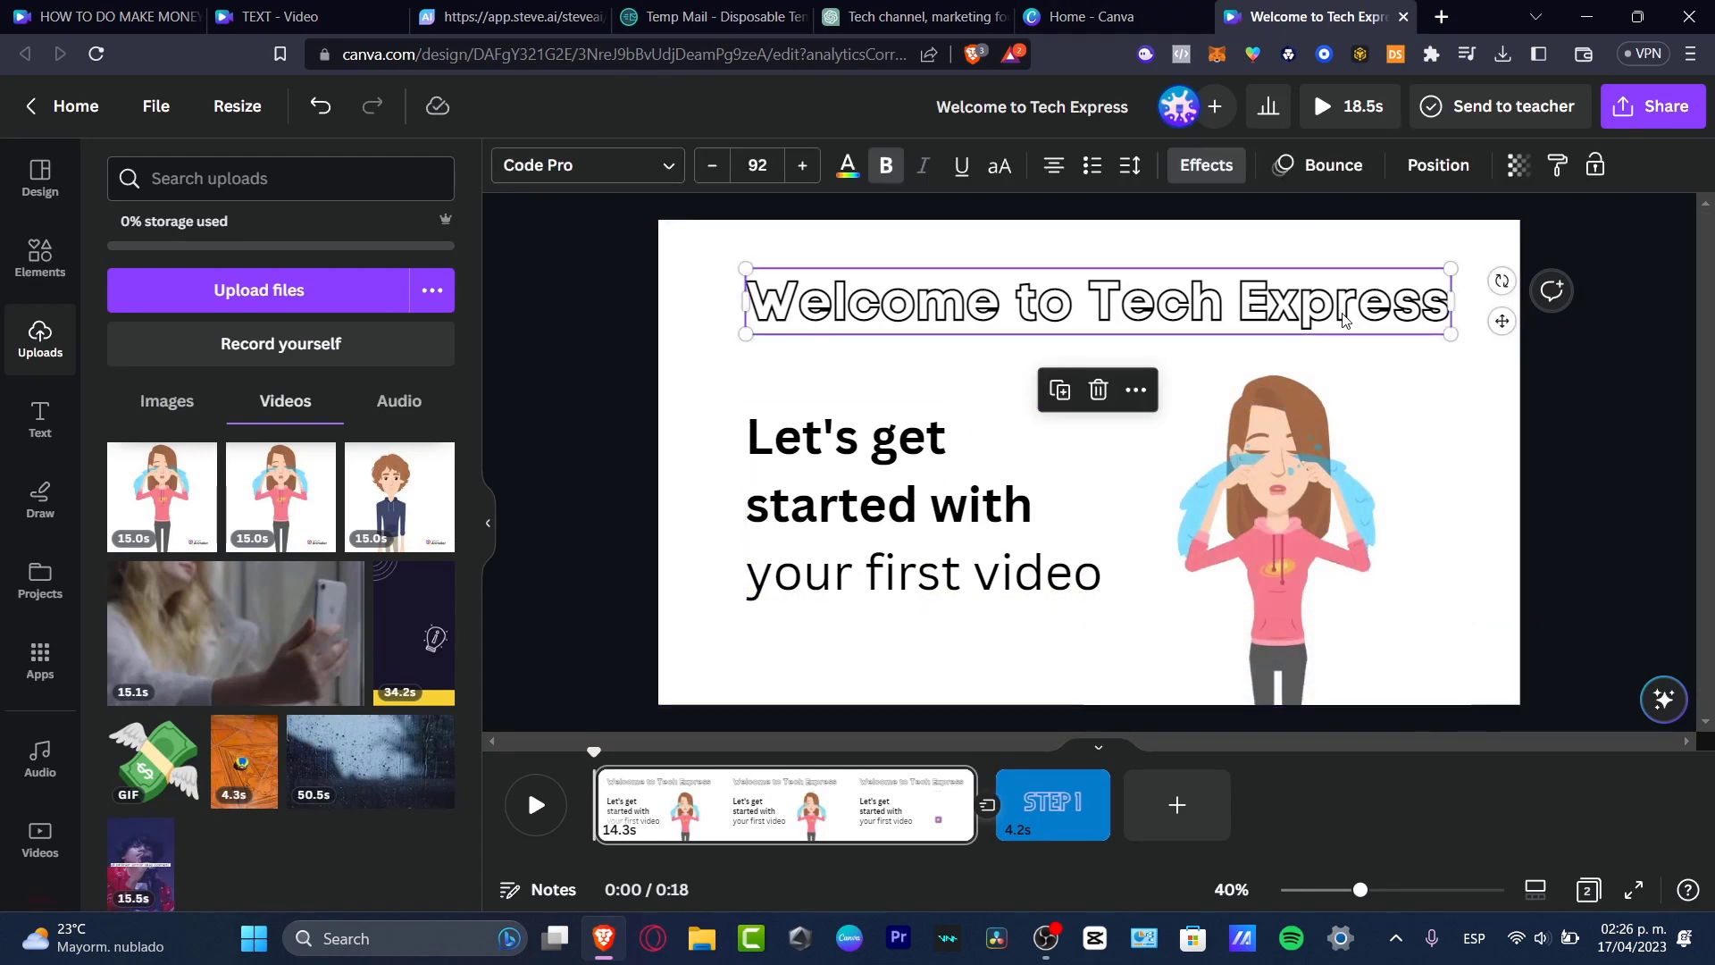
{"action": "mouse_move", "coordinate": [949, 276]}
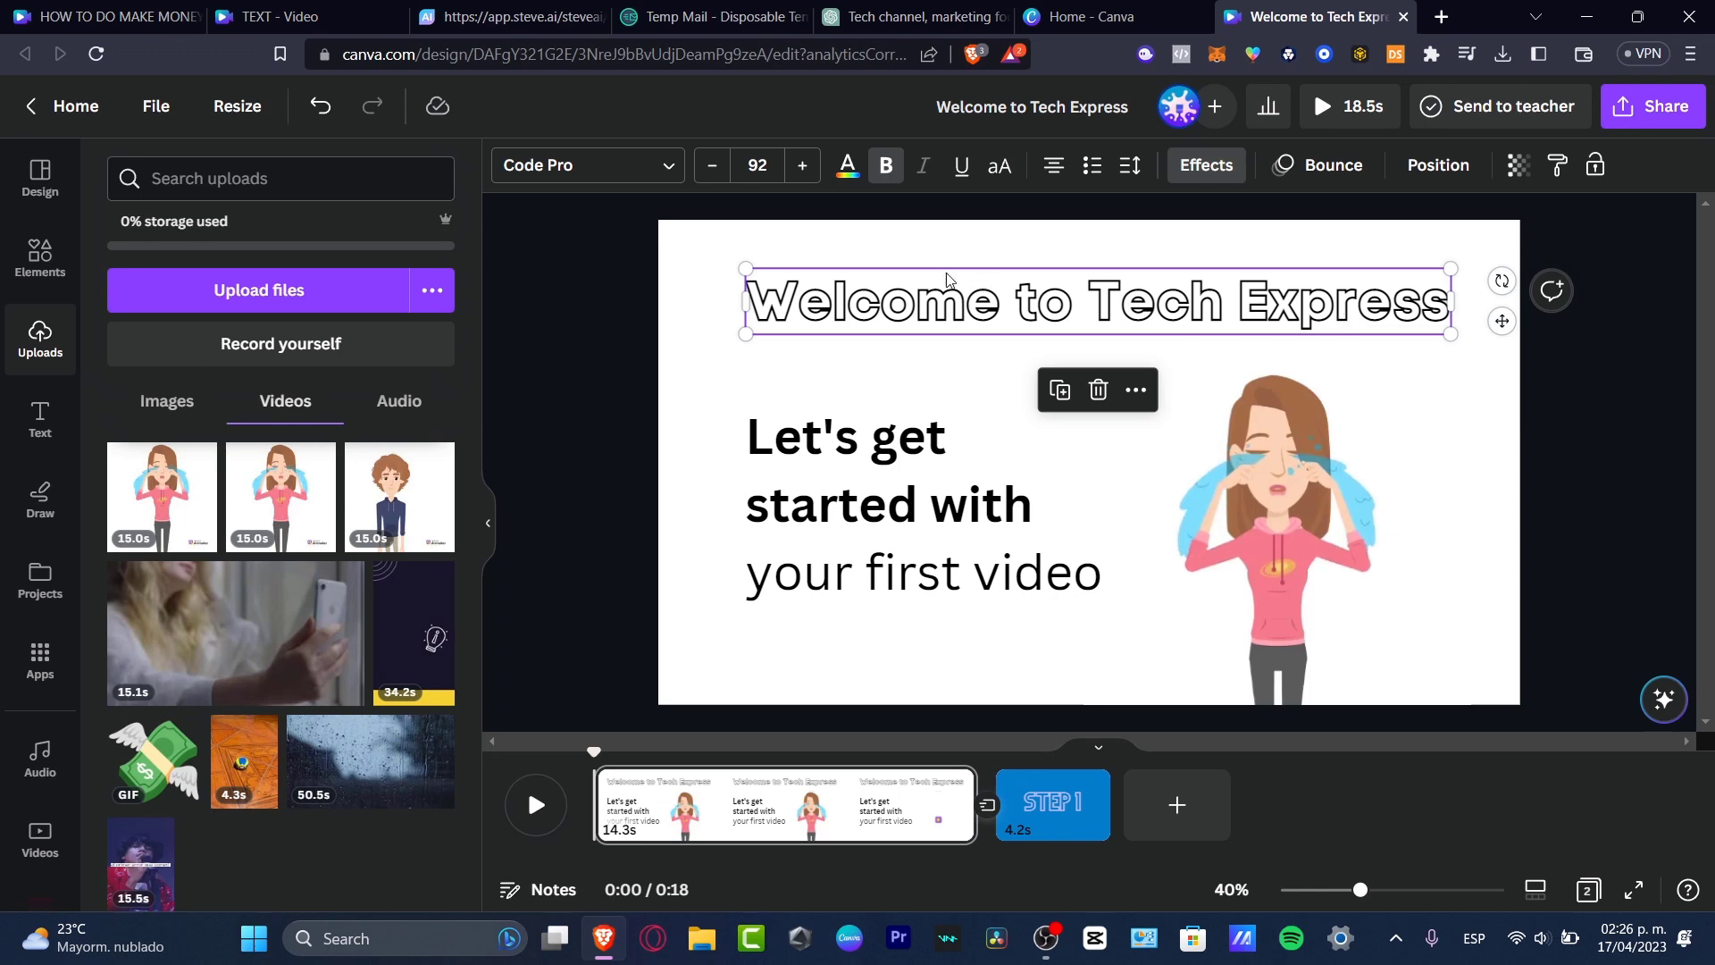
{"action": "left_click", "coordinate": [1451, 570]}
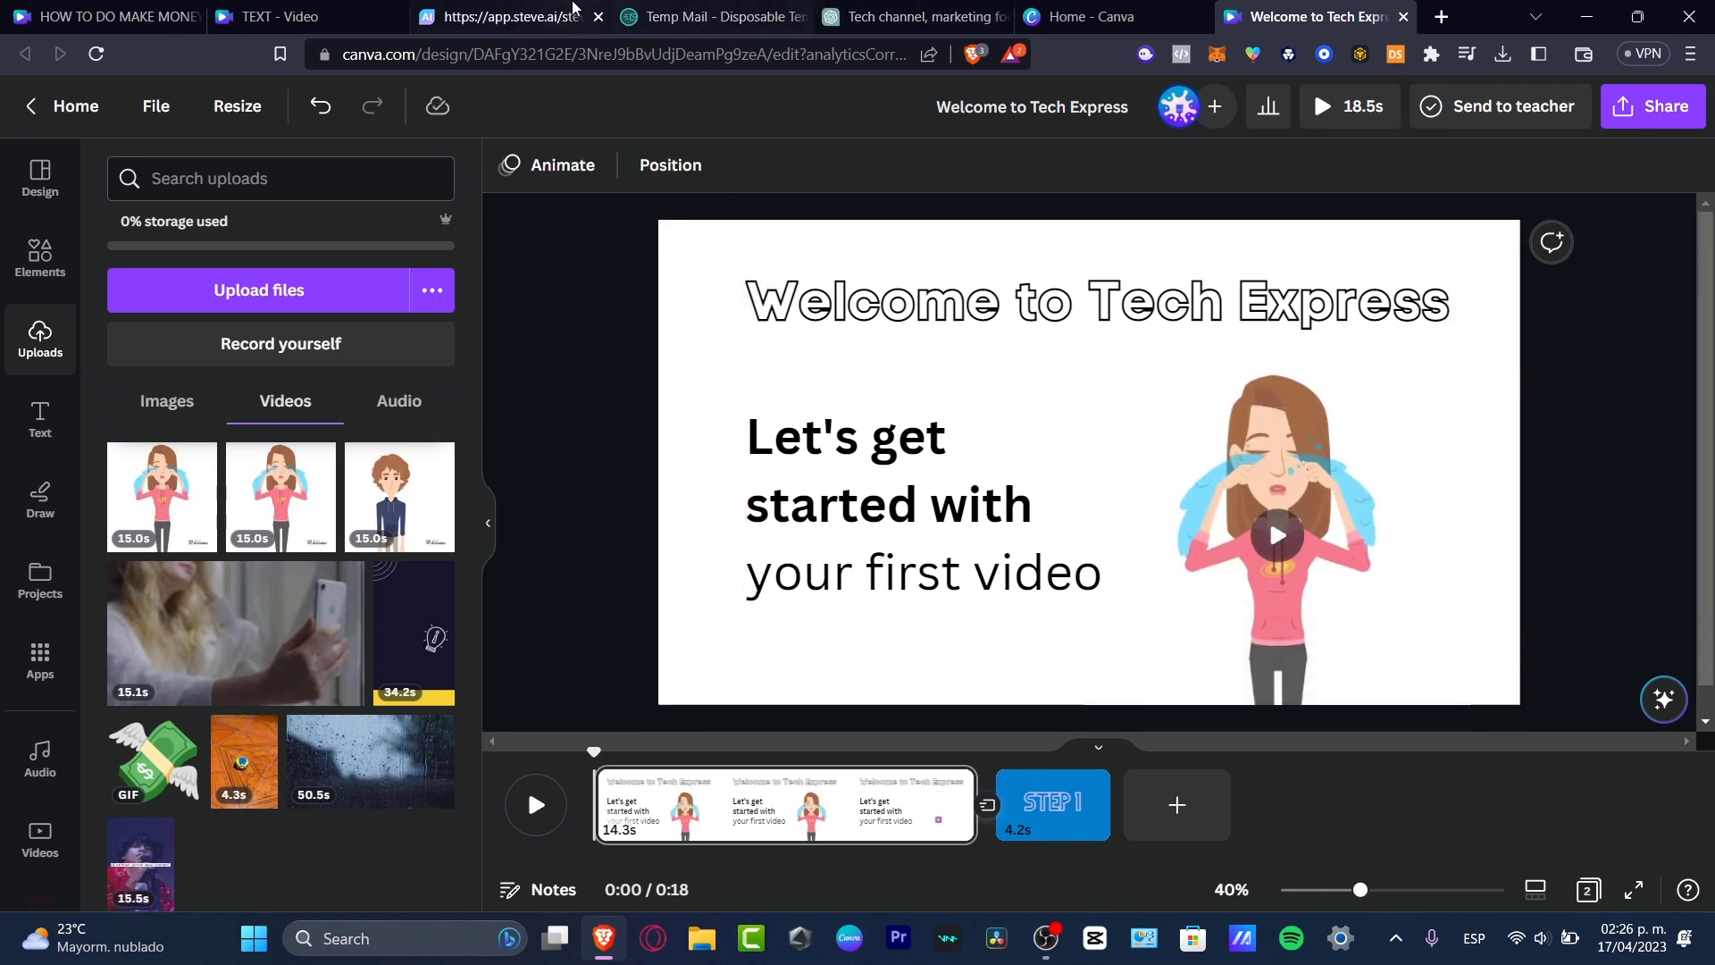
{"action": "left_click", "coordinate": [503, 16]}
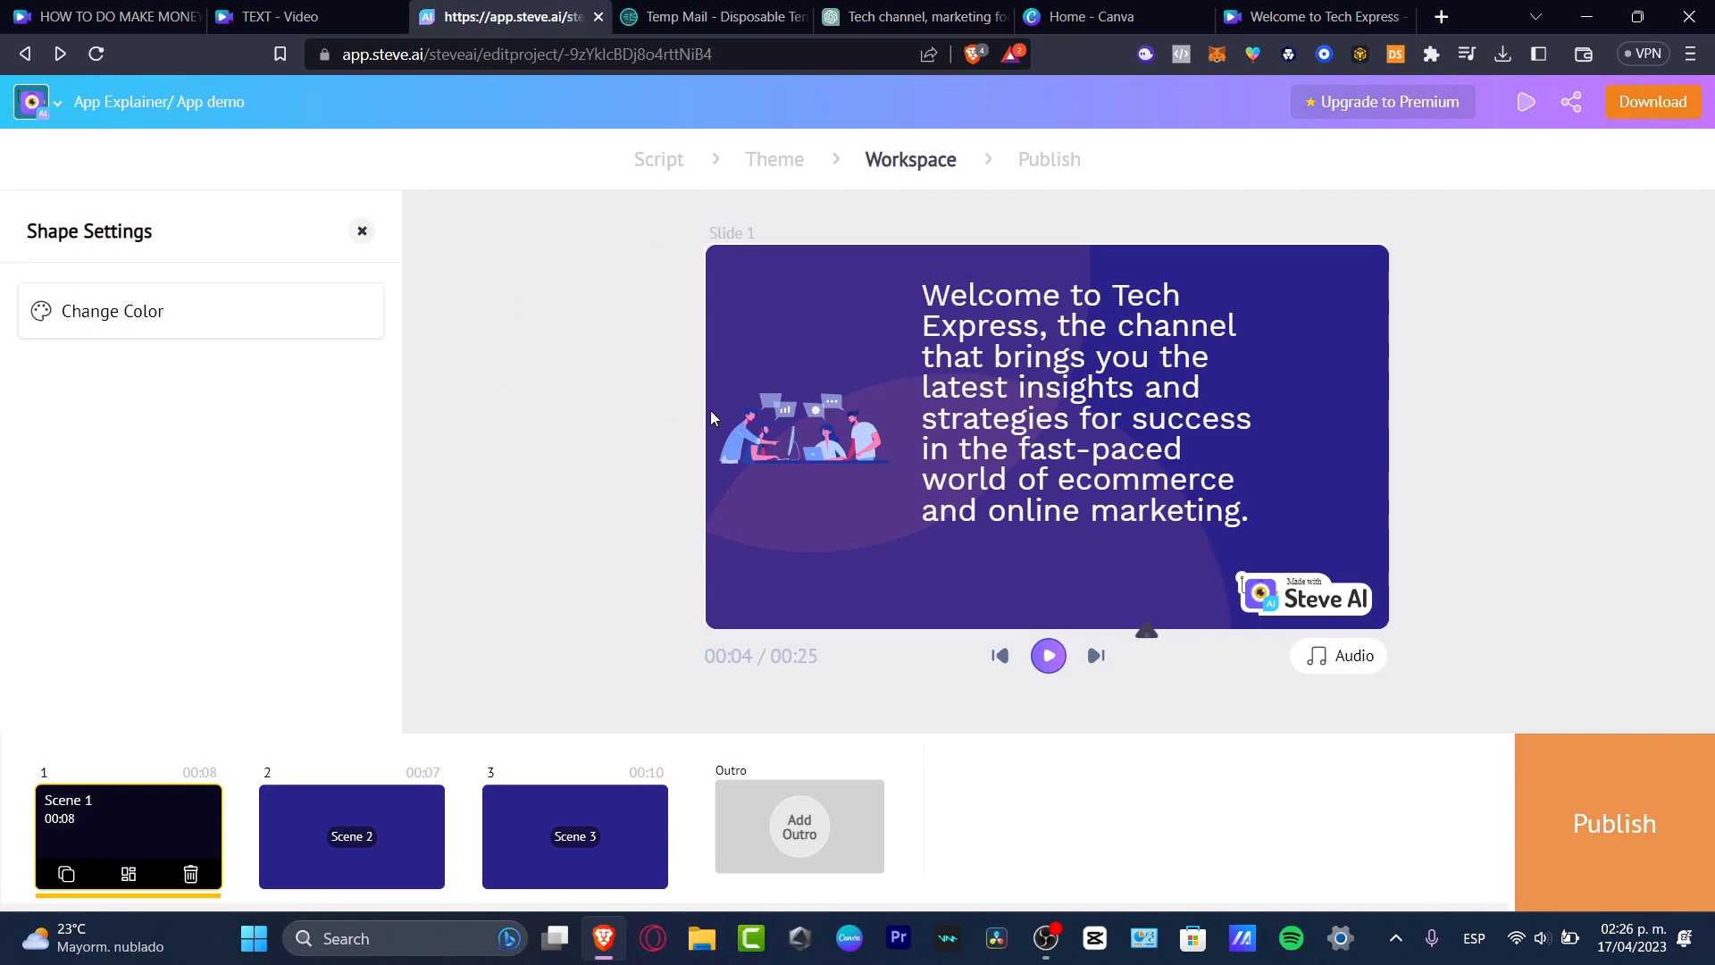
{"action": "left_click", "coordinate": [1314, 16]}
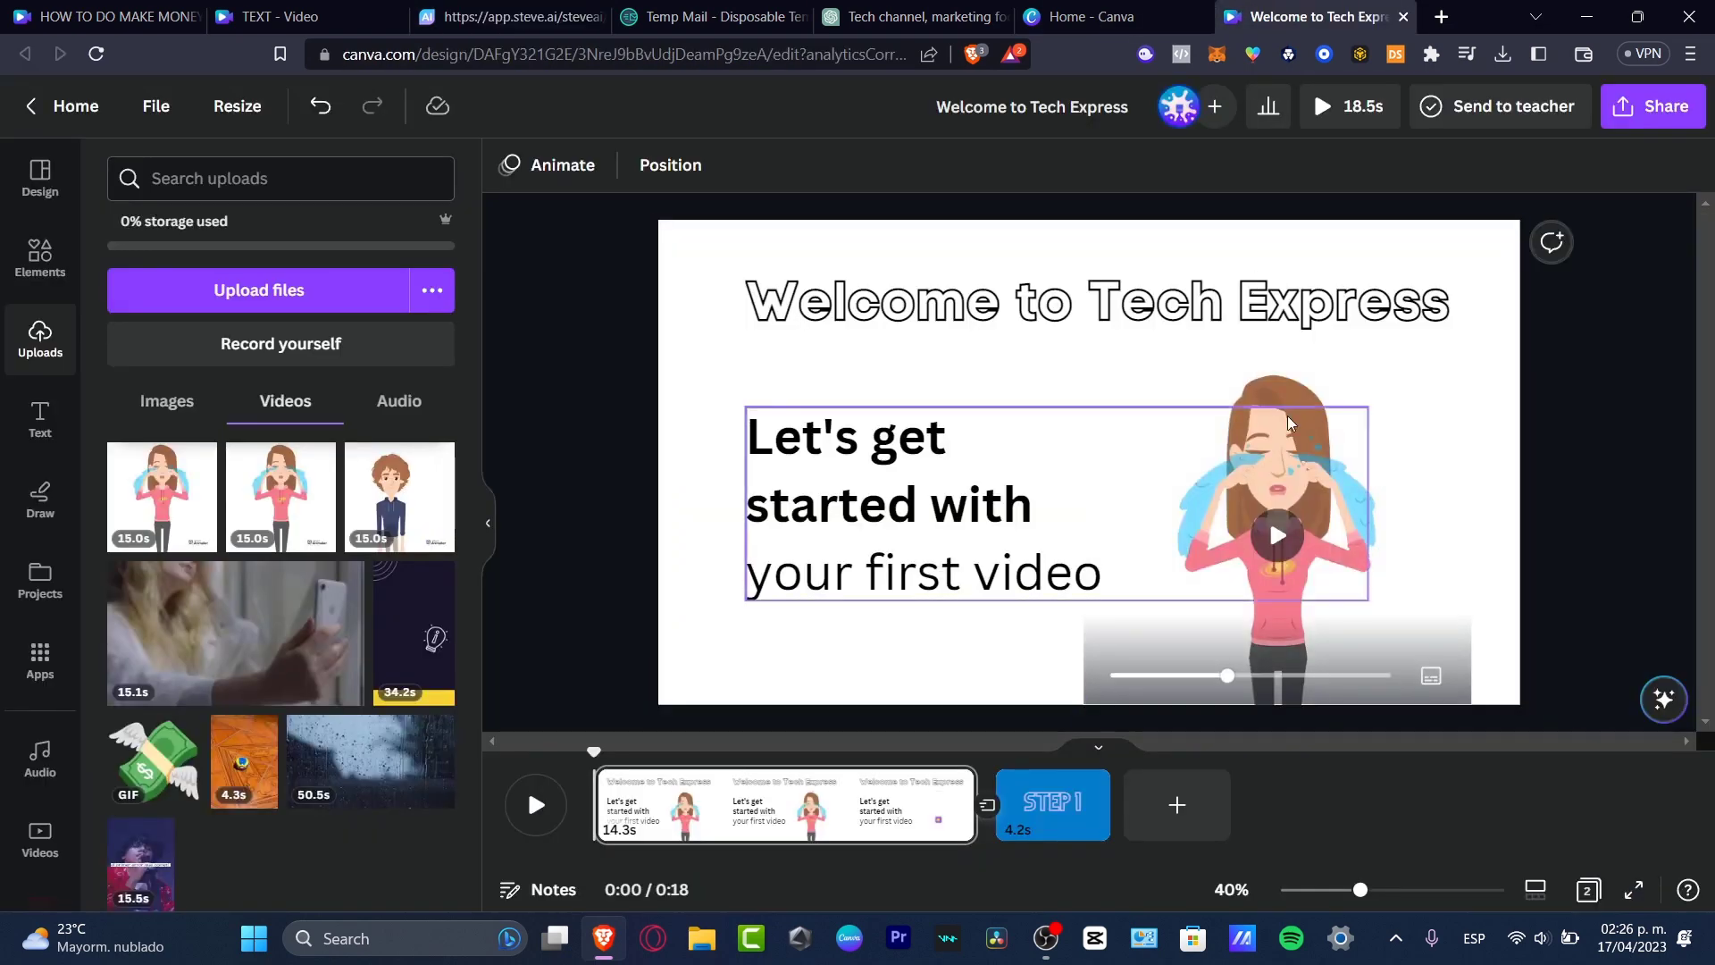
{"action": "left_click", "coordinate": [1613, 576]}
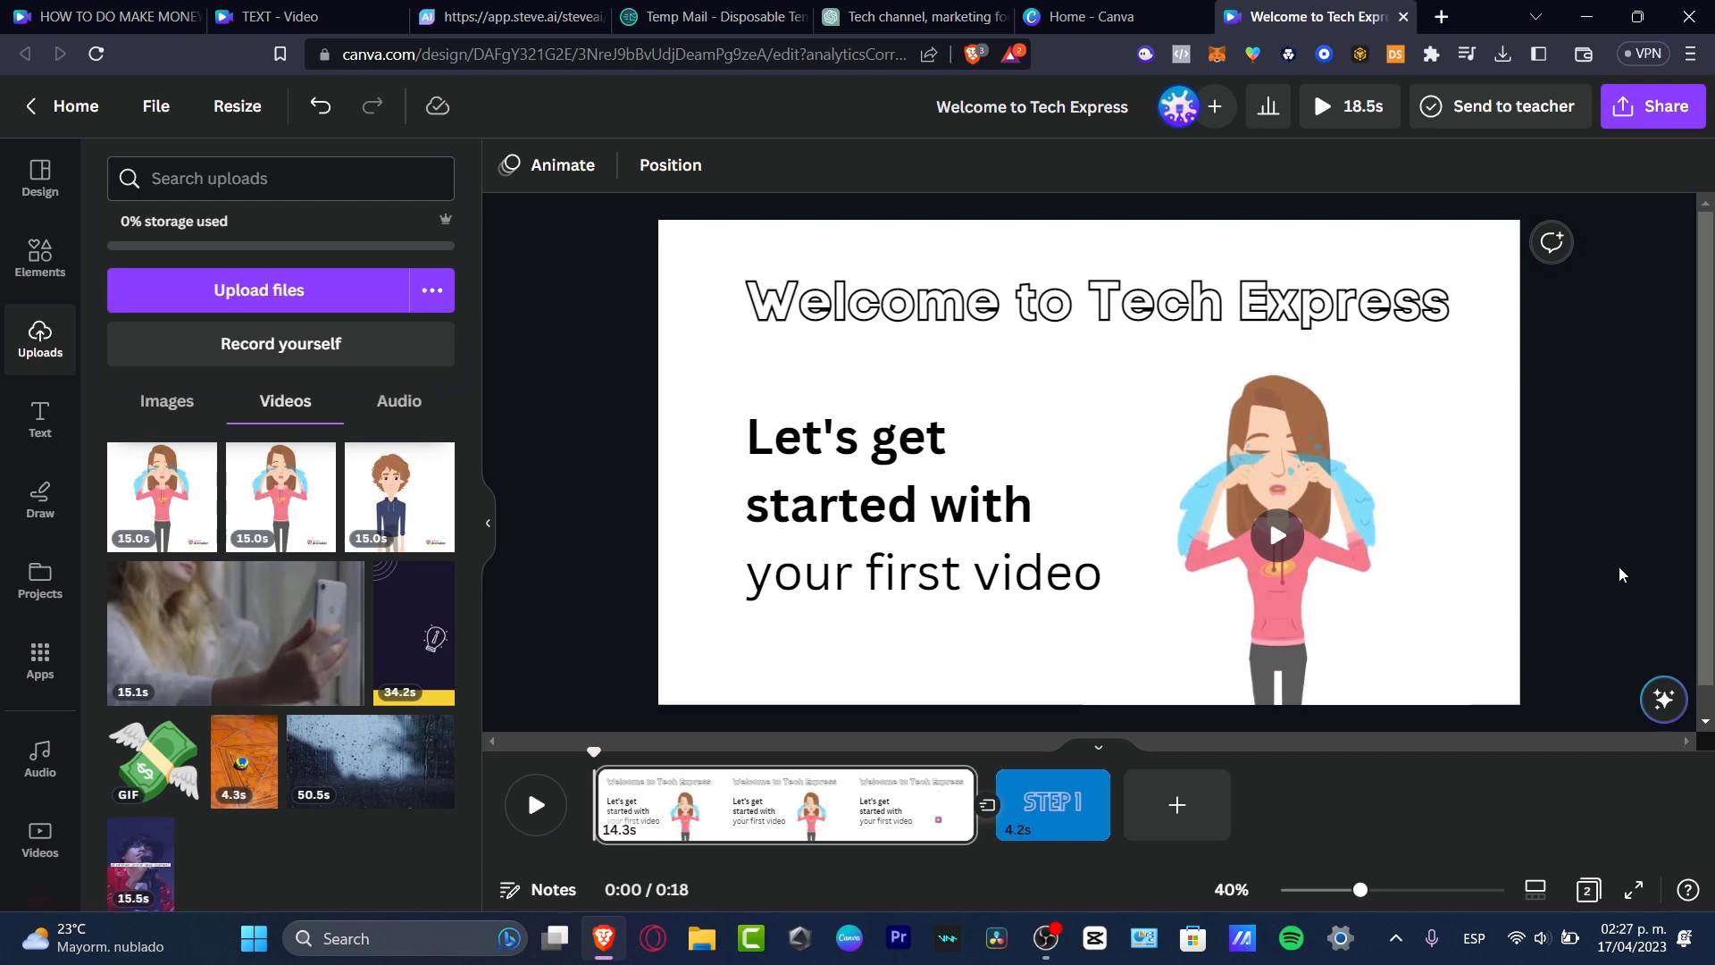
{"action": "mouse_move", "coordinate": [1077, 12]}
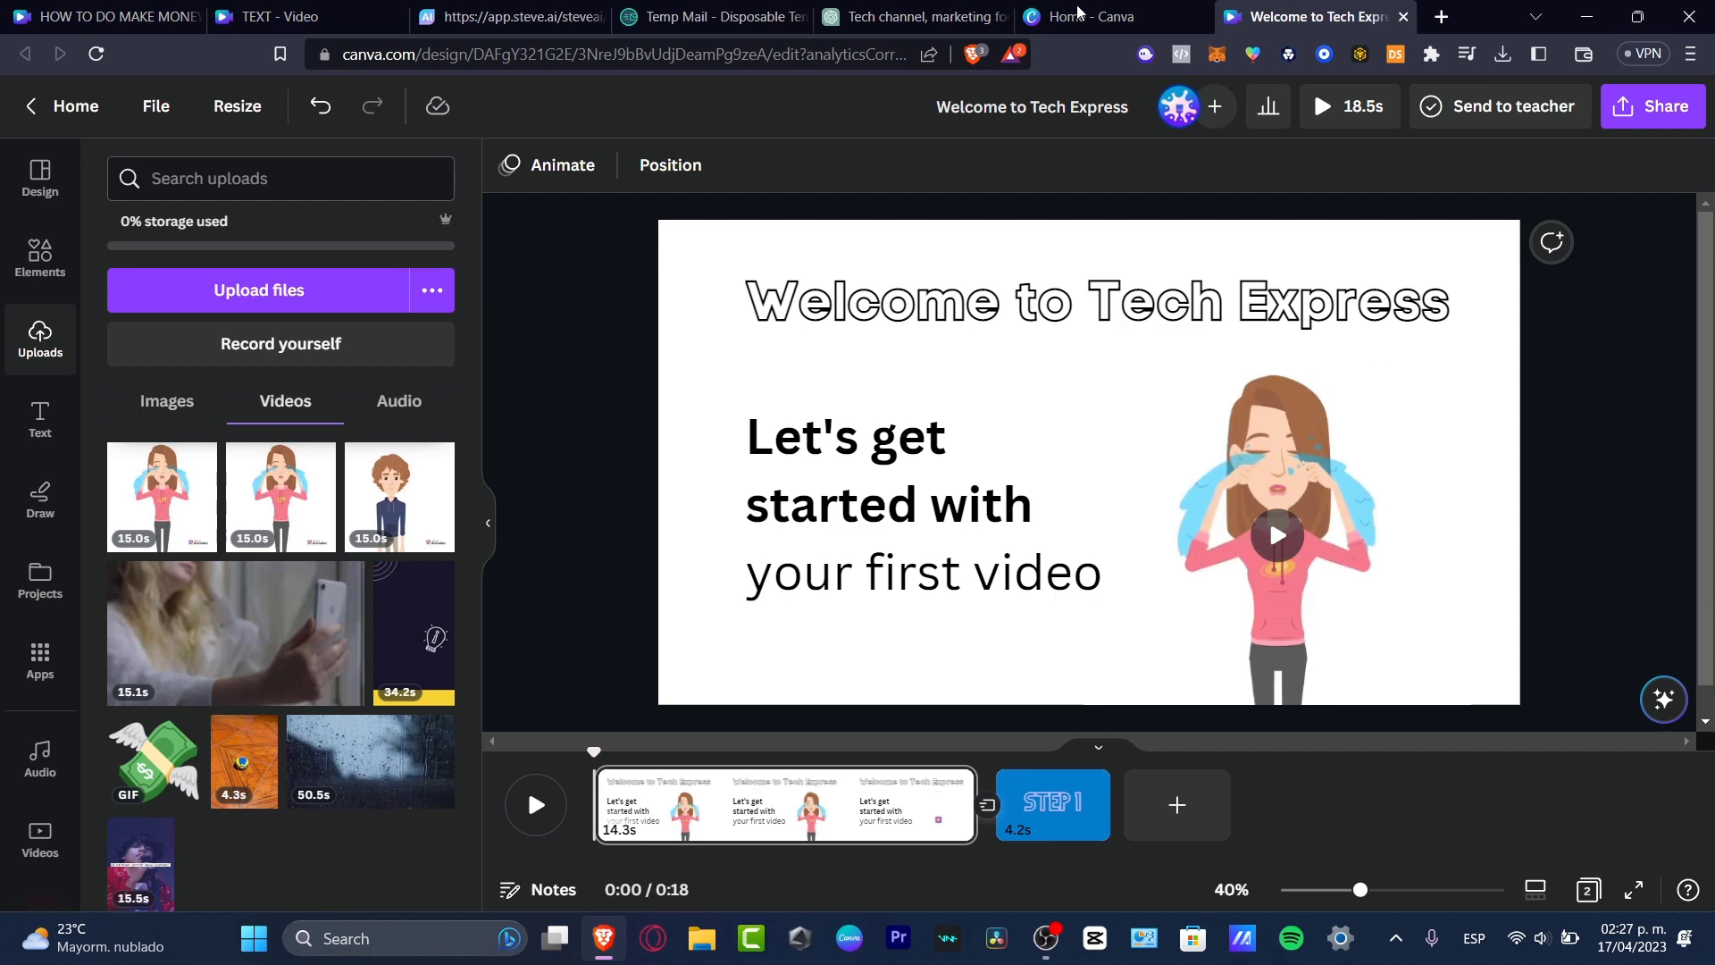
Return to the Steve AI project and click Download, which opens the Premium Plans offer.
{"action": "left_click", "coordinate": [508, 16]}
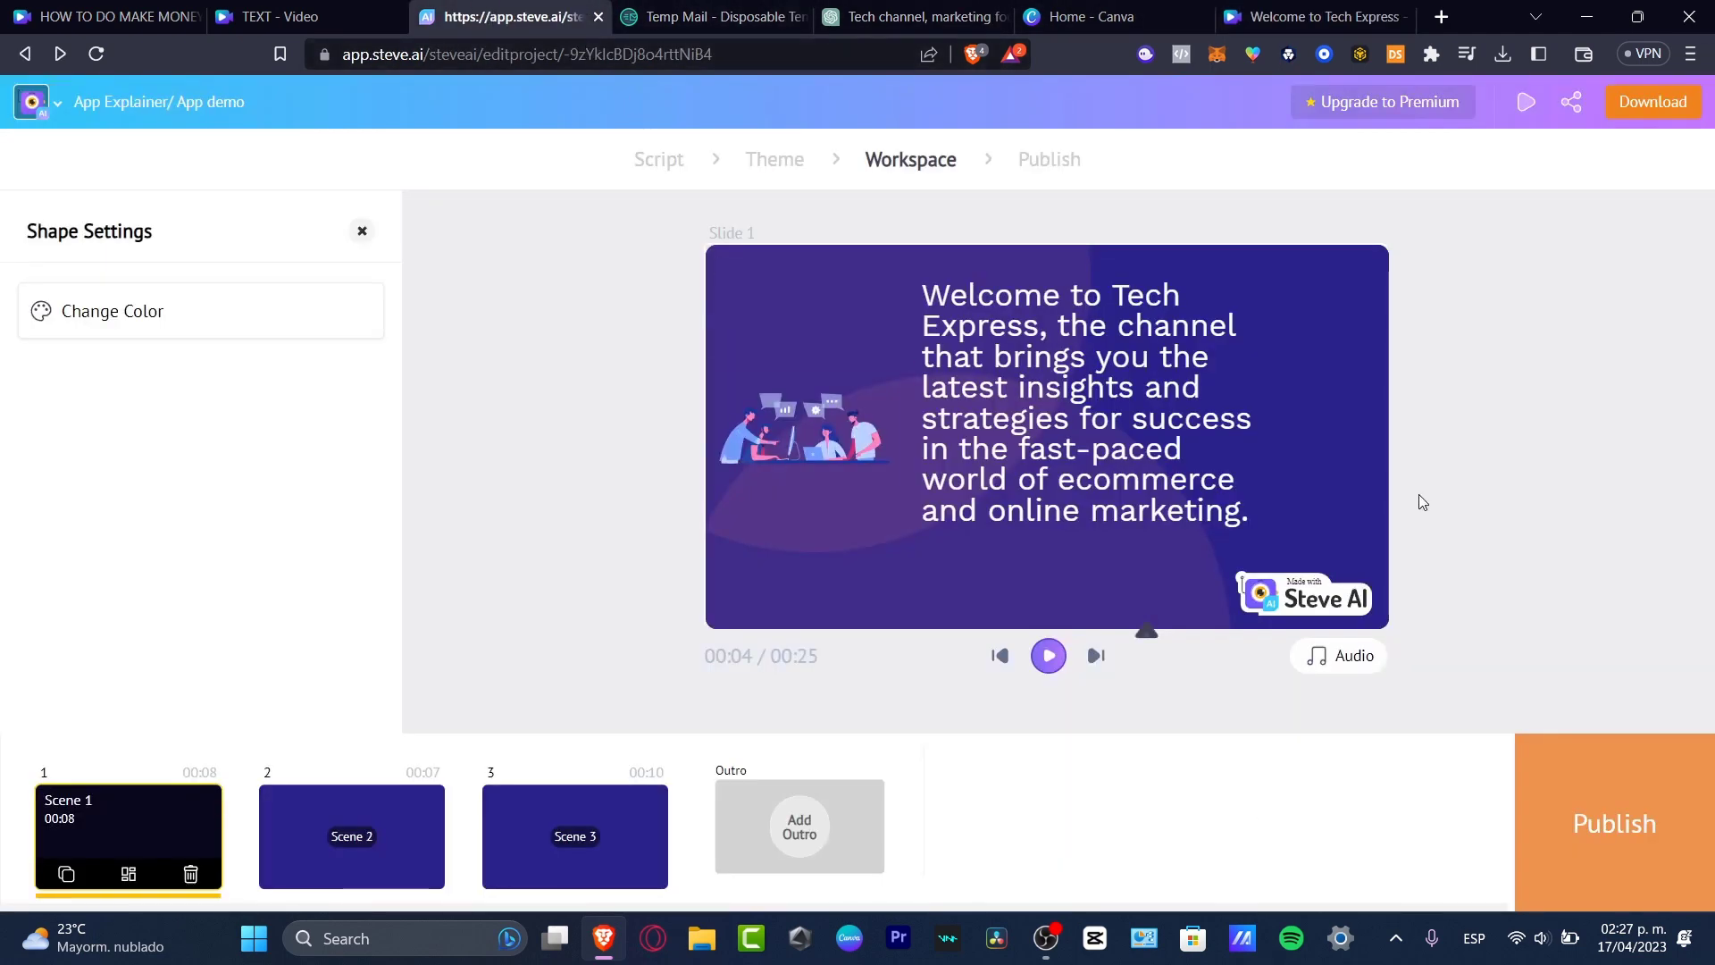
{"action": "left_click", "coordinate": [1047, 655]}
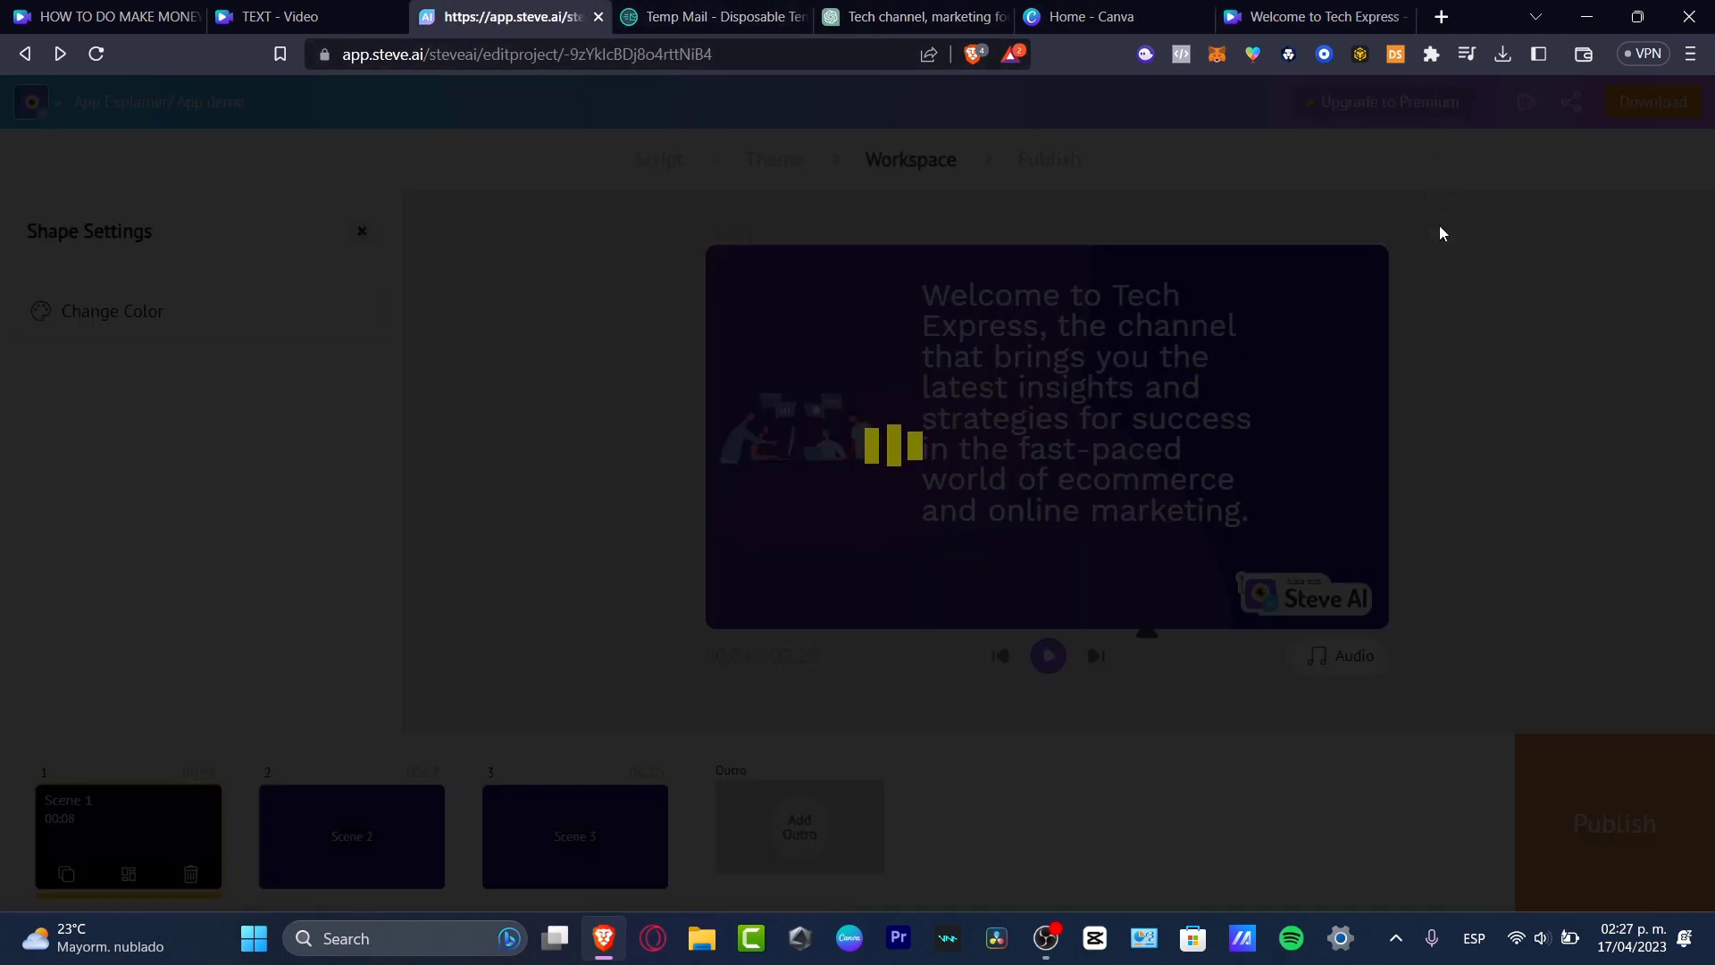
{"action": "left_click", "coordinate": [1384, 102]}
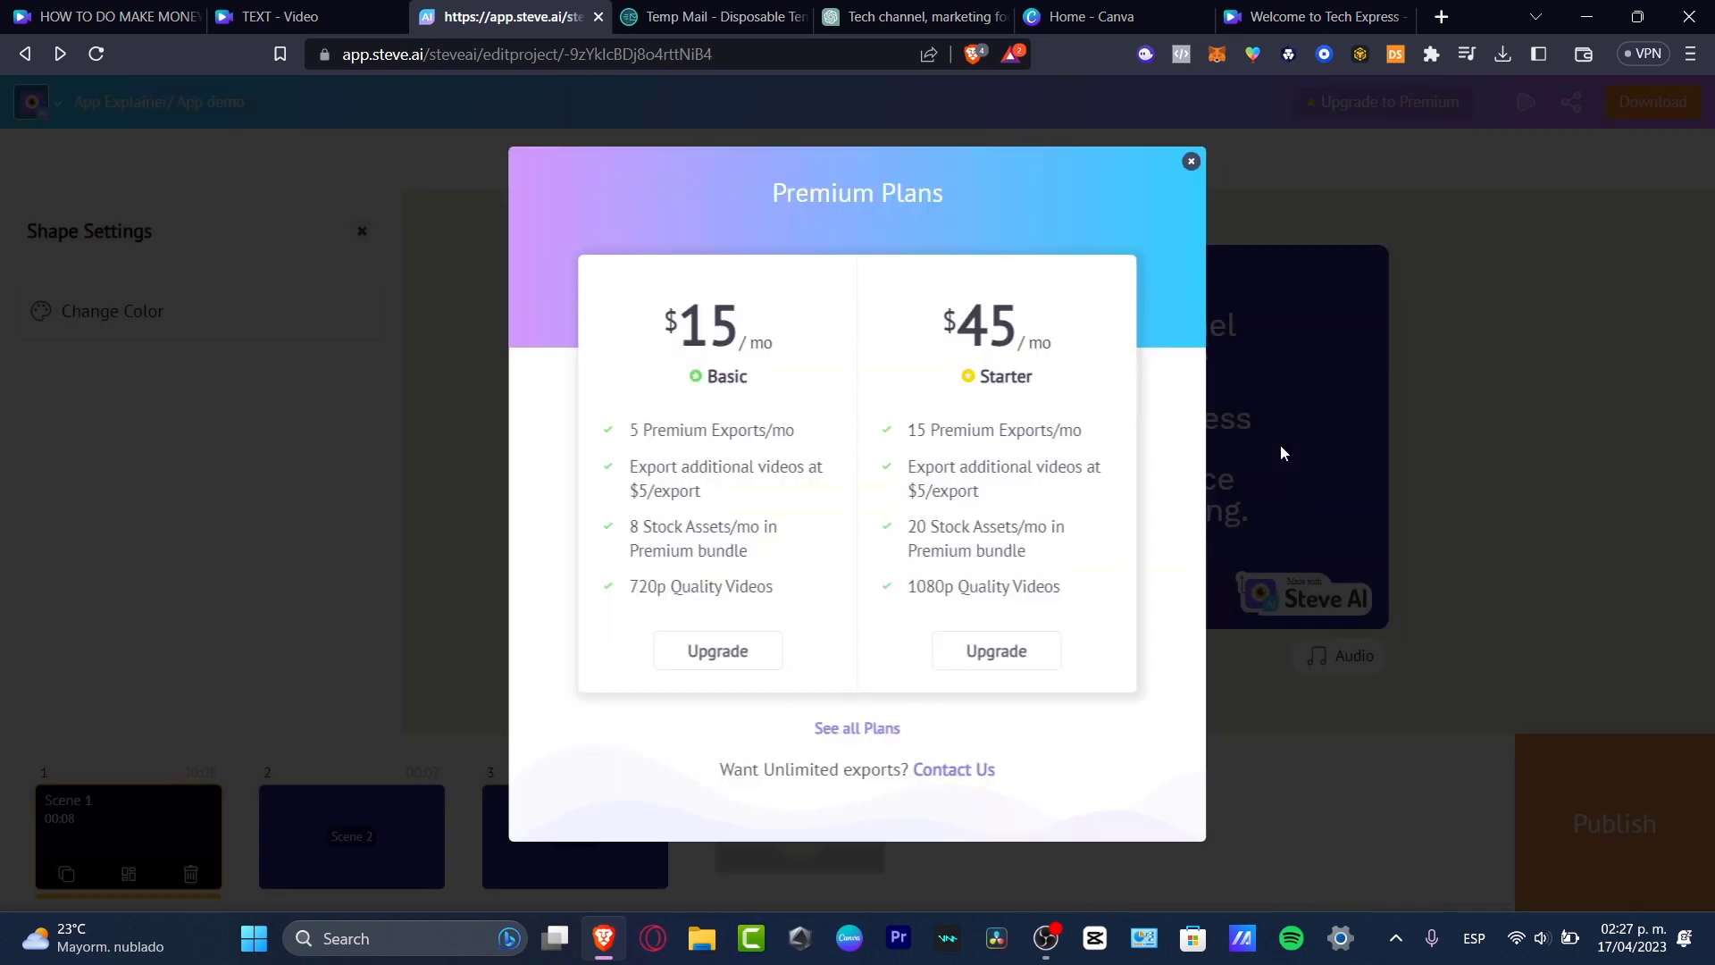